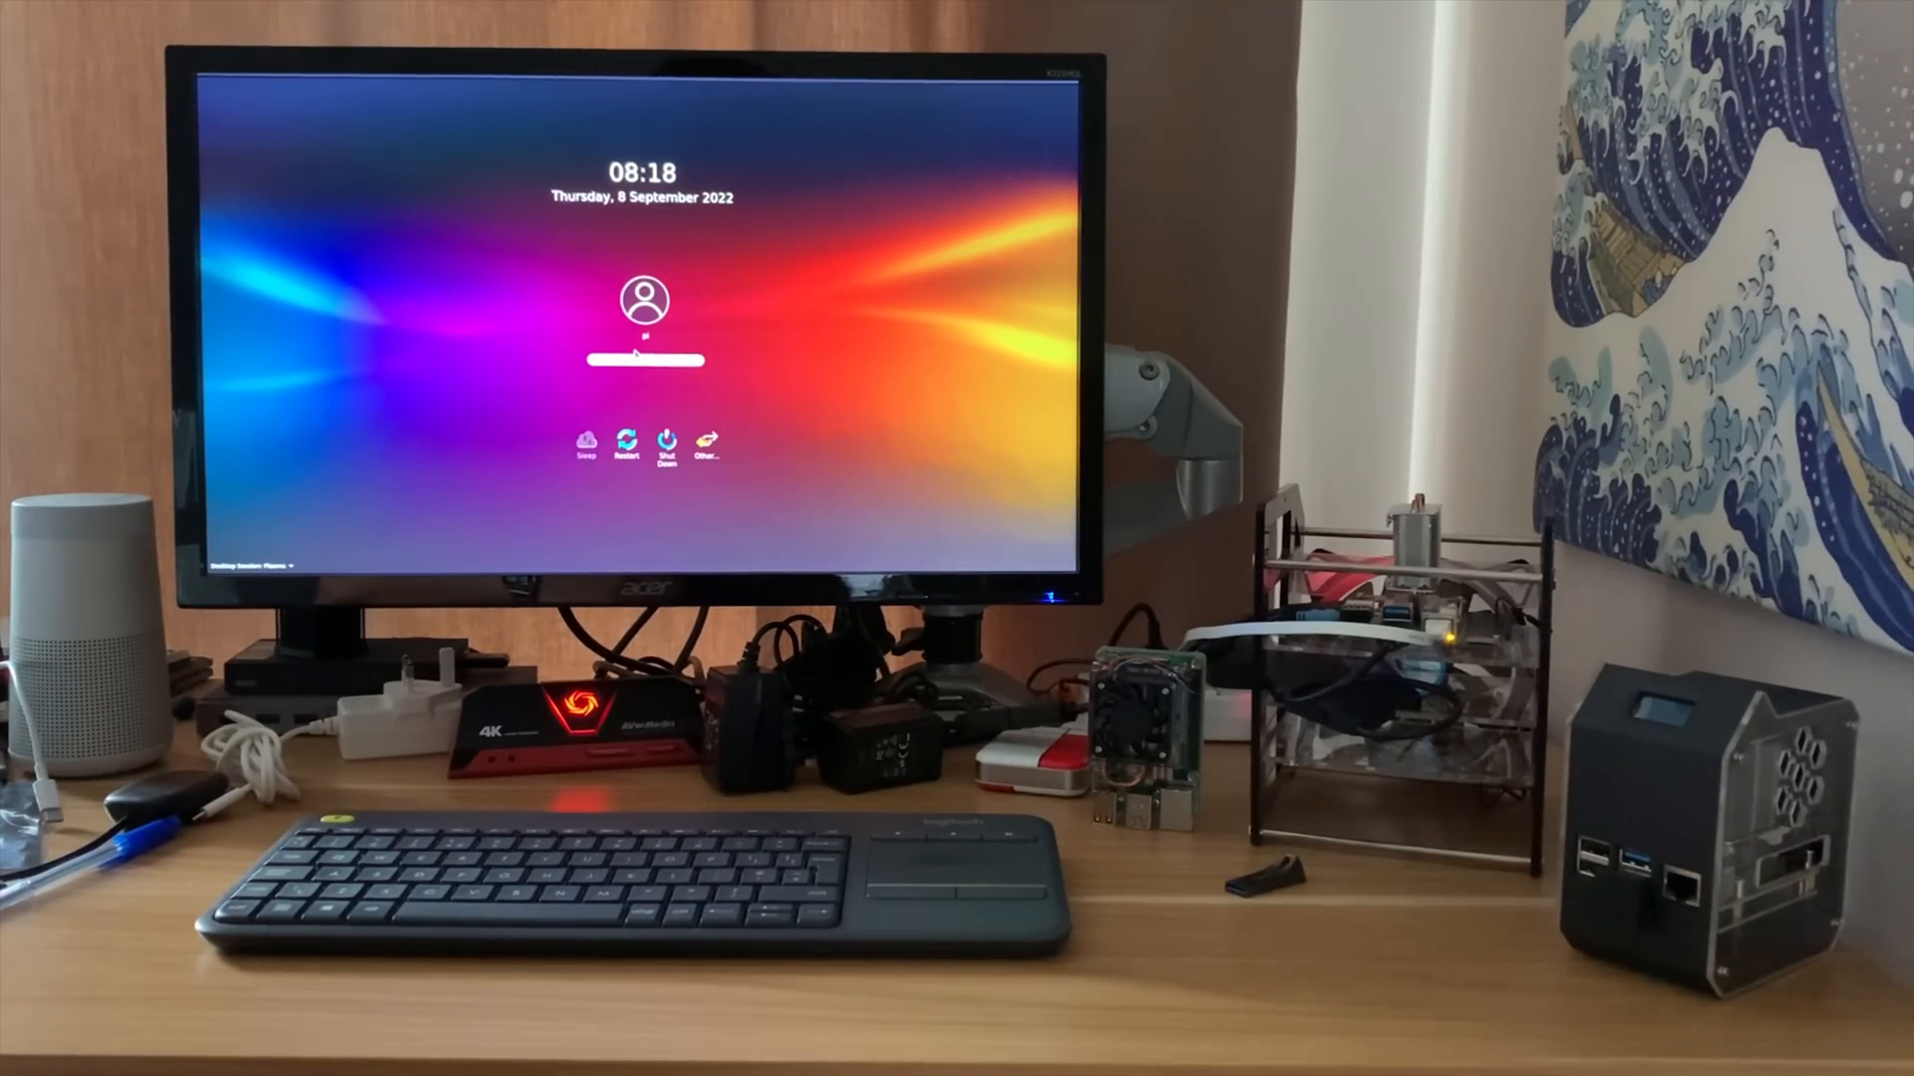
# - Log in at the Plasma login screen with the account password to reach the desktop
pyautogui.write('password')
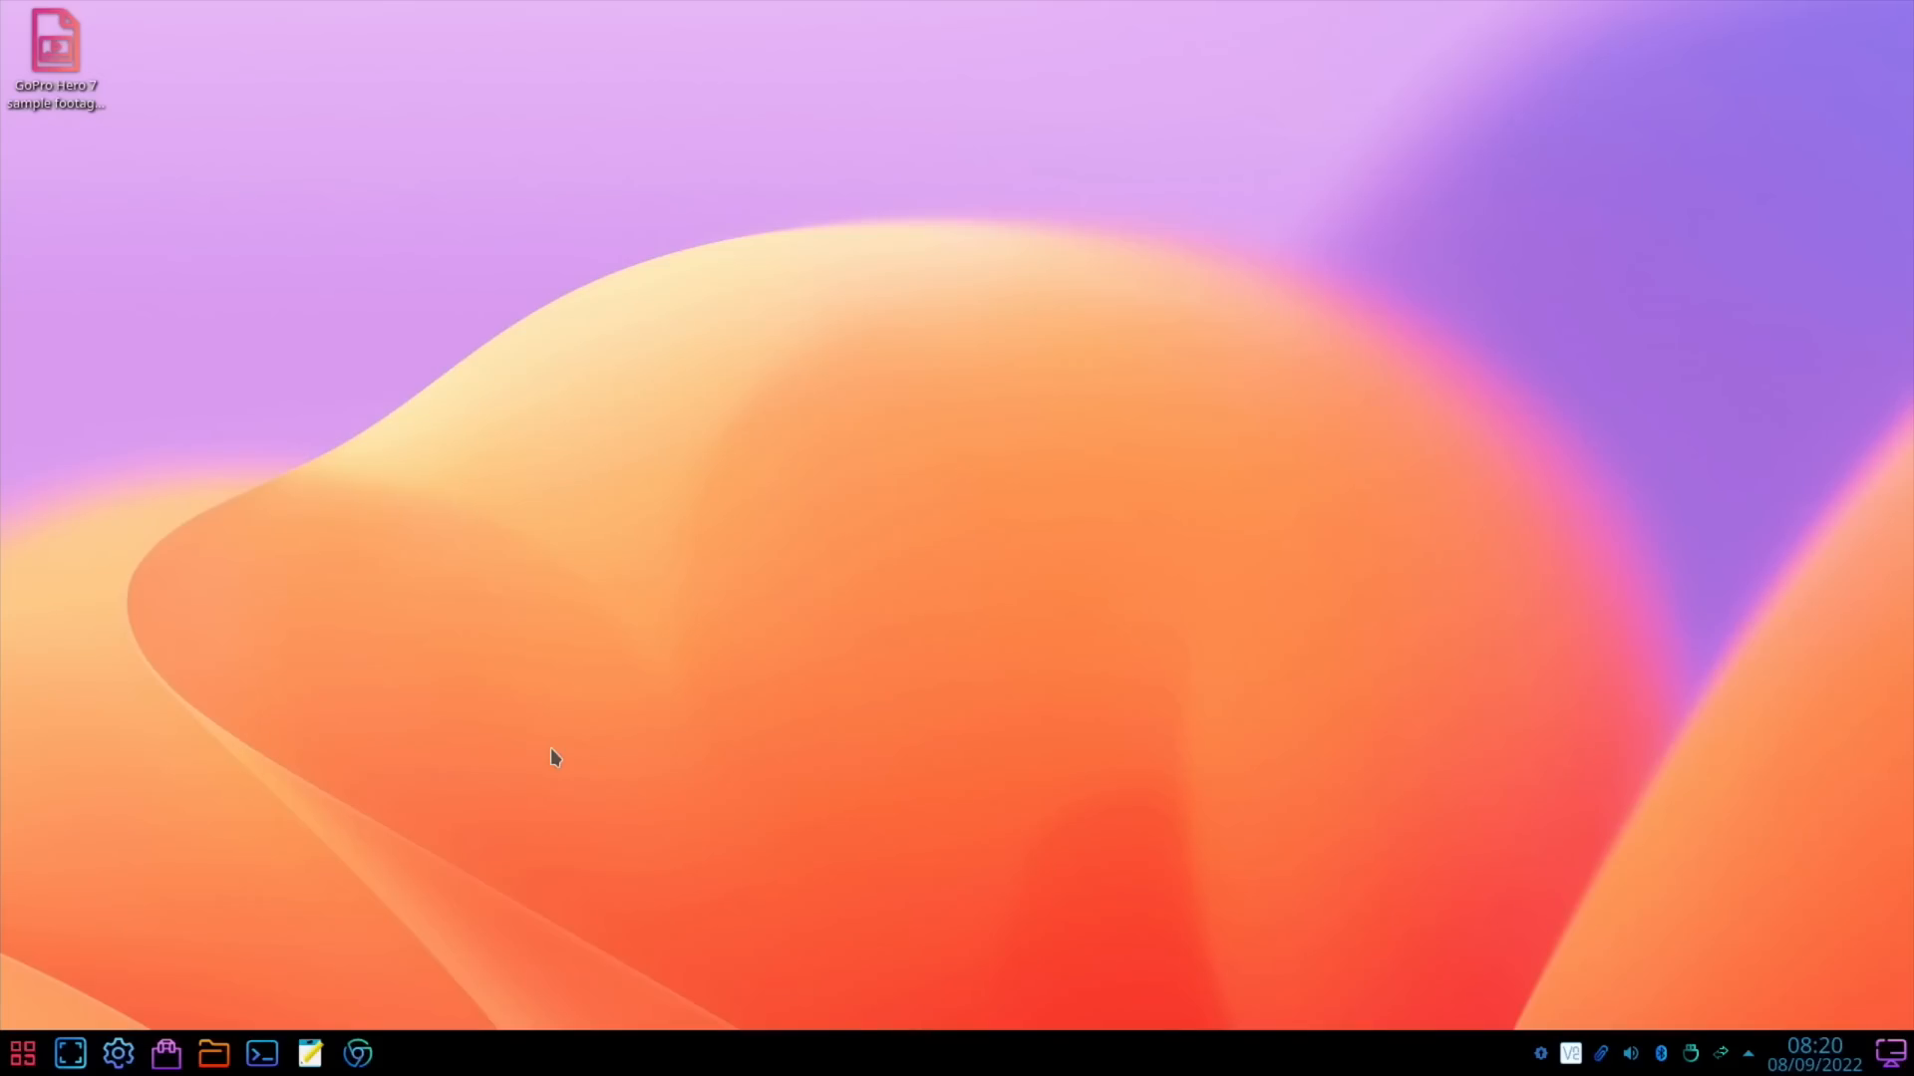
pyautogui.moveTo(207, 1045)
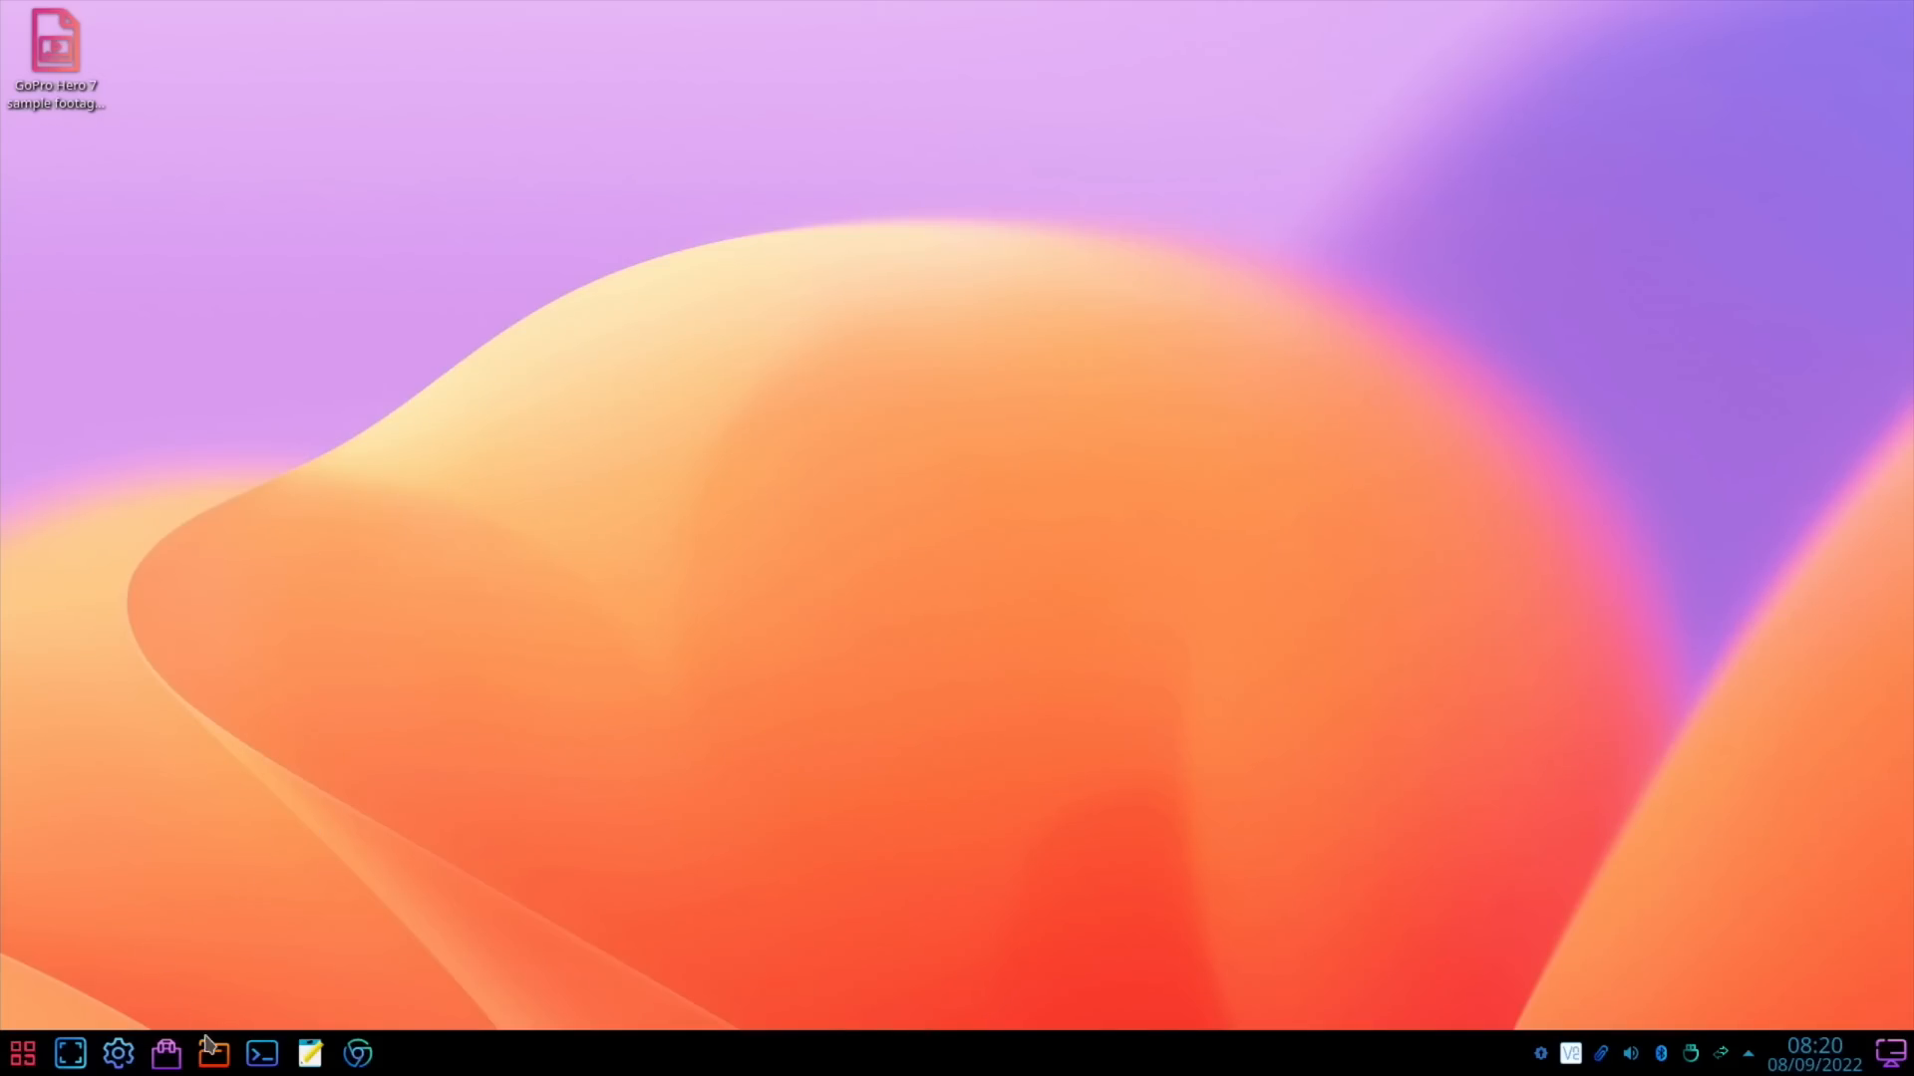
# - Select the 2022-06-13-Pios64-KDE-LeePSPvideo.img.zip from Downloads as a custom image in Raspberry Pi Imager
pyautogui.click(213, 1053)
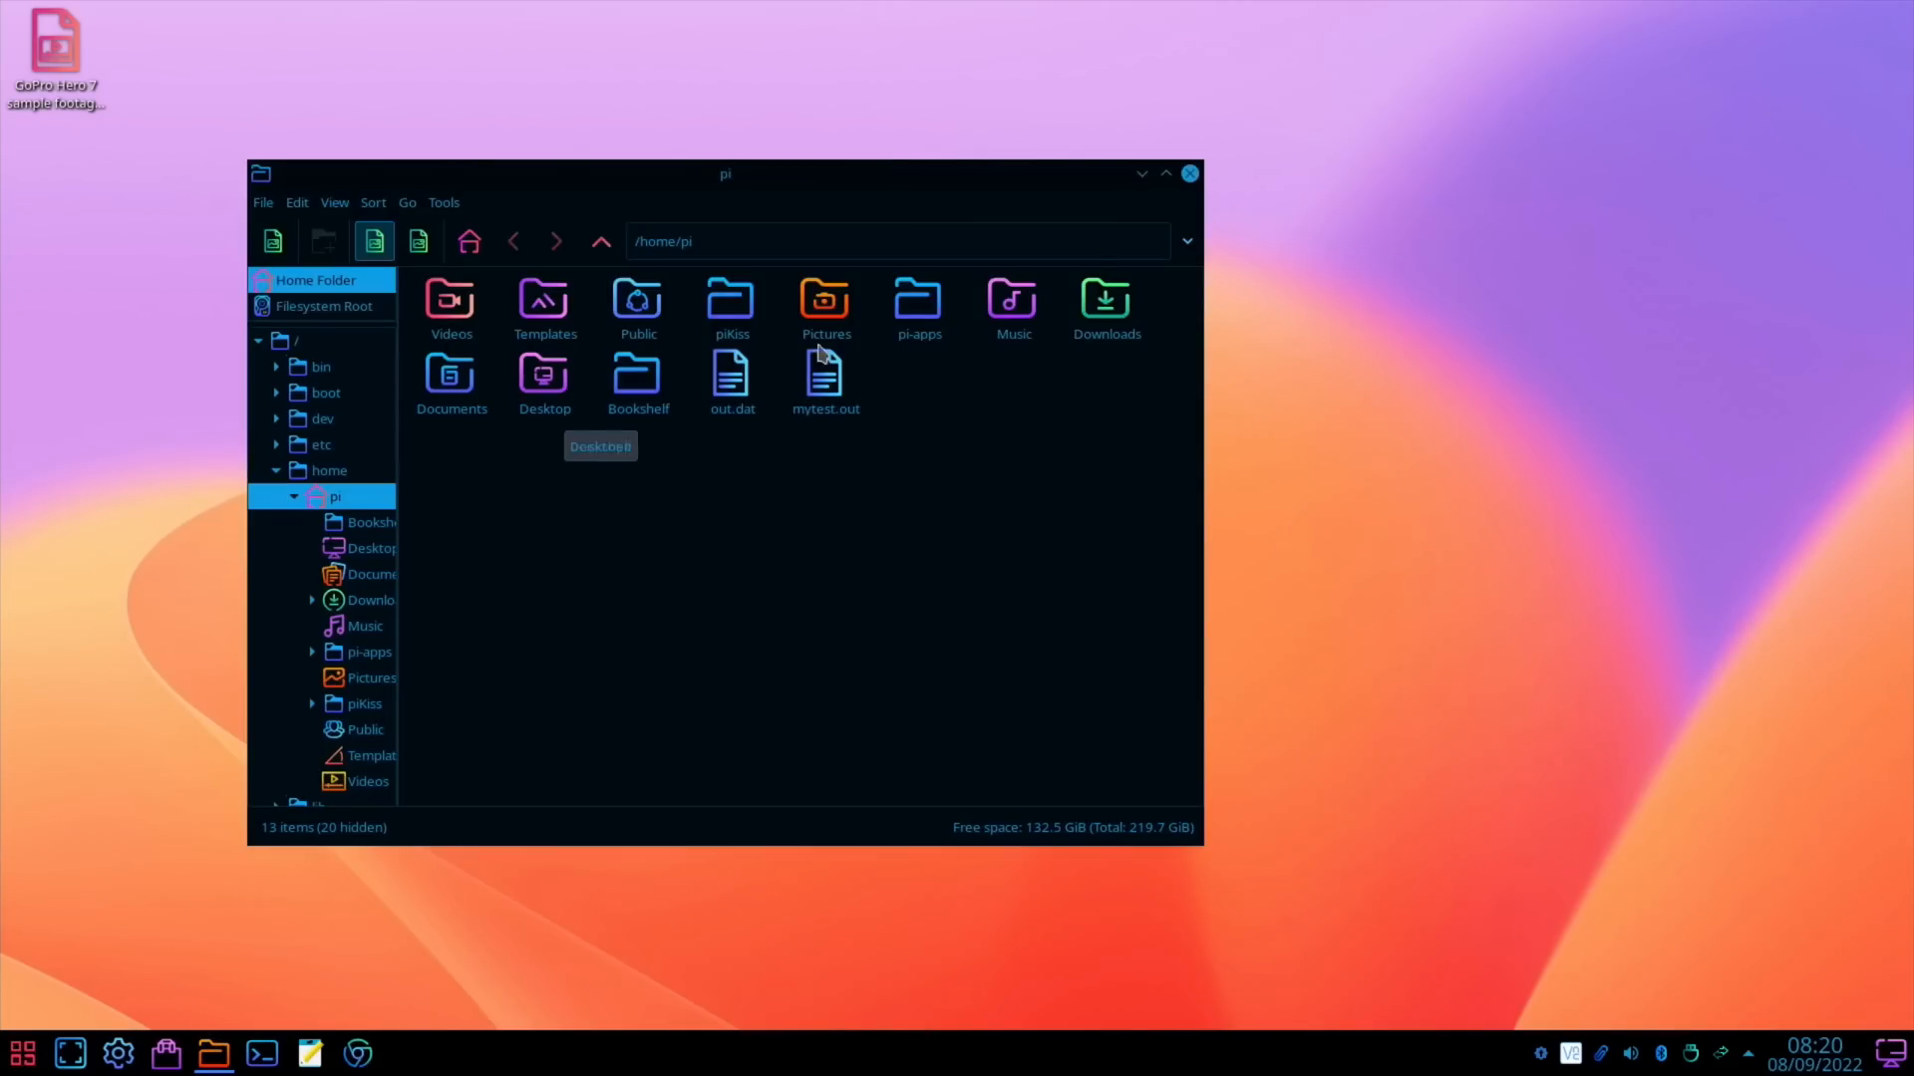
pyautogui.doubleClick(1104, 300)
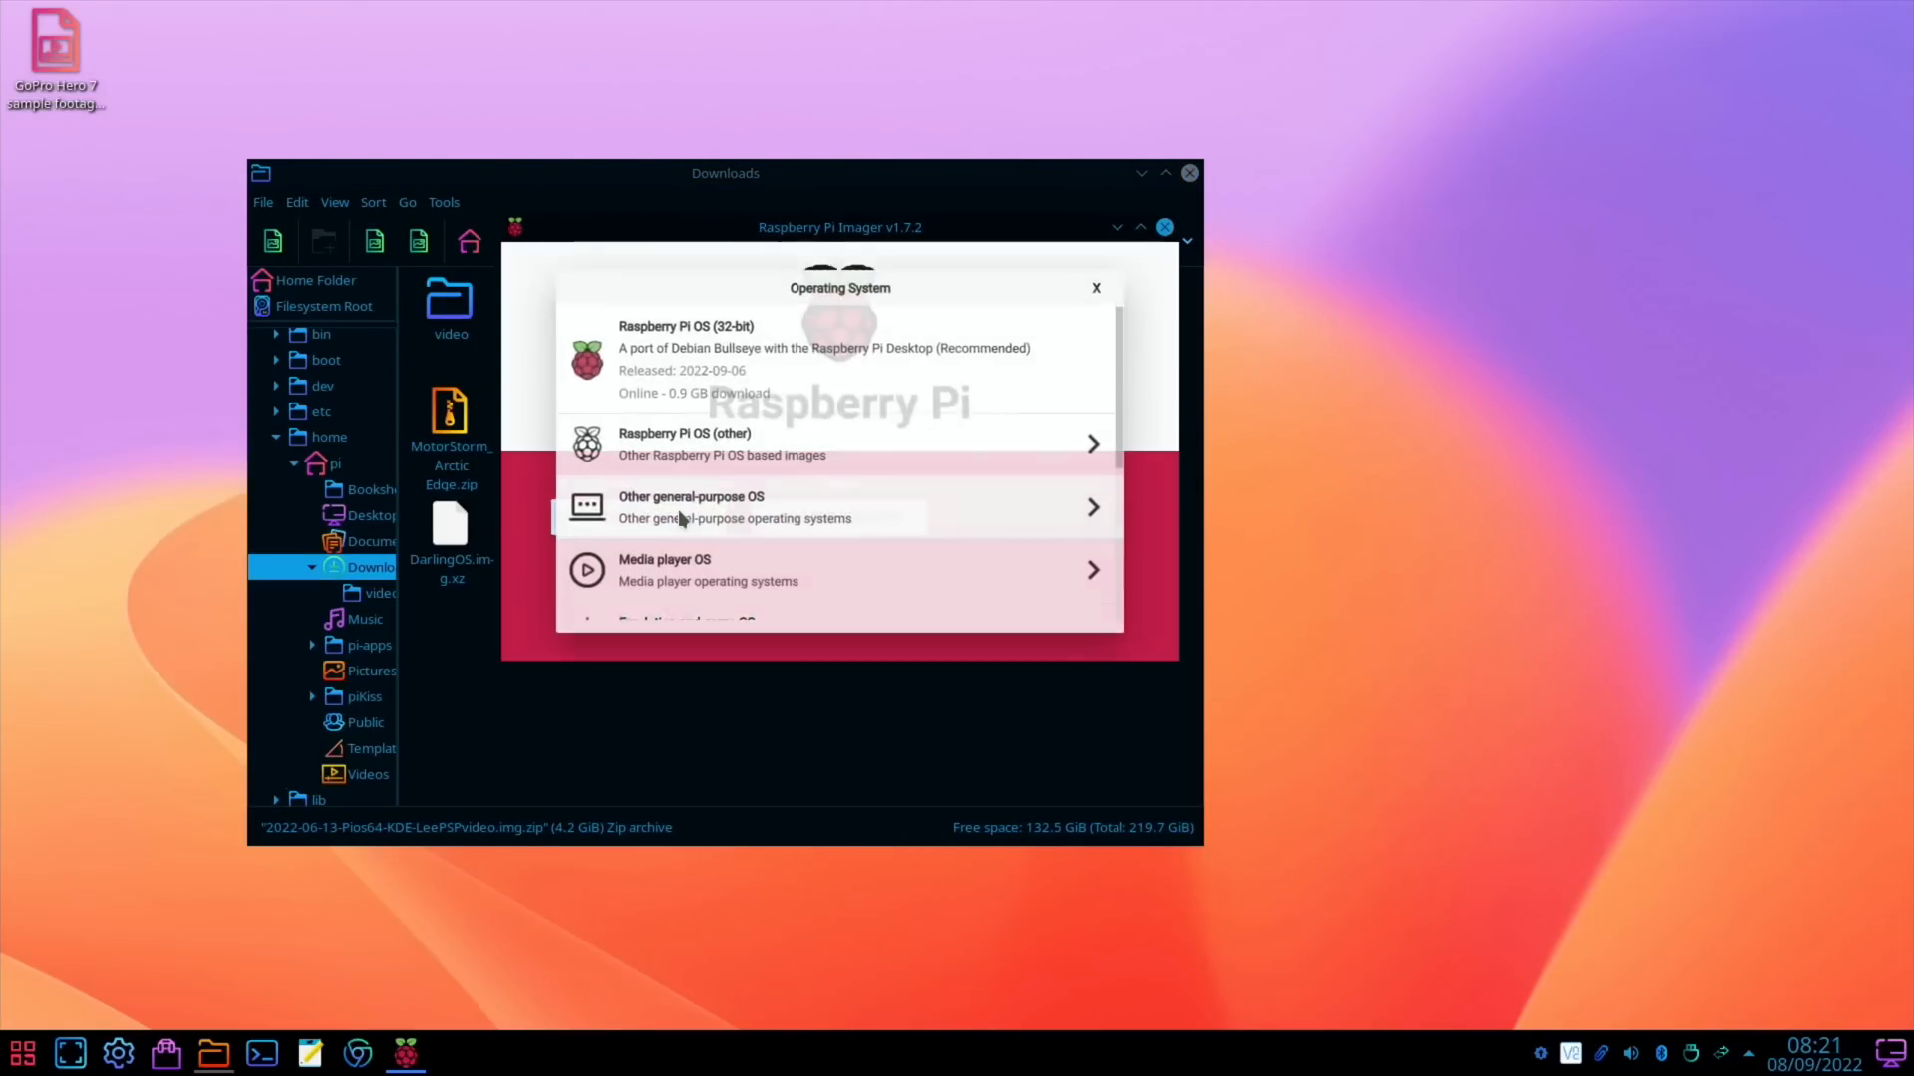
pyautogui.scroll(-3)
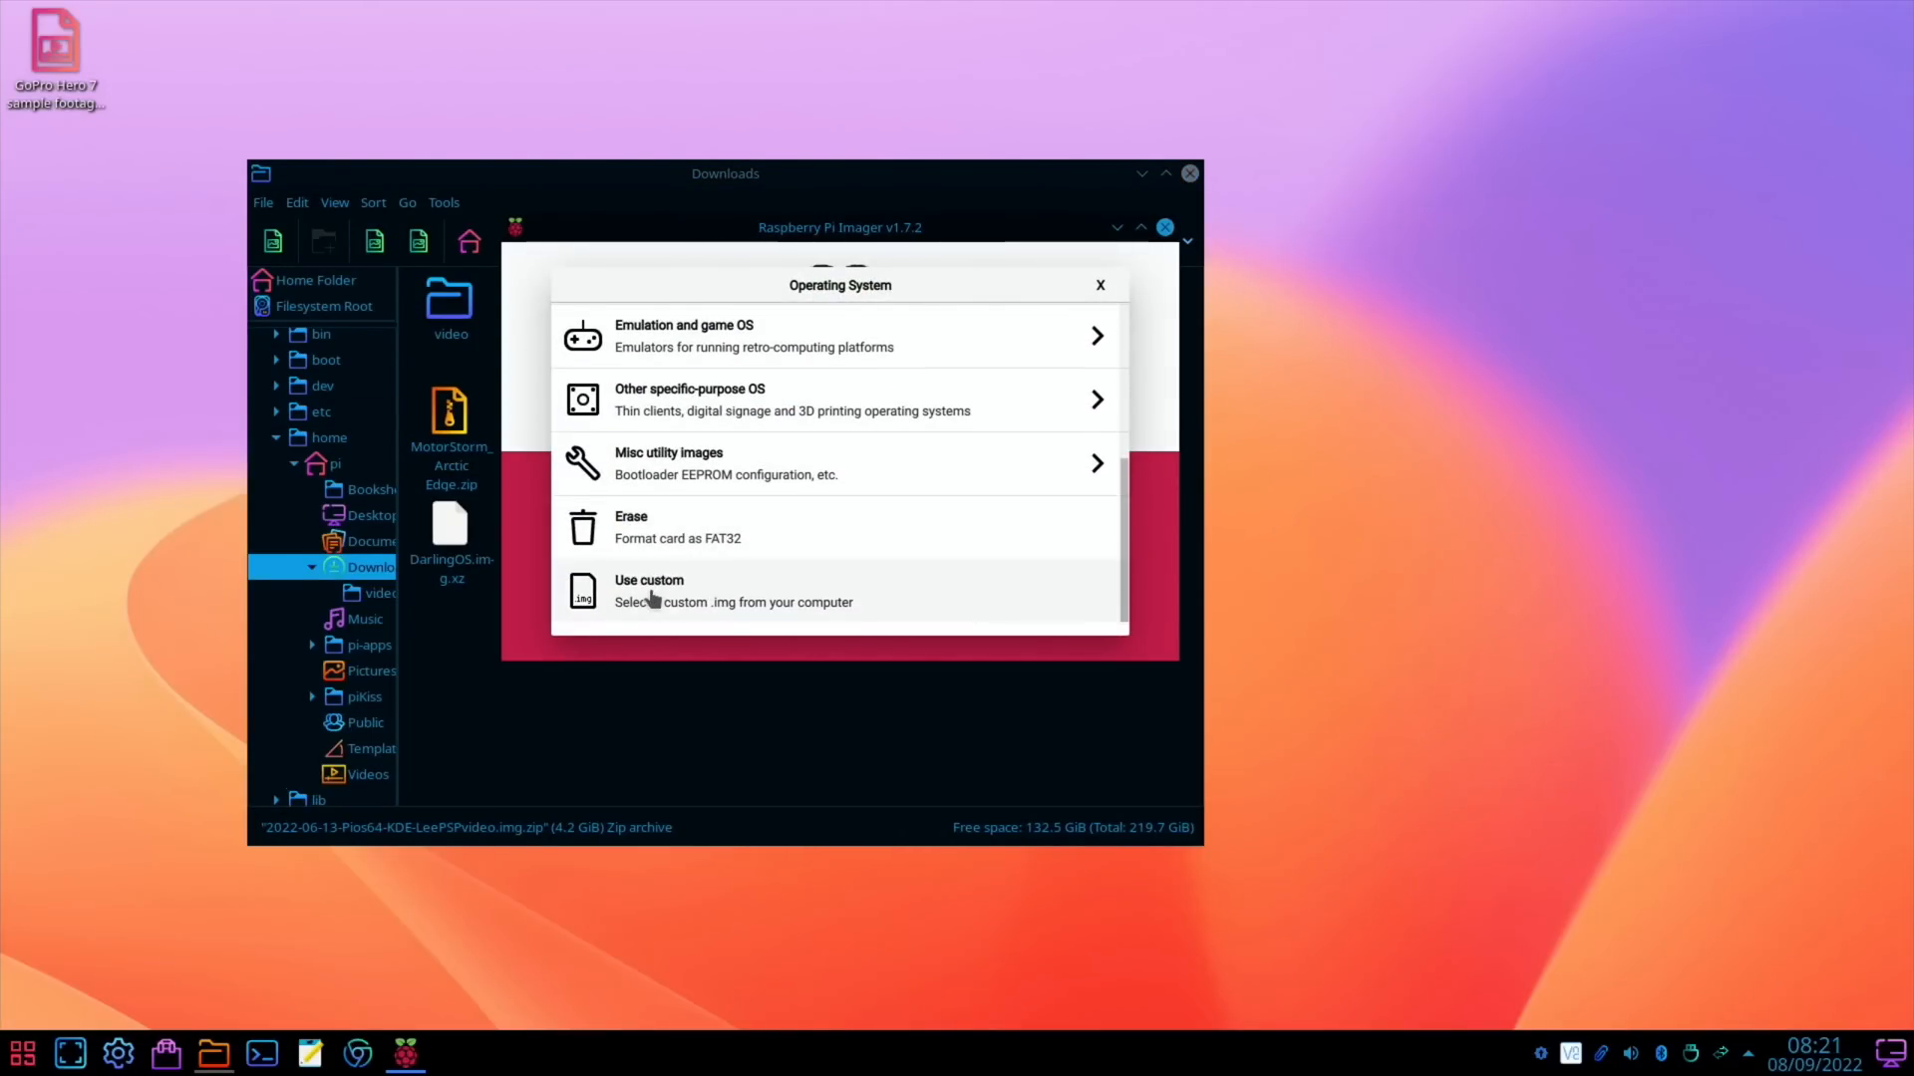
pyautogui.click(649, 591)
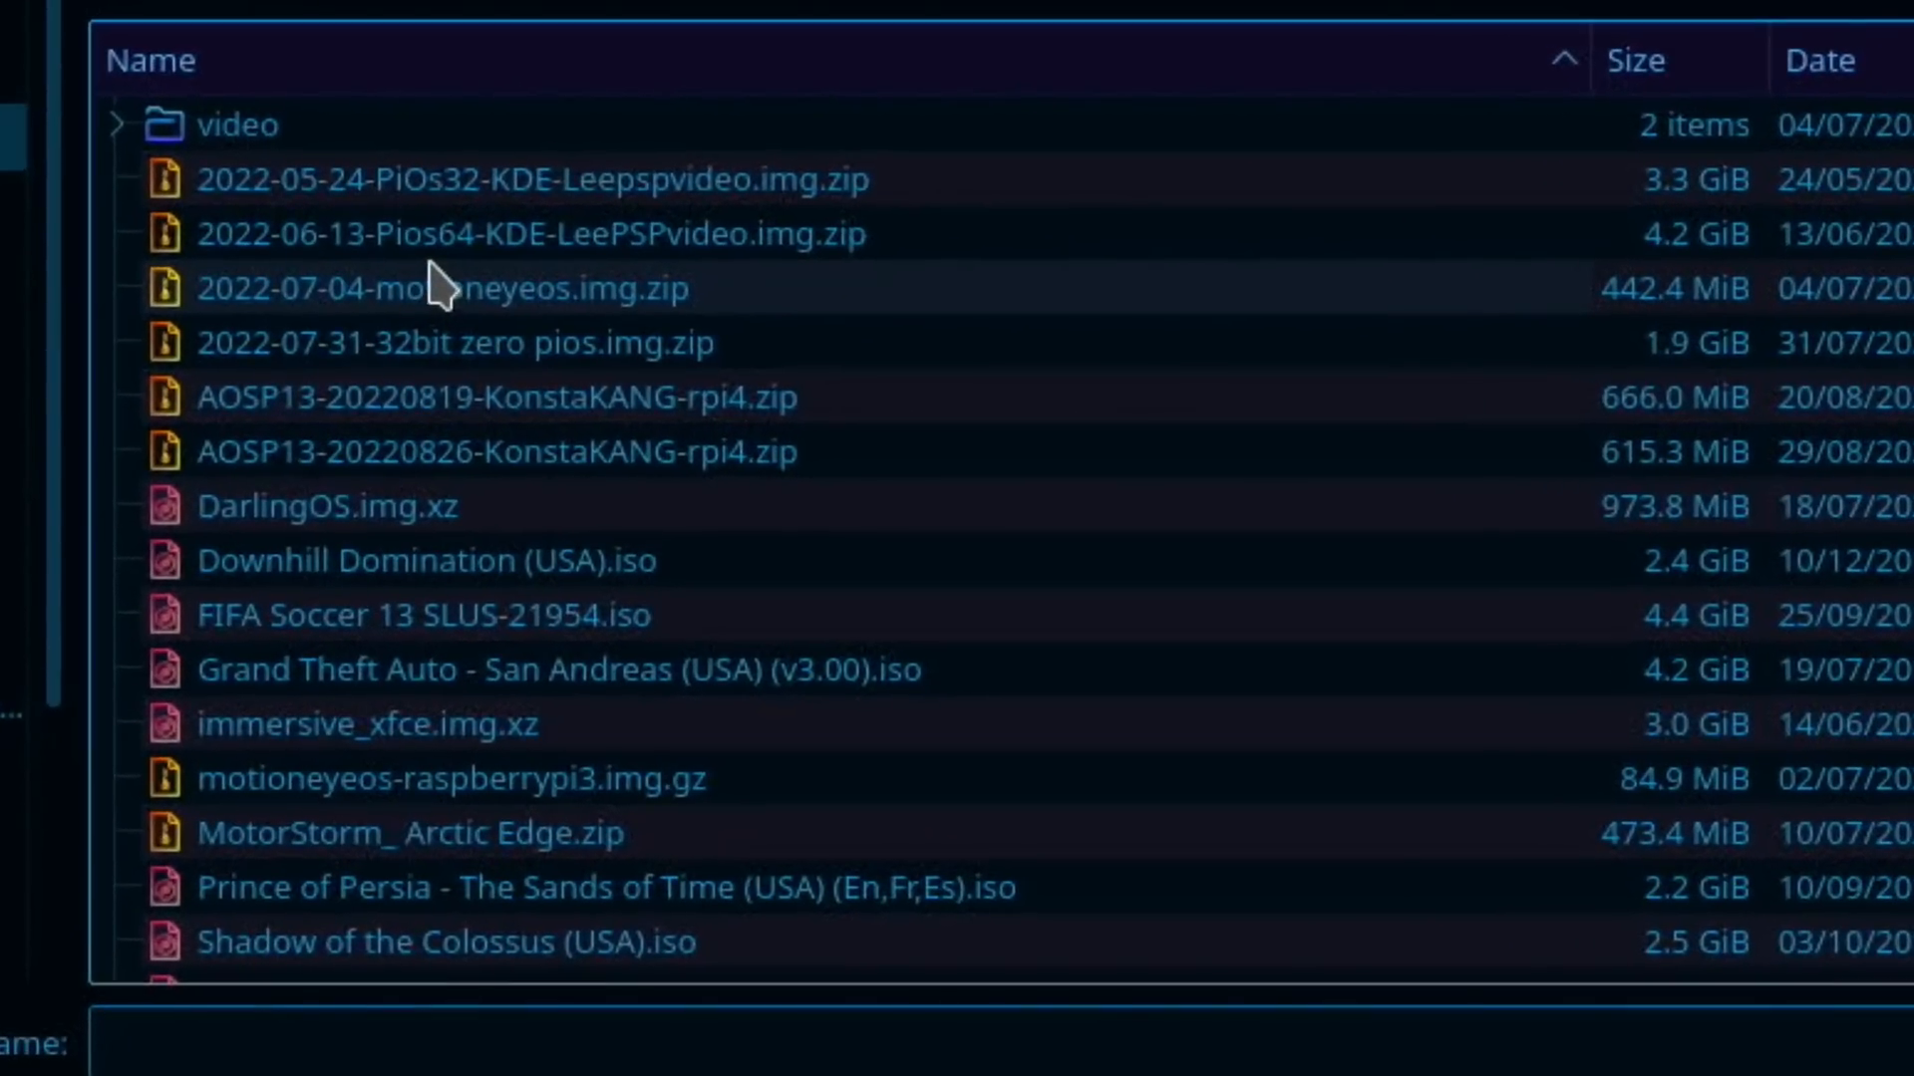
pyautogui.moveTo(409, 232)
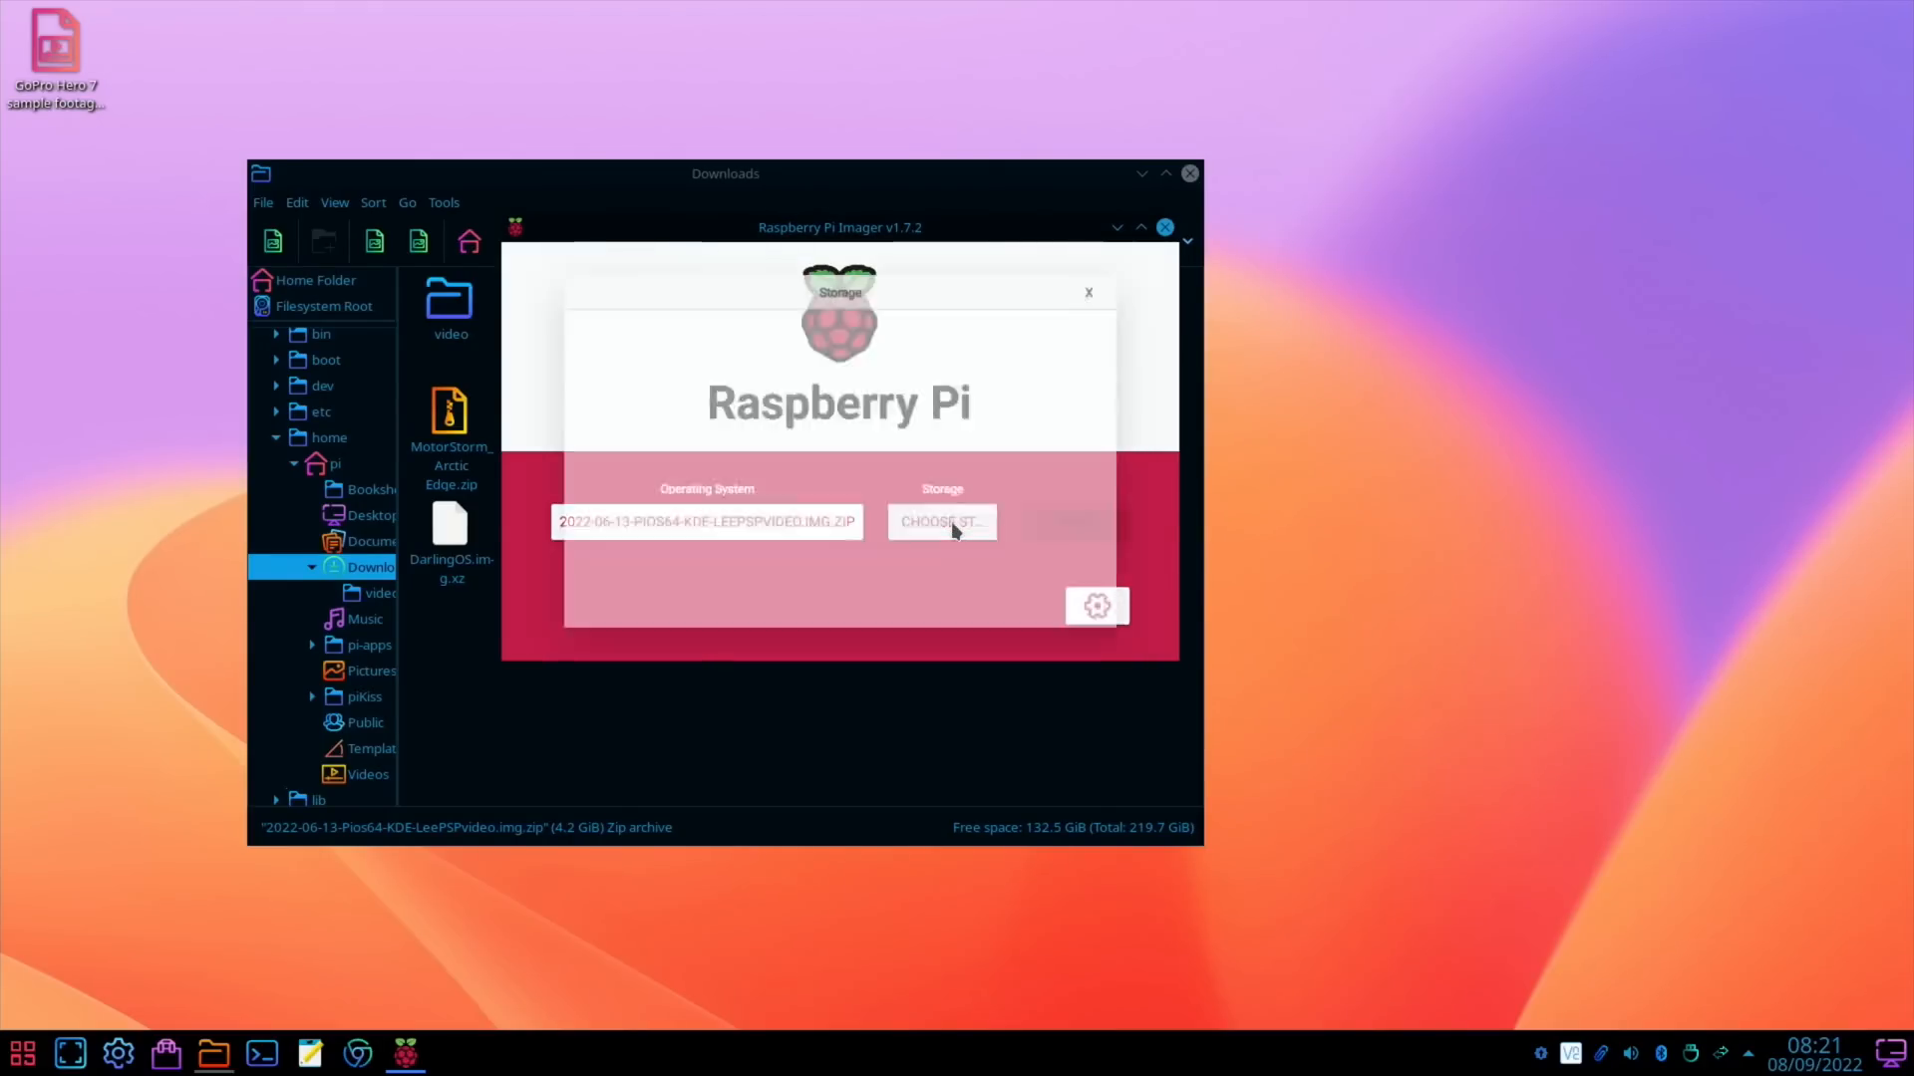
# - Target the SD_Card_Reader storage and write the image, confirming the card erase
pyautogui.click(941, 521)
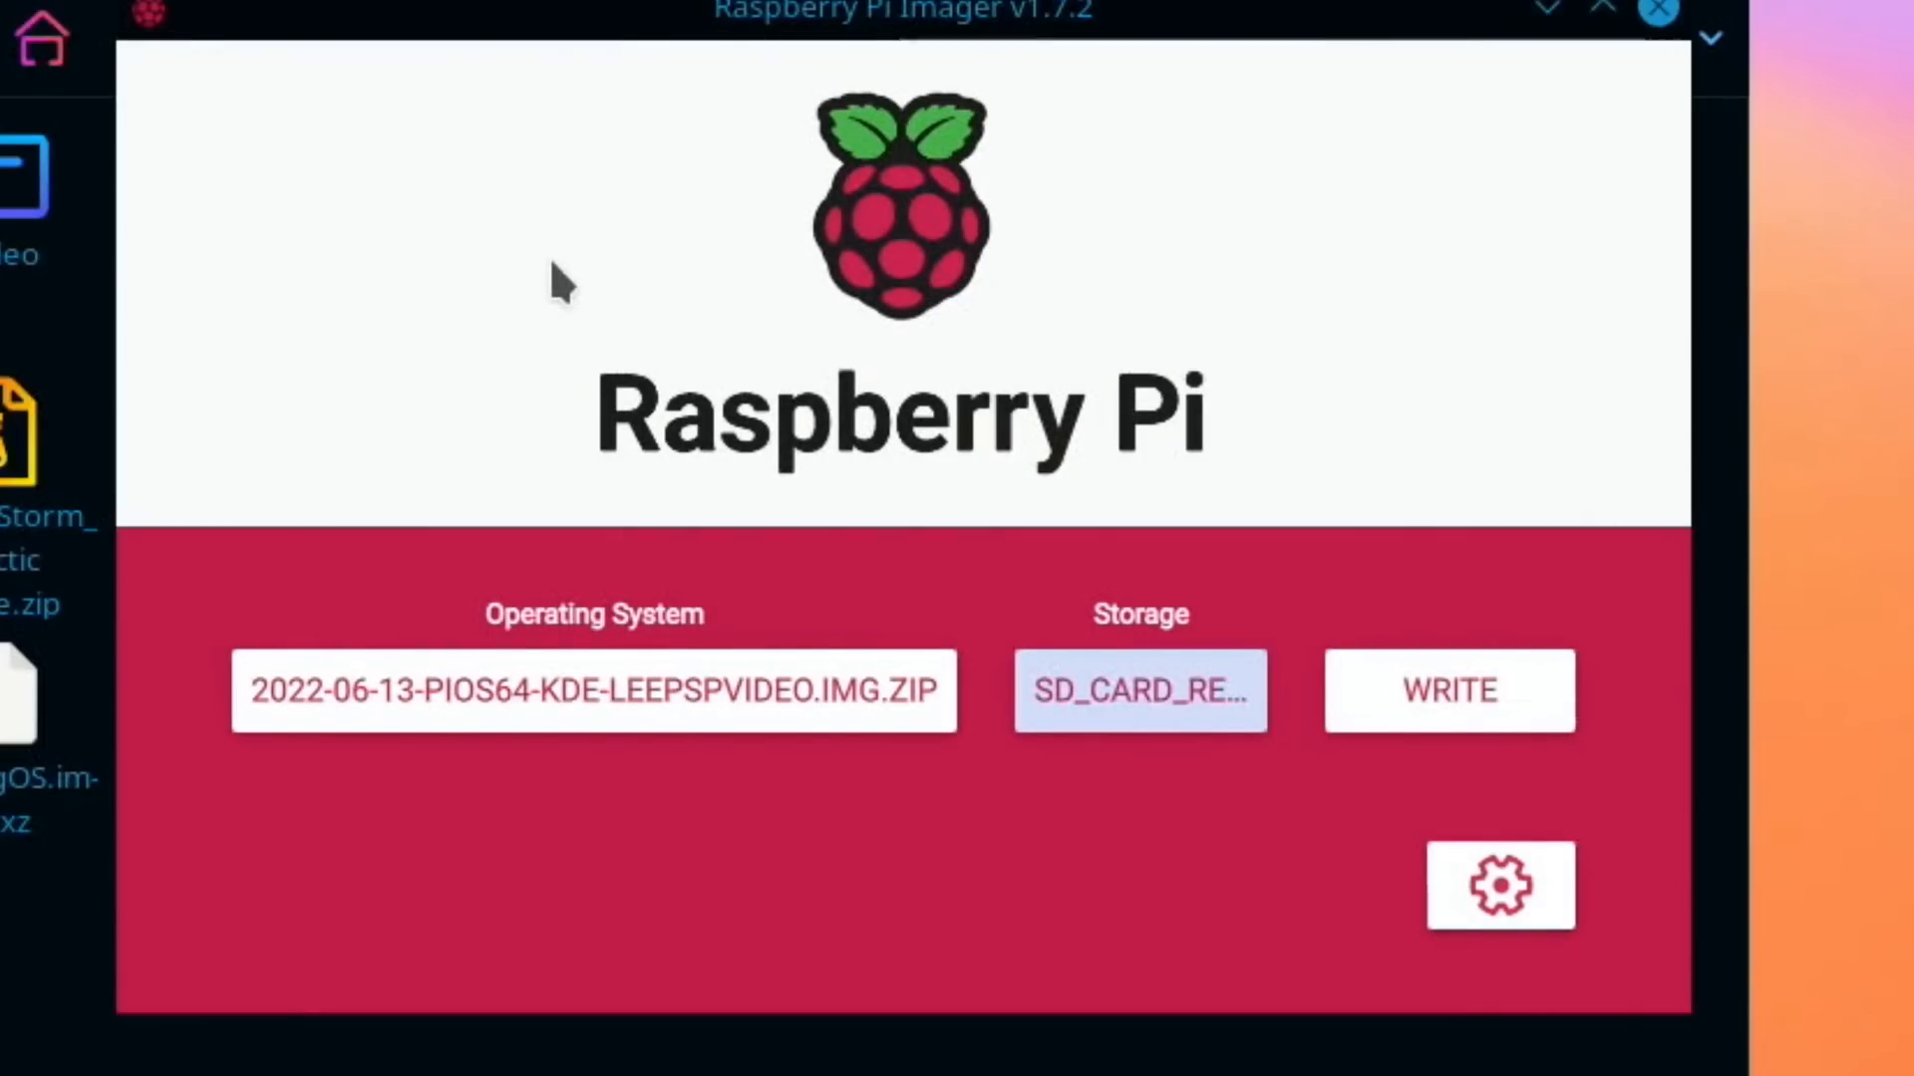
pyautogui.click(1448, 690)
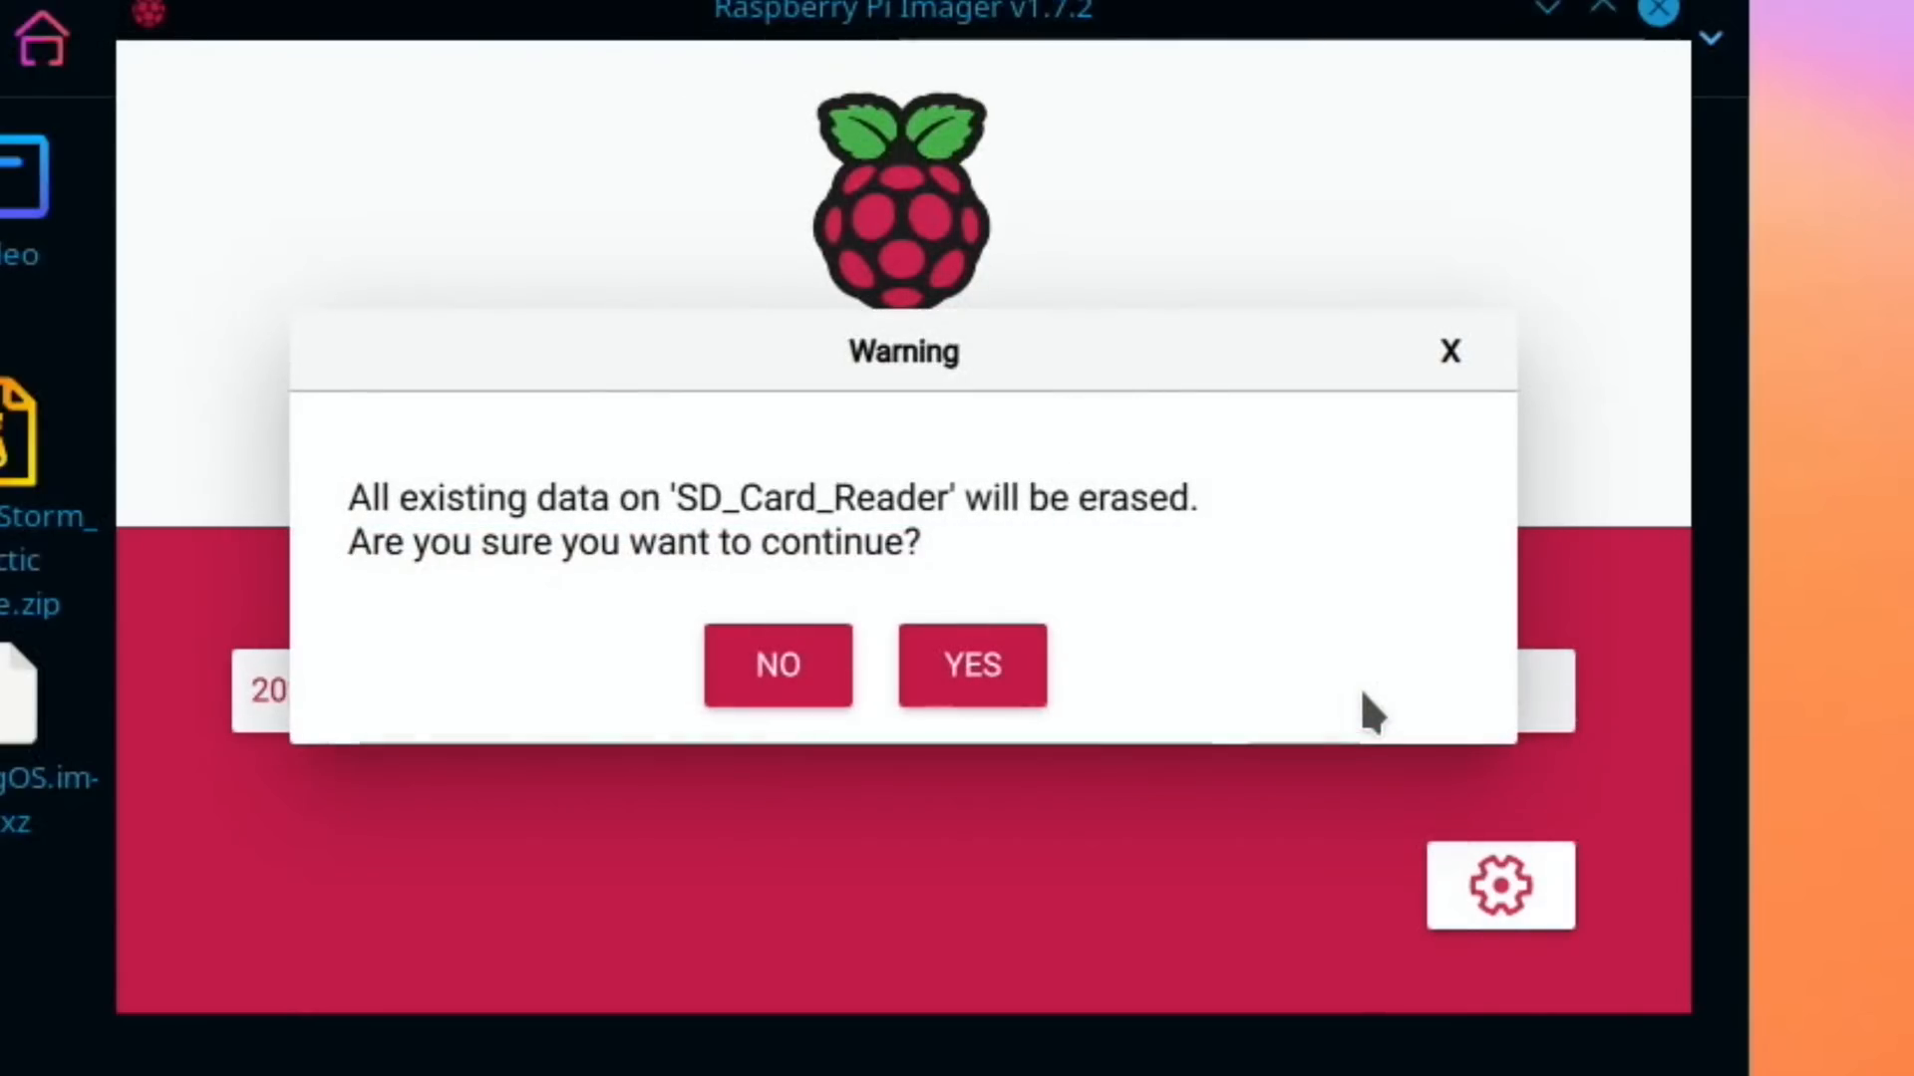
pyautogui.click(970, 665)
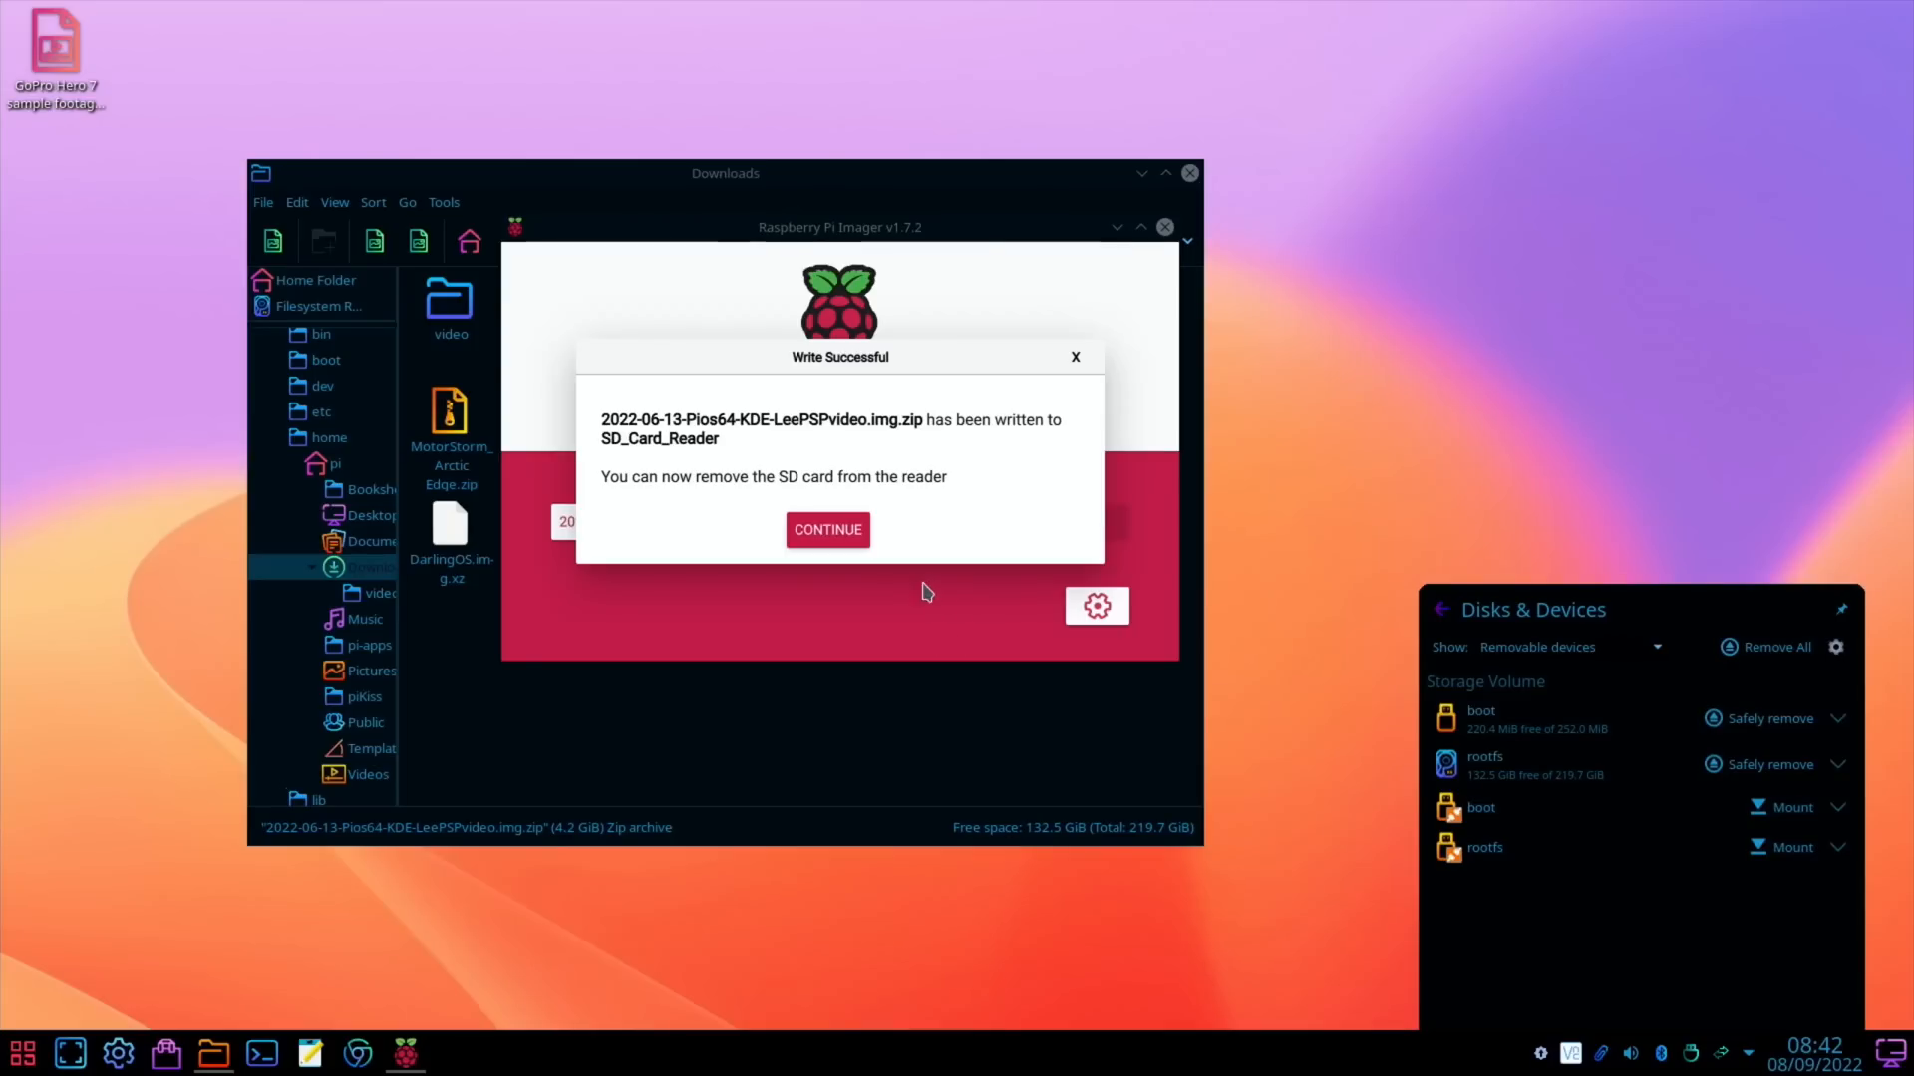
pyautogui.click(826, 529)
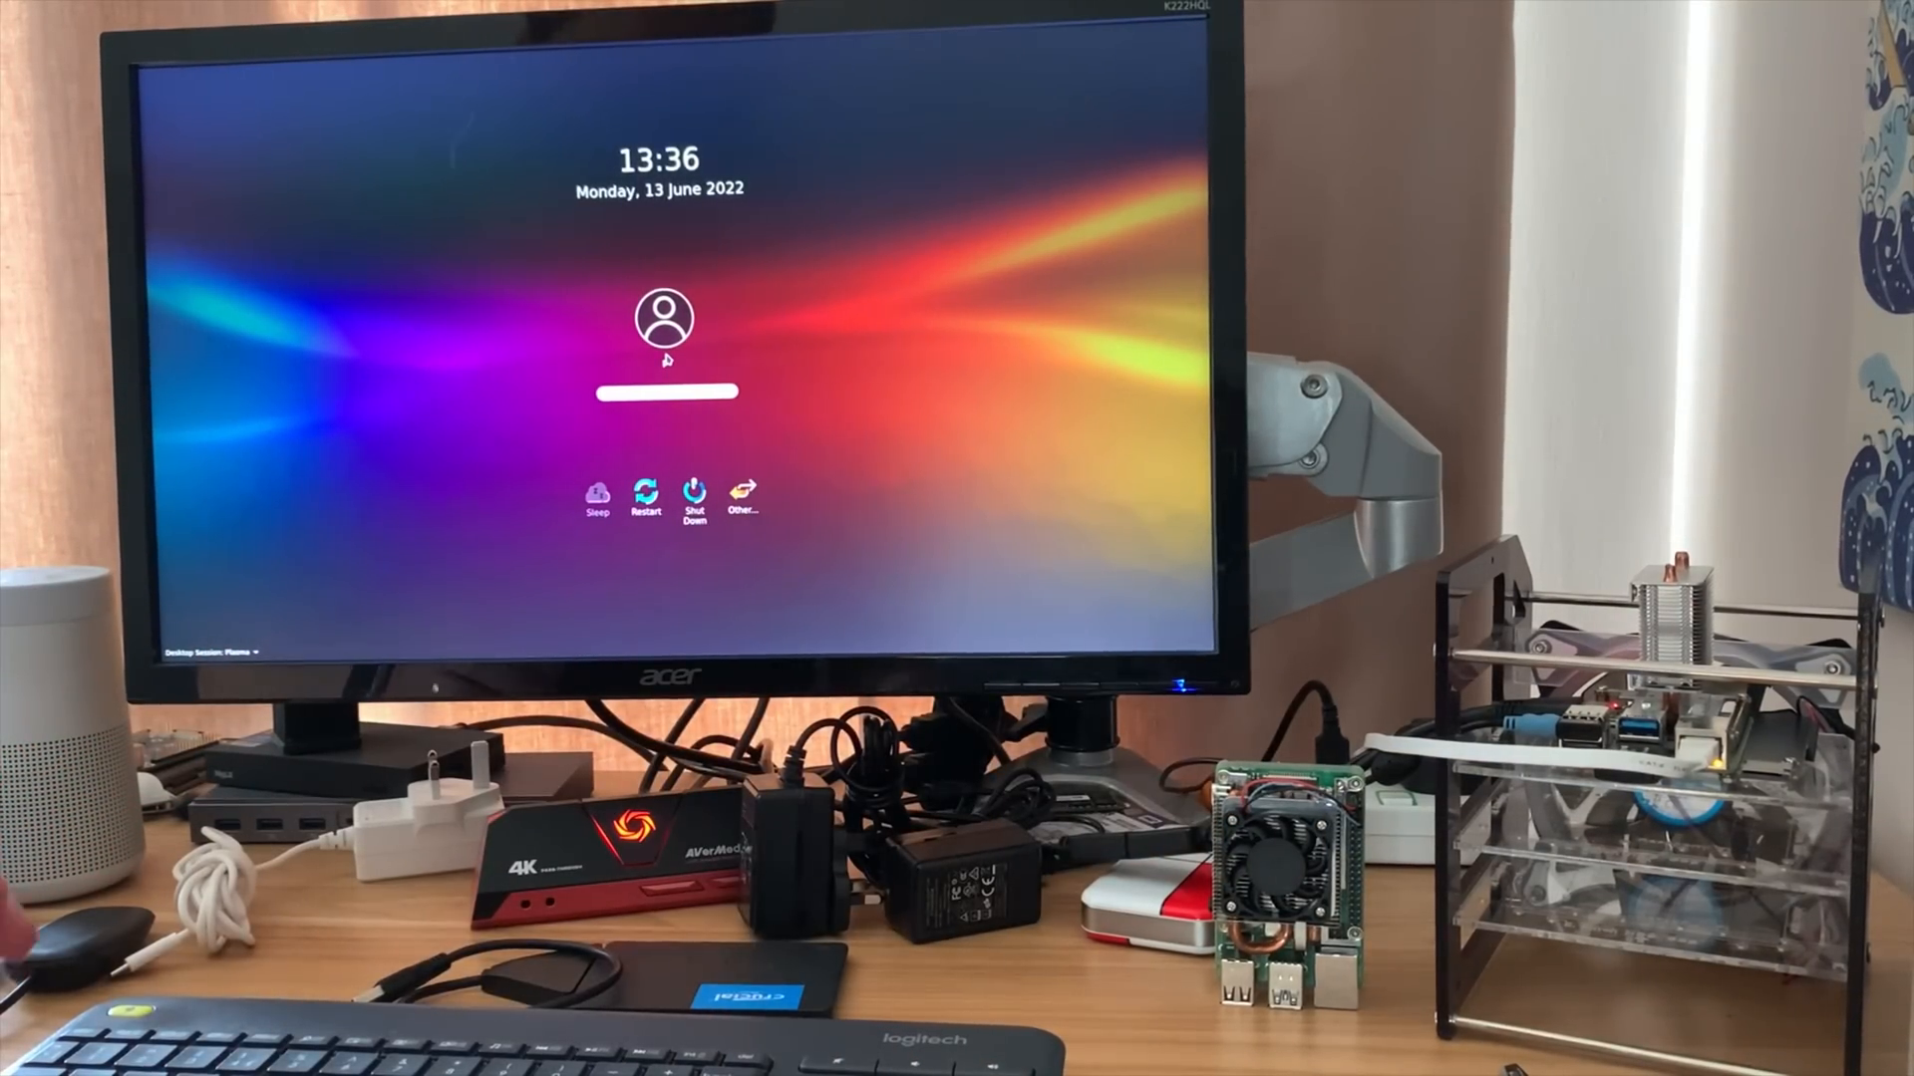
# - Log in to the freshly booted Pi with the account password to reach the Plasma desktop
pyautogui.write('password')
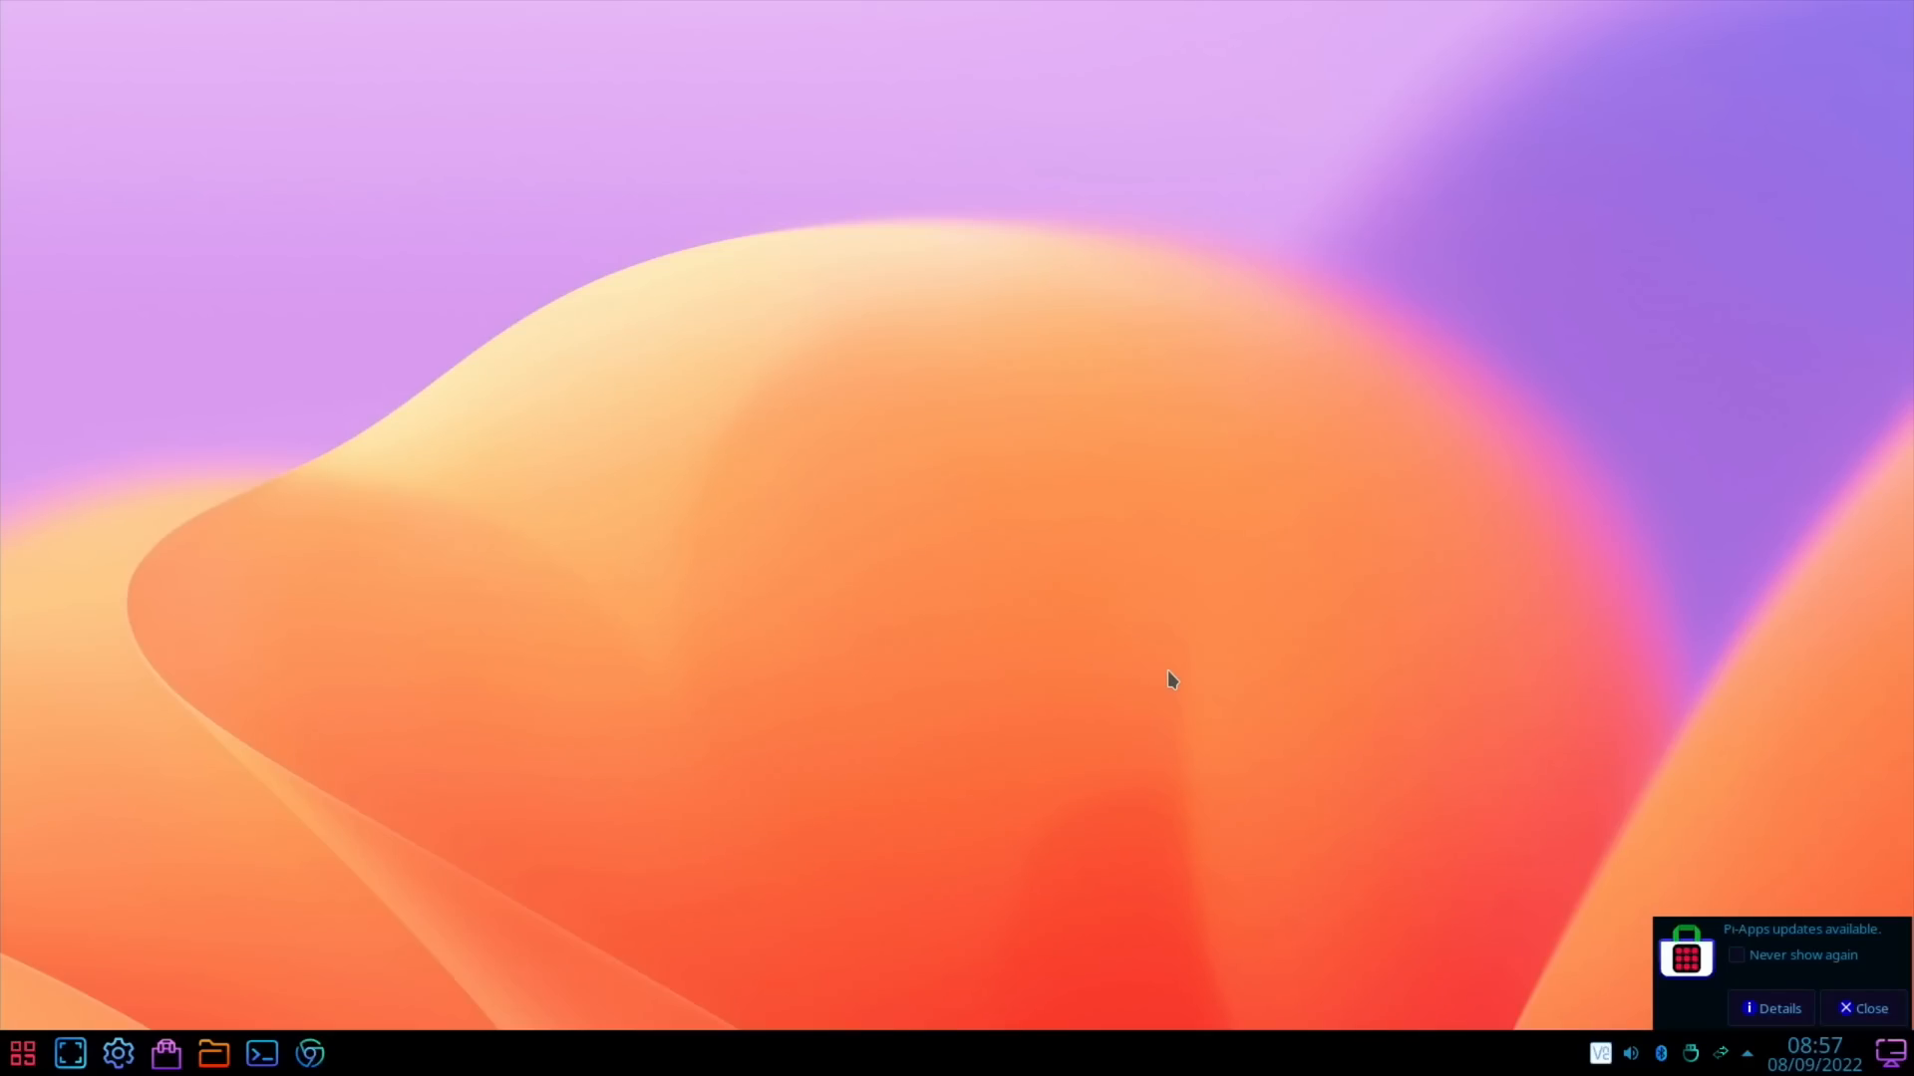
pyautogui.moveTo(316, 1023)
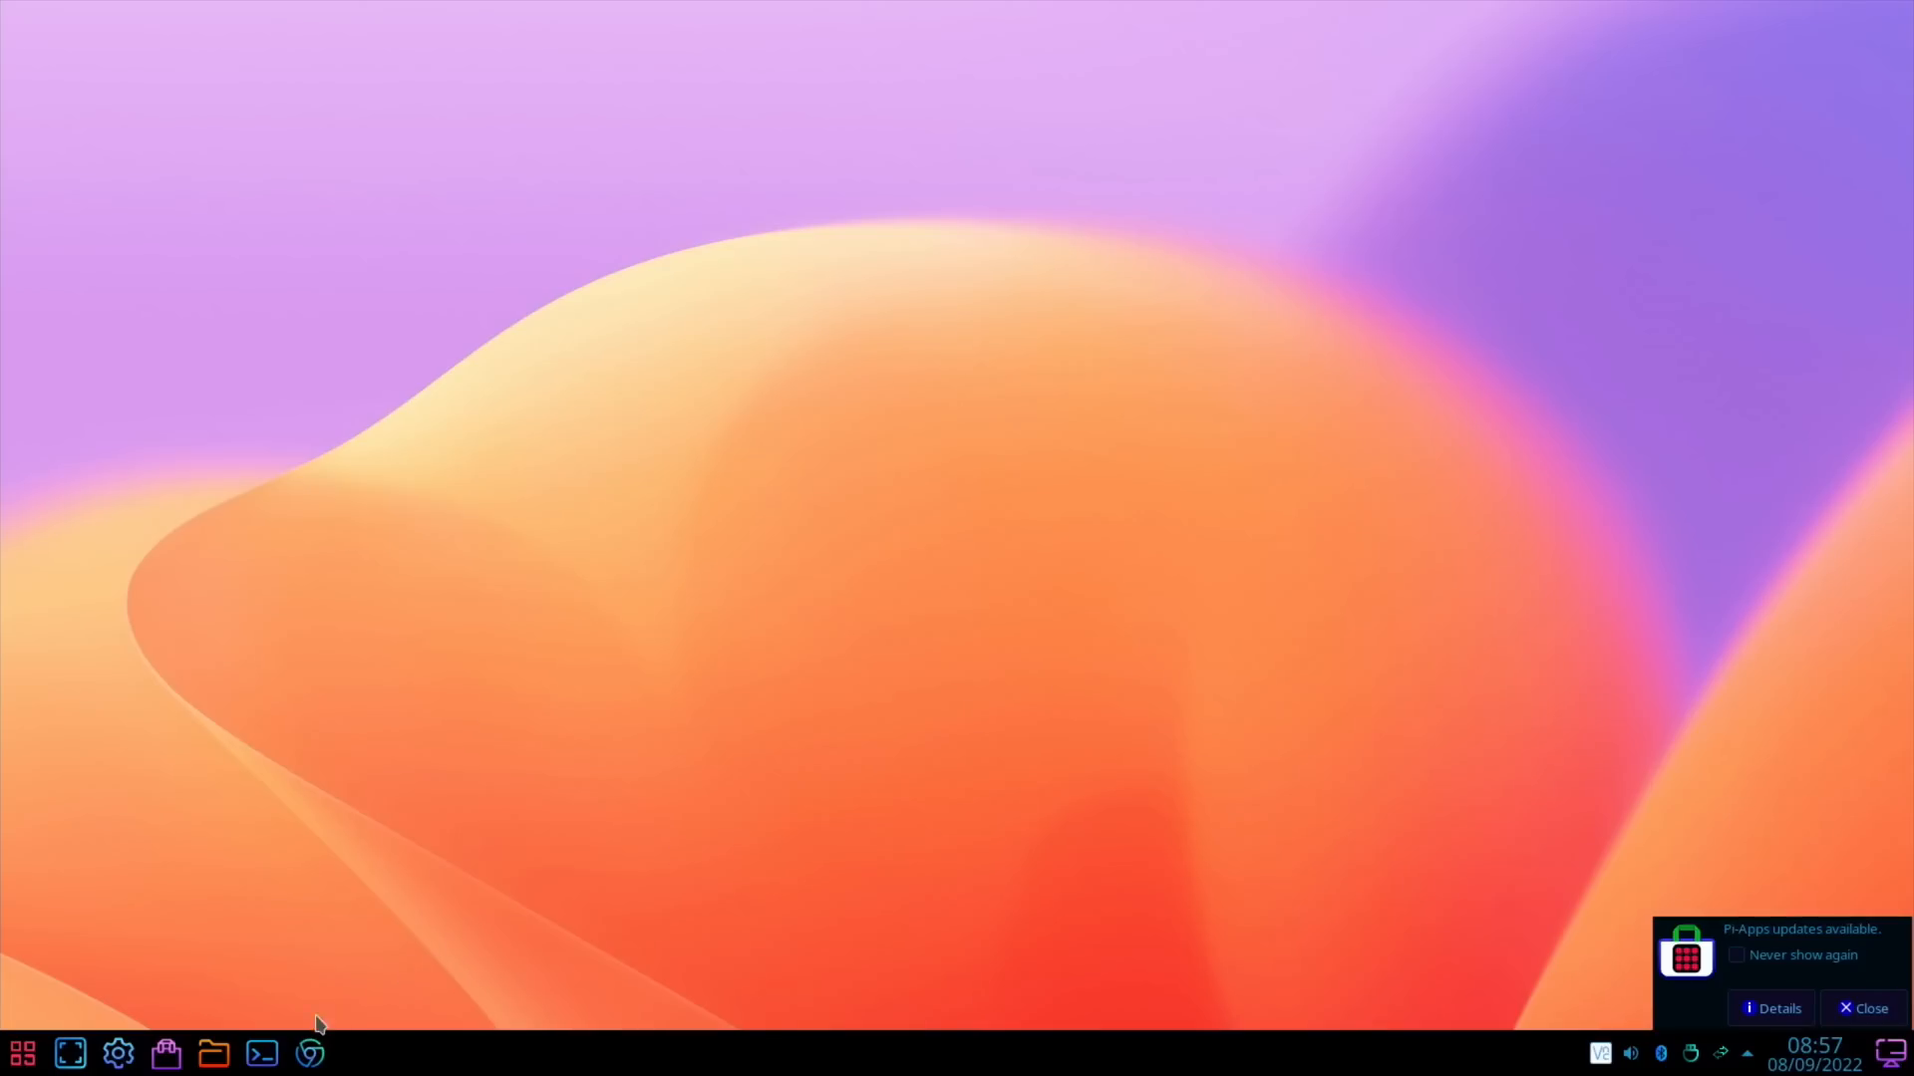
pyautogui.moveTo(392, 999)
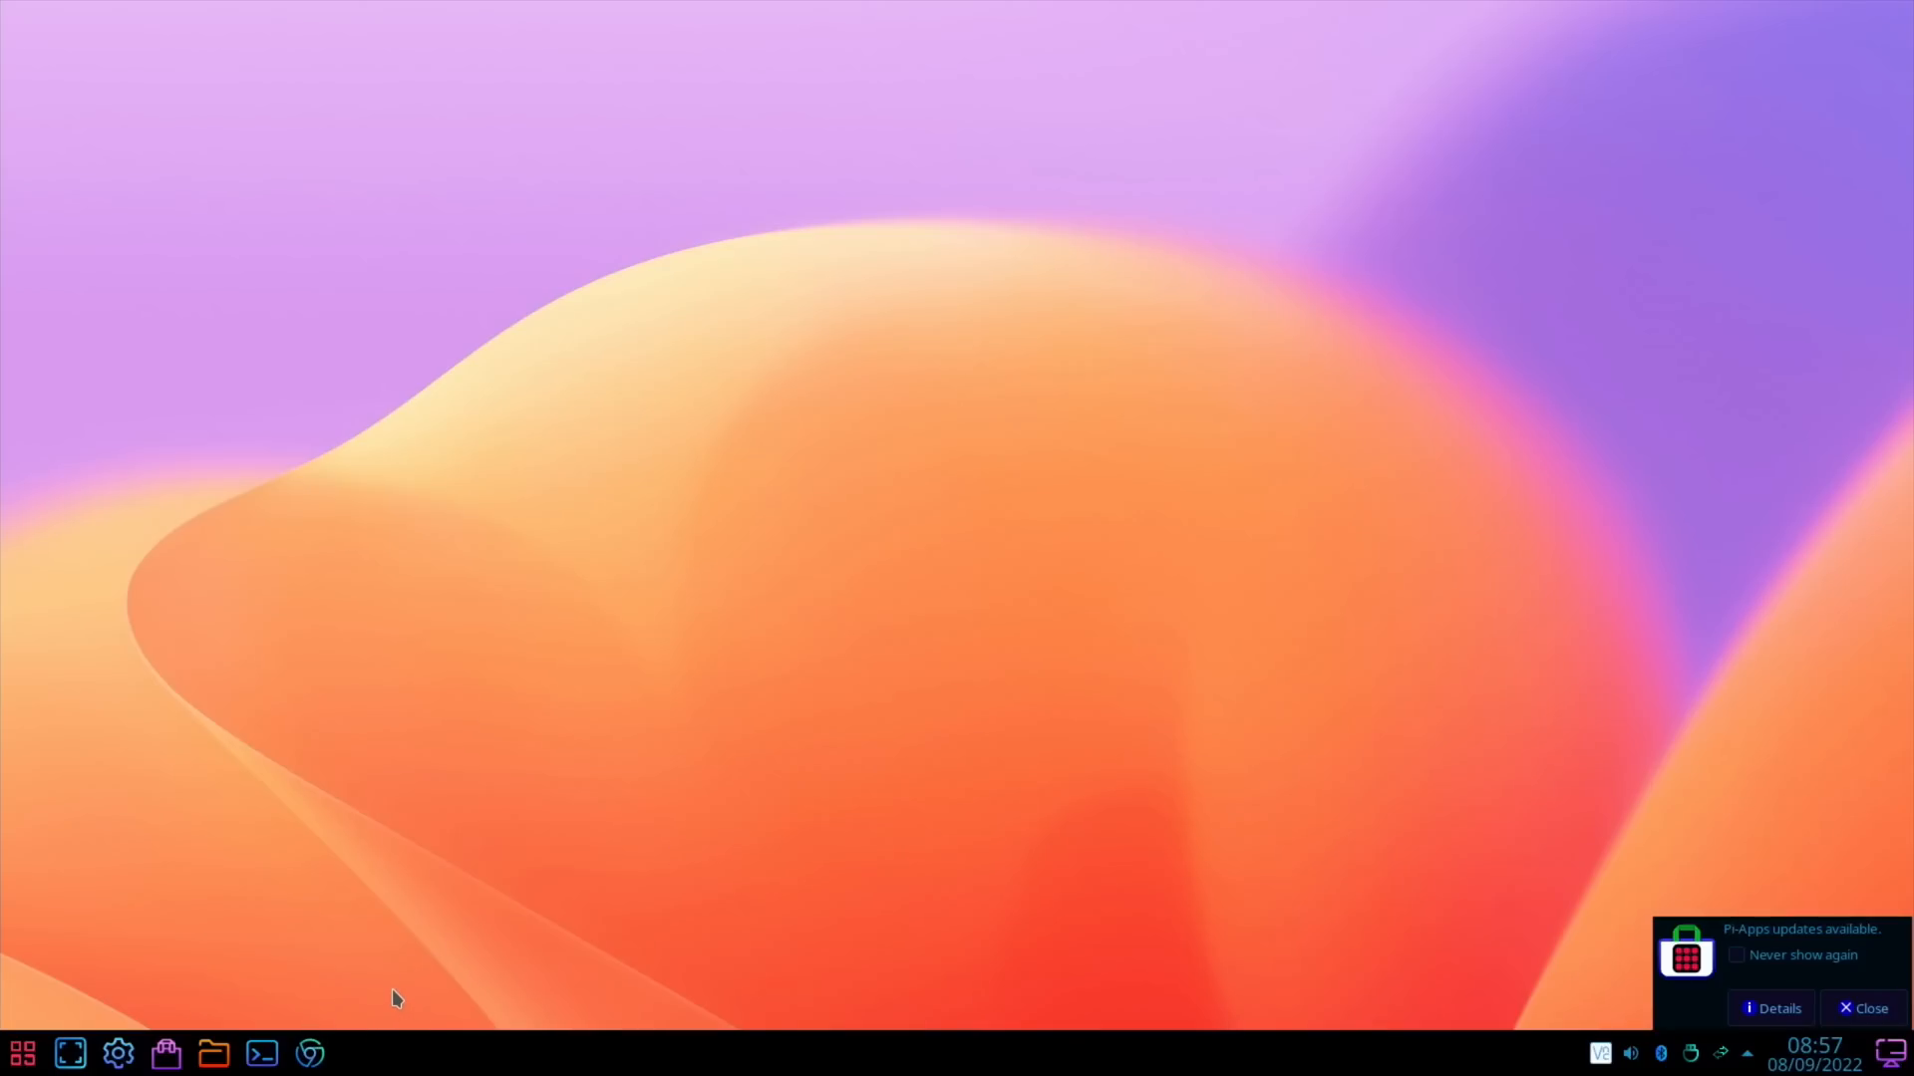
pyautogui.moveTo(321, 1055)
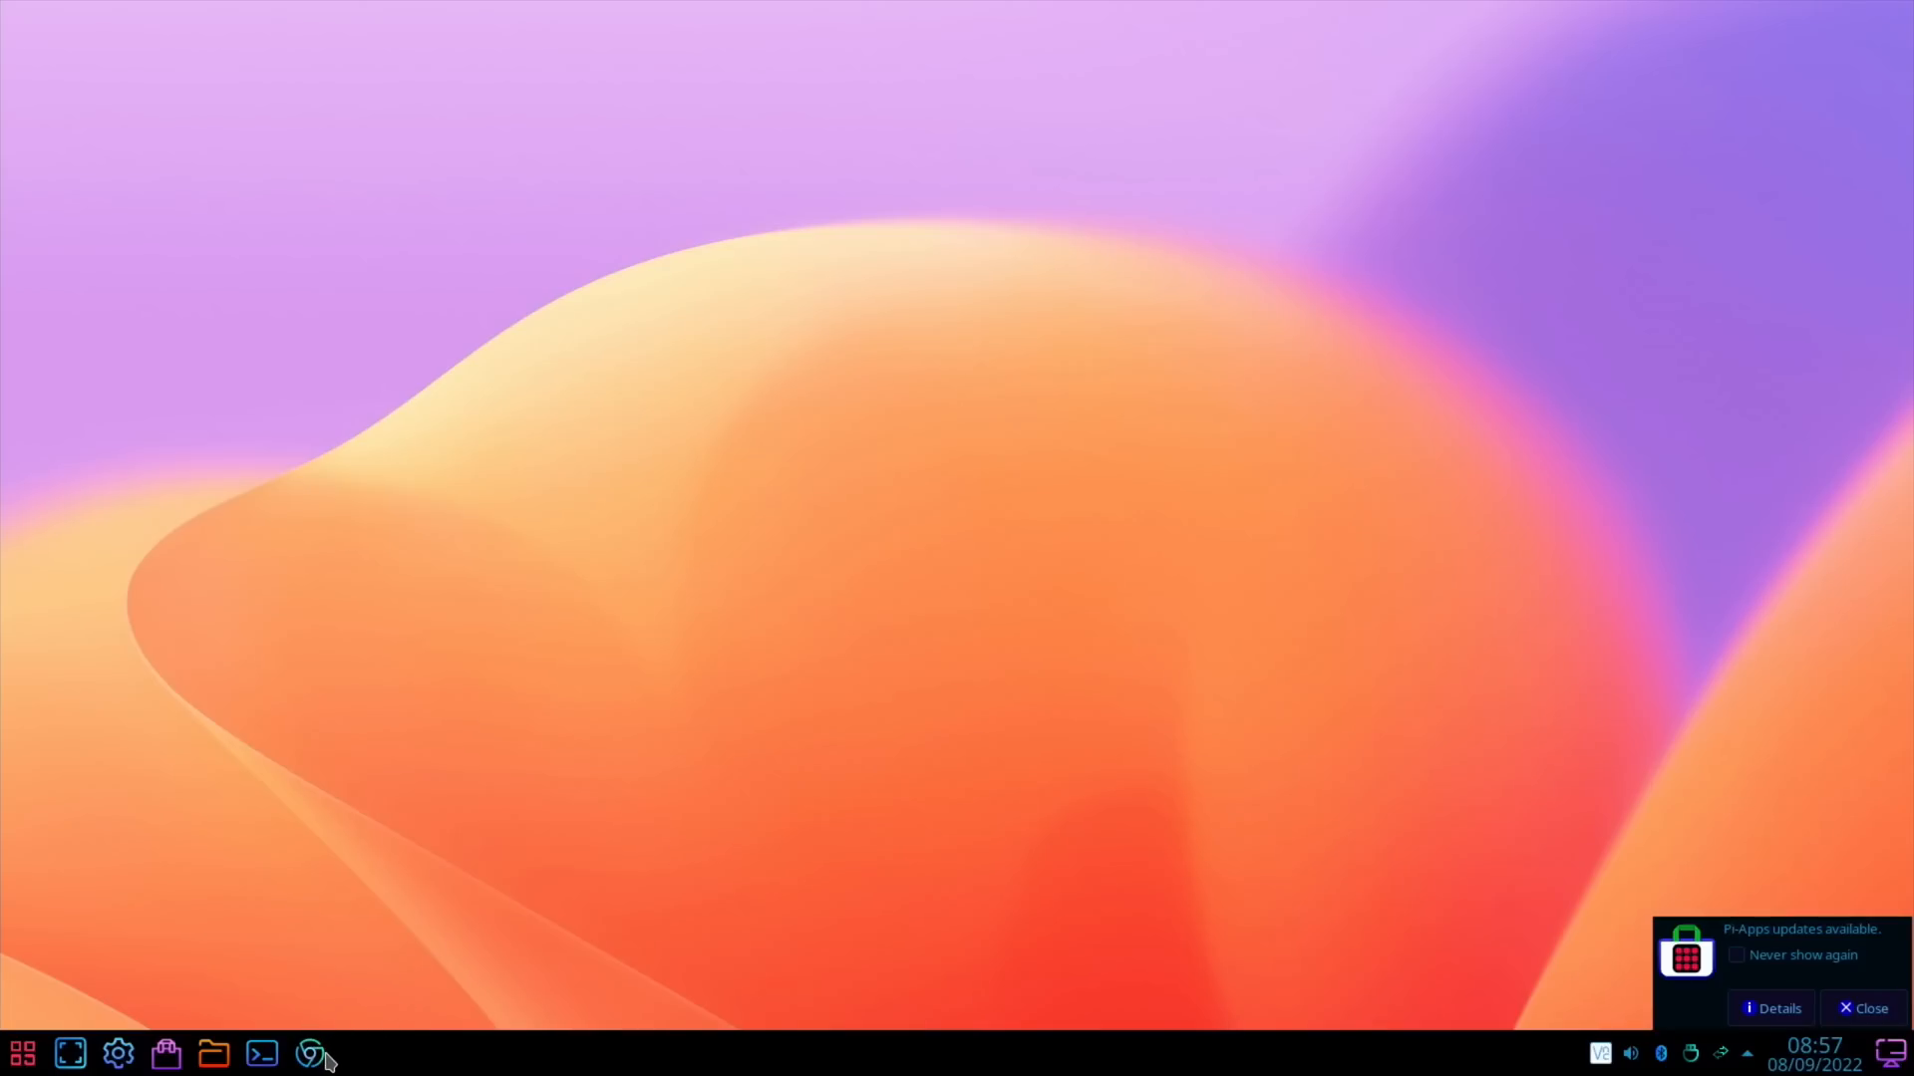
pyautogui.moveTo(403, 1032)
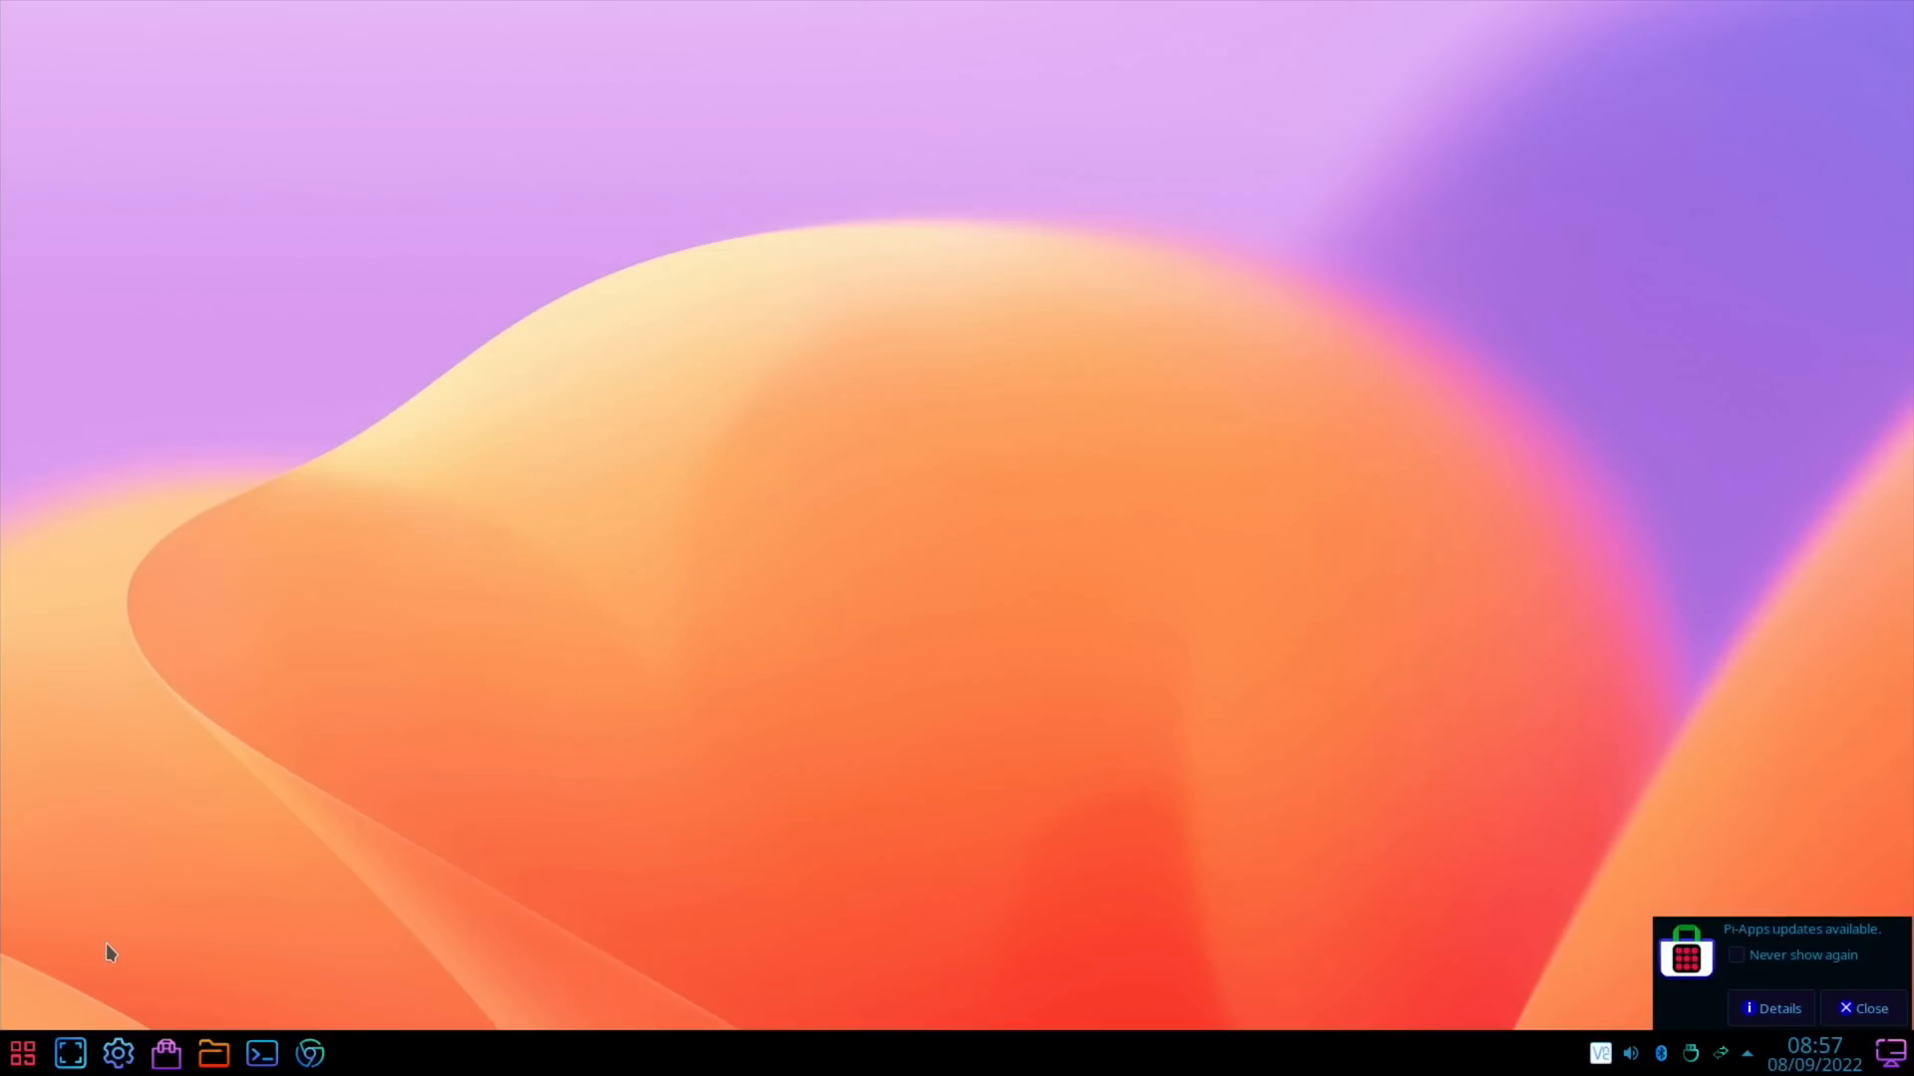
# - Search the application launcher for 'kw' and launch KWrite with an empty untitled document
pyautogui.click(22, 1052)
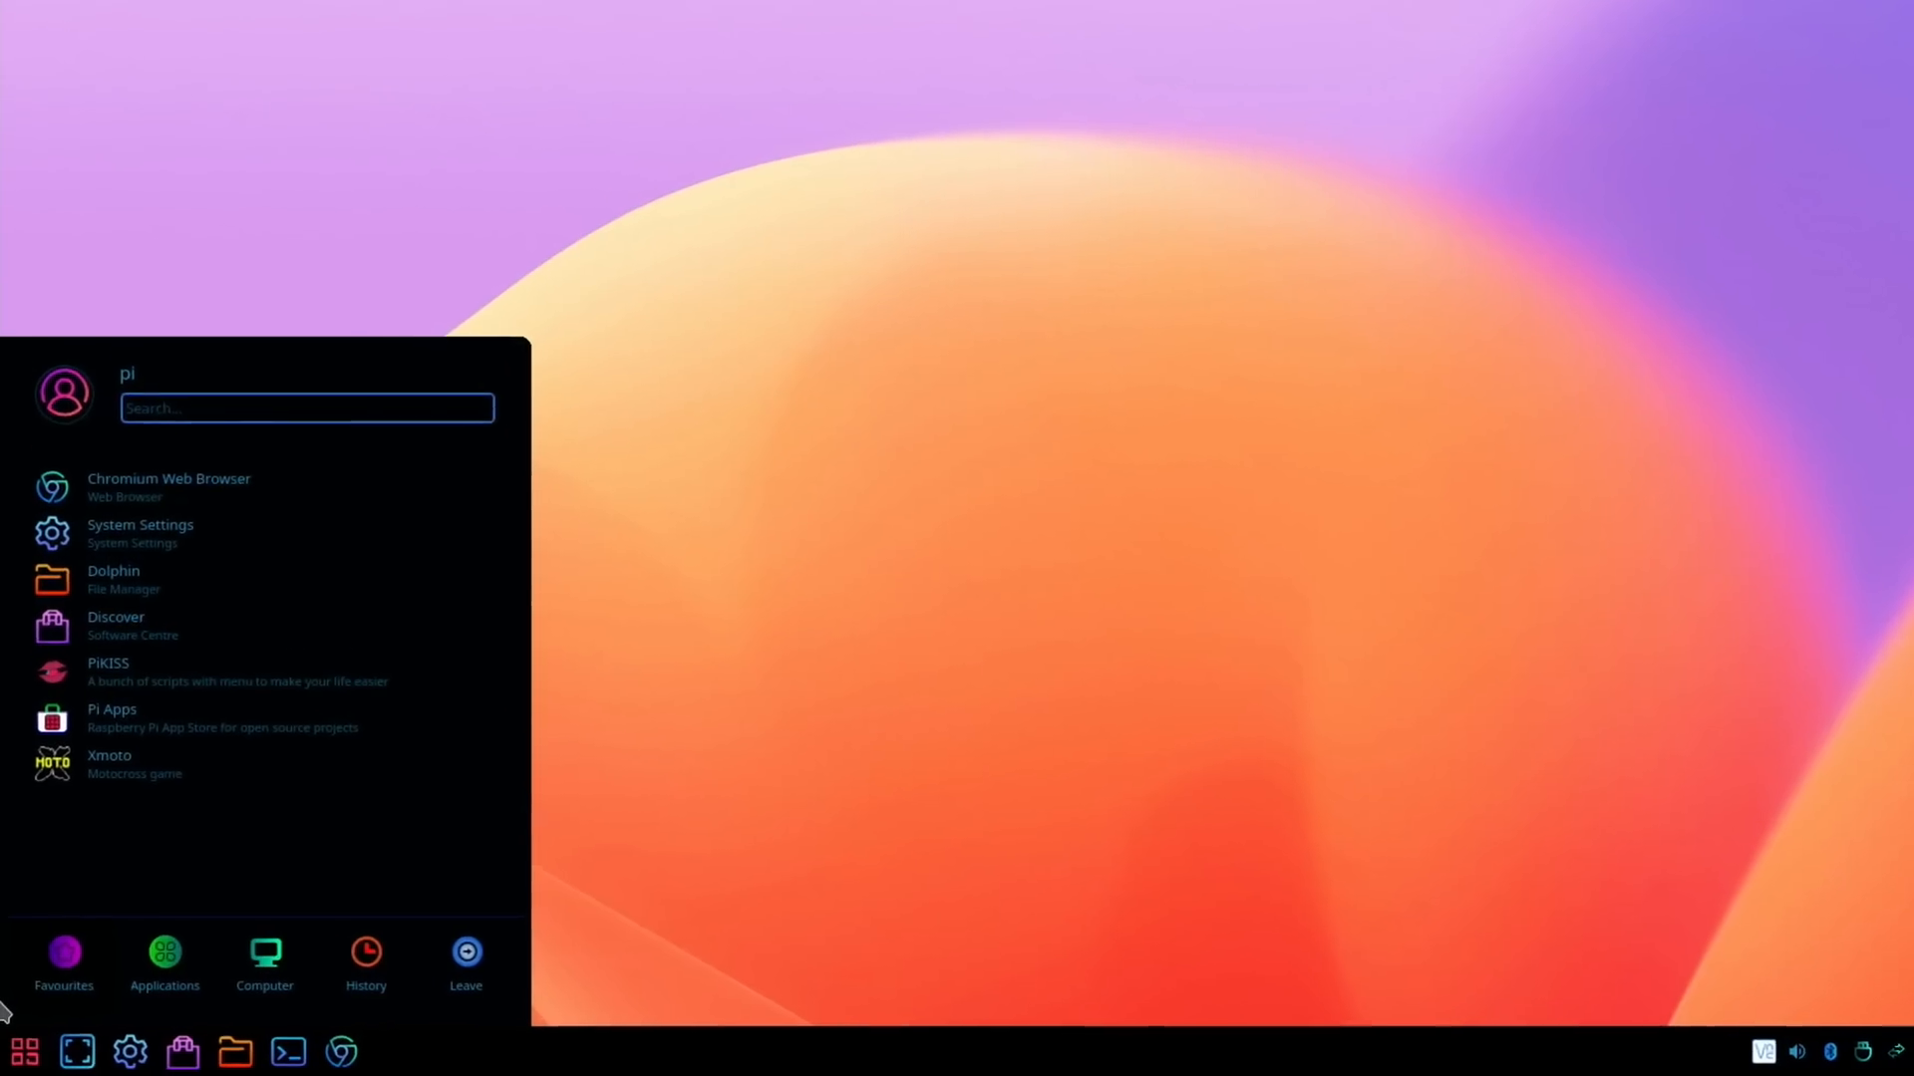
pyautogui.write('kw')
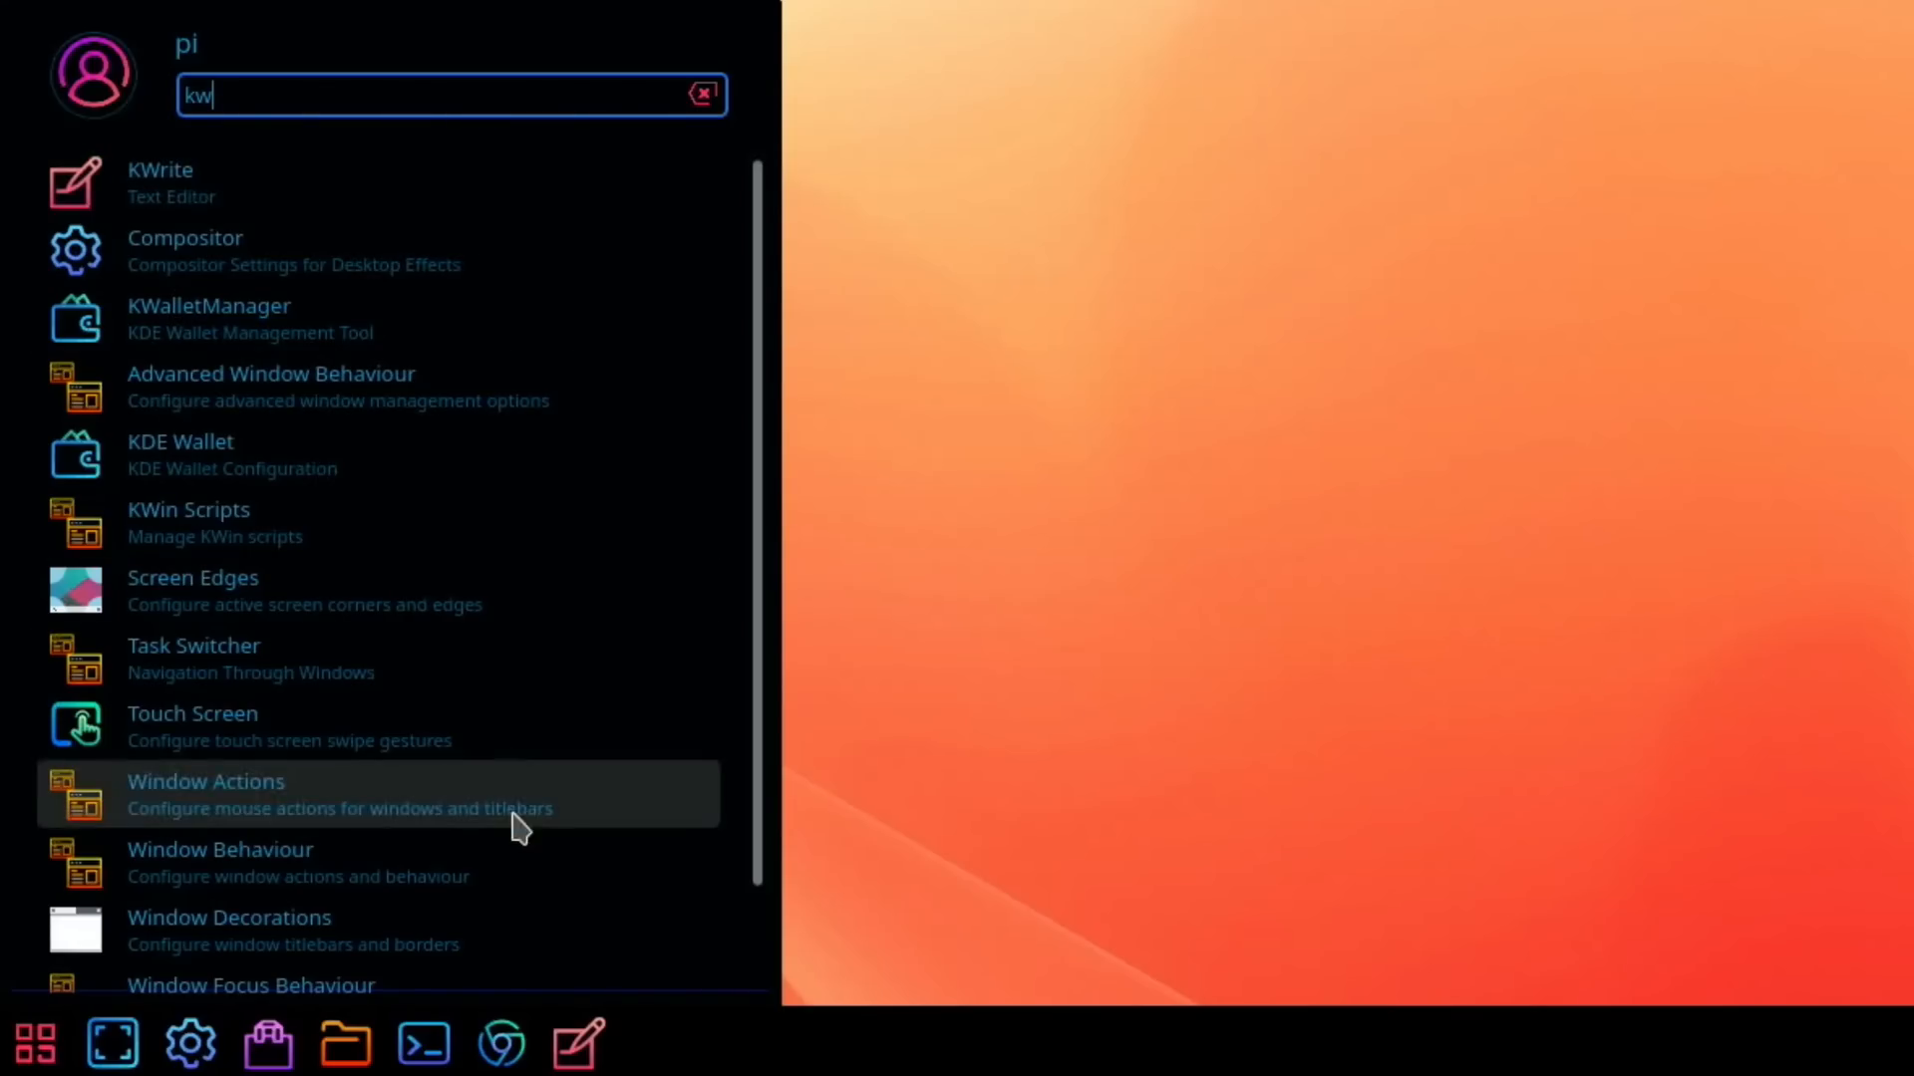
pyautogui.scroll(-3)
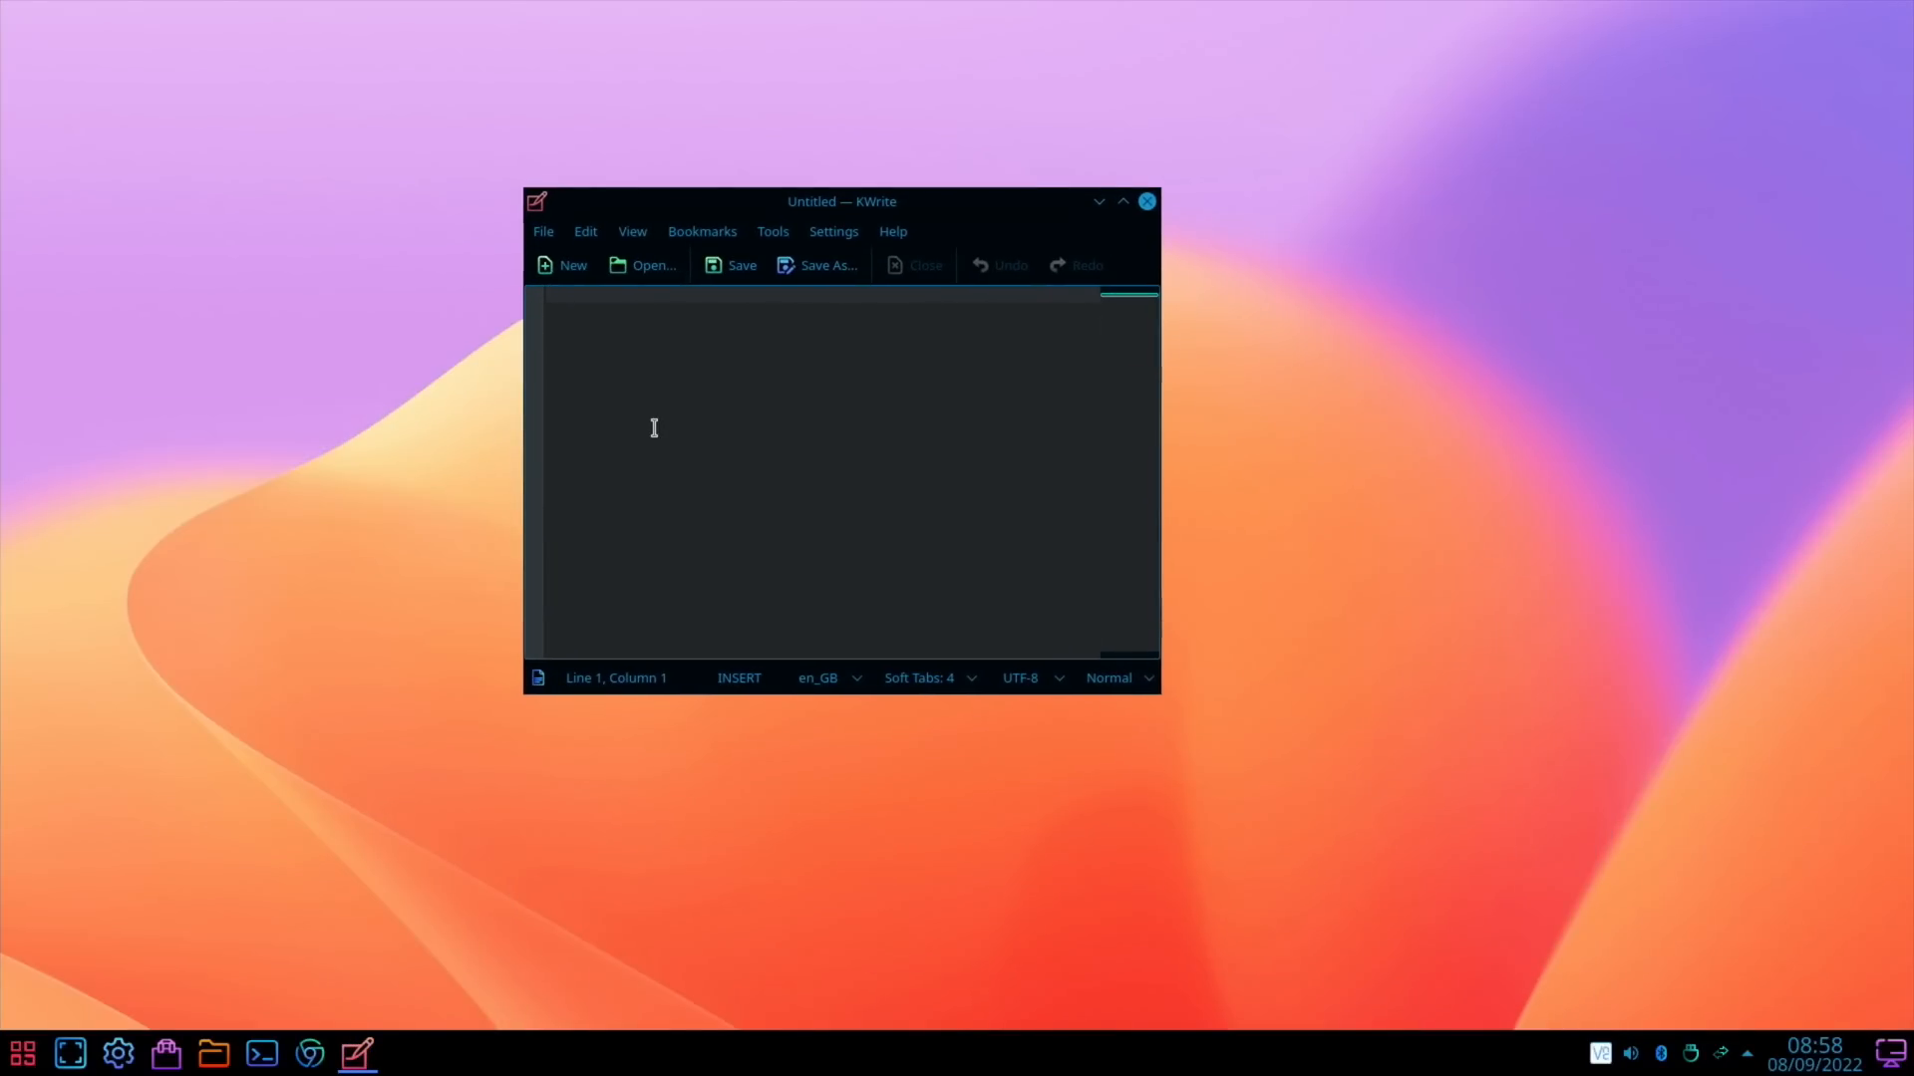
# - Enter a throwaway test line in KWrite and close it, answering No to saving
pyautogui.write('dvisvisvisv')
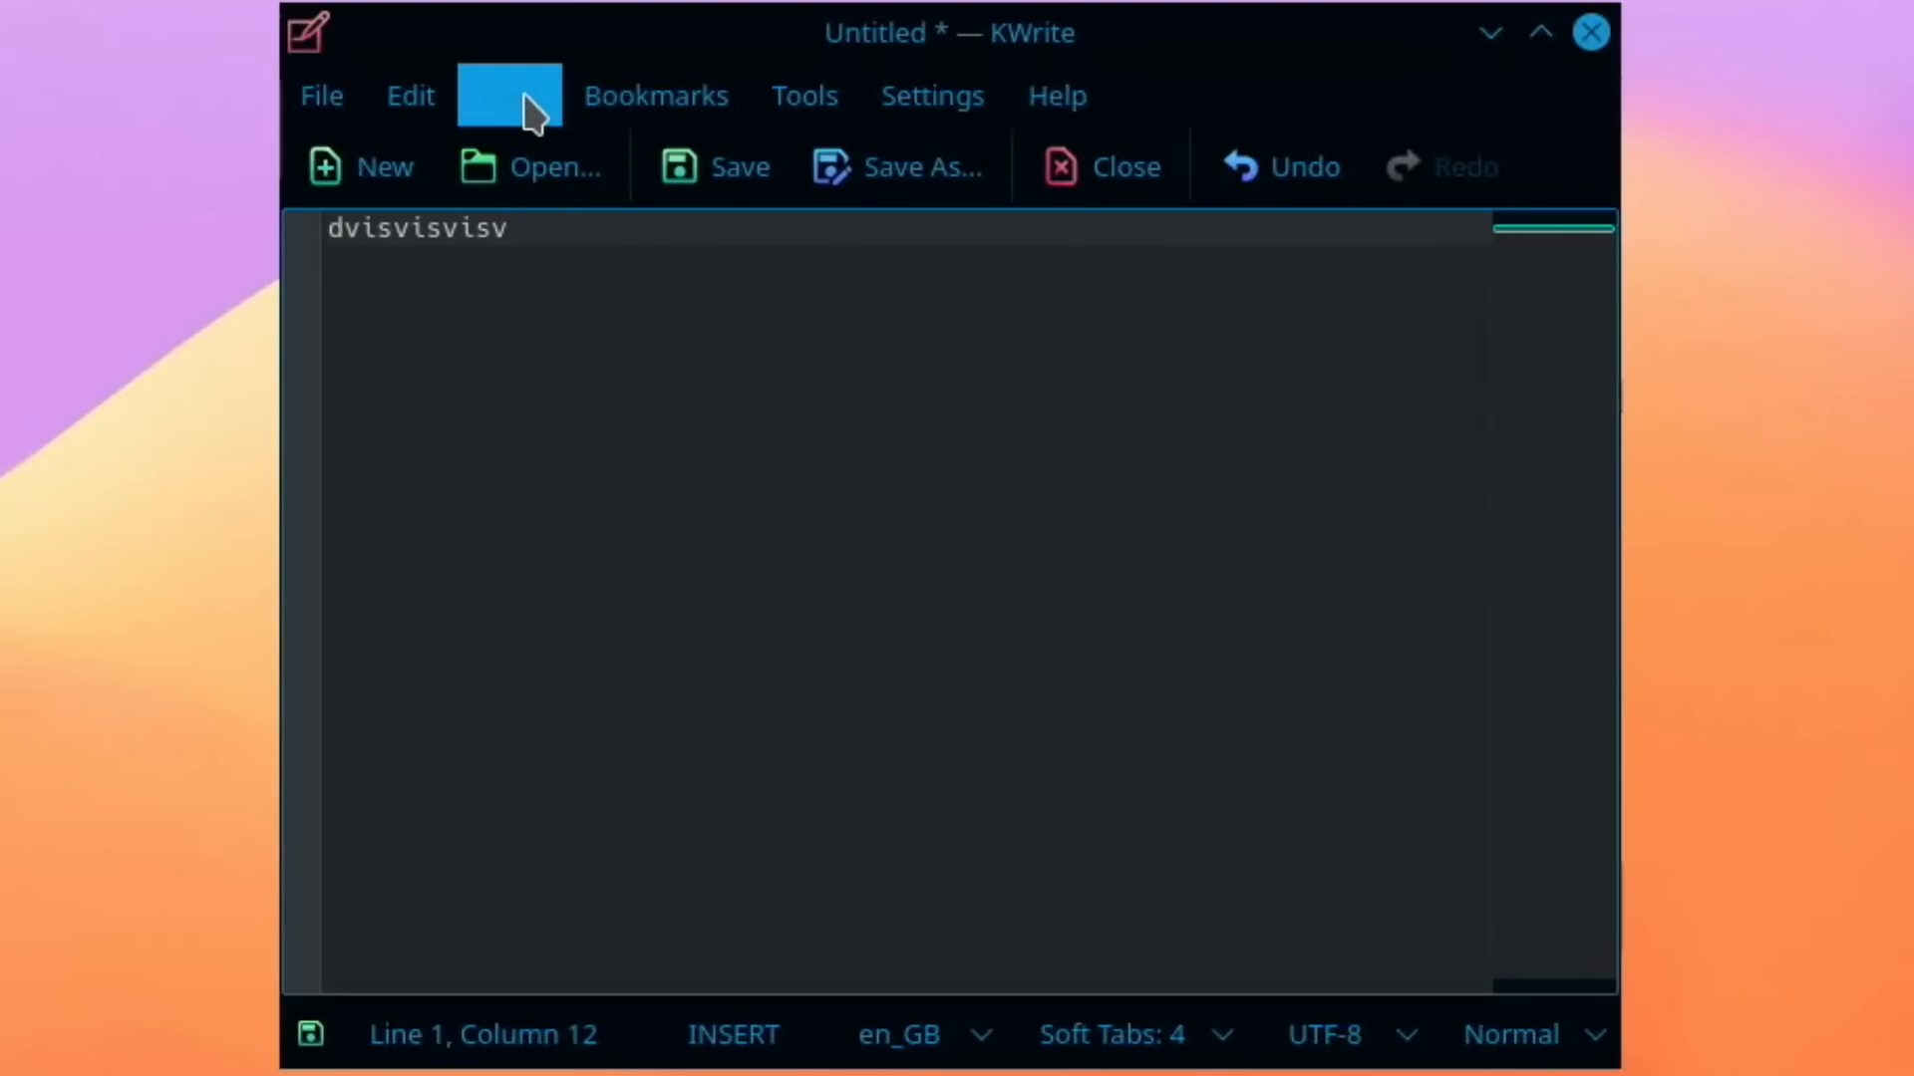
pyautogui.click(509, 96)
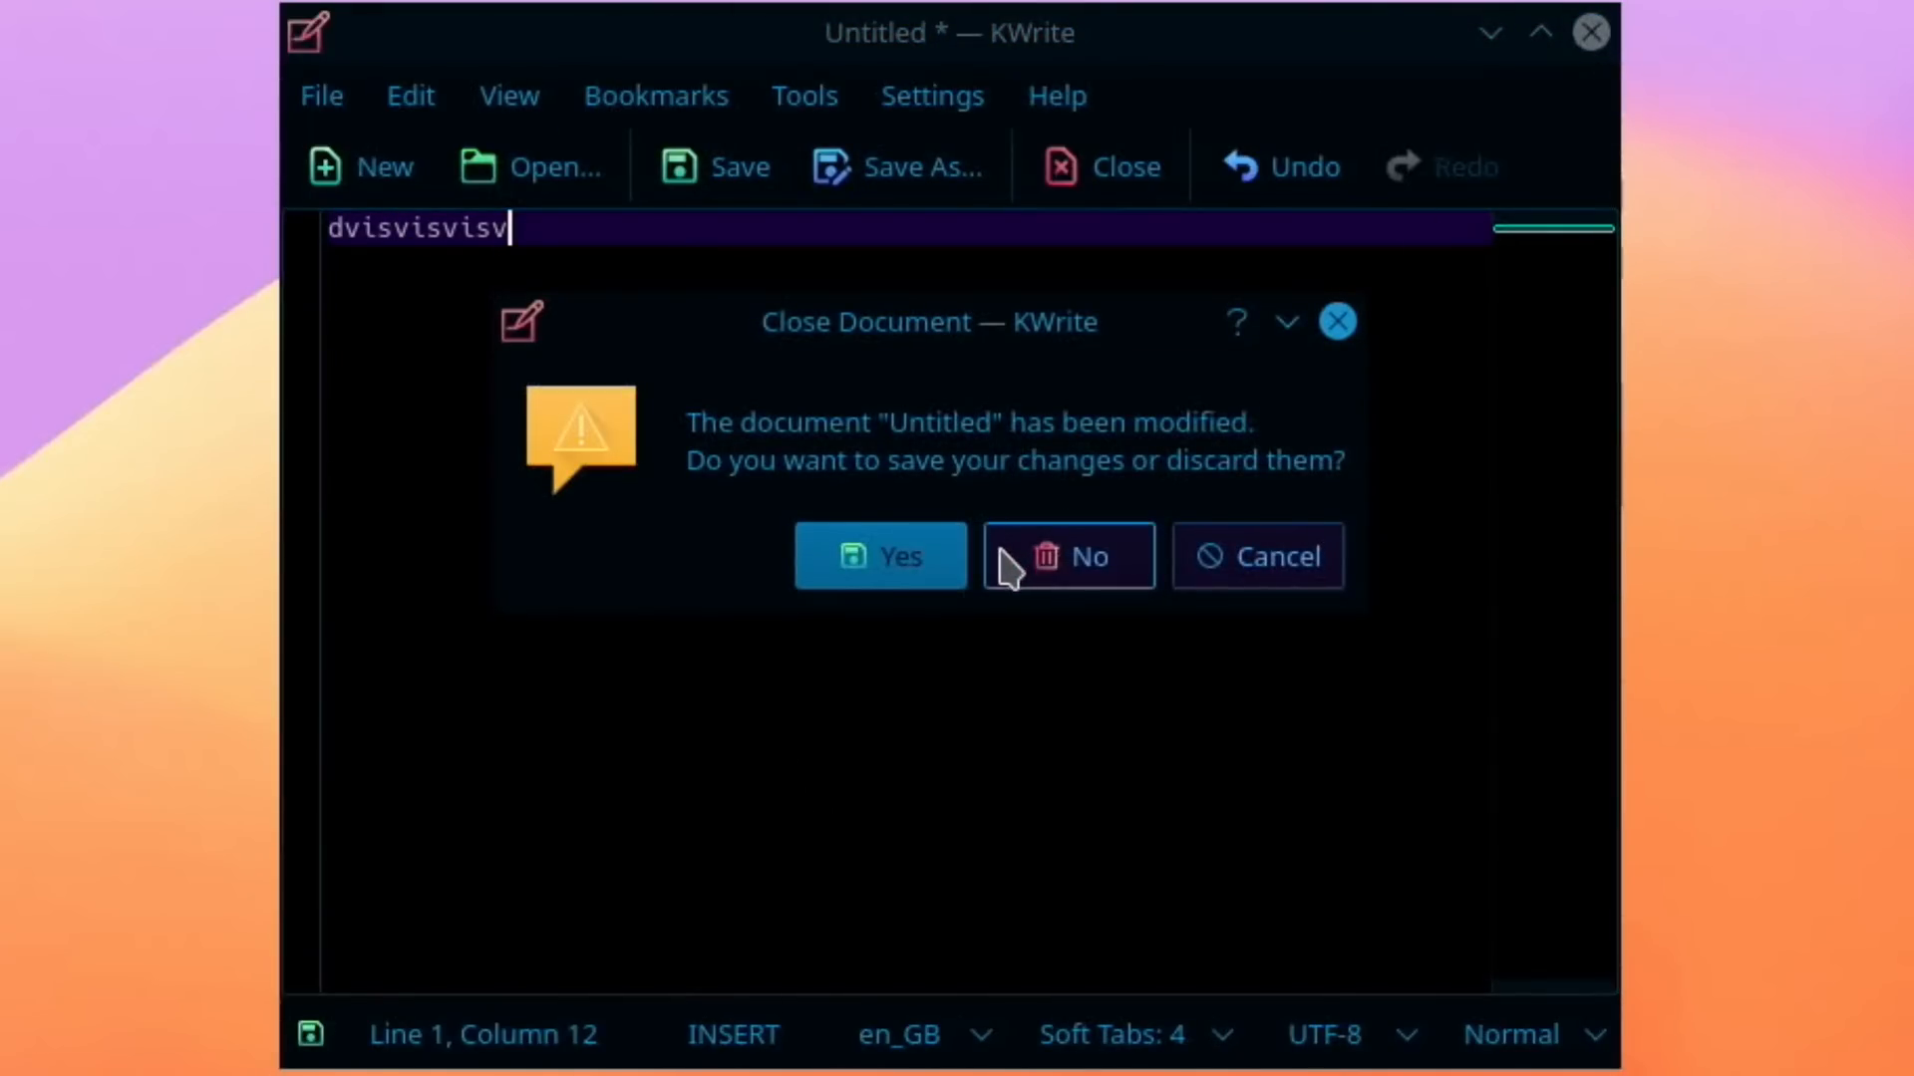
pyautogui.click(1066, 556)
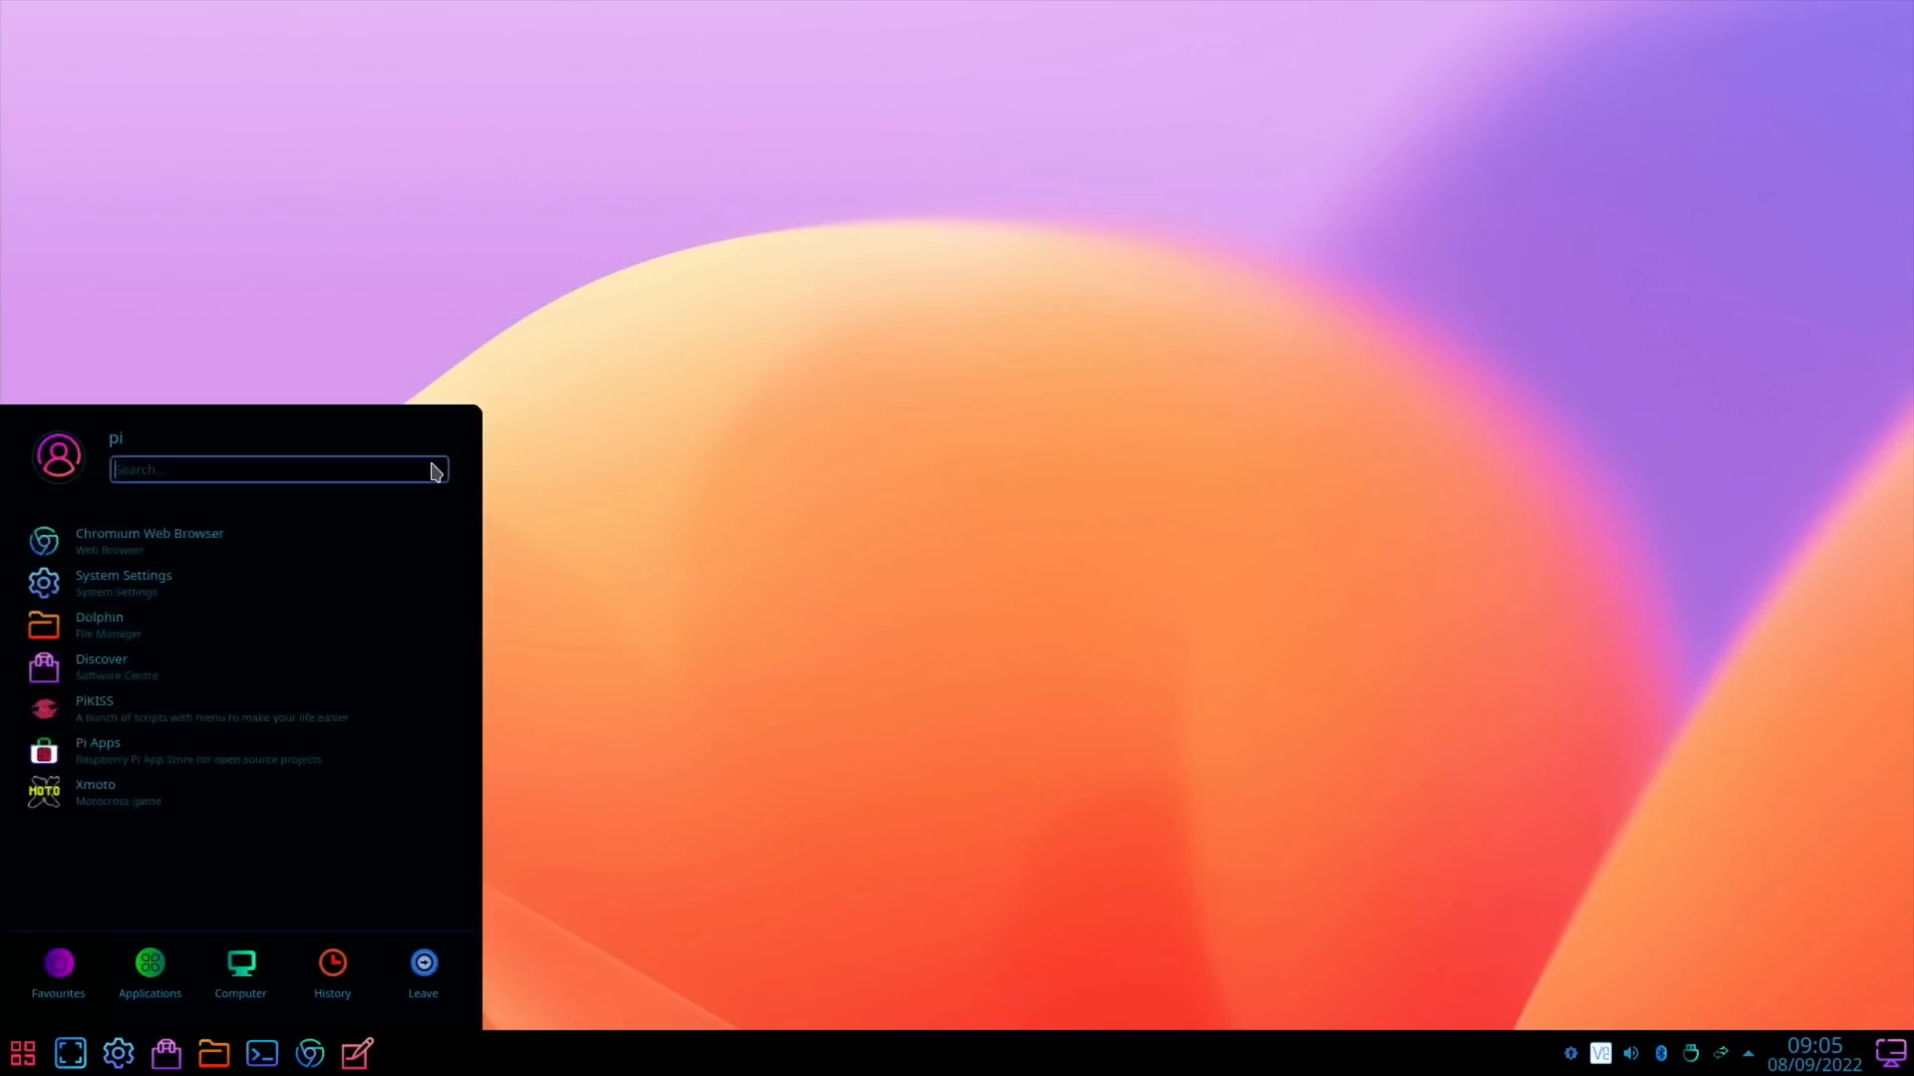
# - Dismiss the launcher search and bring up LXTerminal to remove agnostics, lxde and mousepad via apt
pyautogui.write('text')
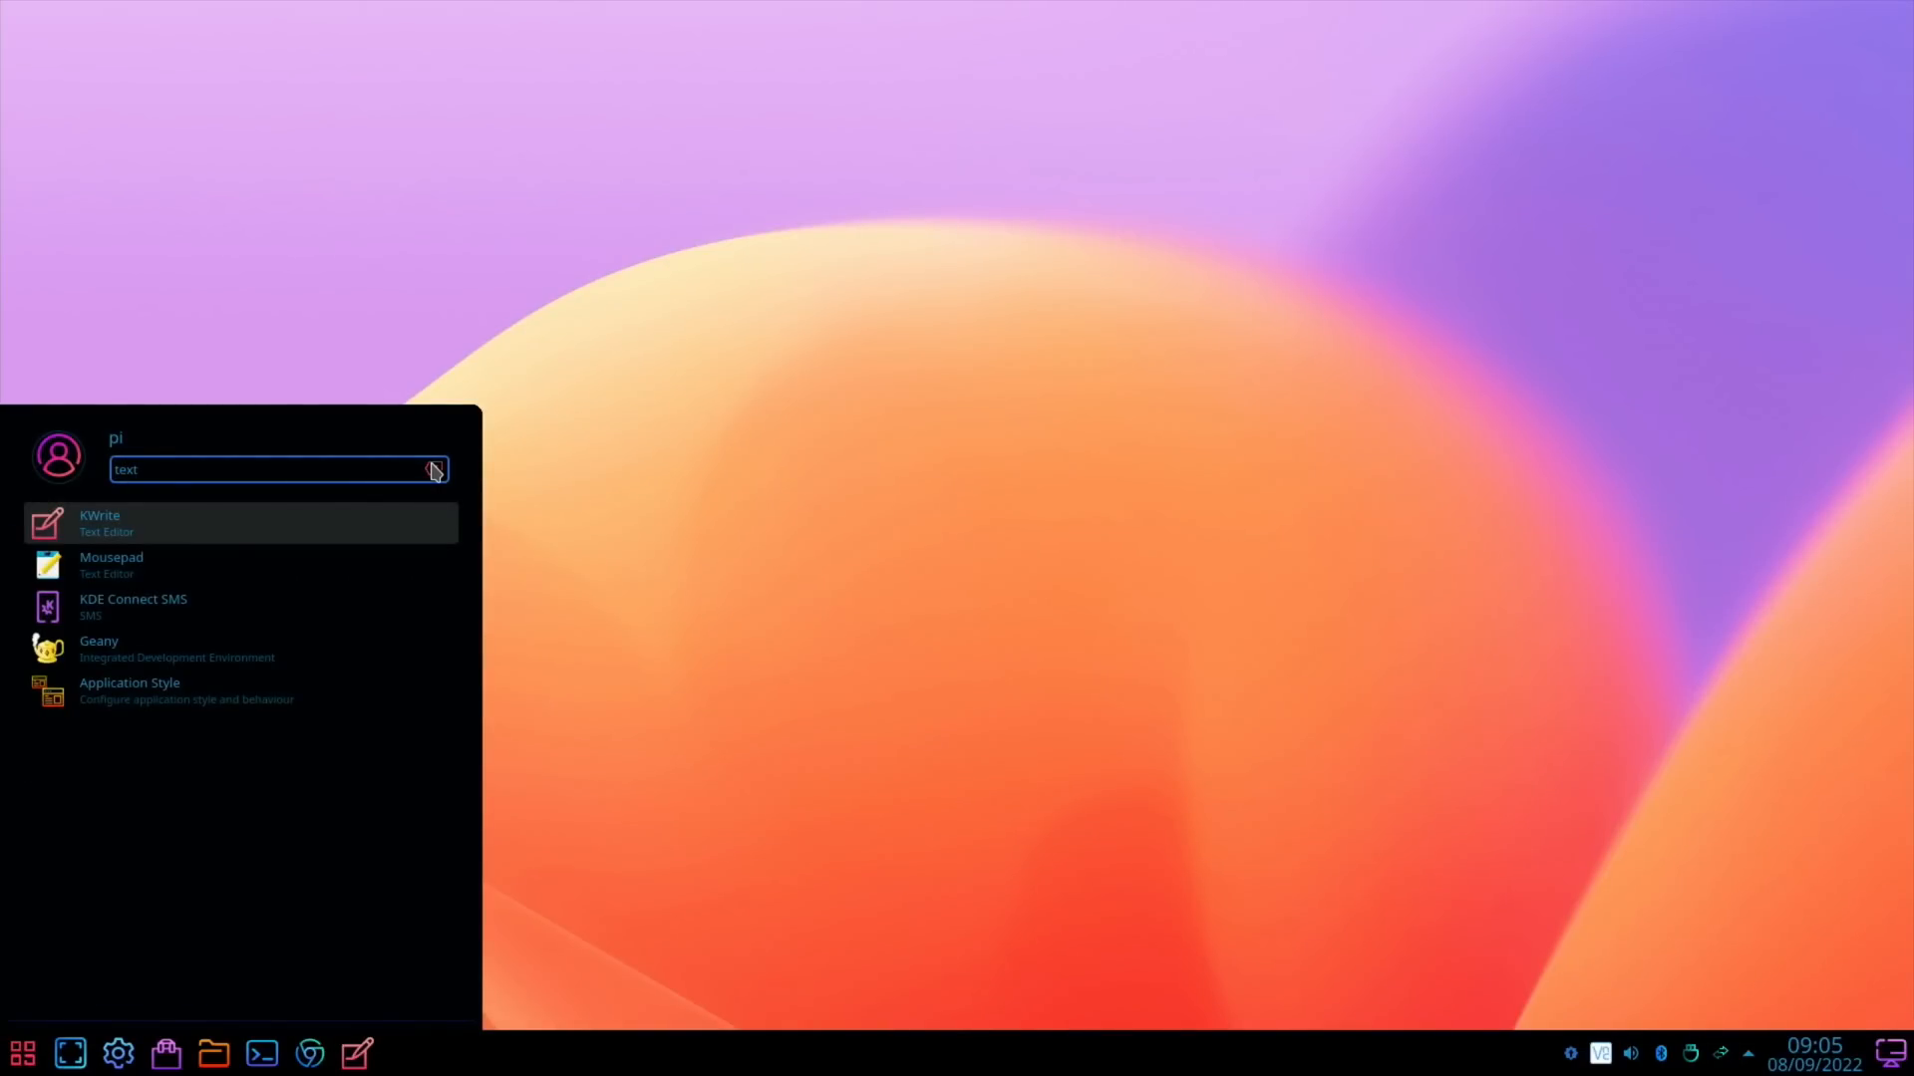
pyautogui.moveTo(279, 538)
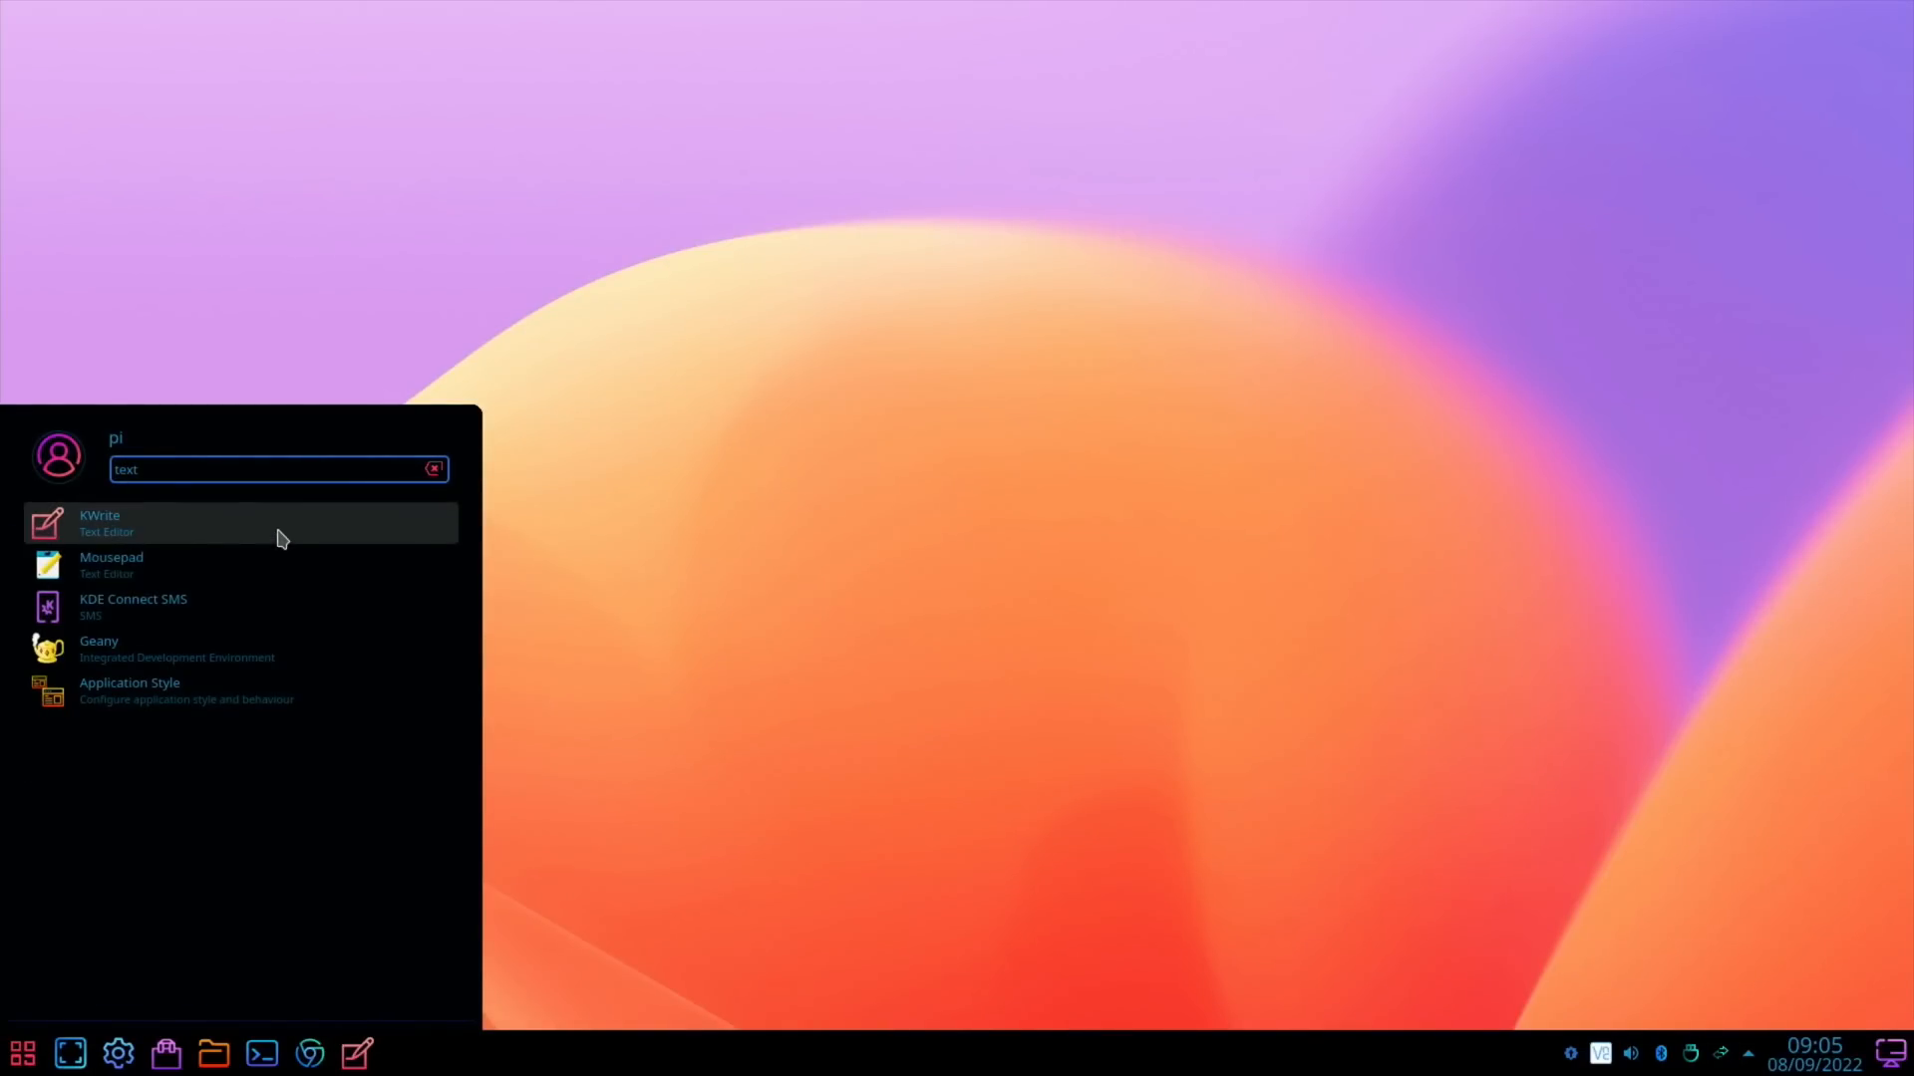
pyautogui.moveTo(185, 566)
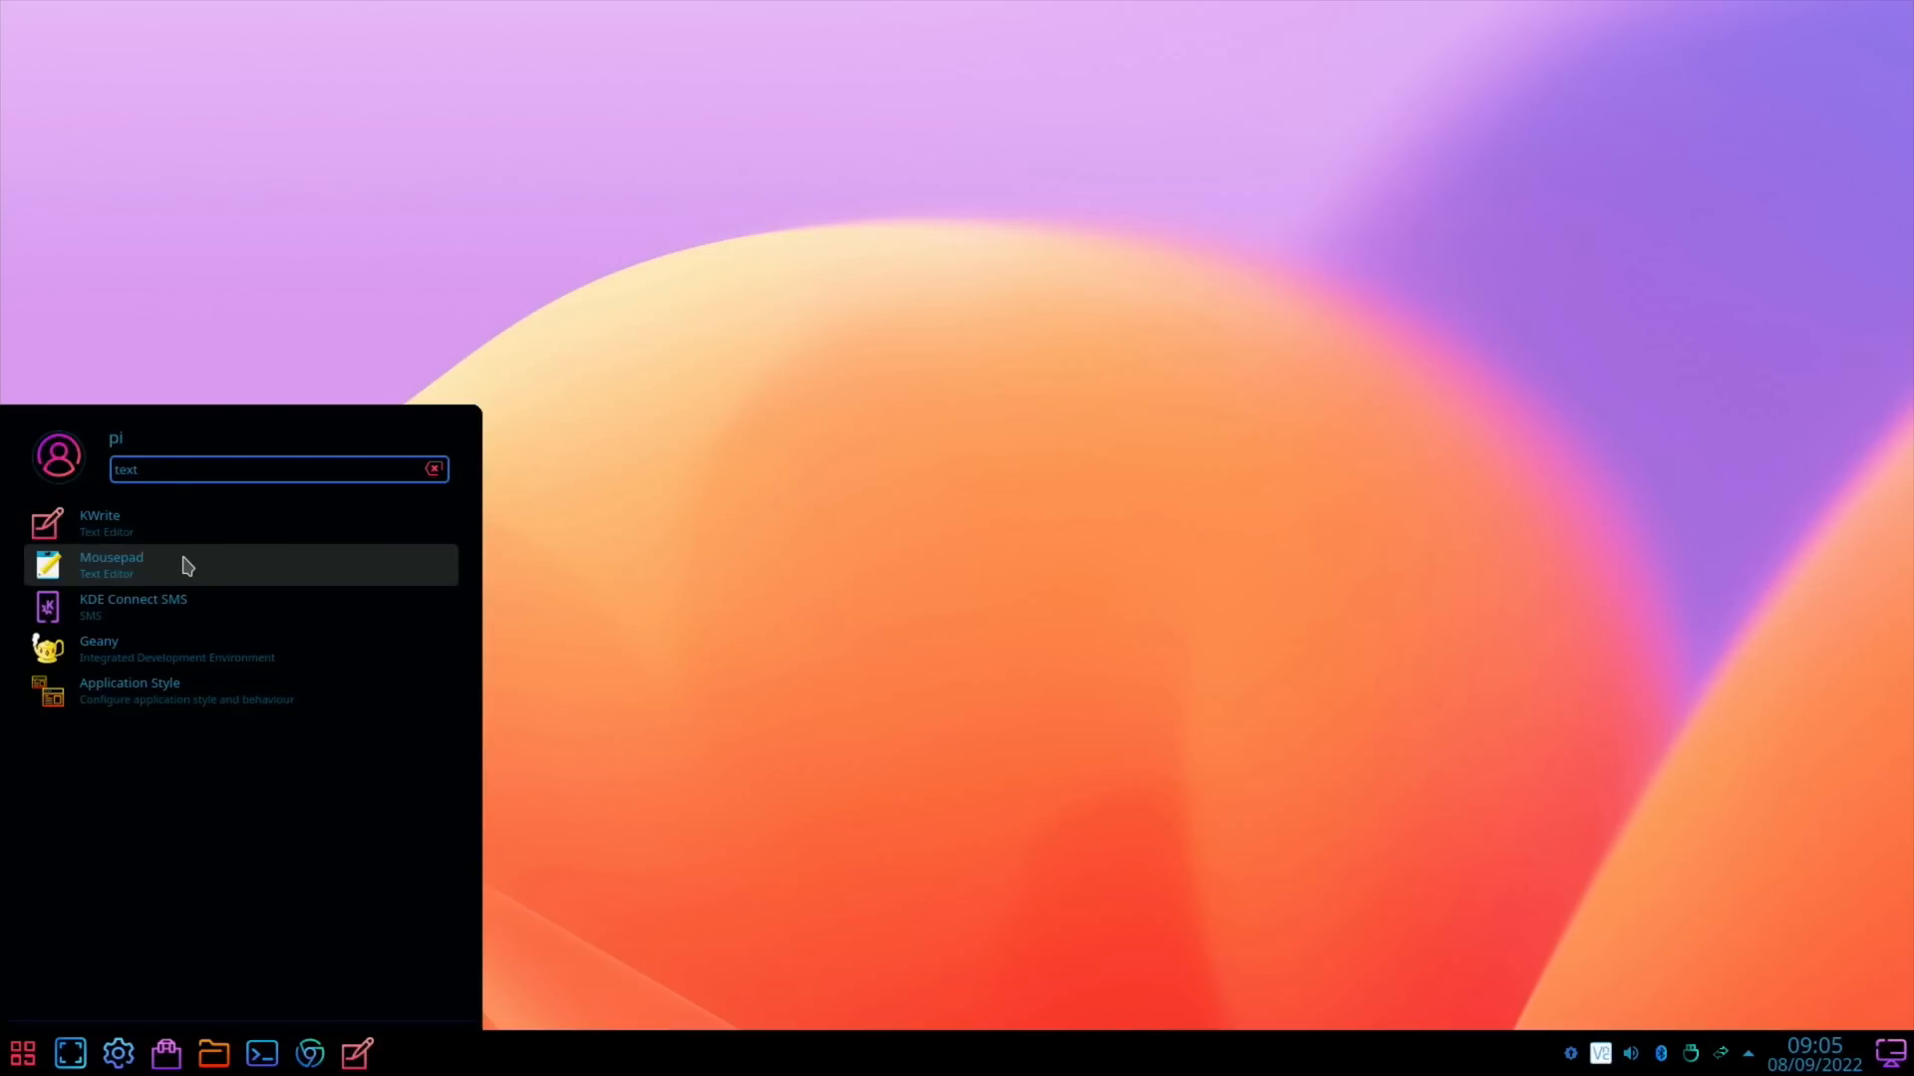
pyautogui.moveTo(404, 574)
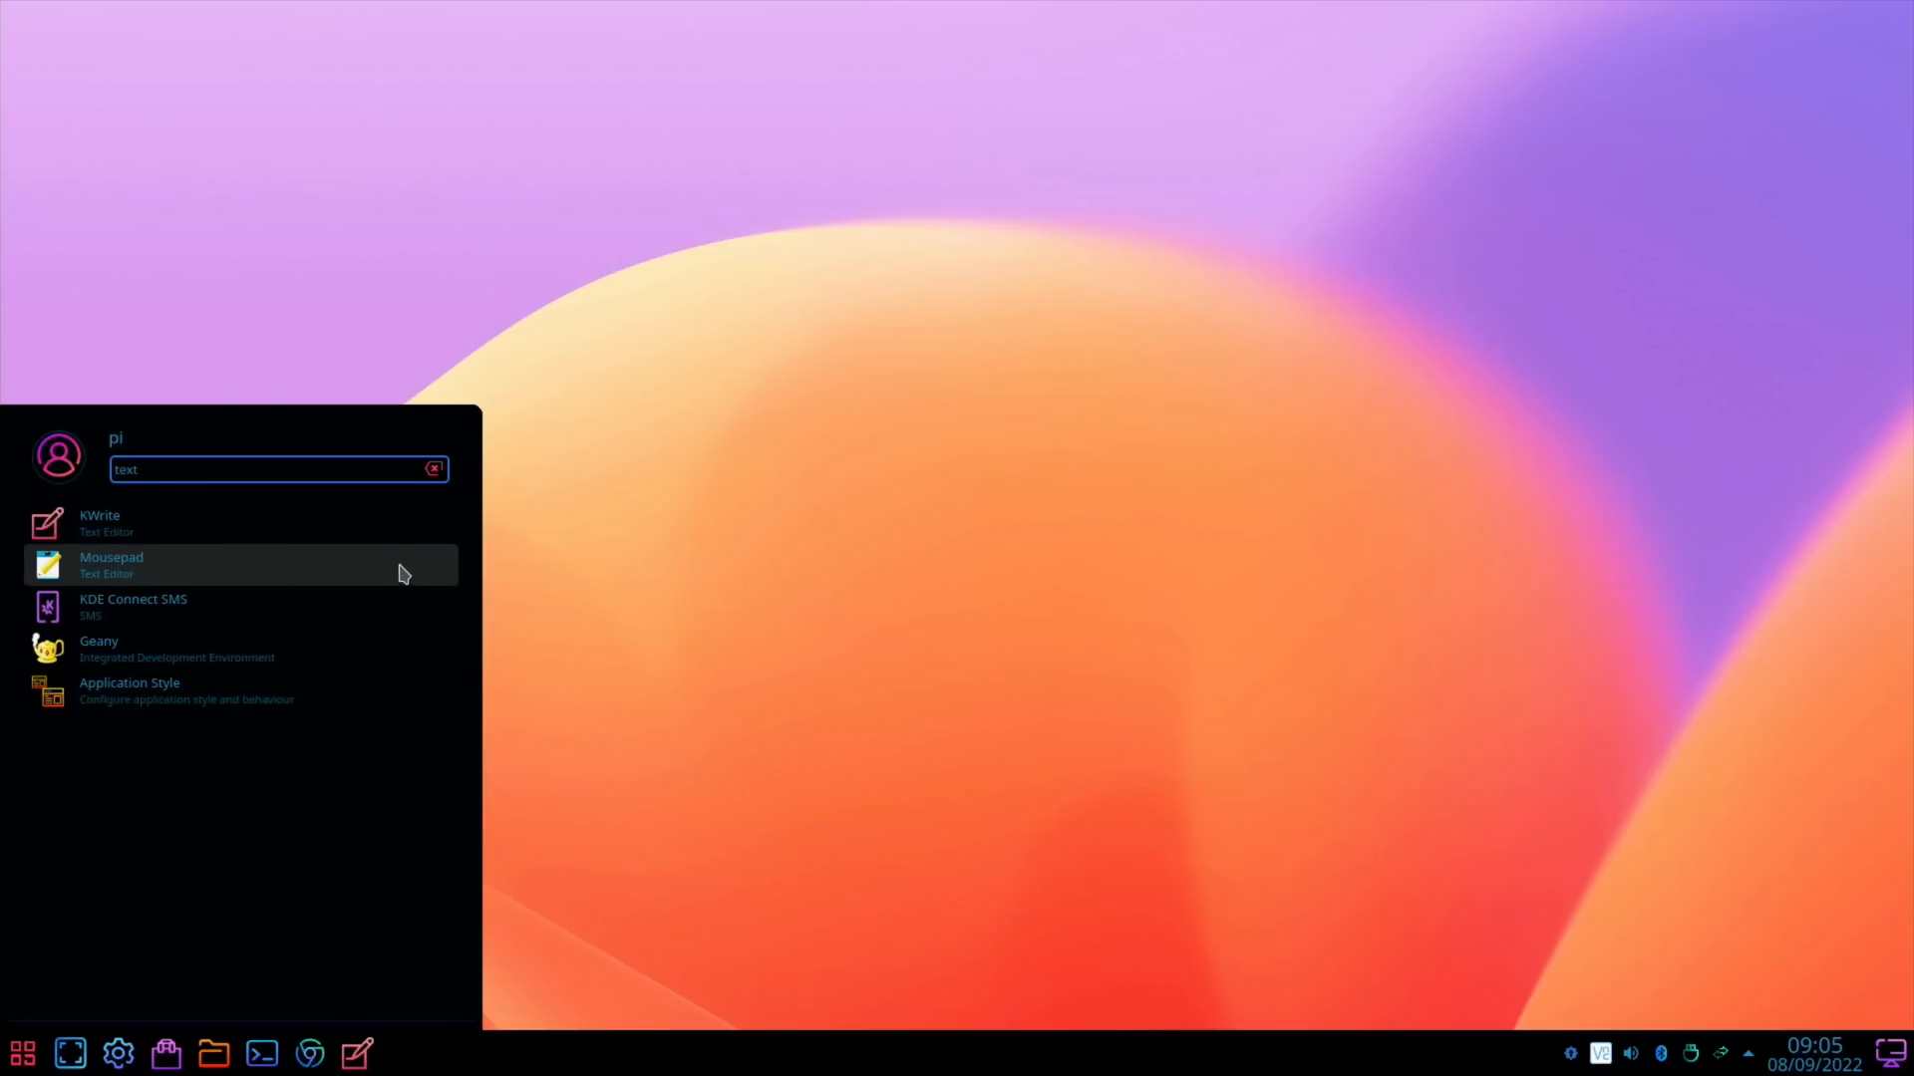
pyautogui.click(554, 571)
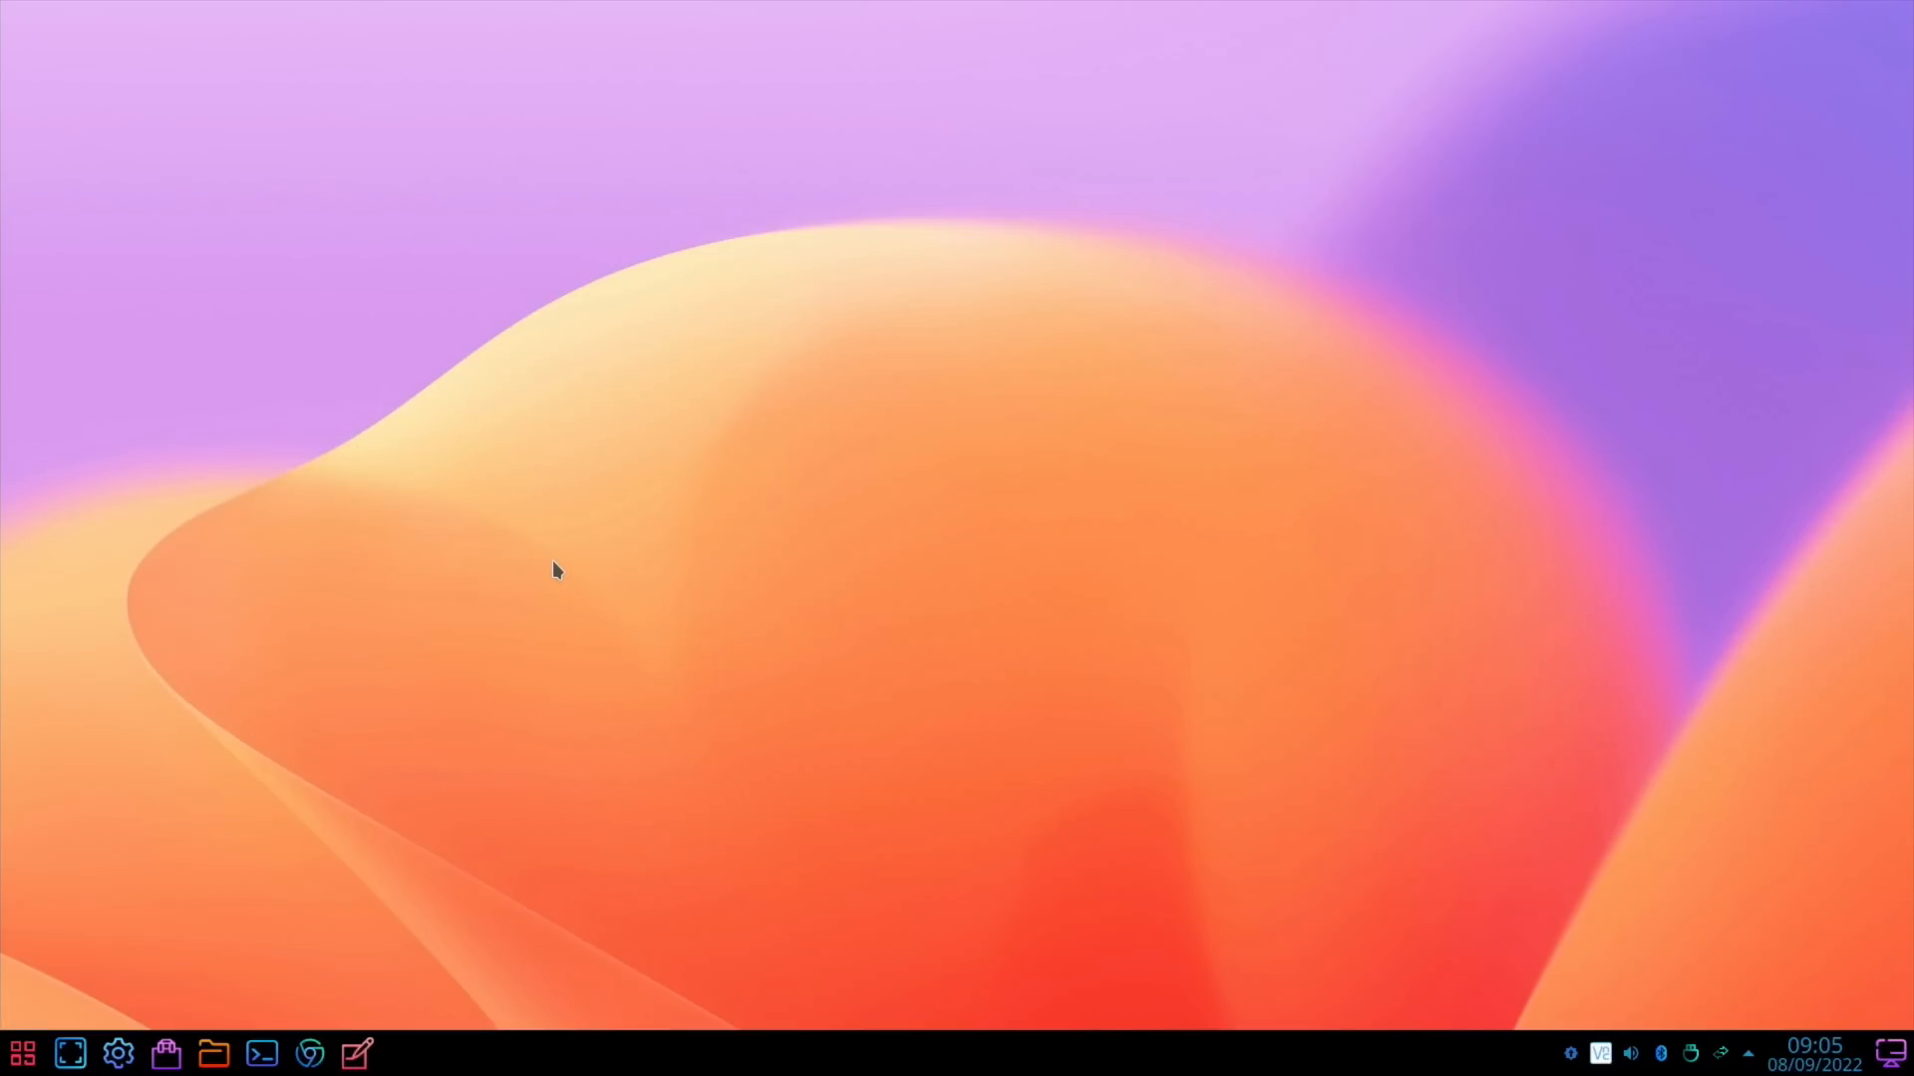
pyautogui.moveTo(256, 1053)
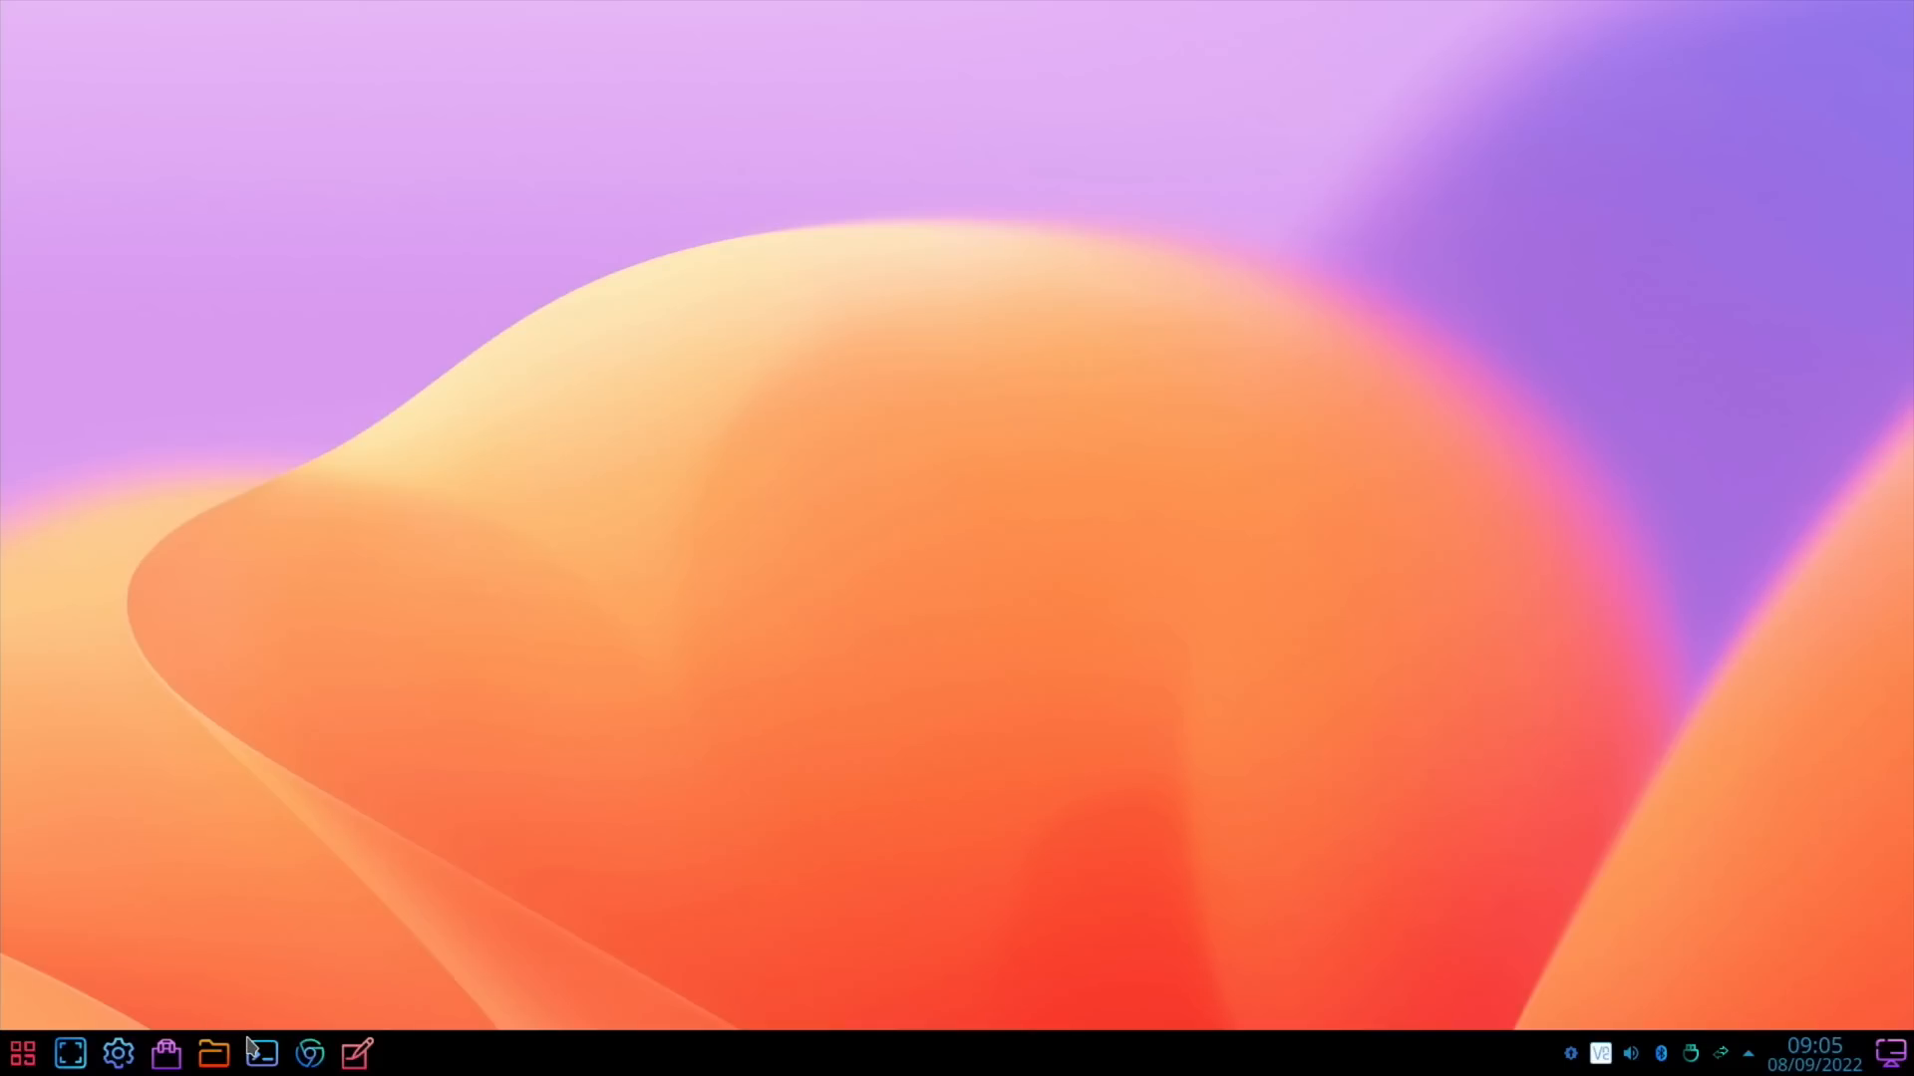
pyautogui.click(261, 1053)
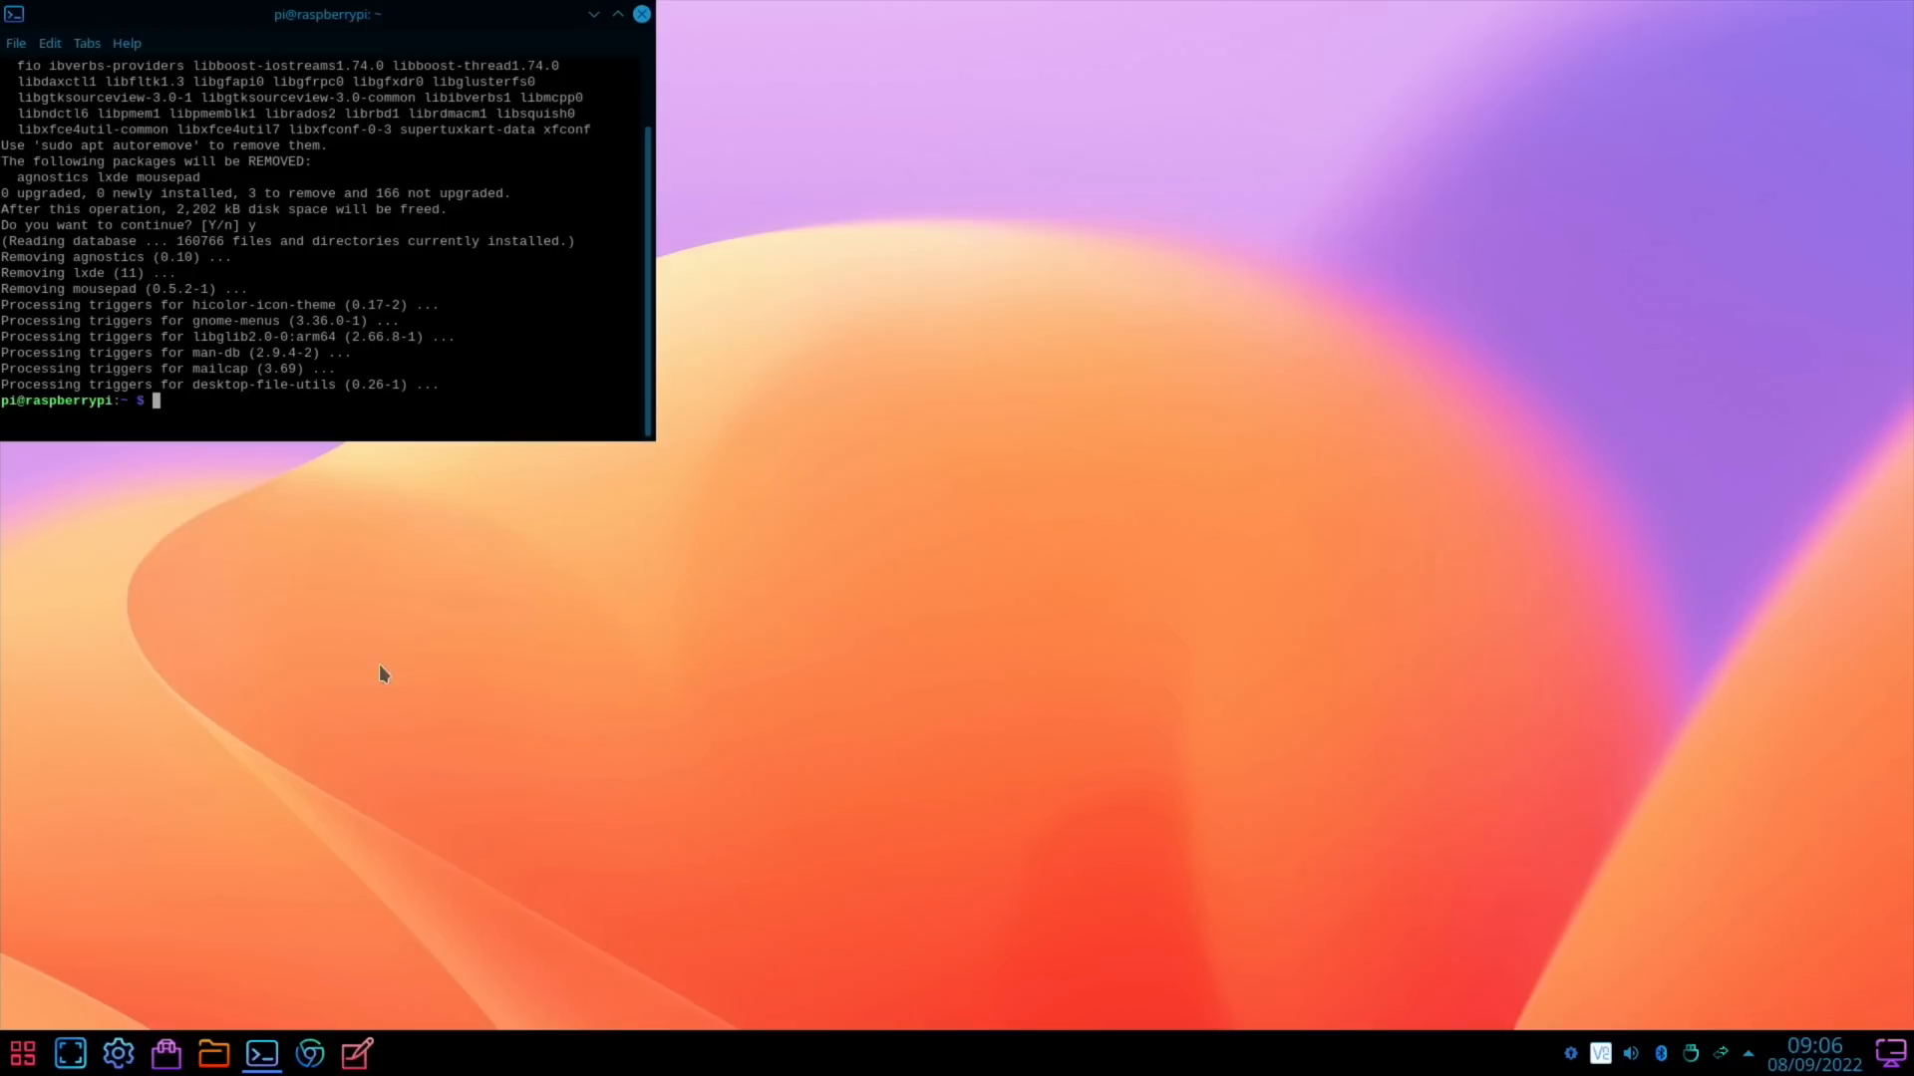
pyautogui.moveTo(384, 647)
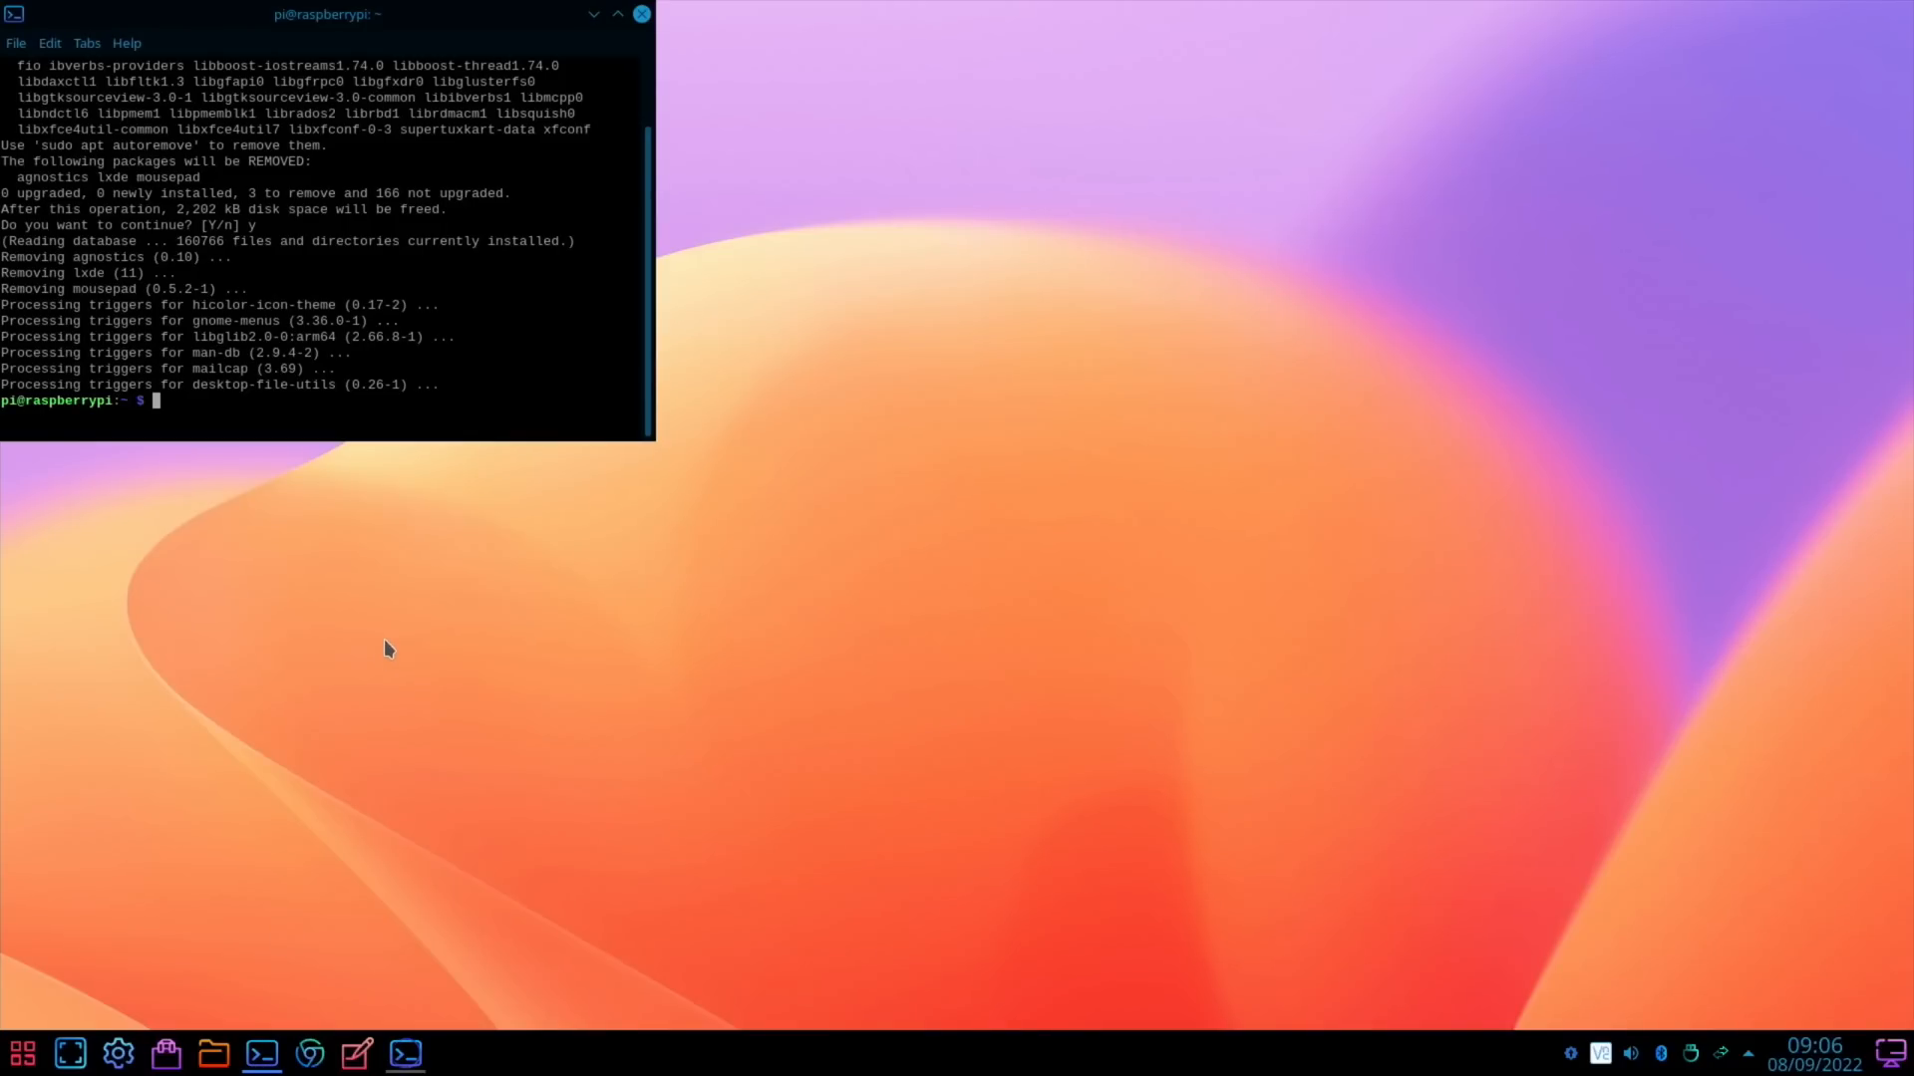
# - Run sudo apt remove konsole in LXTerminal and confirm removing it with the KDE base apps
pyautogui.click(404, 1052)
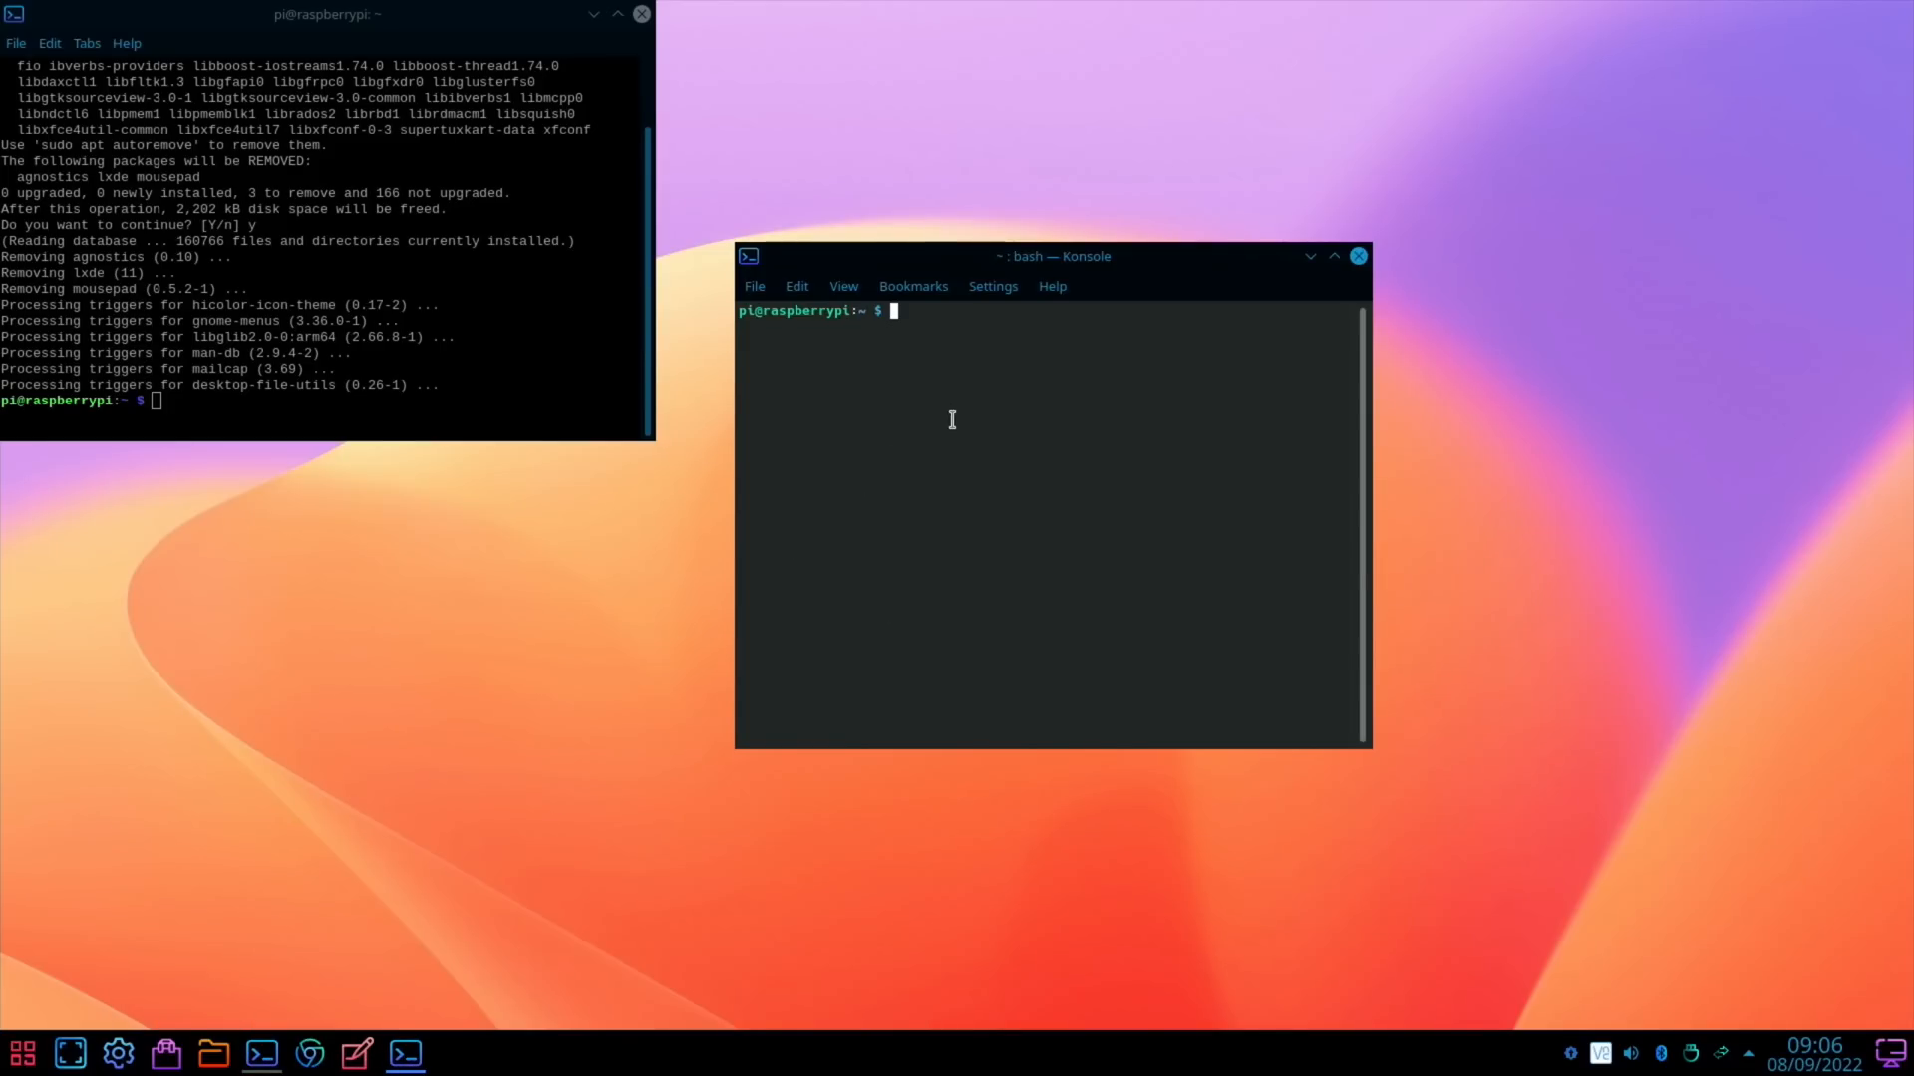
pyautogui.moveTo(1033, 353)
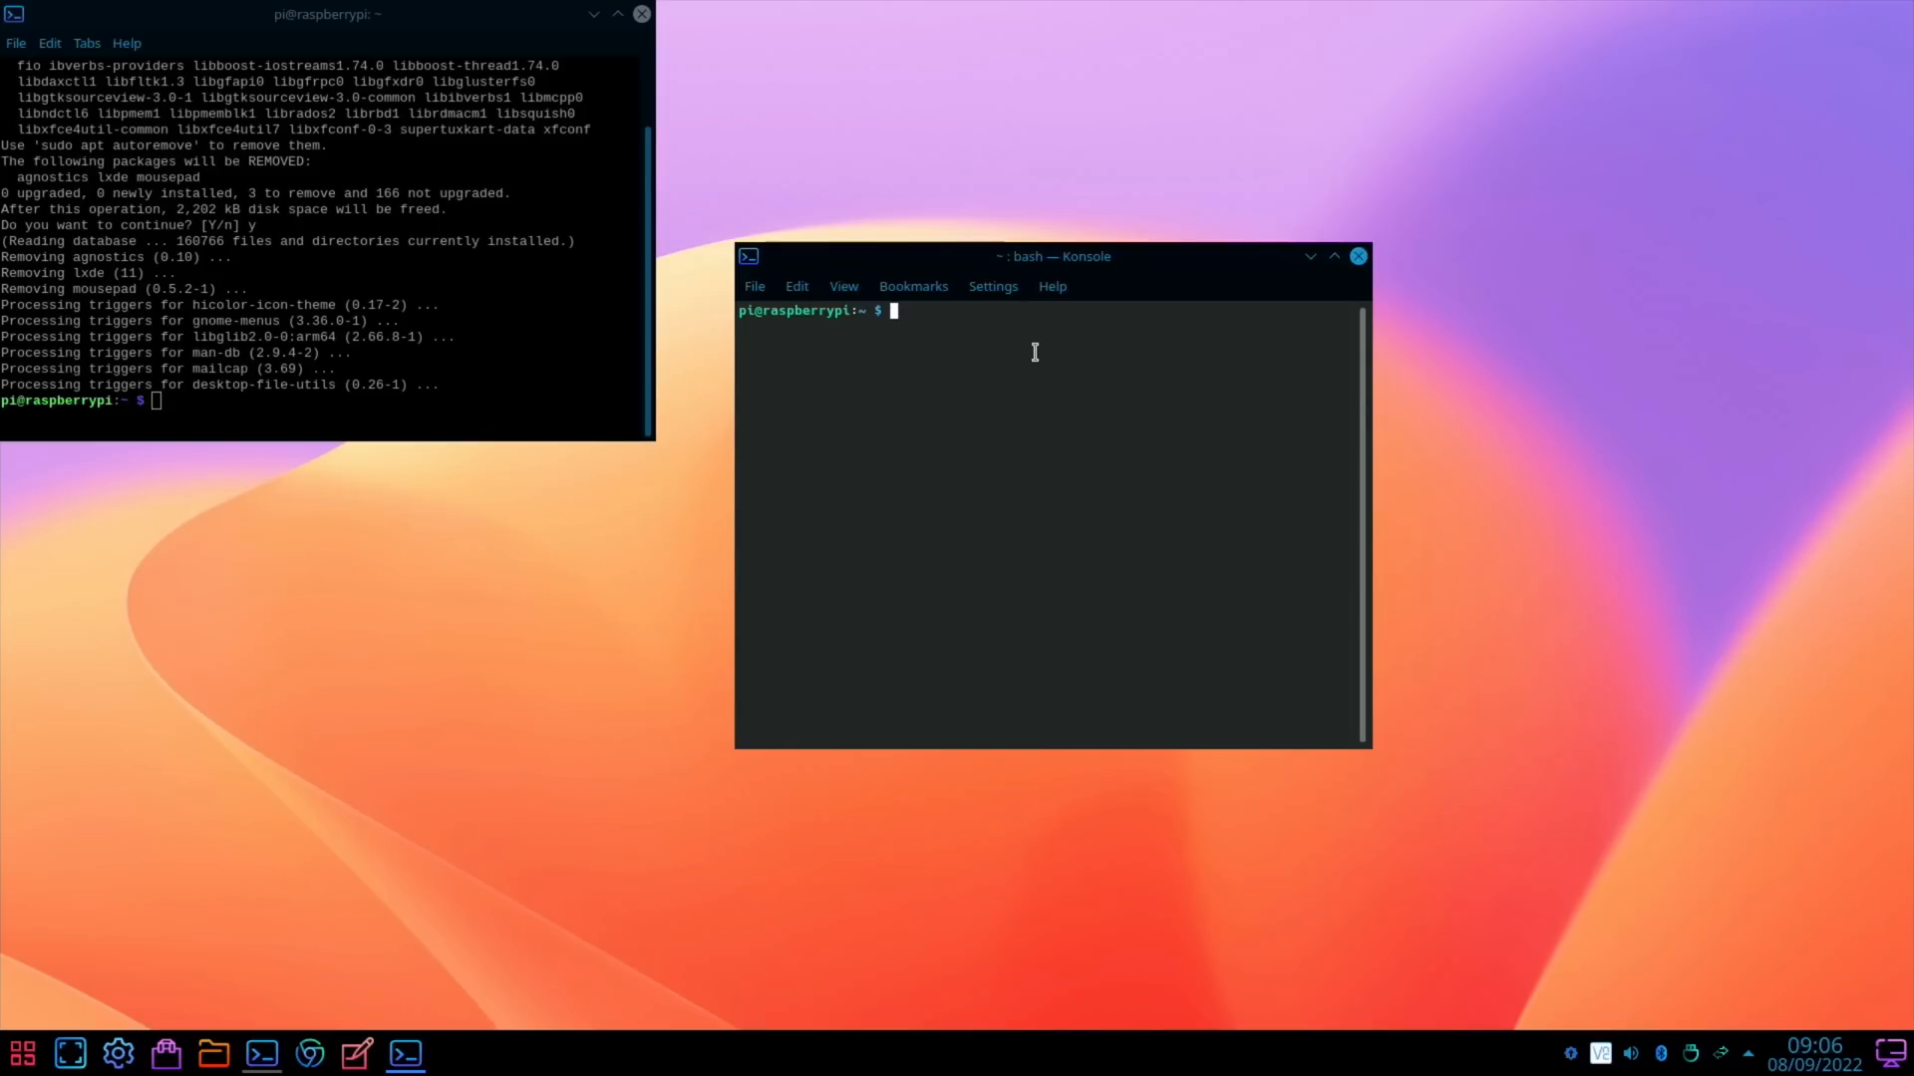
pyautogui.write('sudo apt install chromium-browser:armhf libwidevinecdm0')
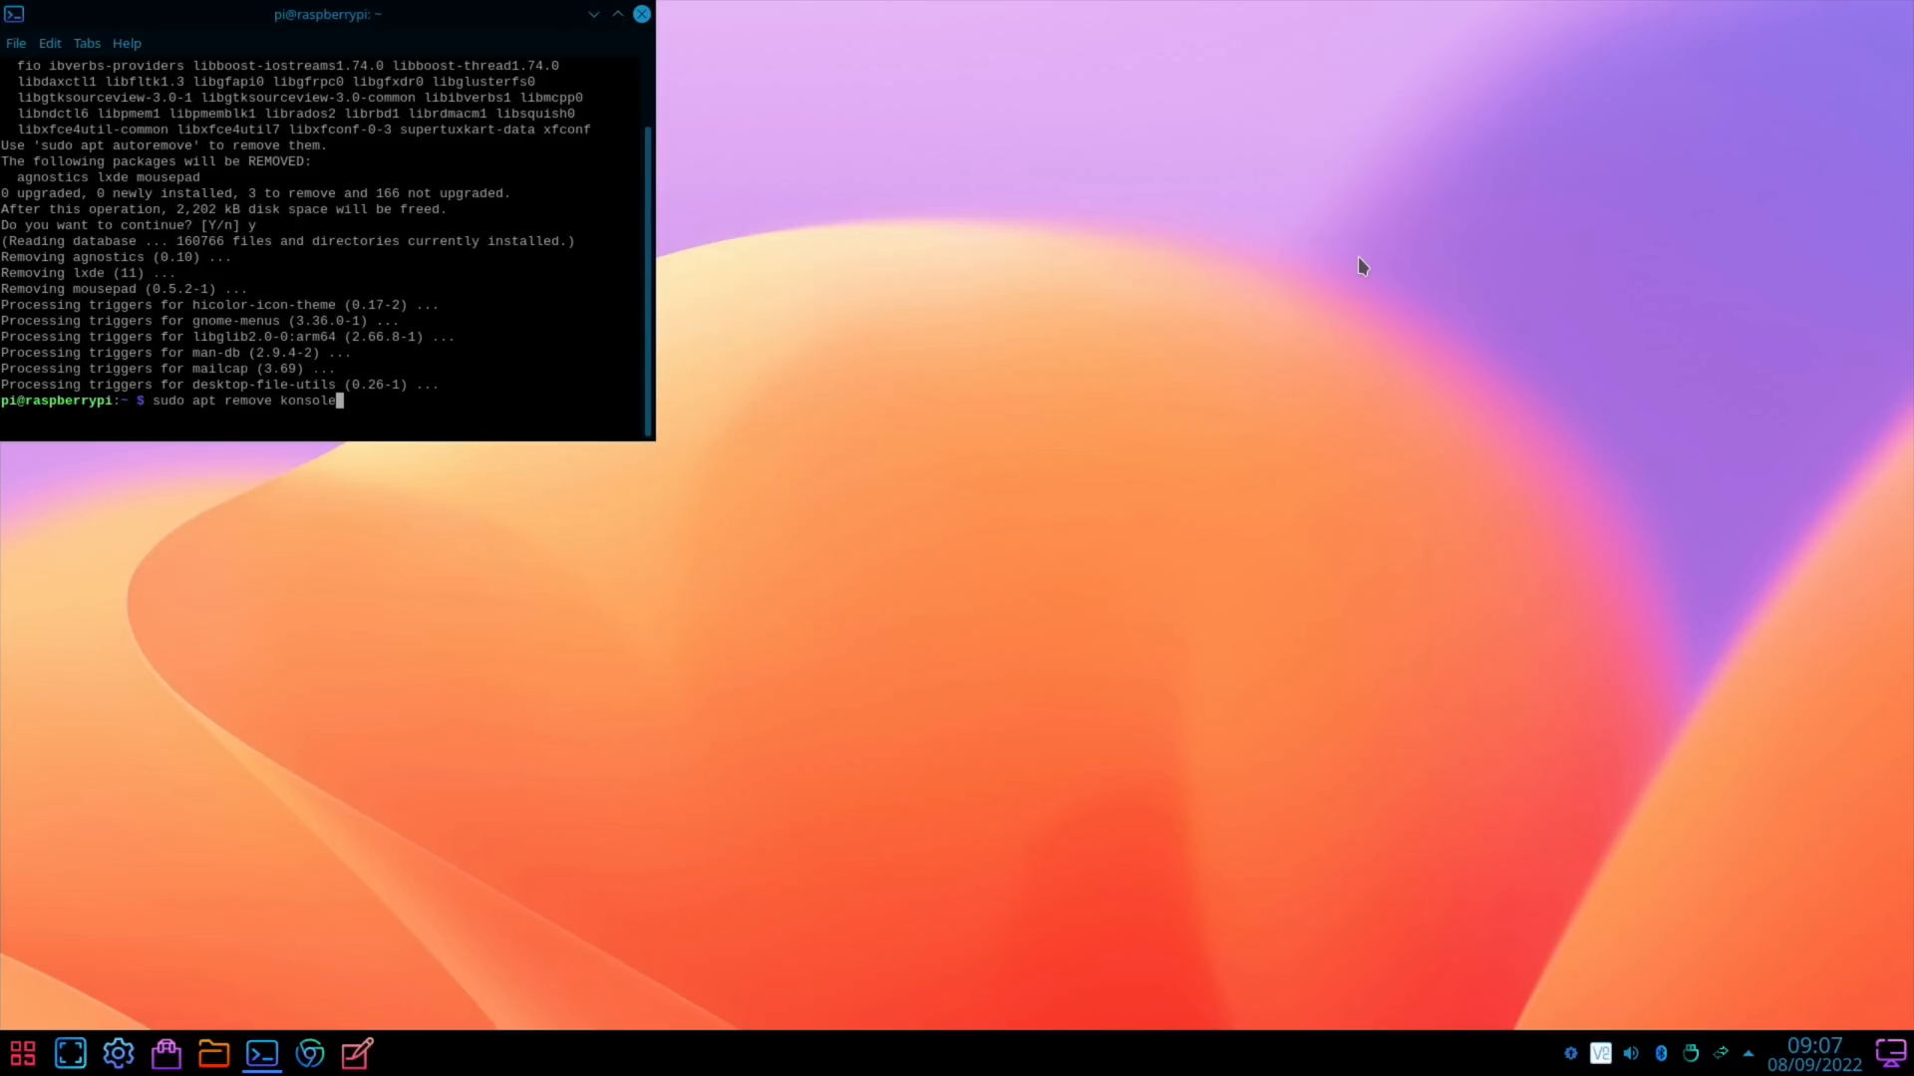
pyautogui.press('Return')
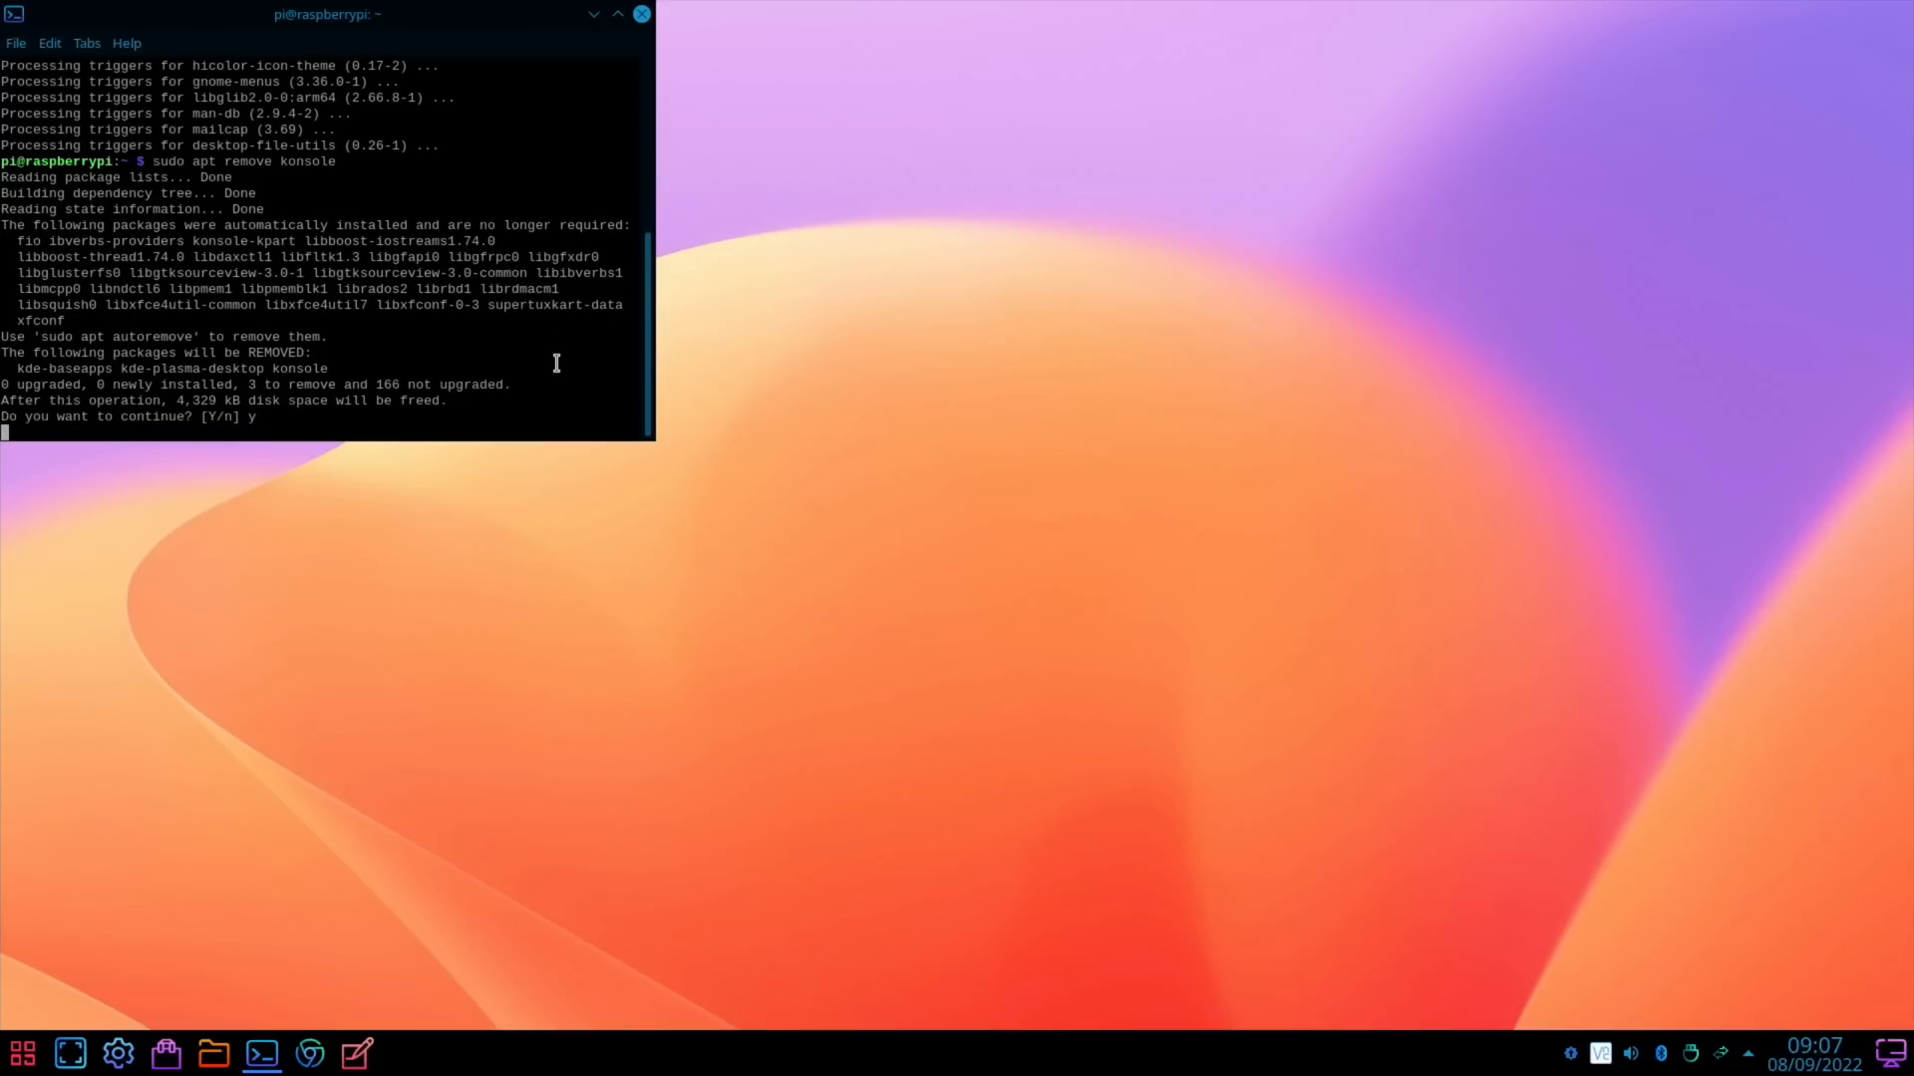
pyautogui.press('Return')
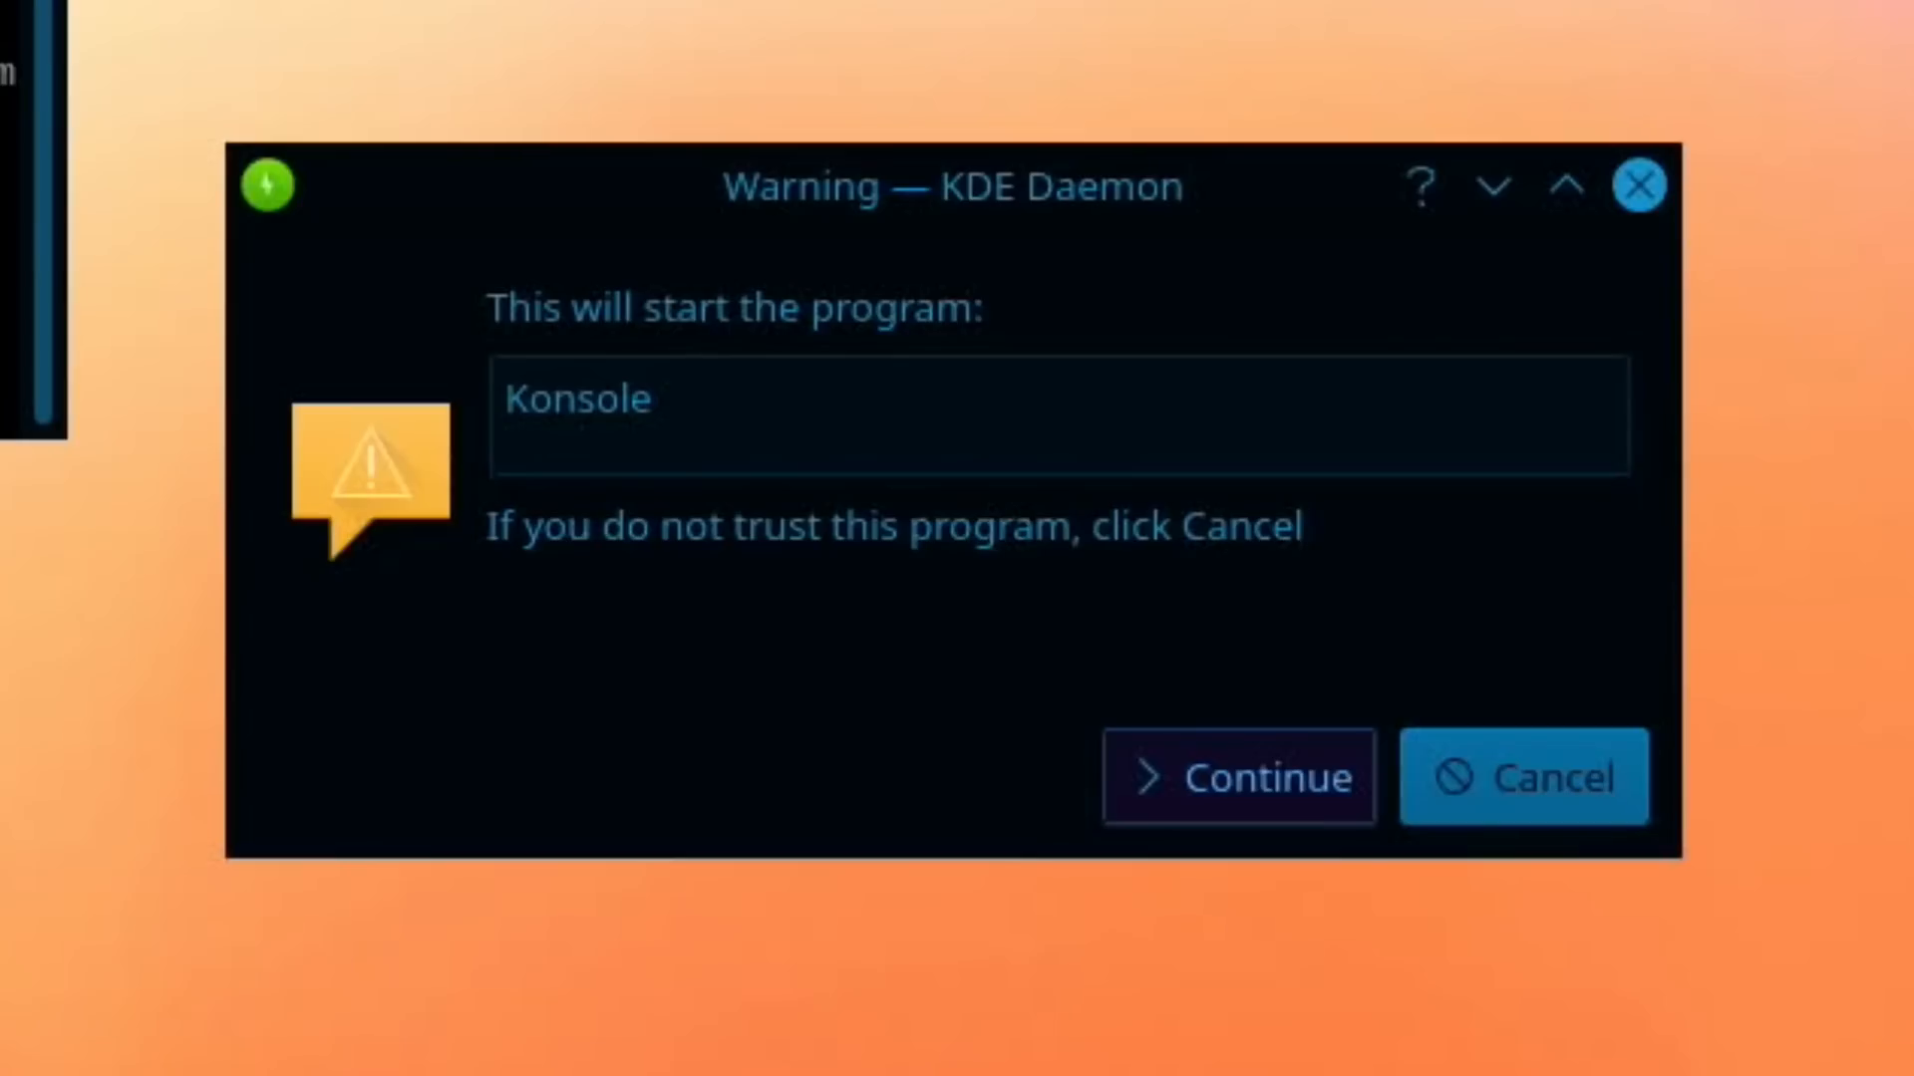
# - Dismiss the KDE Daemon warning and failed-to-start notice, then close the terminal window
pyautogui.click(800, 414)
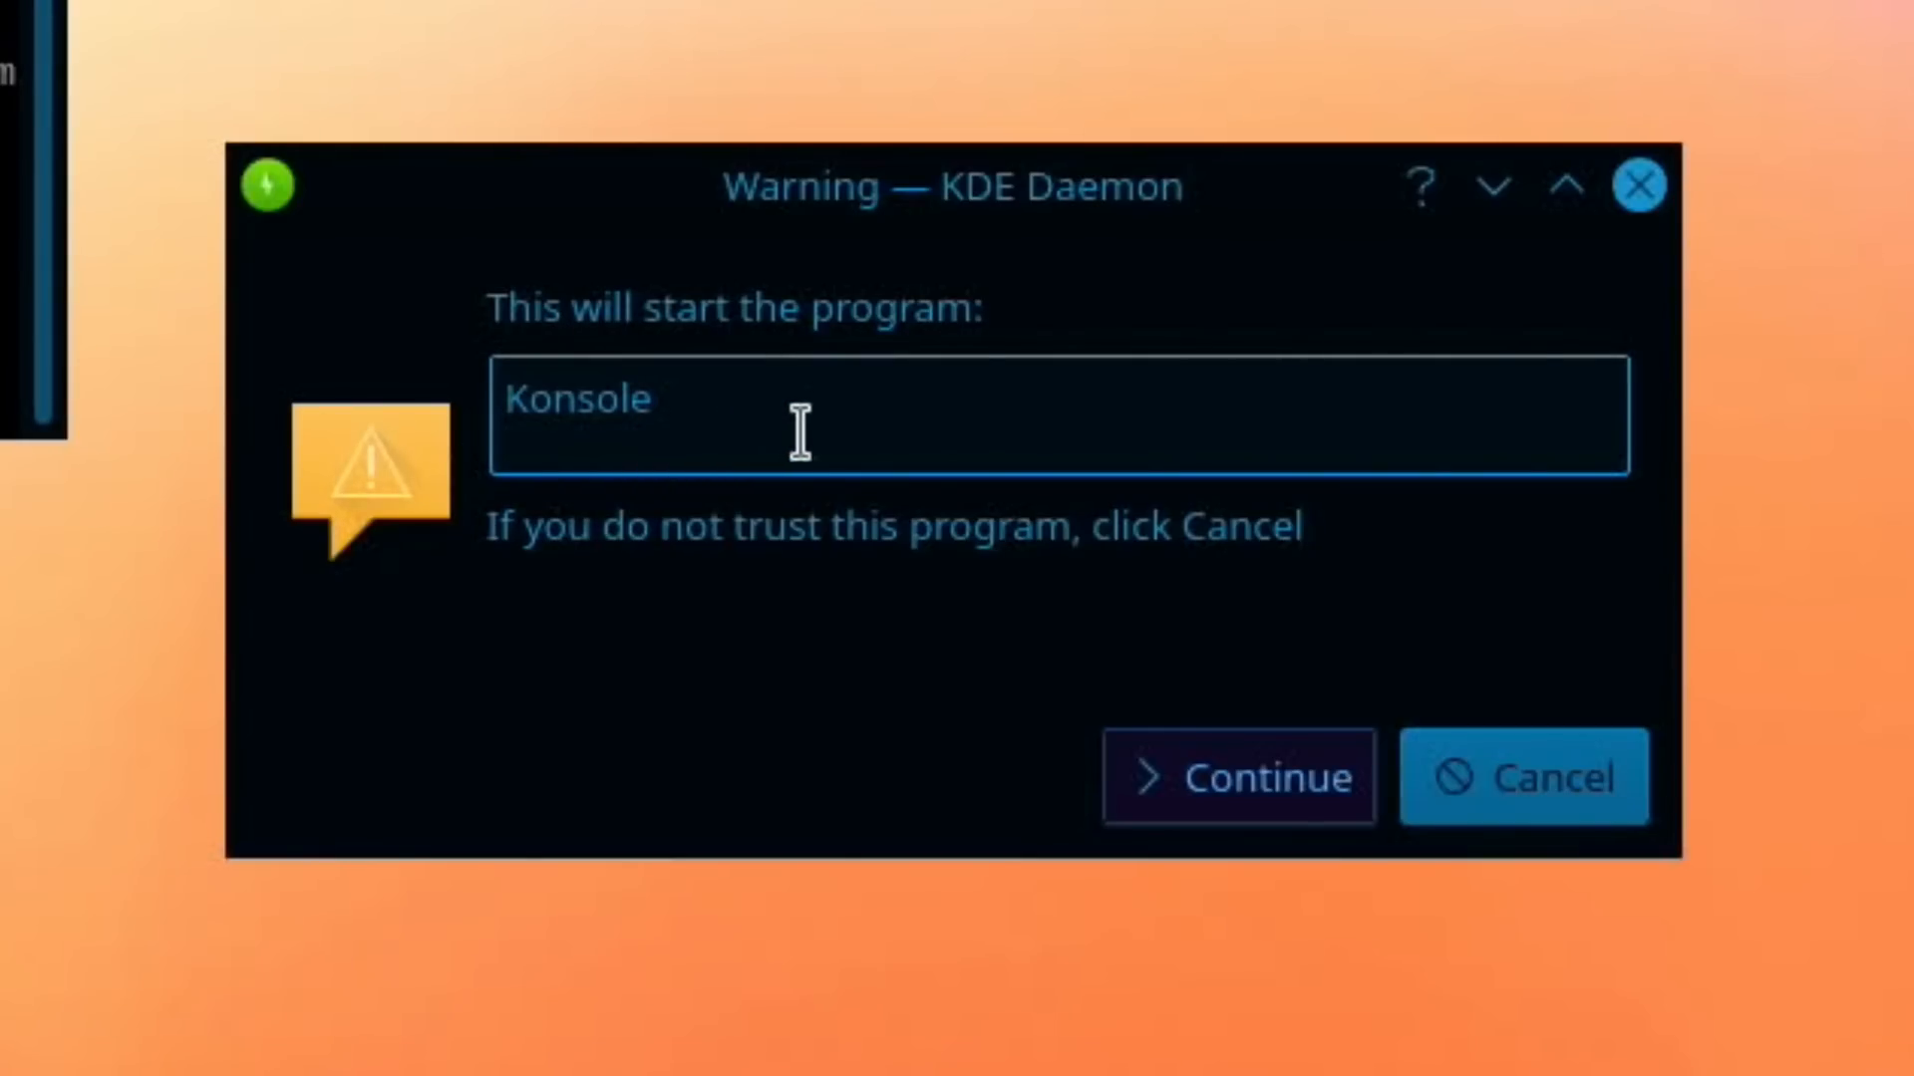
pyautogui.moveTo(1004, 439)
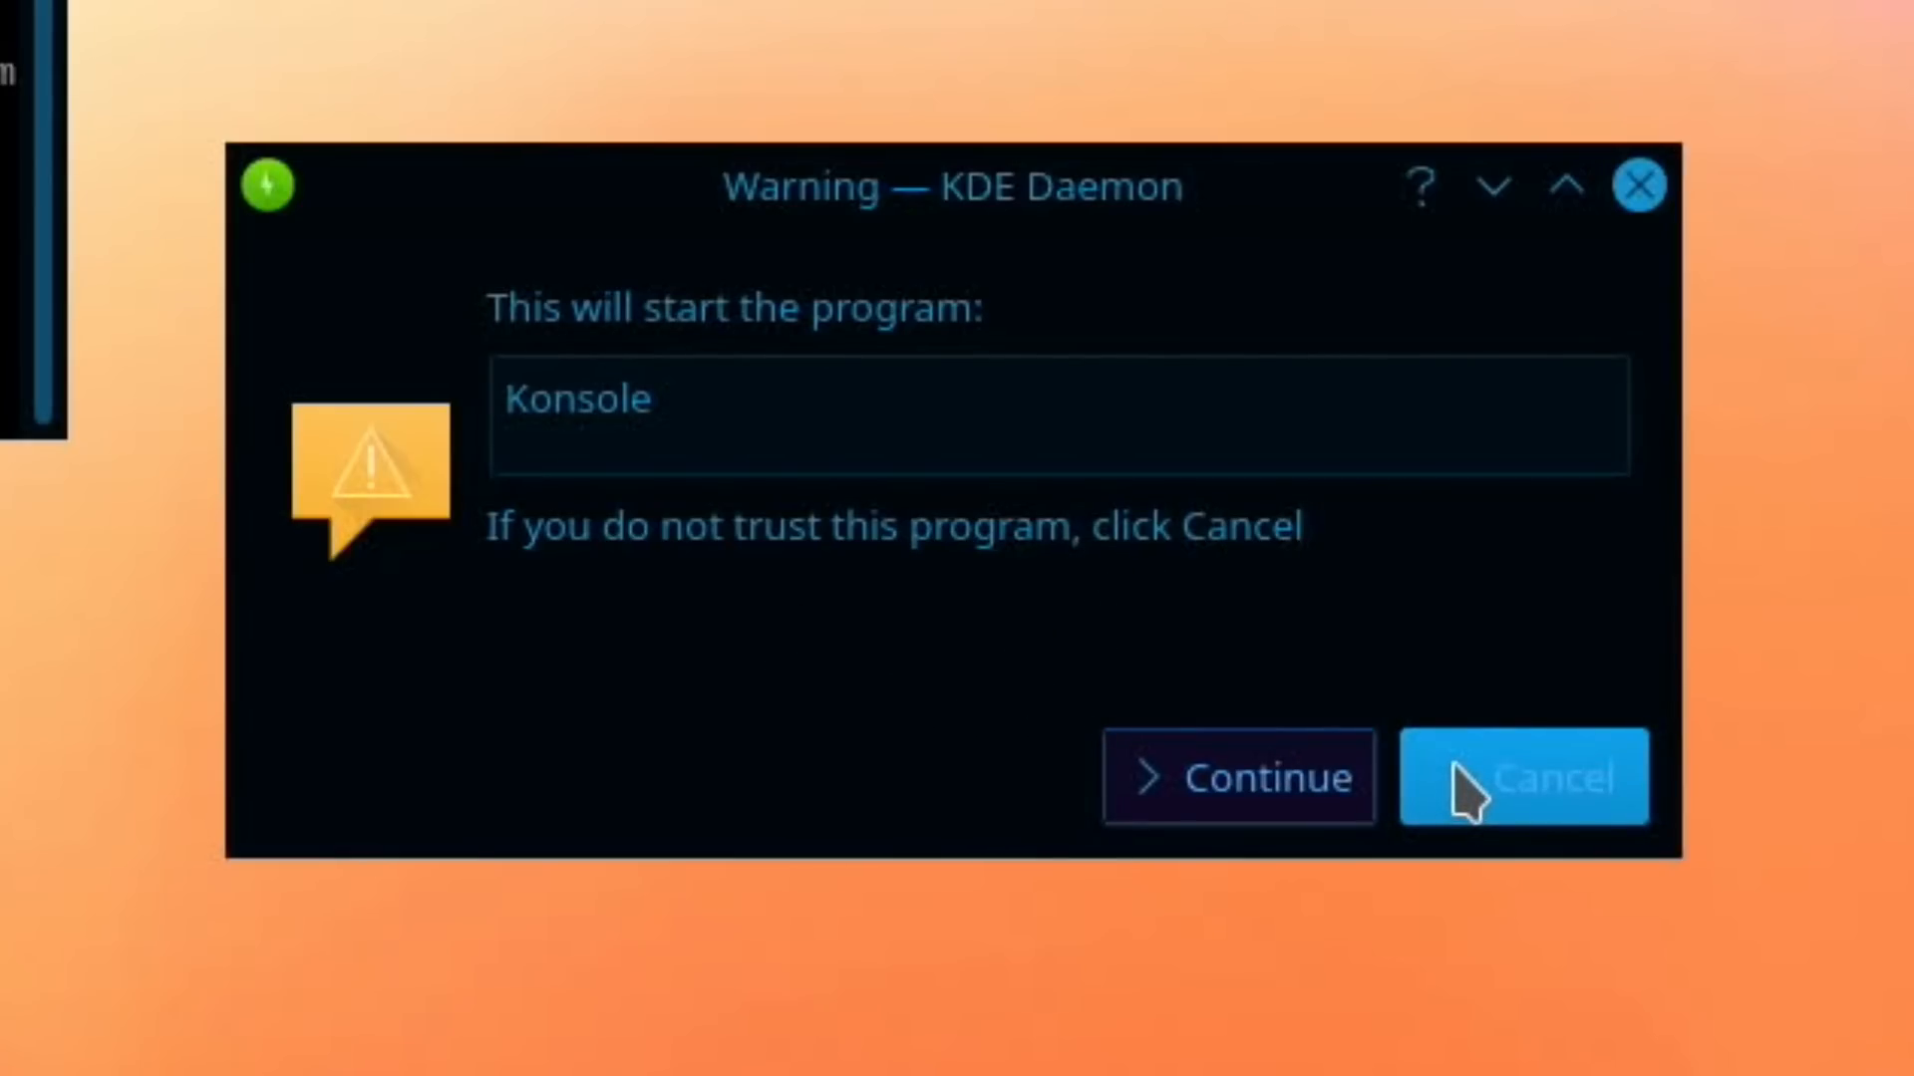
pyautogui.click(1236, 776)
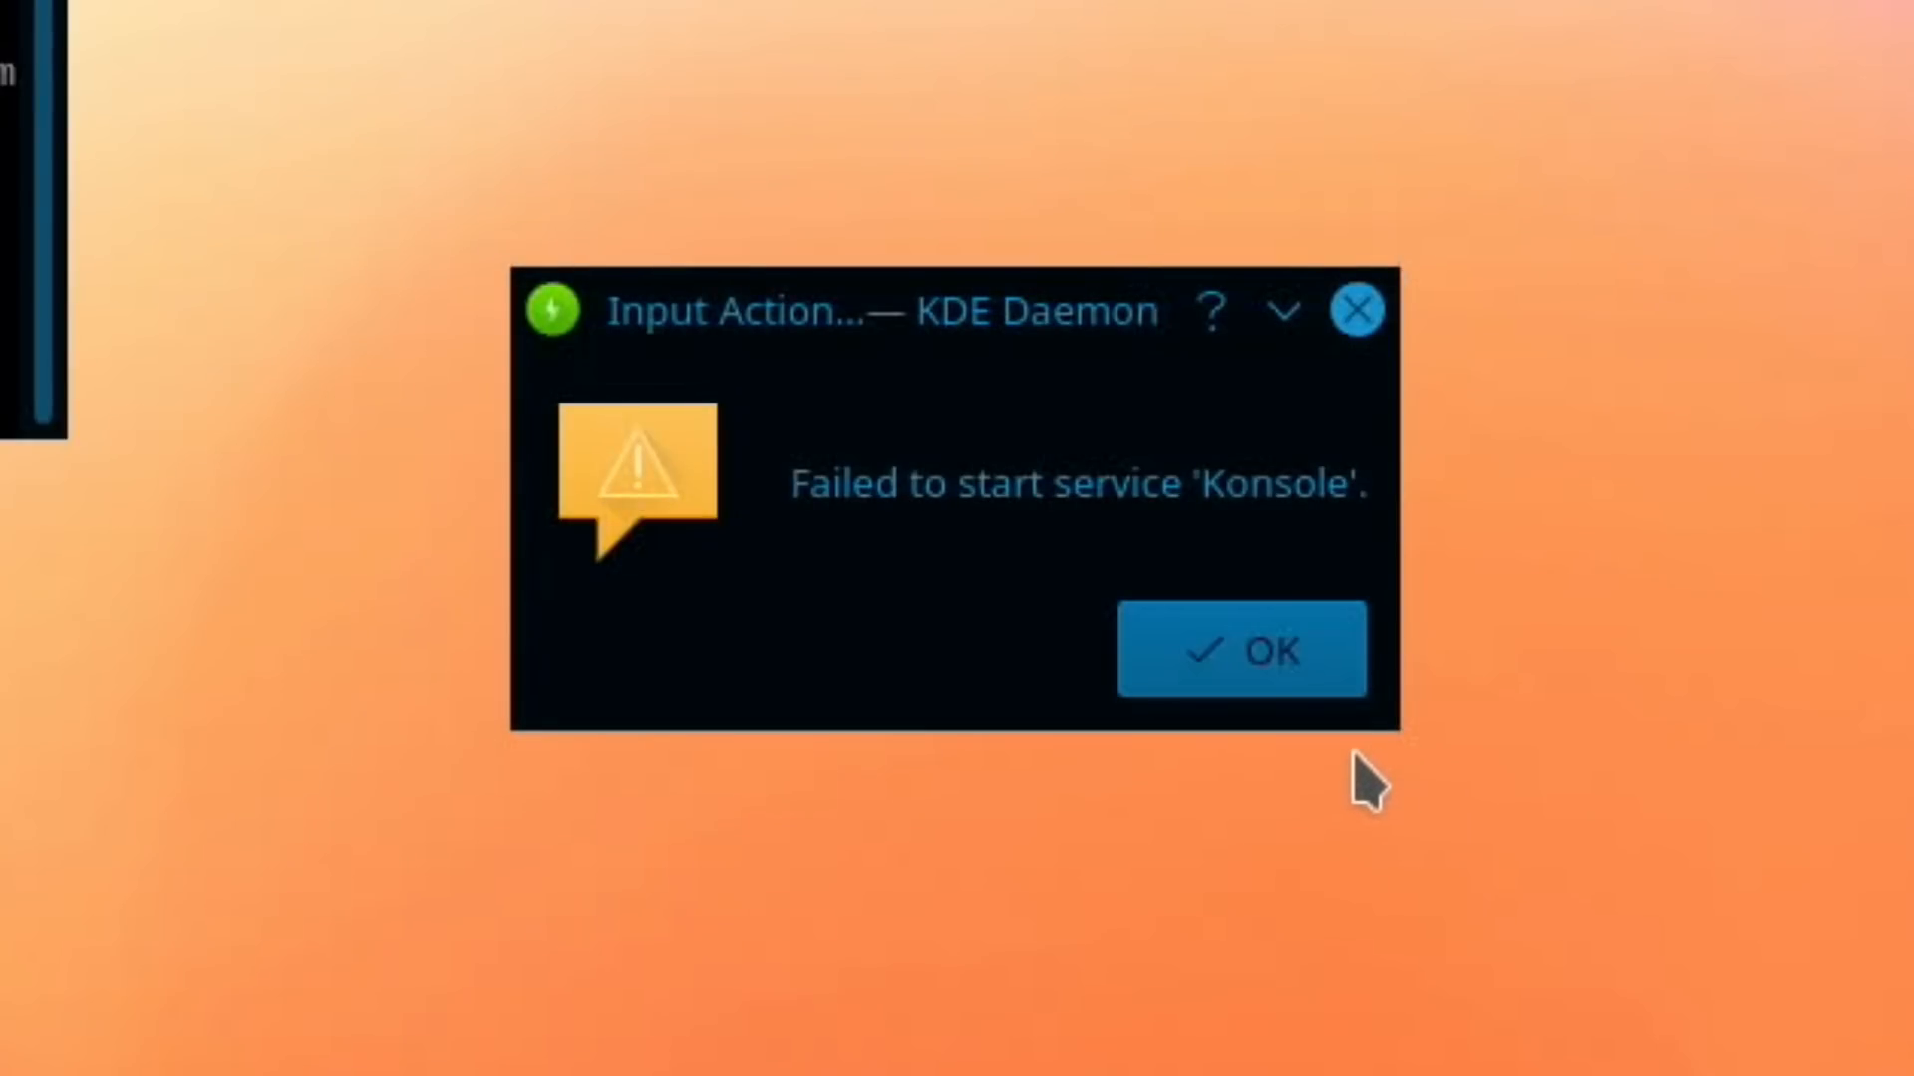
pyautogui.click(1241, 648)
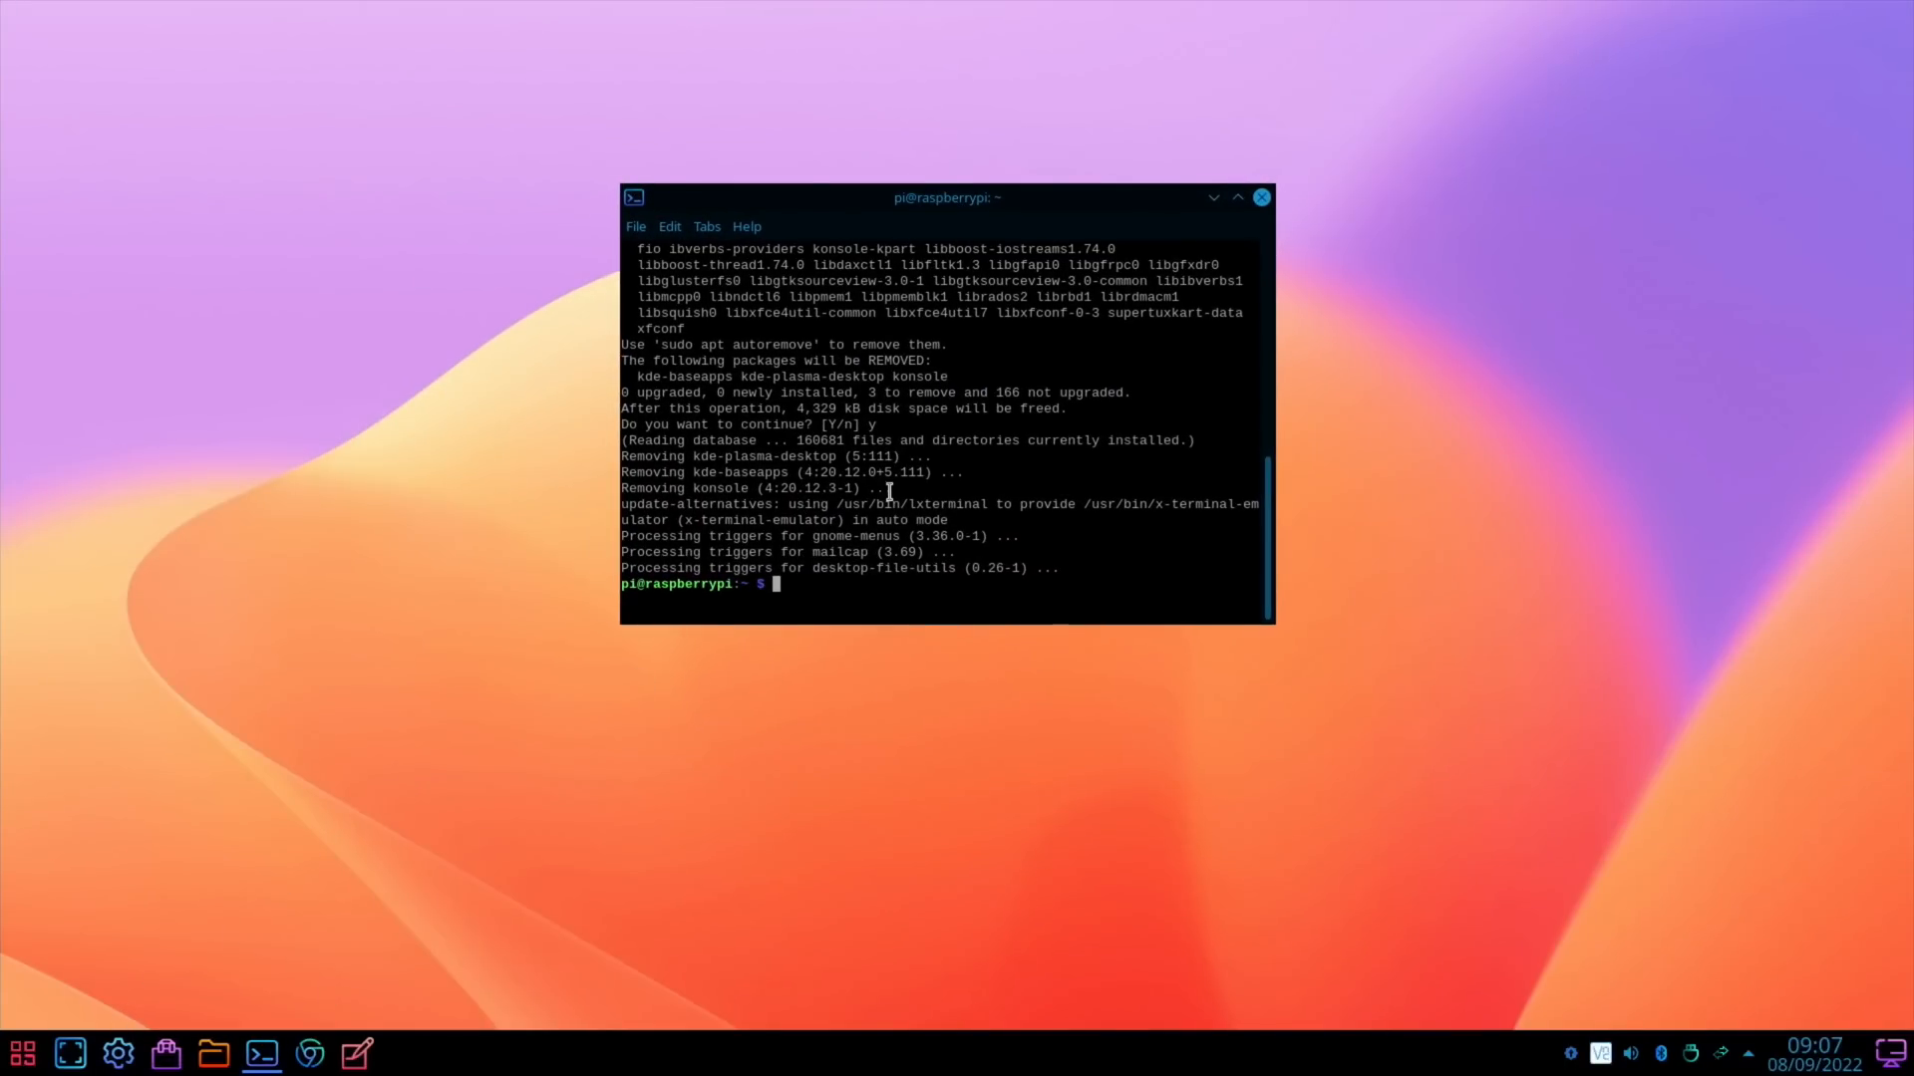
pyautogui.click(1261, 196)
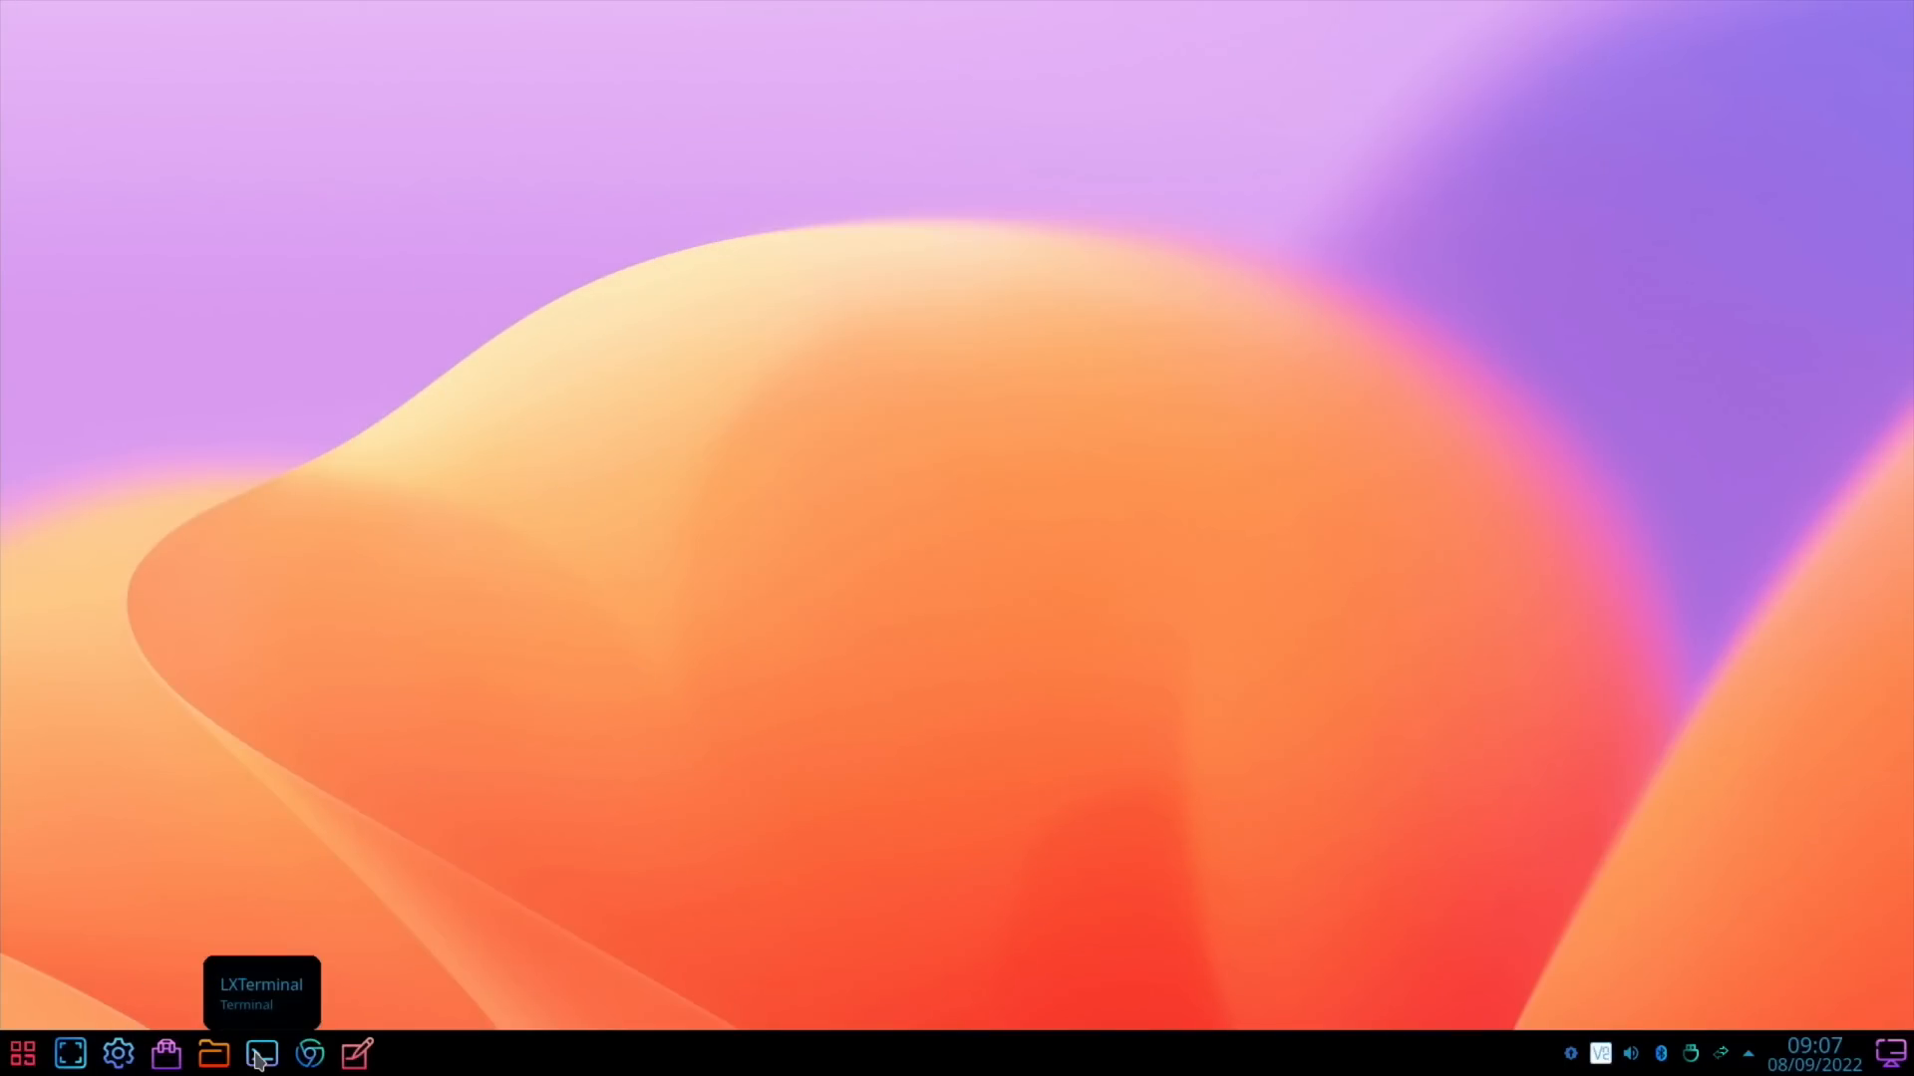
pyautogui.moveTo(22, 1054)
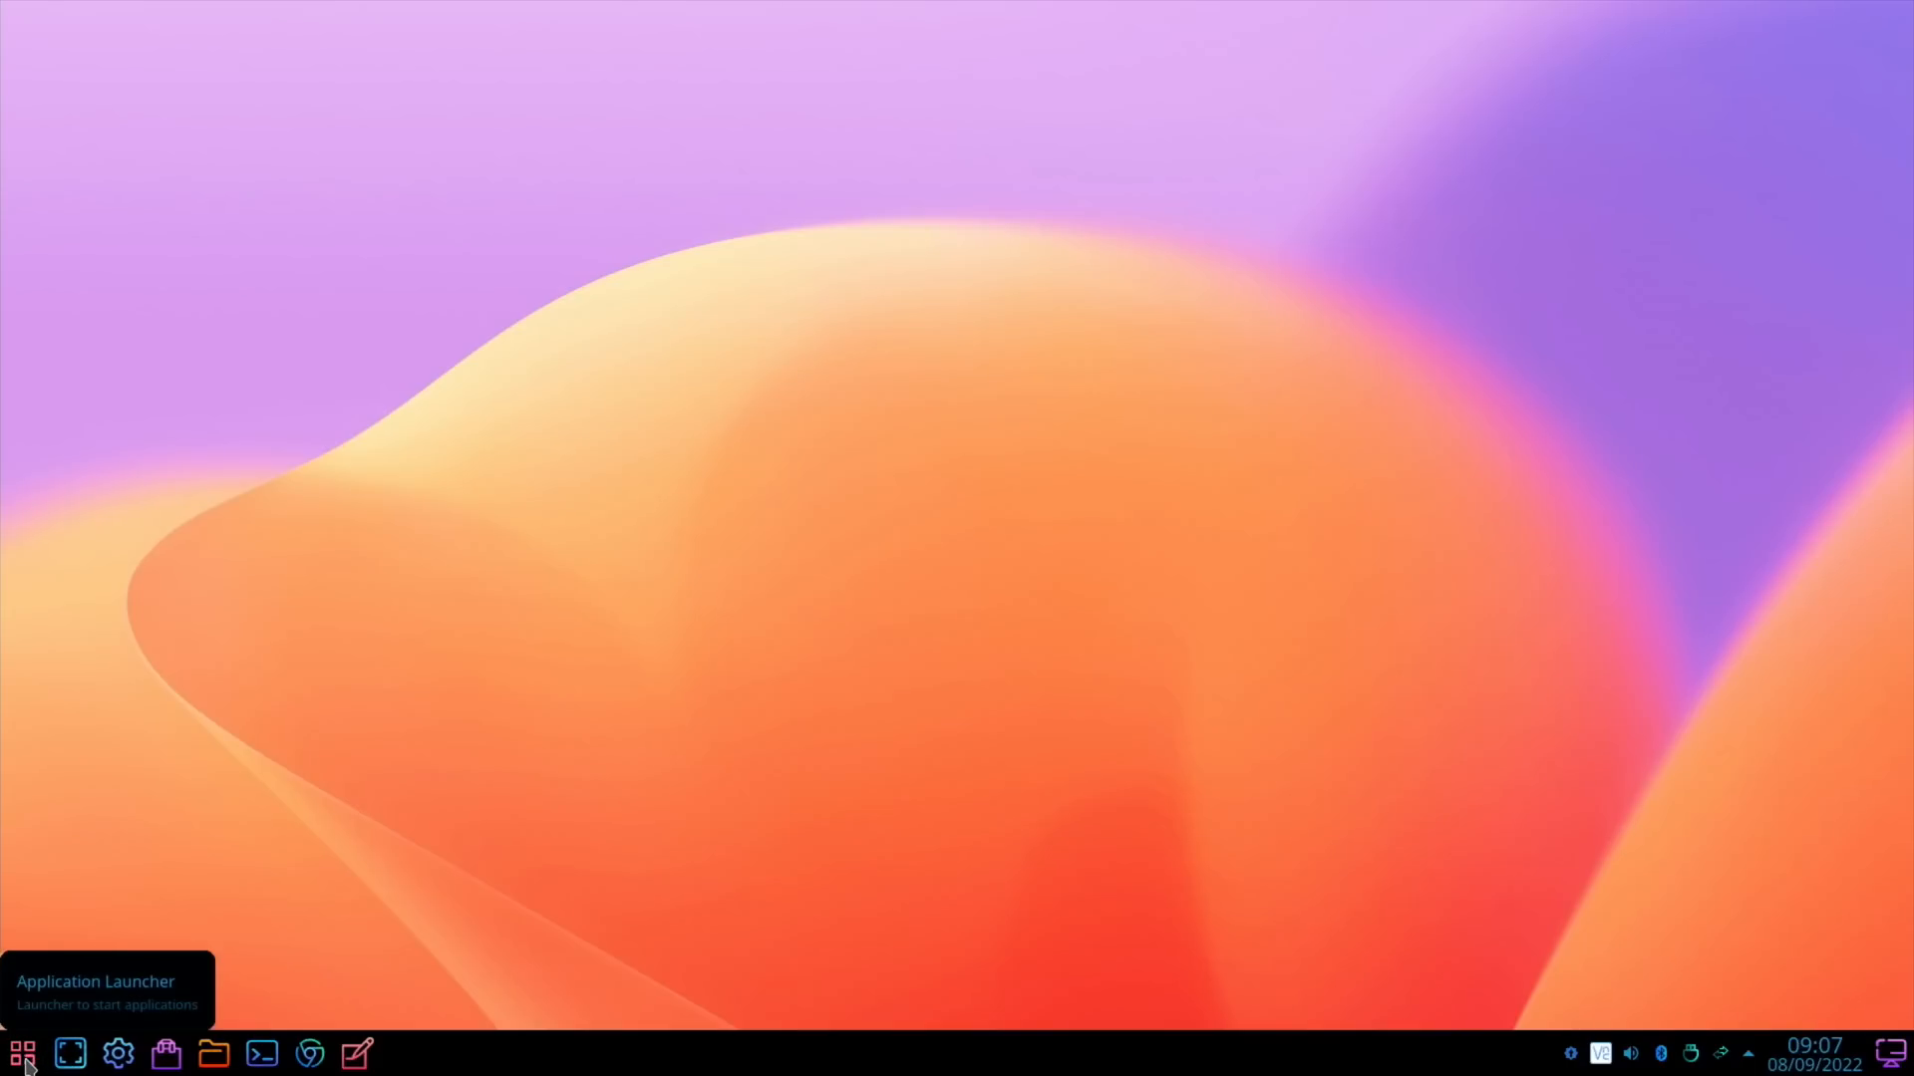
pyautogui.moveTo(80, 607)
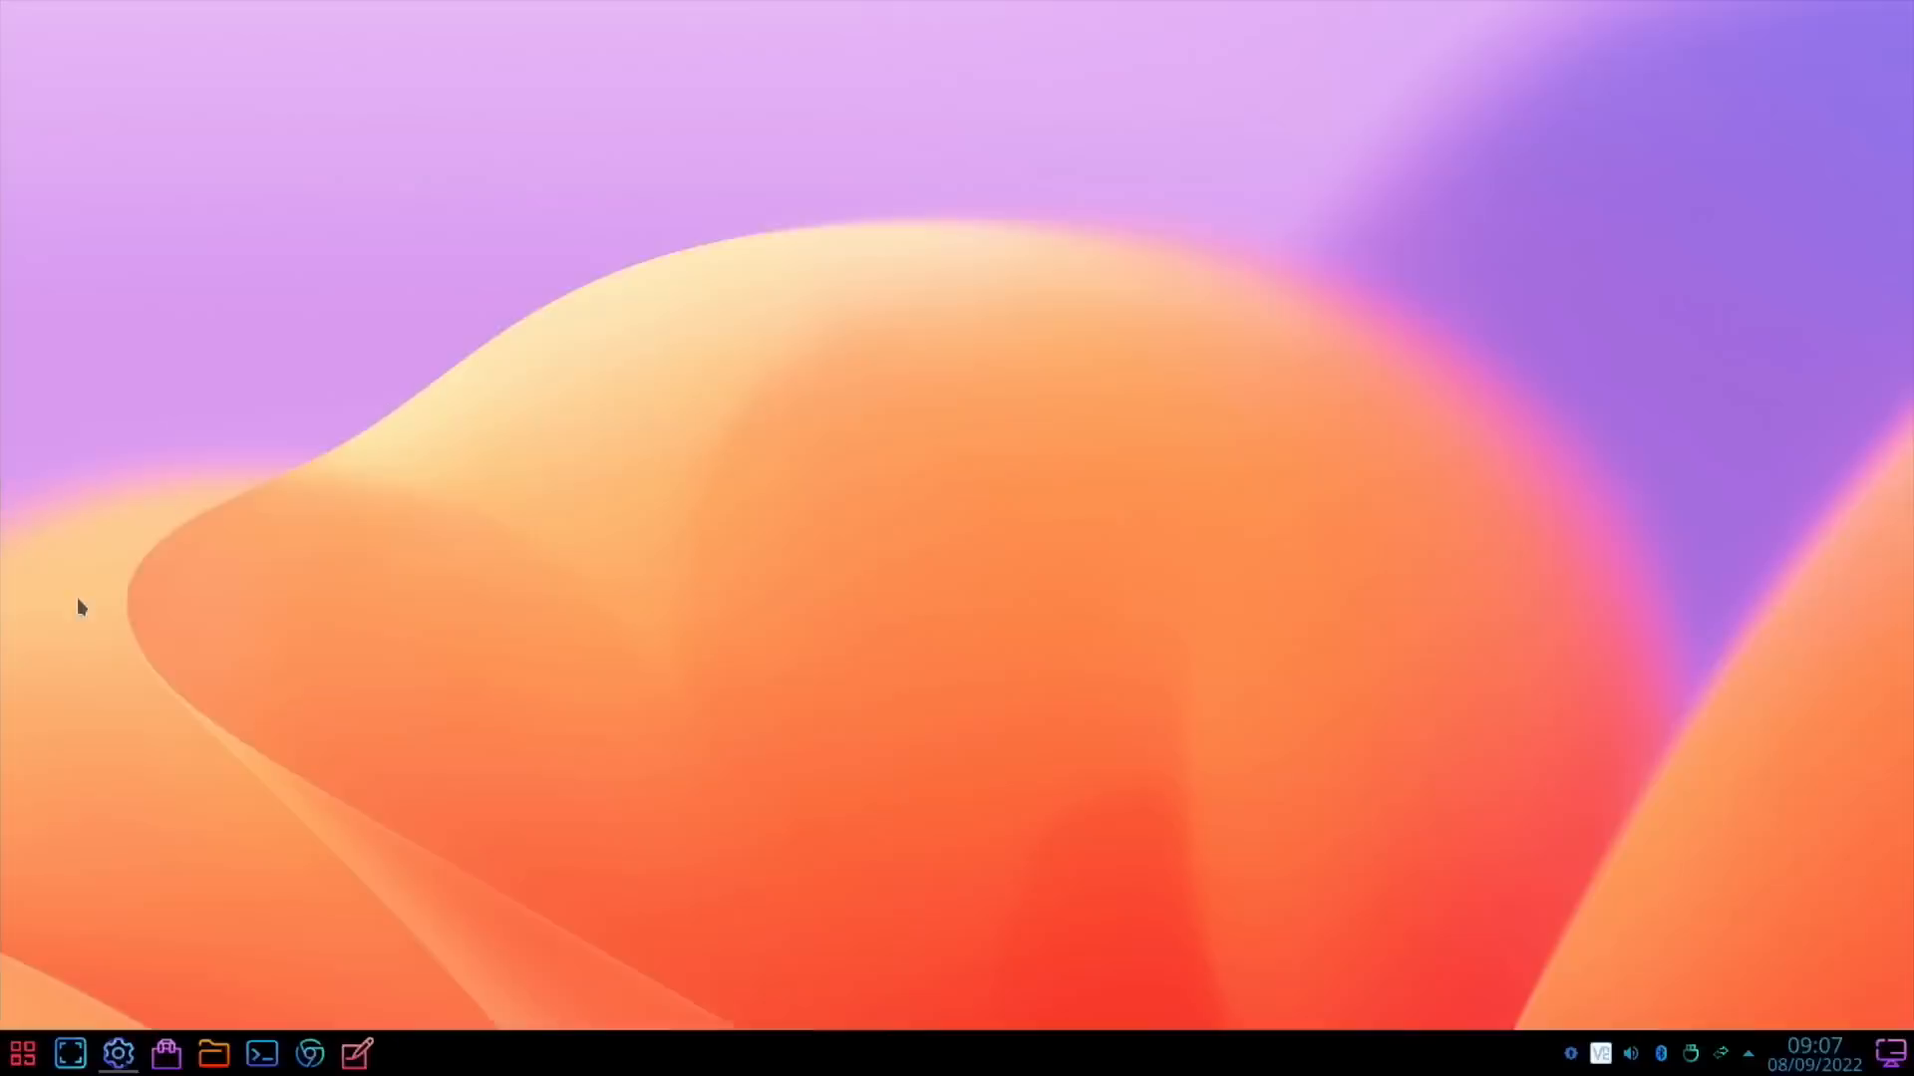
# - Remove the custom Konsole launch shortcut in System Settings Shortcuts
pyautogui.click(118, 1052)
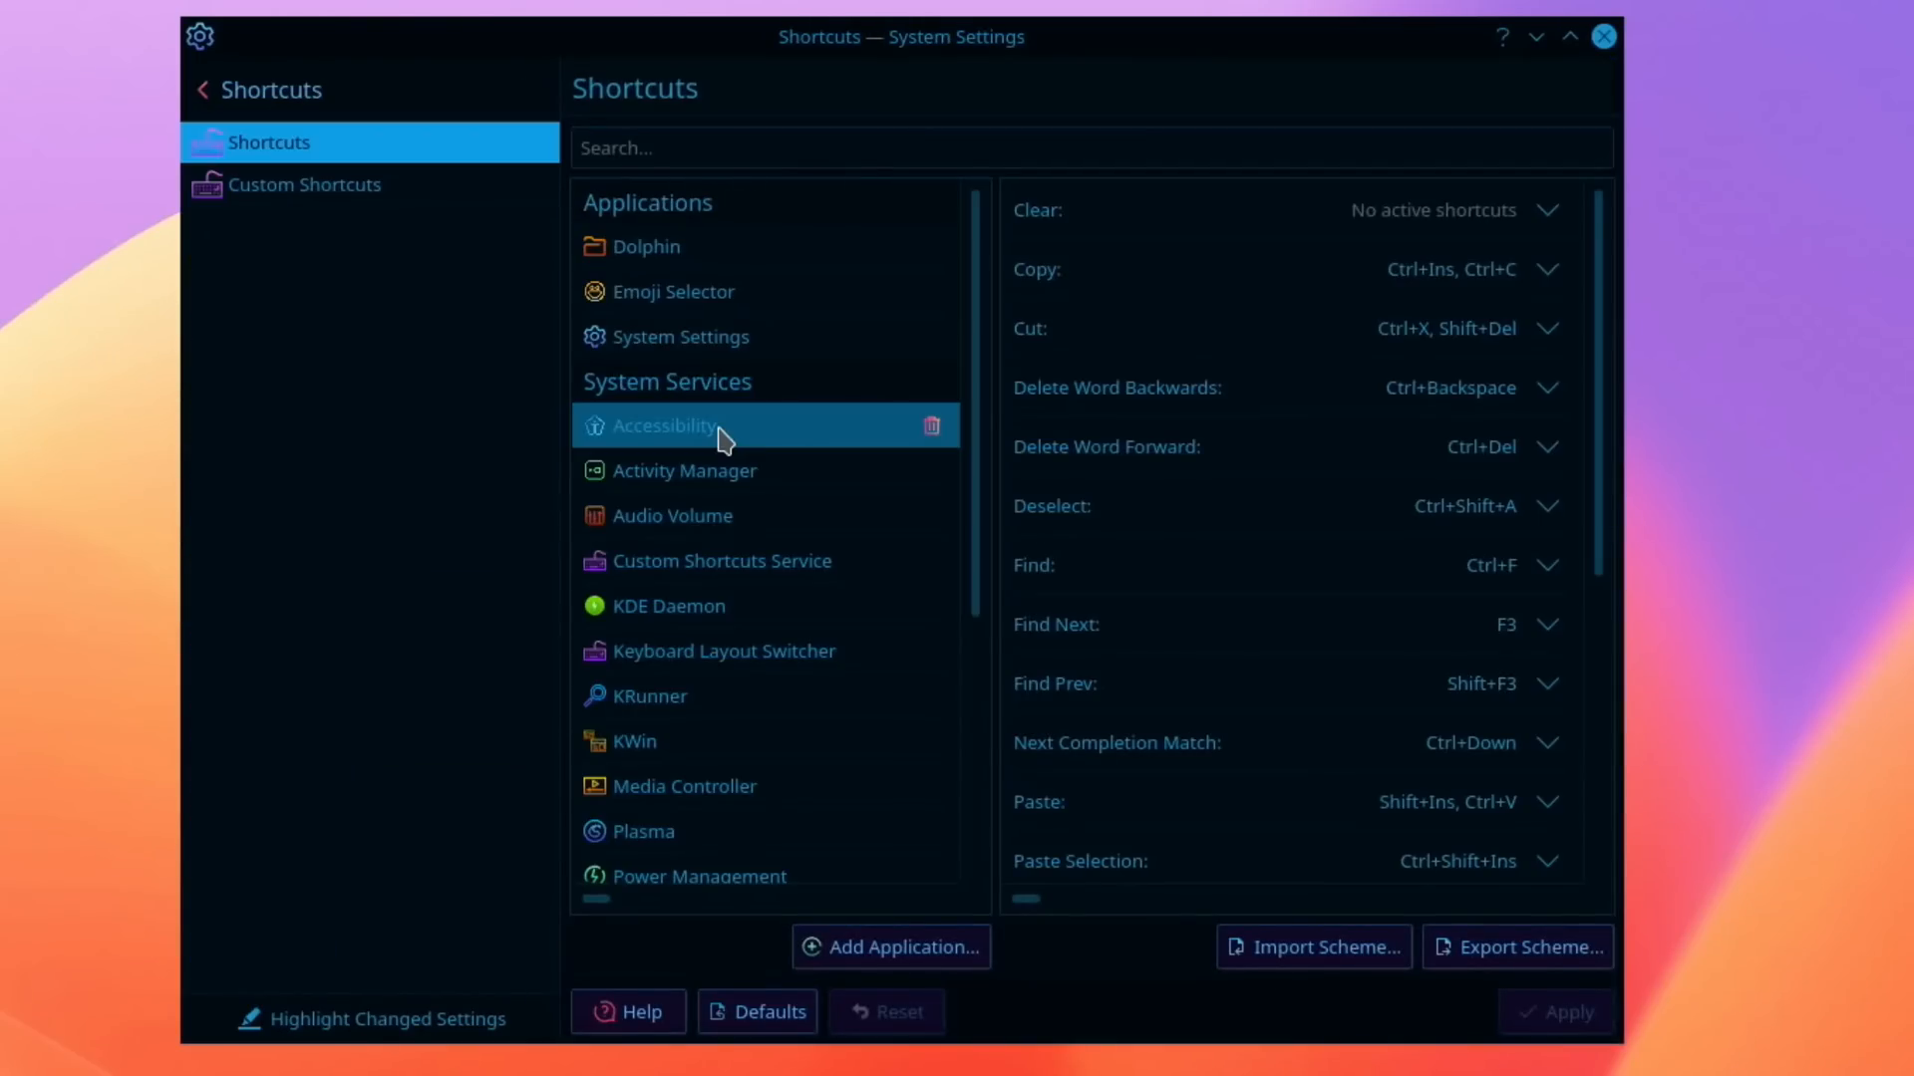
pyautogui.click(304, 185)
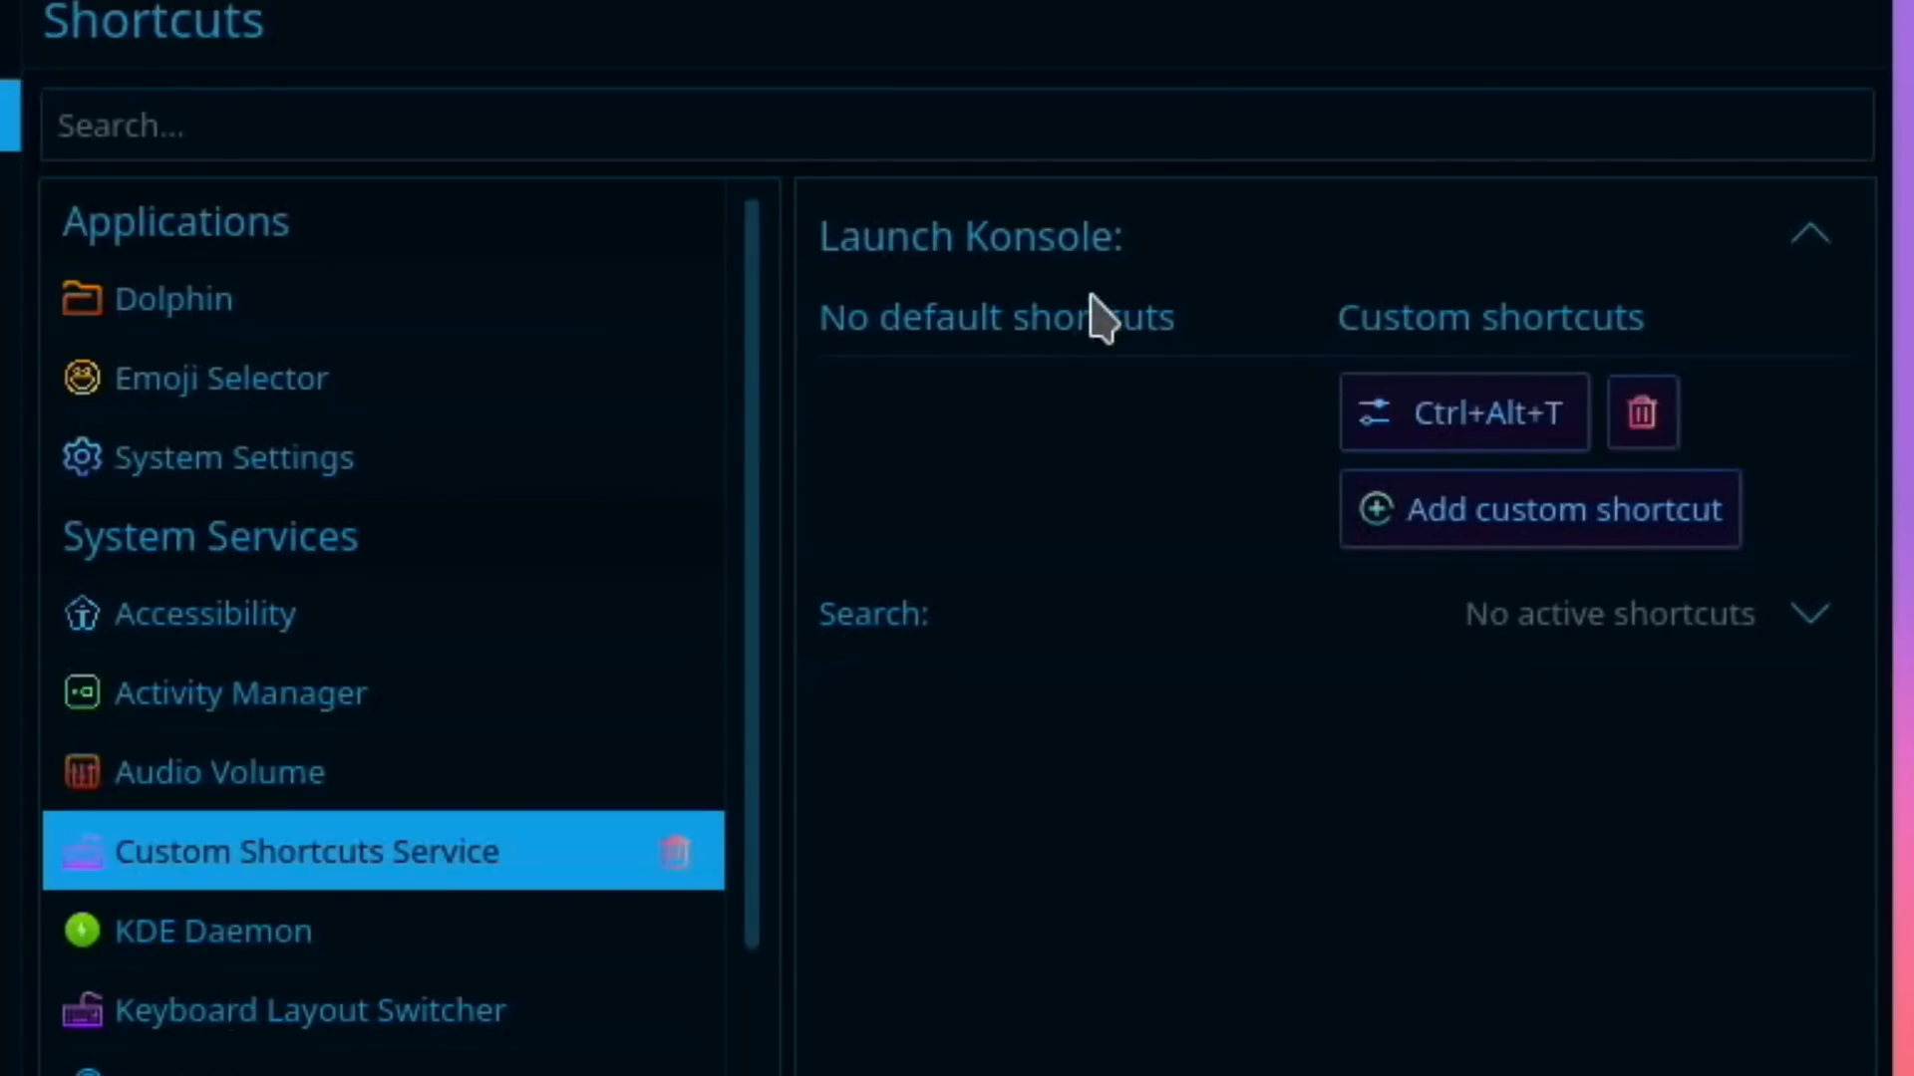
pyautogui.click(1642, 412)
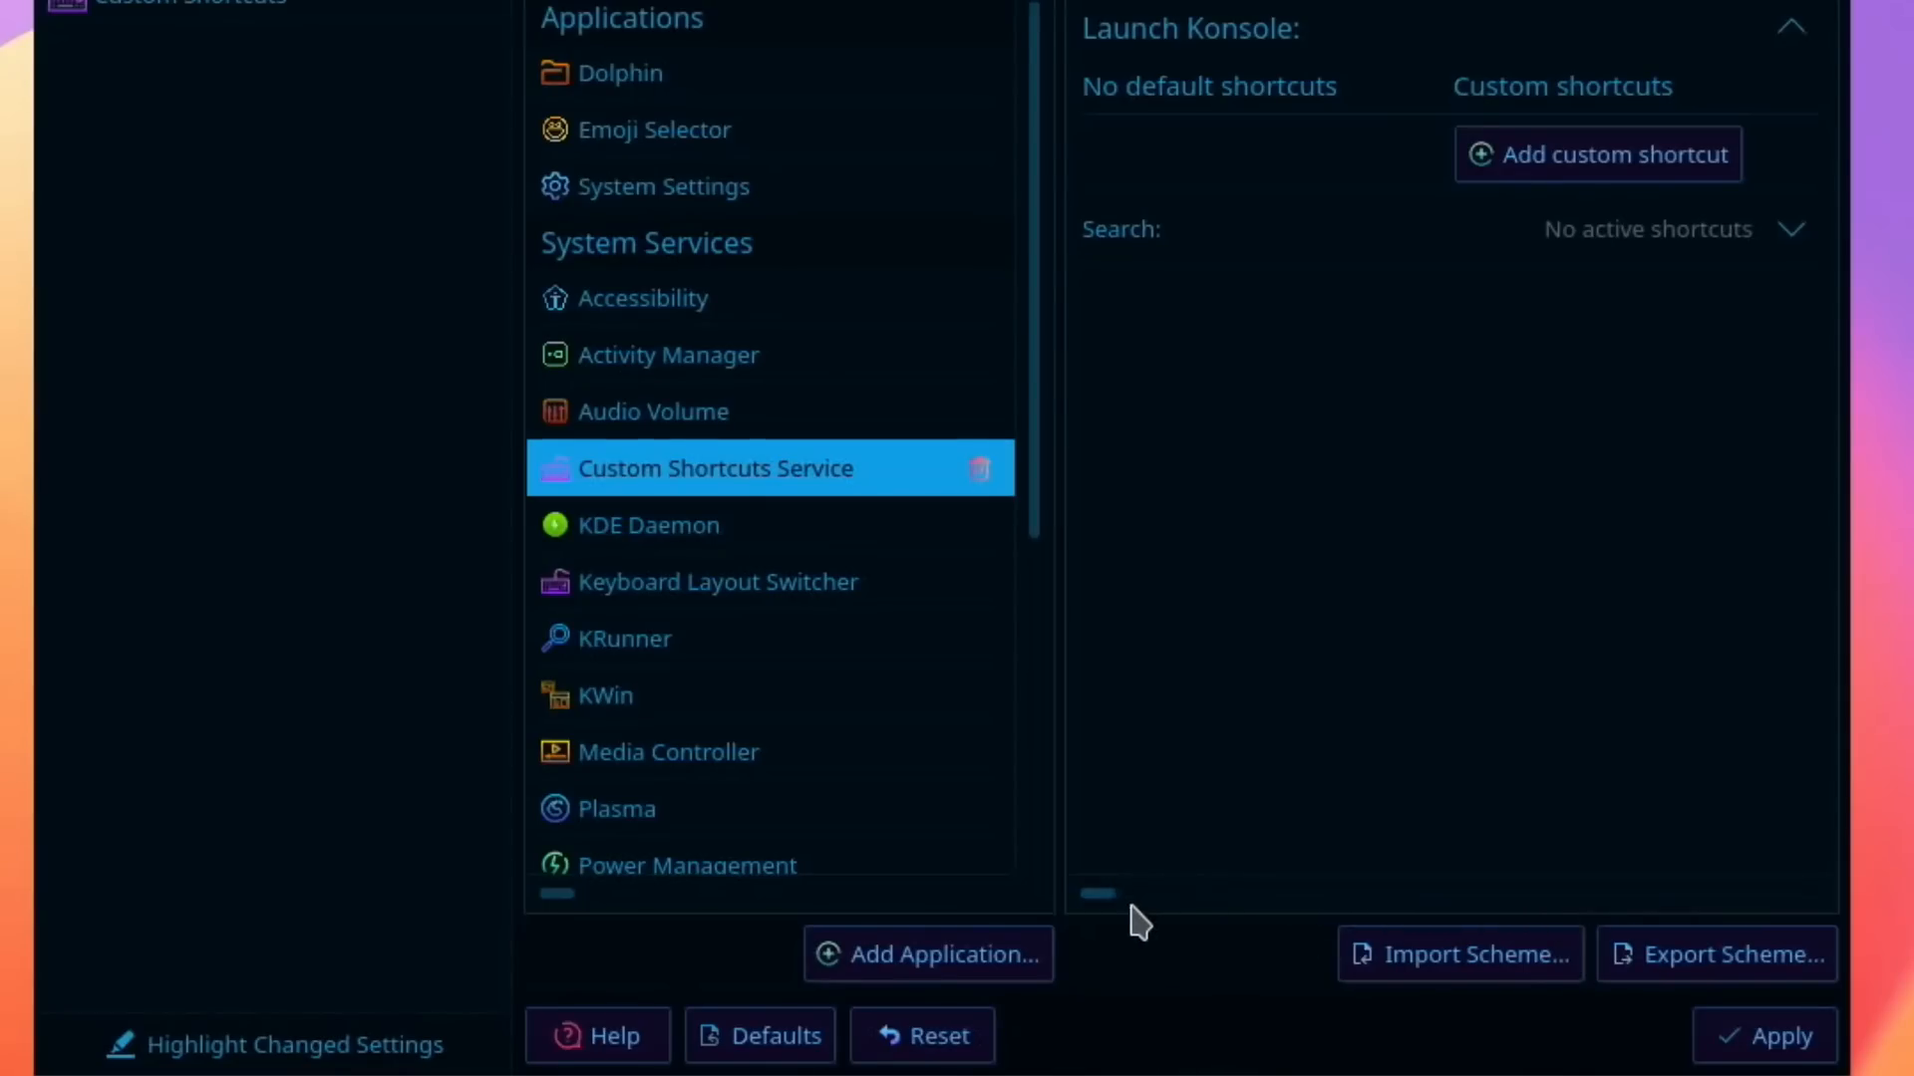
# - Add LXTerminal as an application and bind it to Ctrl+Alt+T, applying the change
pyautogui.click(926, 955)
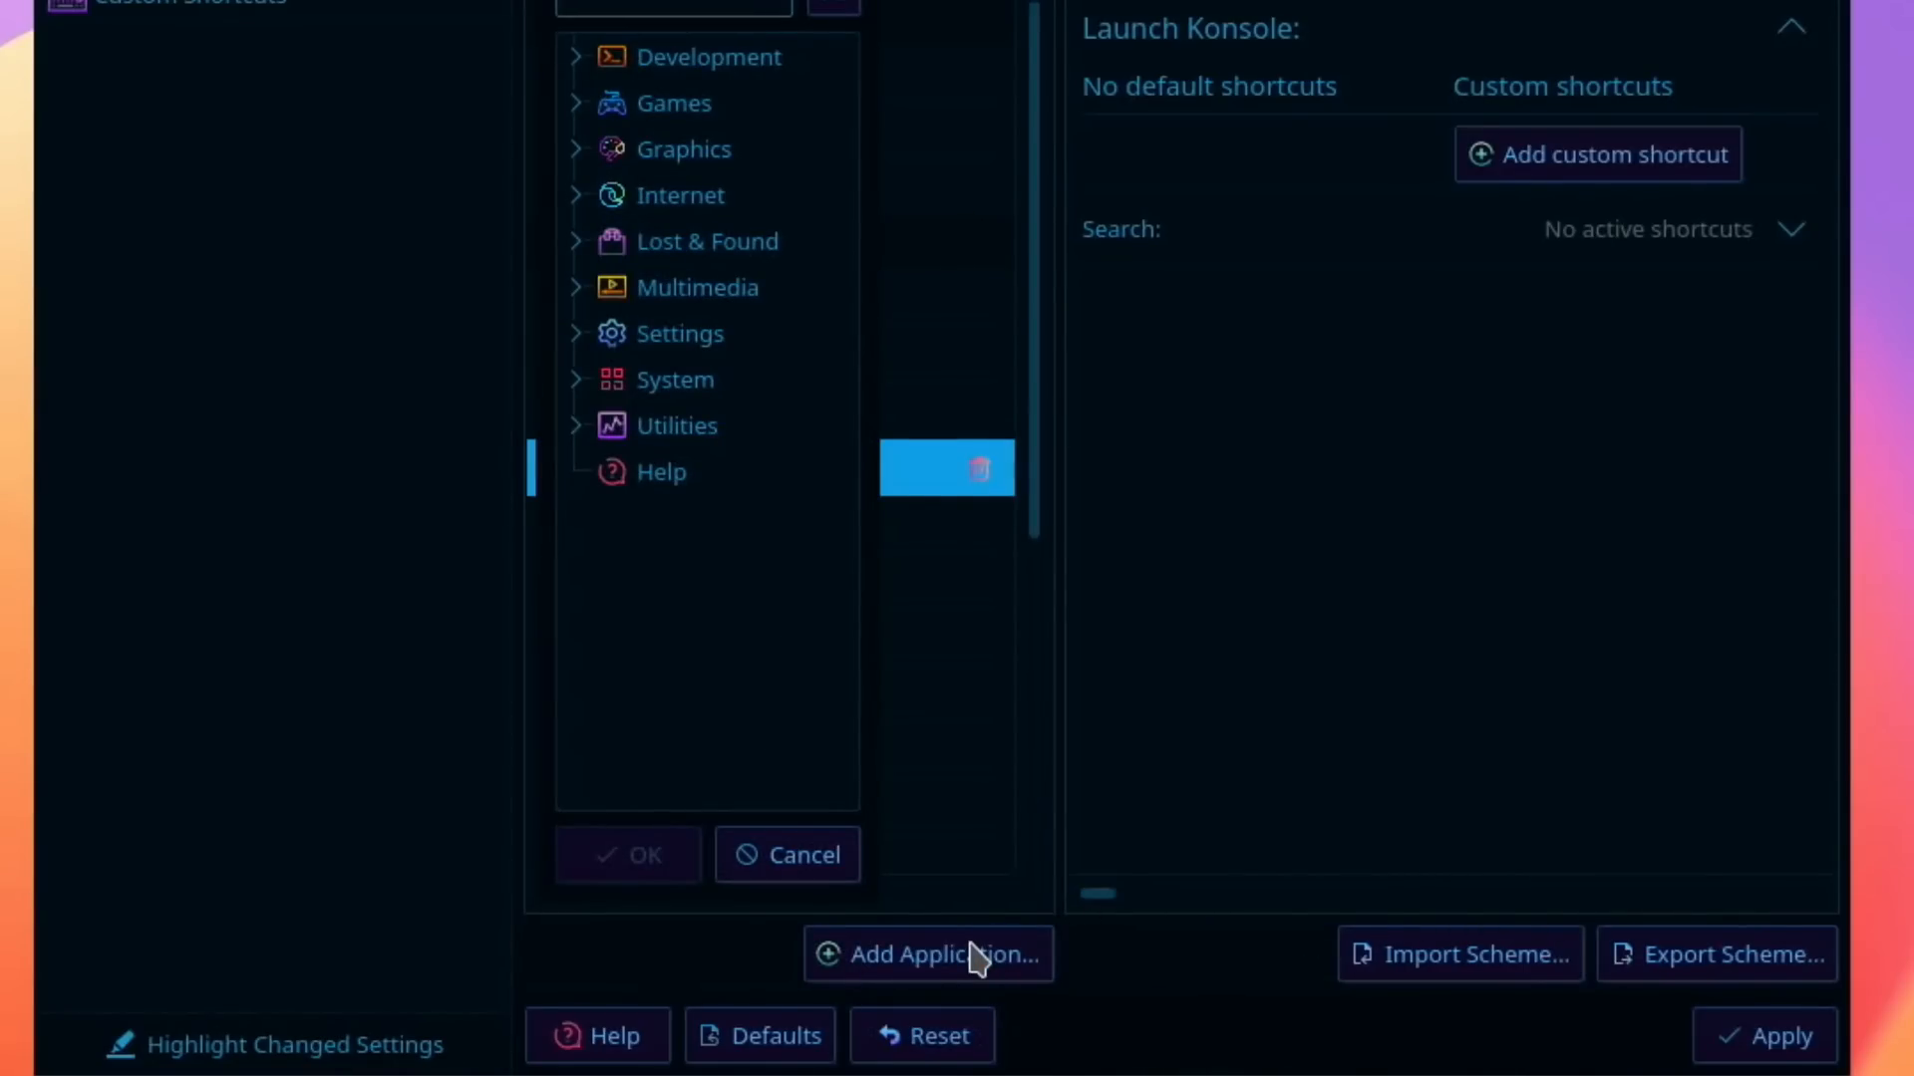
pyautogui.moveTo(577, 396)
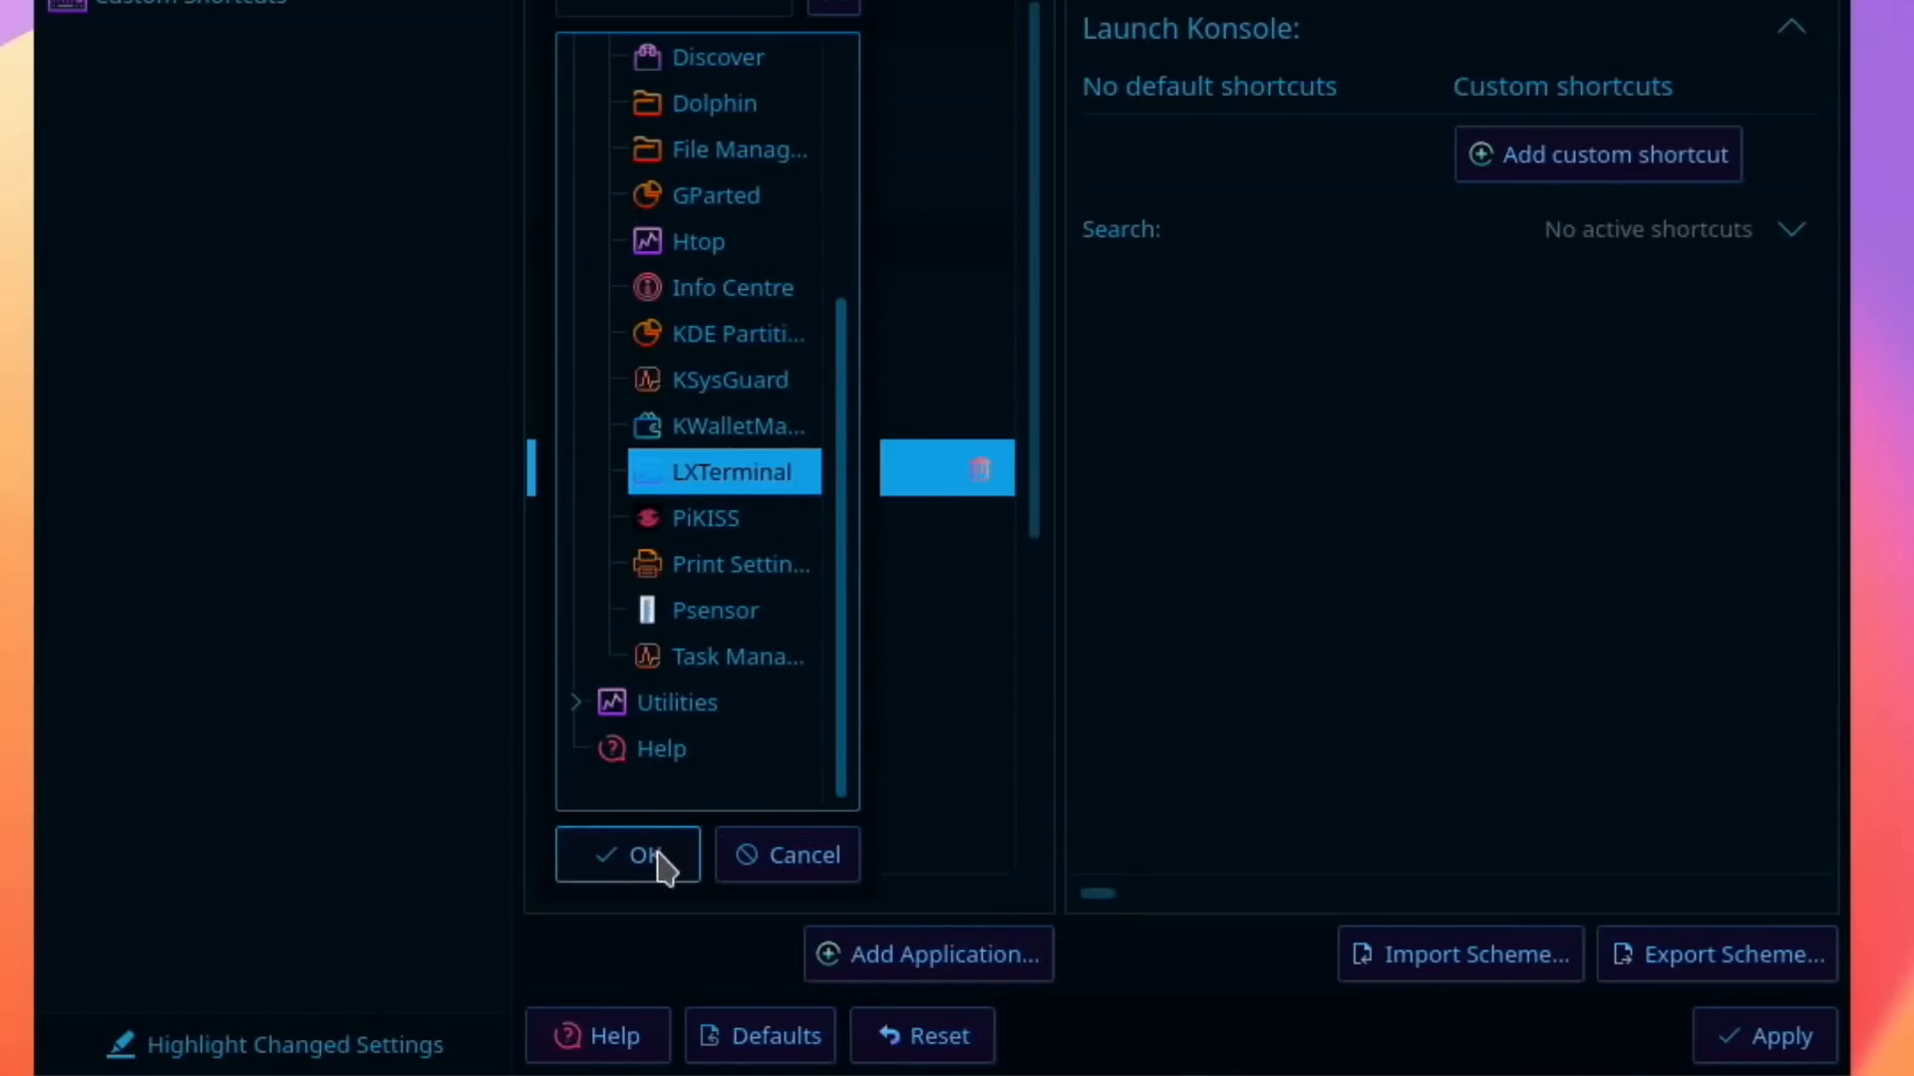
pyautogui.click(627, 855)
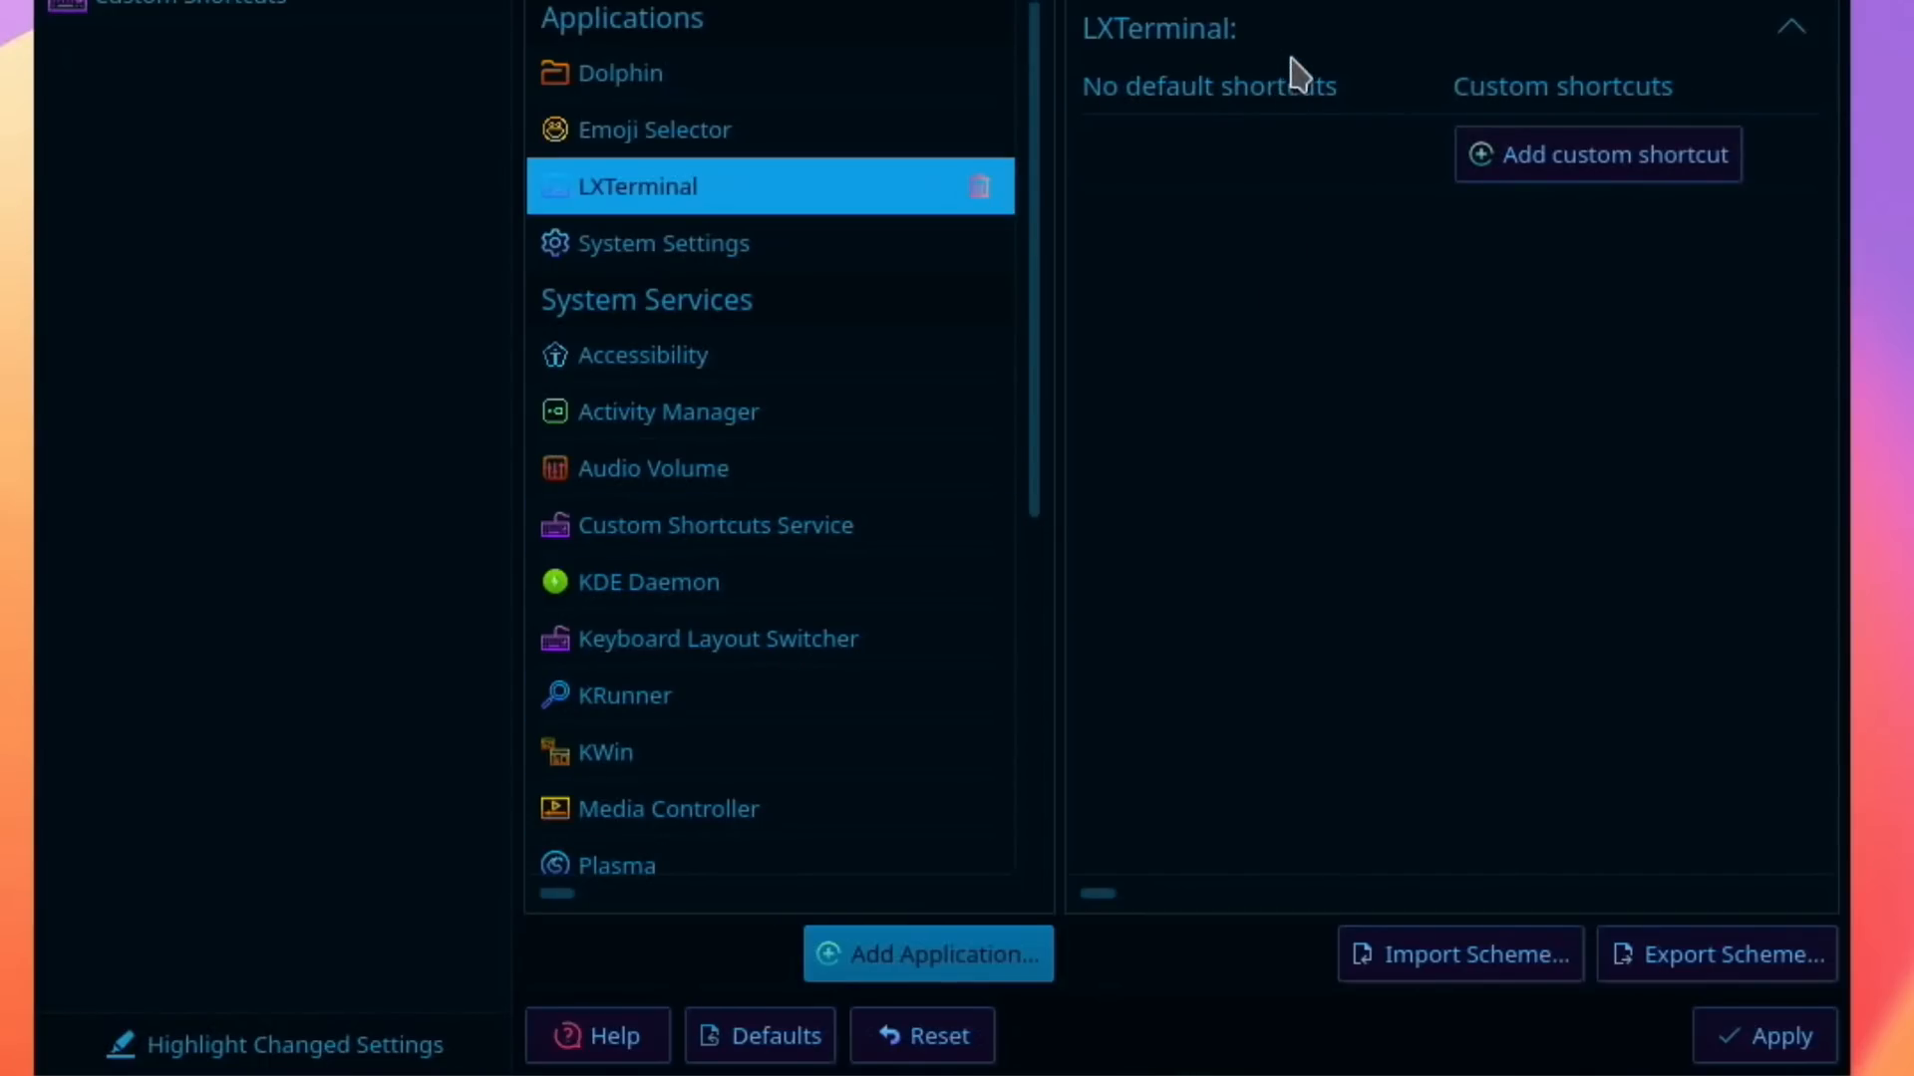
pyautogui.click(1597, 153)
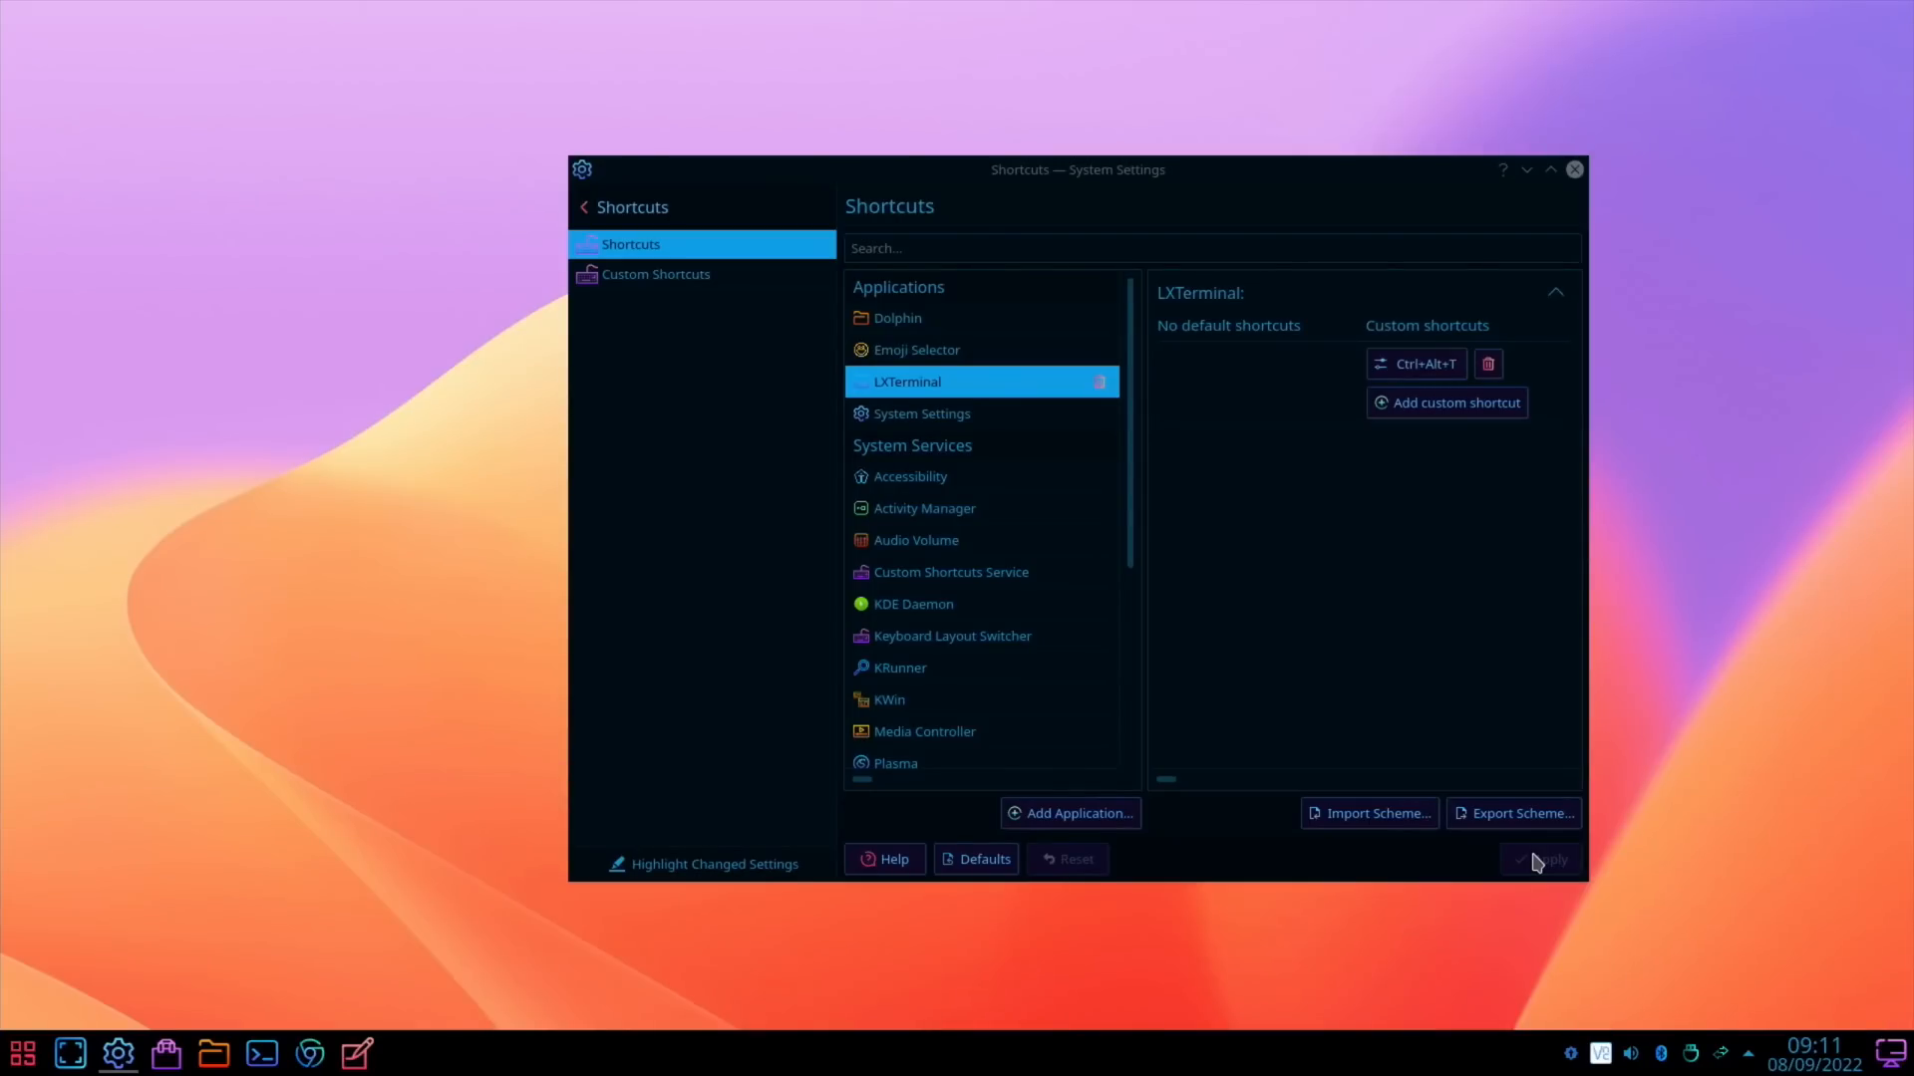
pyautogui.click(1572, 169)
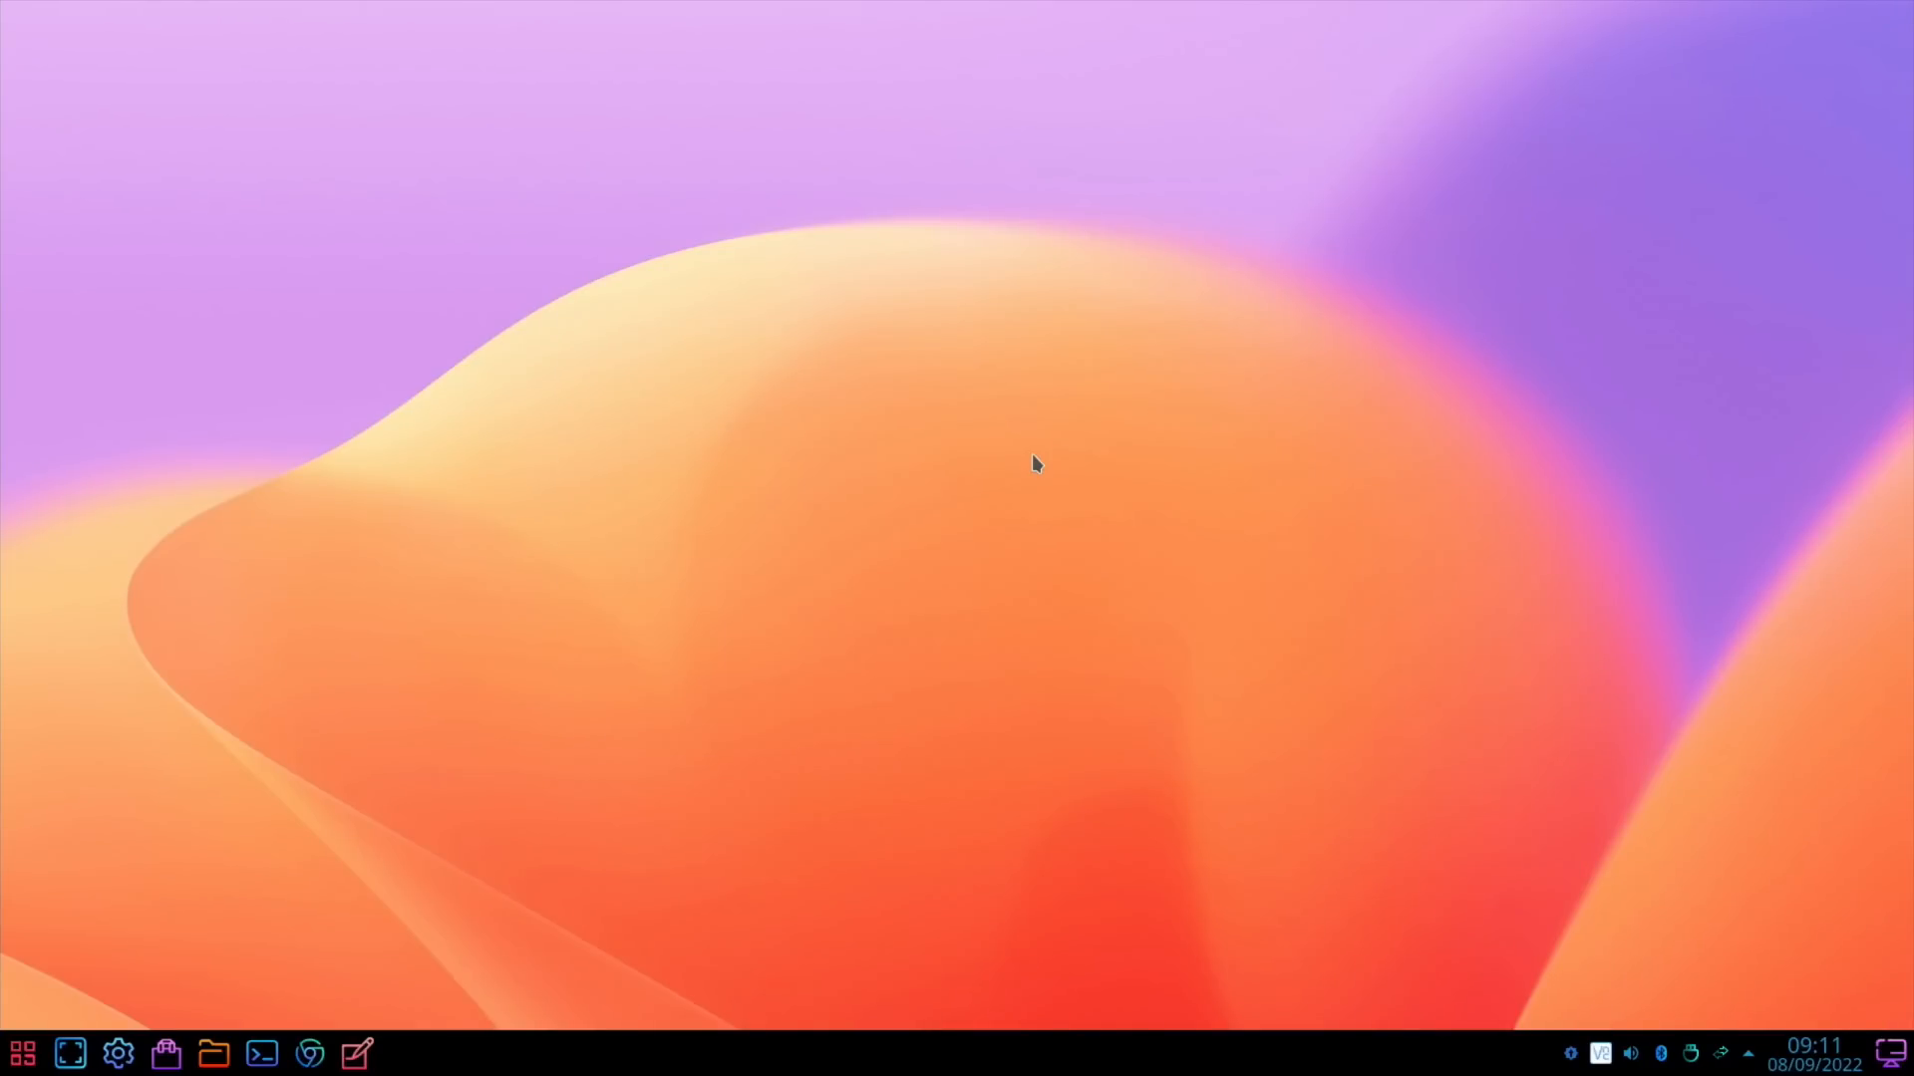
# - Launch an LXTerminal window at the prompt and move it onto the desktop
pyautogui.click(261, 1054)
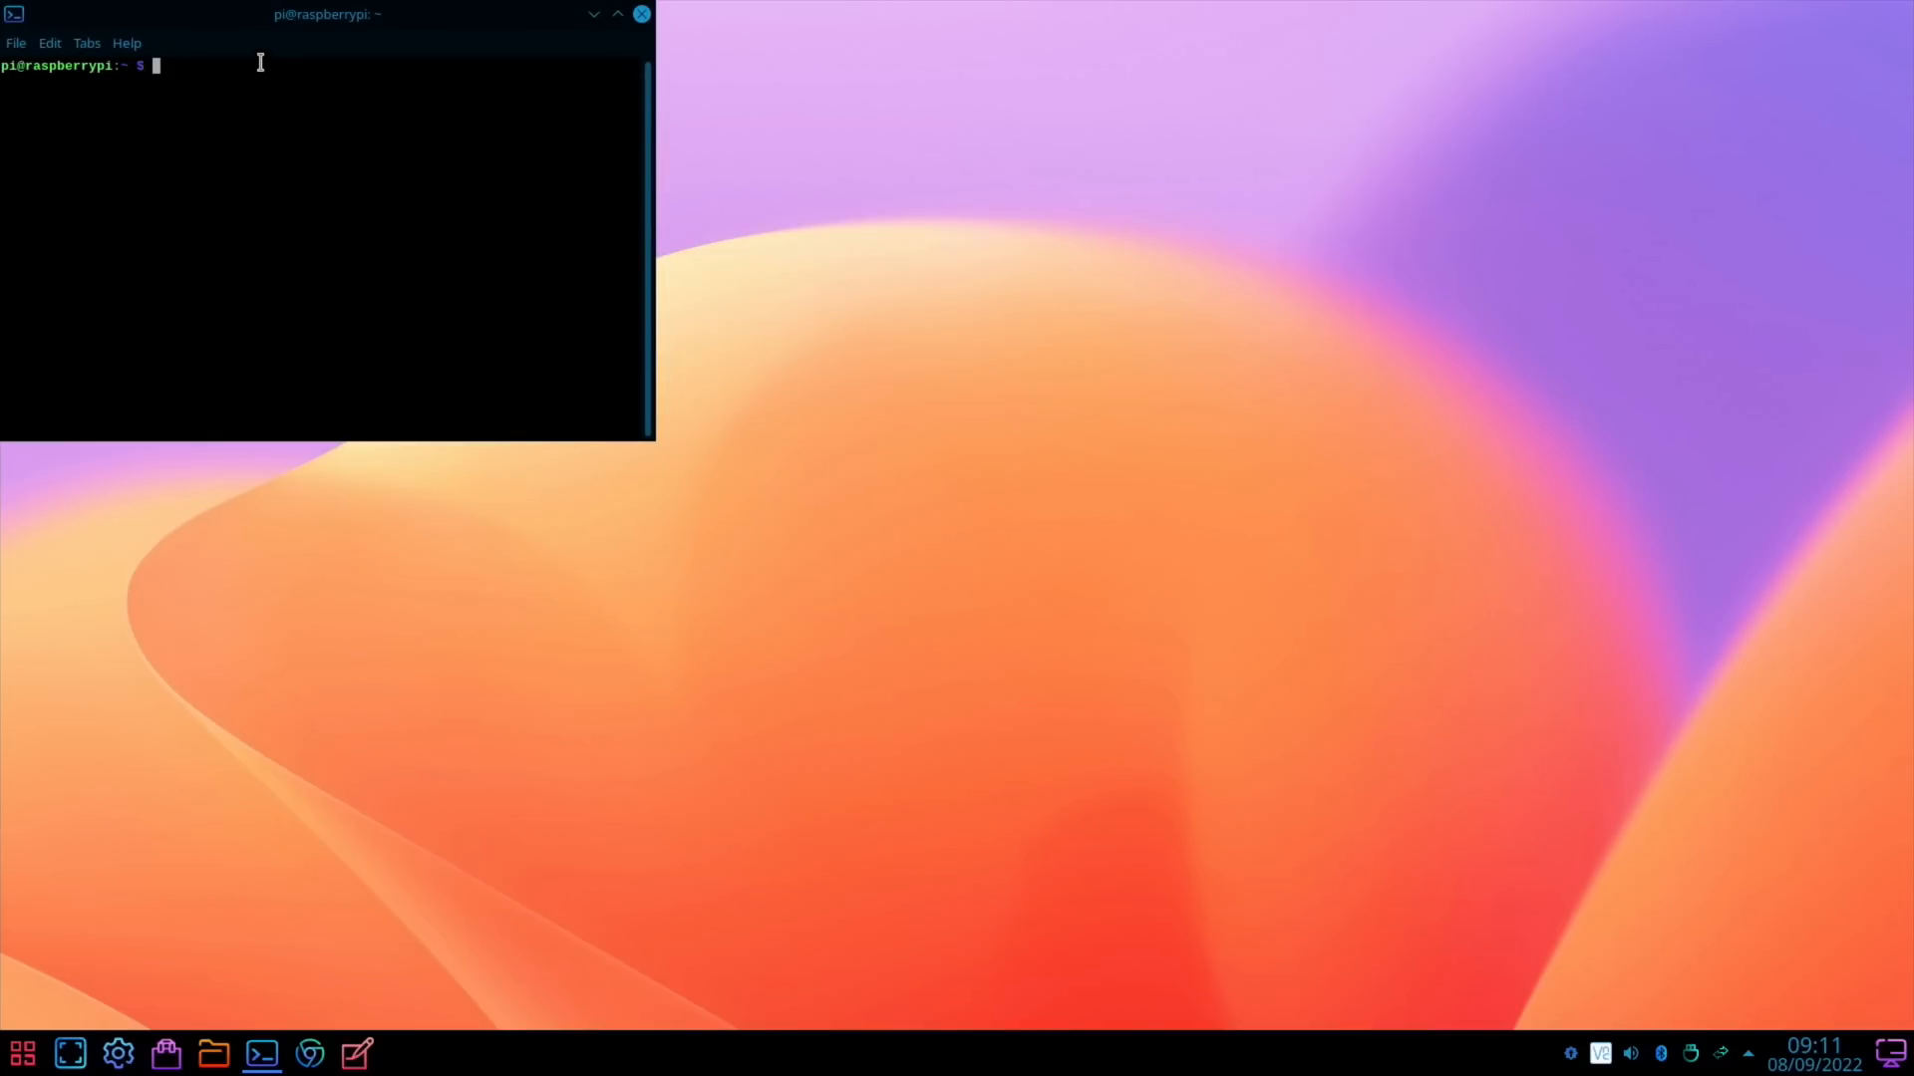
pyautogui.moveTo(327, 13); pyautogui.dragTo(638, 176)
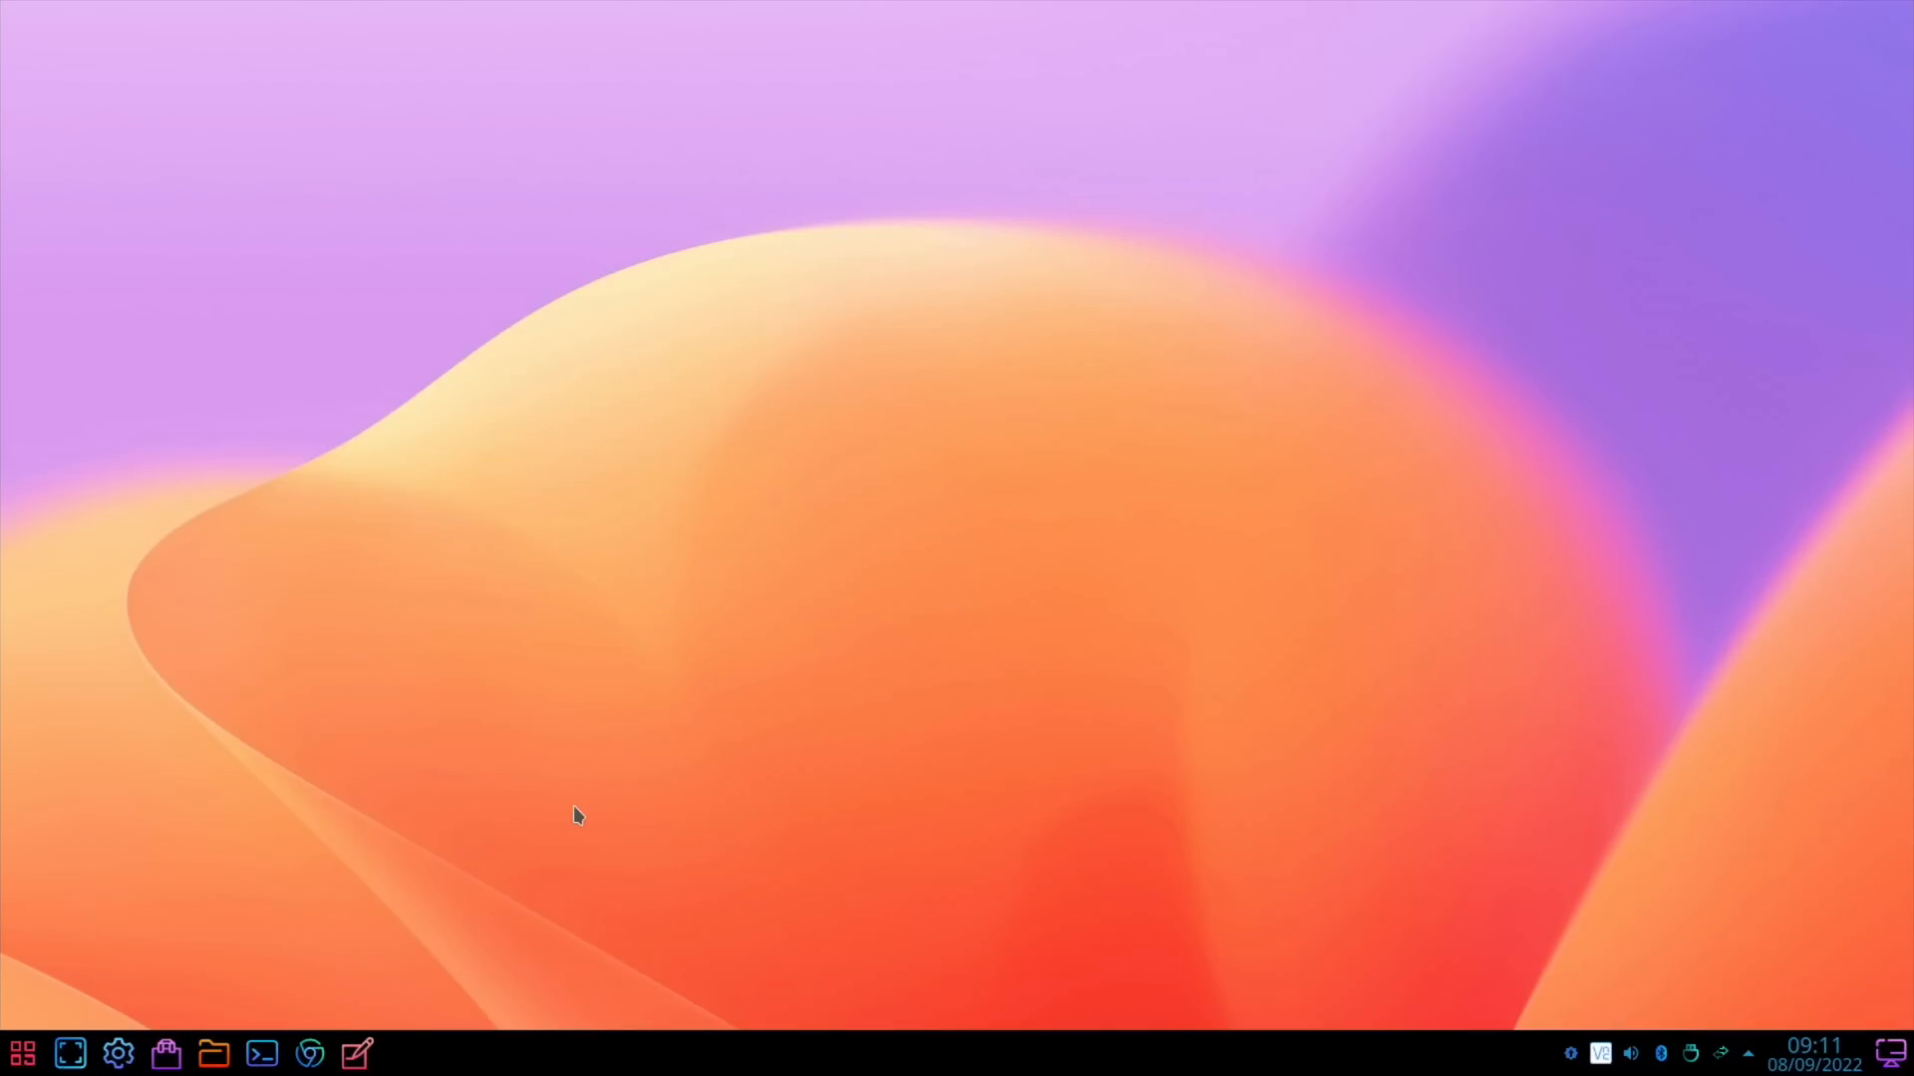
pyautogui.moveTo(1566, 1040)
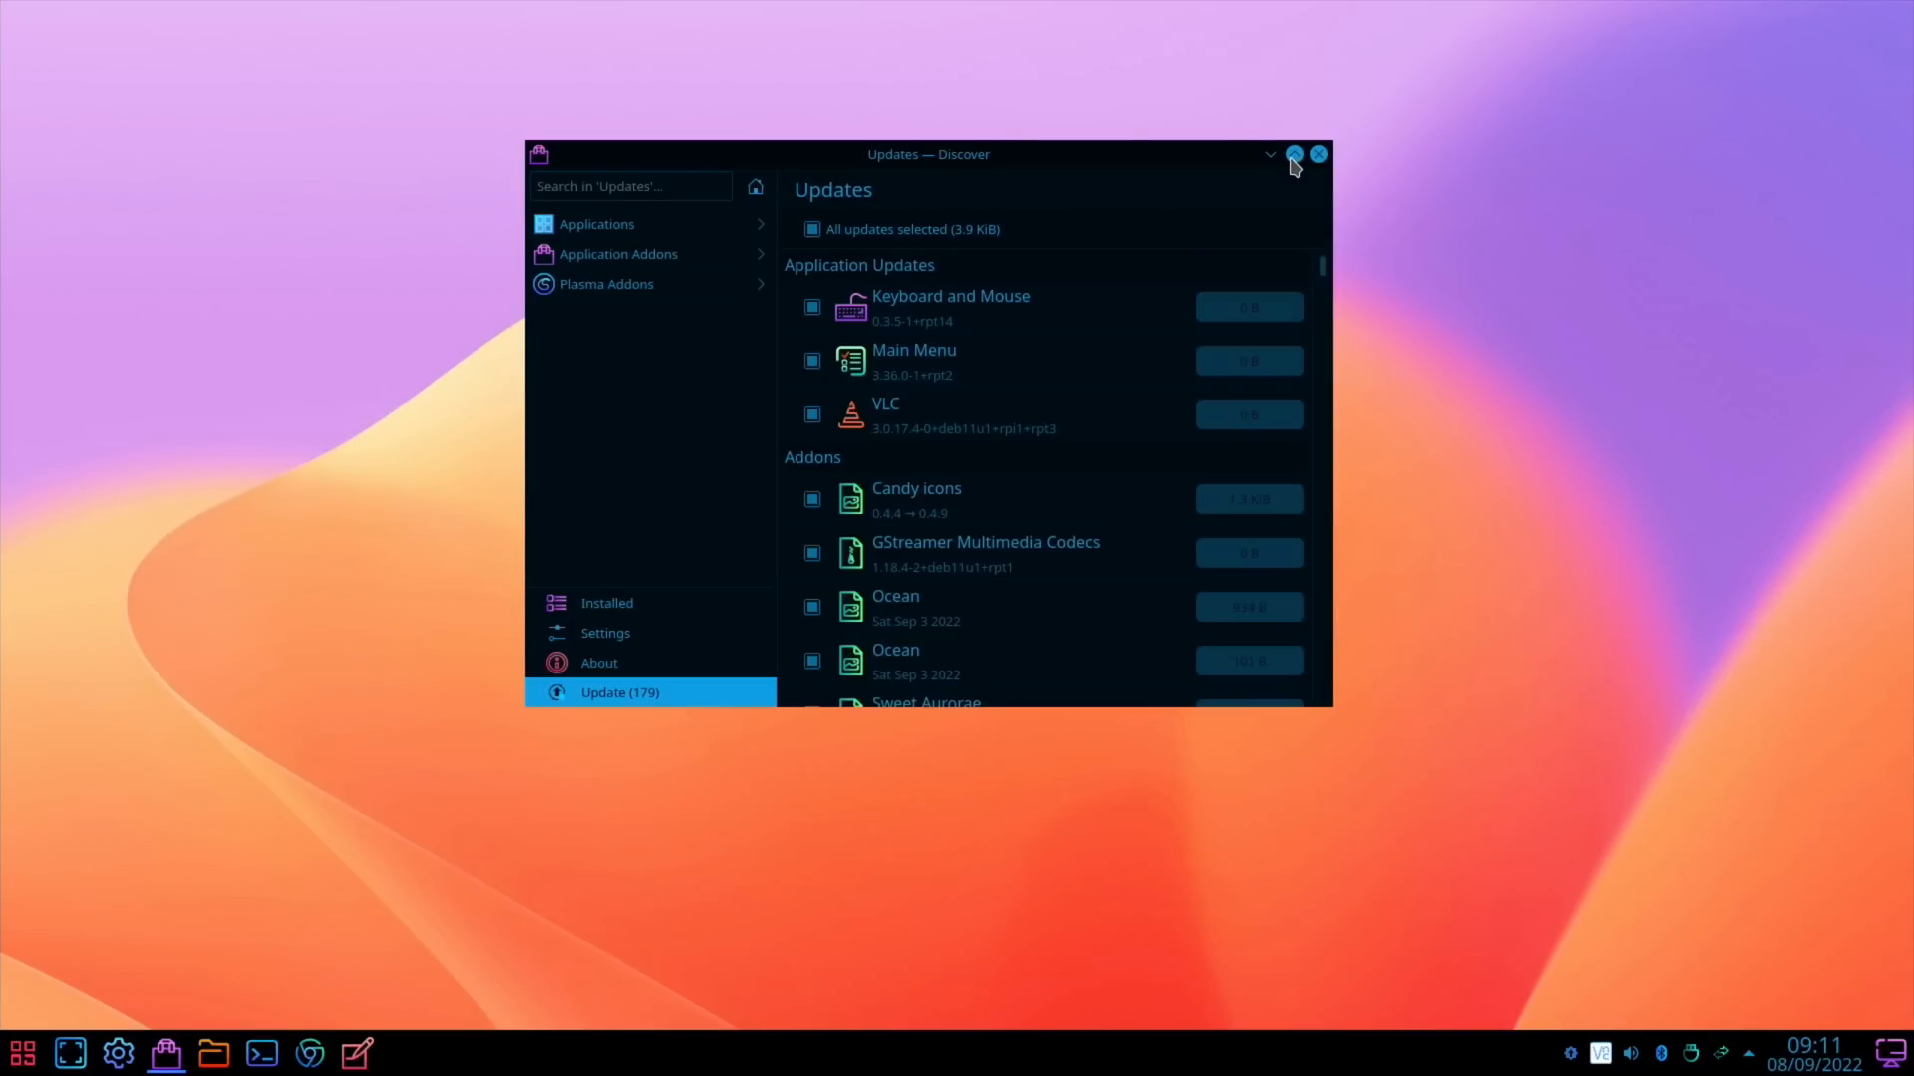
# - Maximise Discover and install all 179 pending updates, authorising with the password
pyautogui.click(1294, 154)
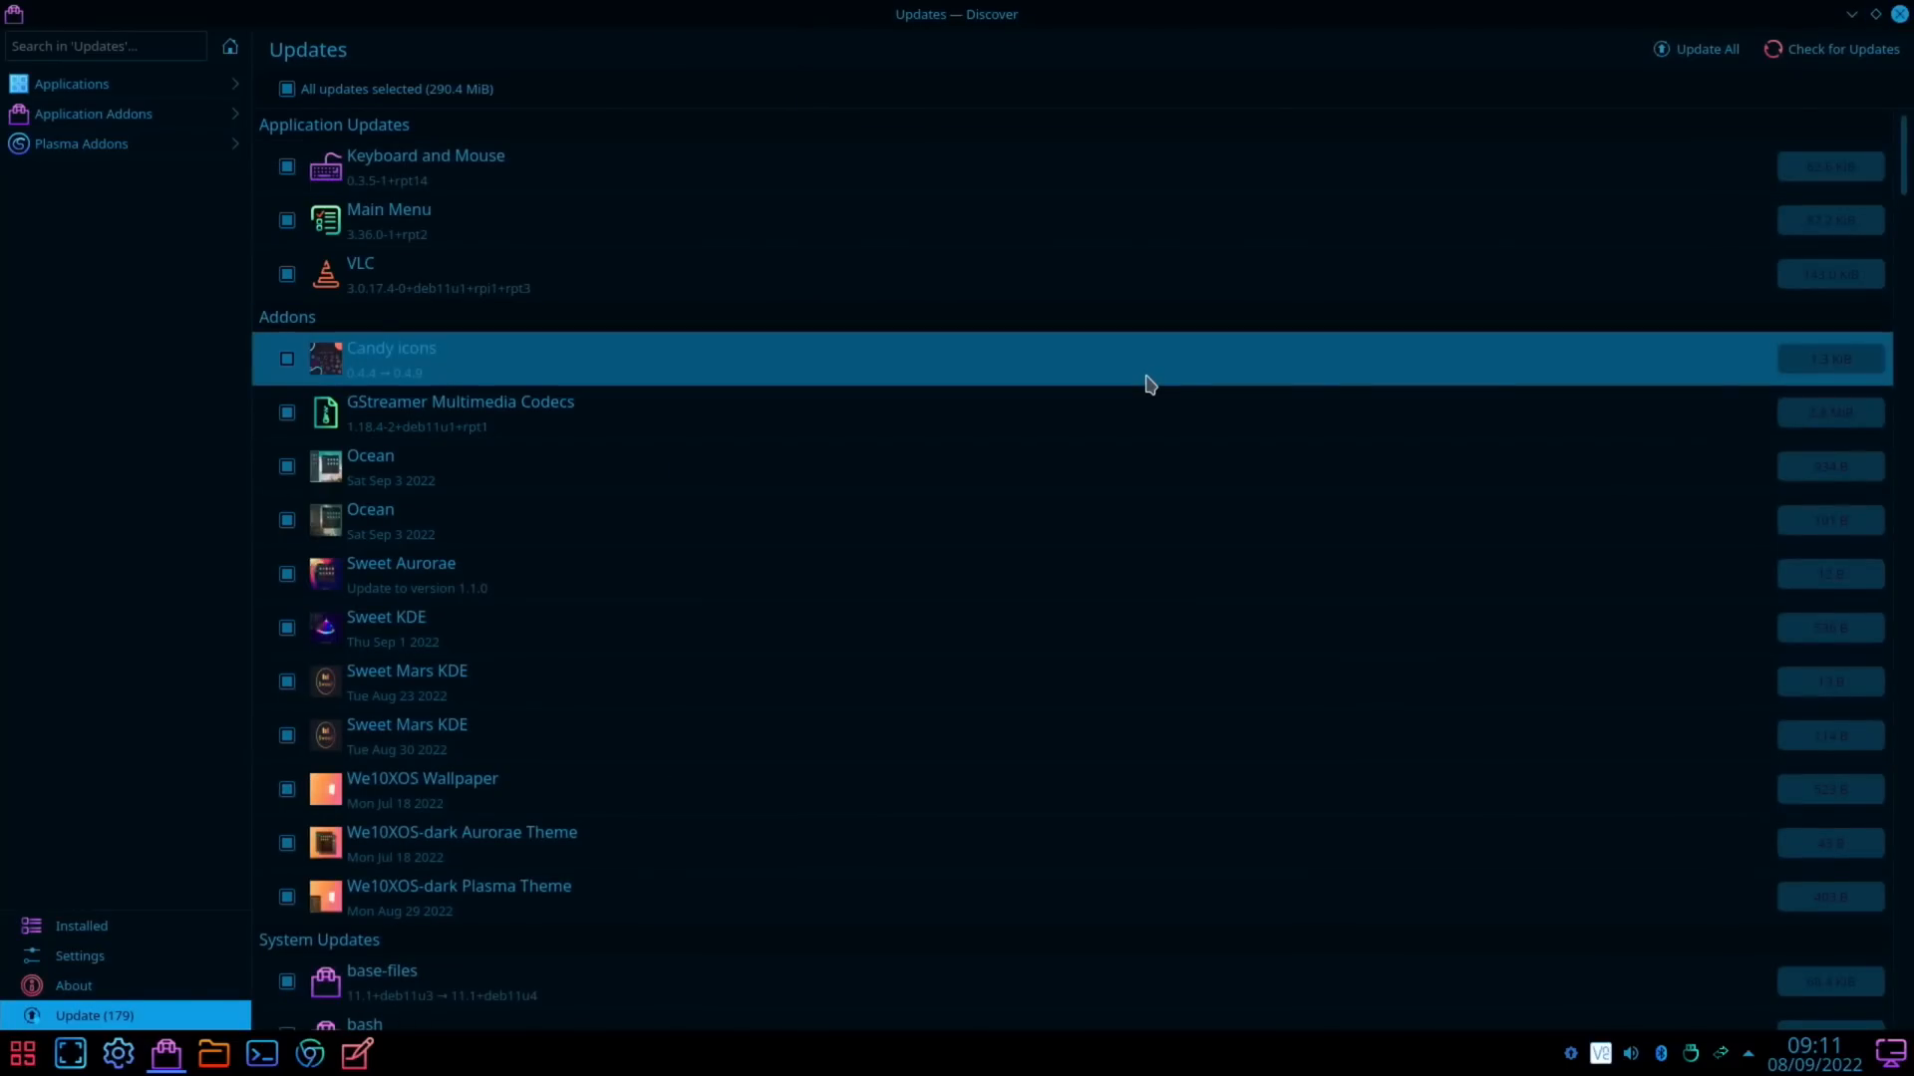
pyautogui.scroll(-3)
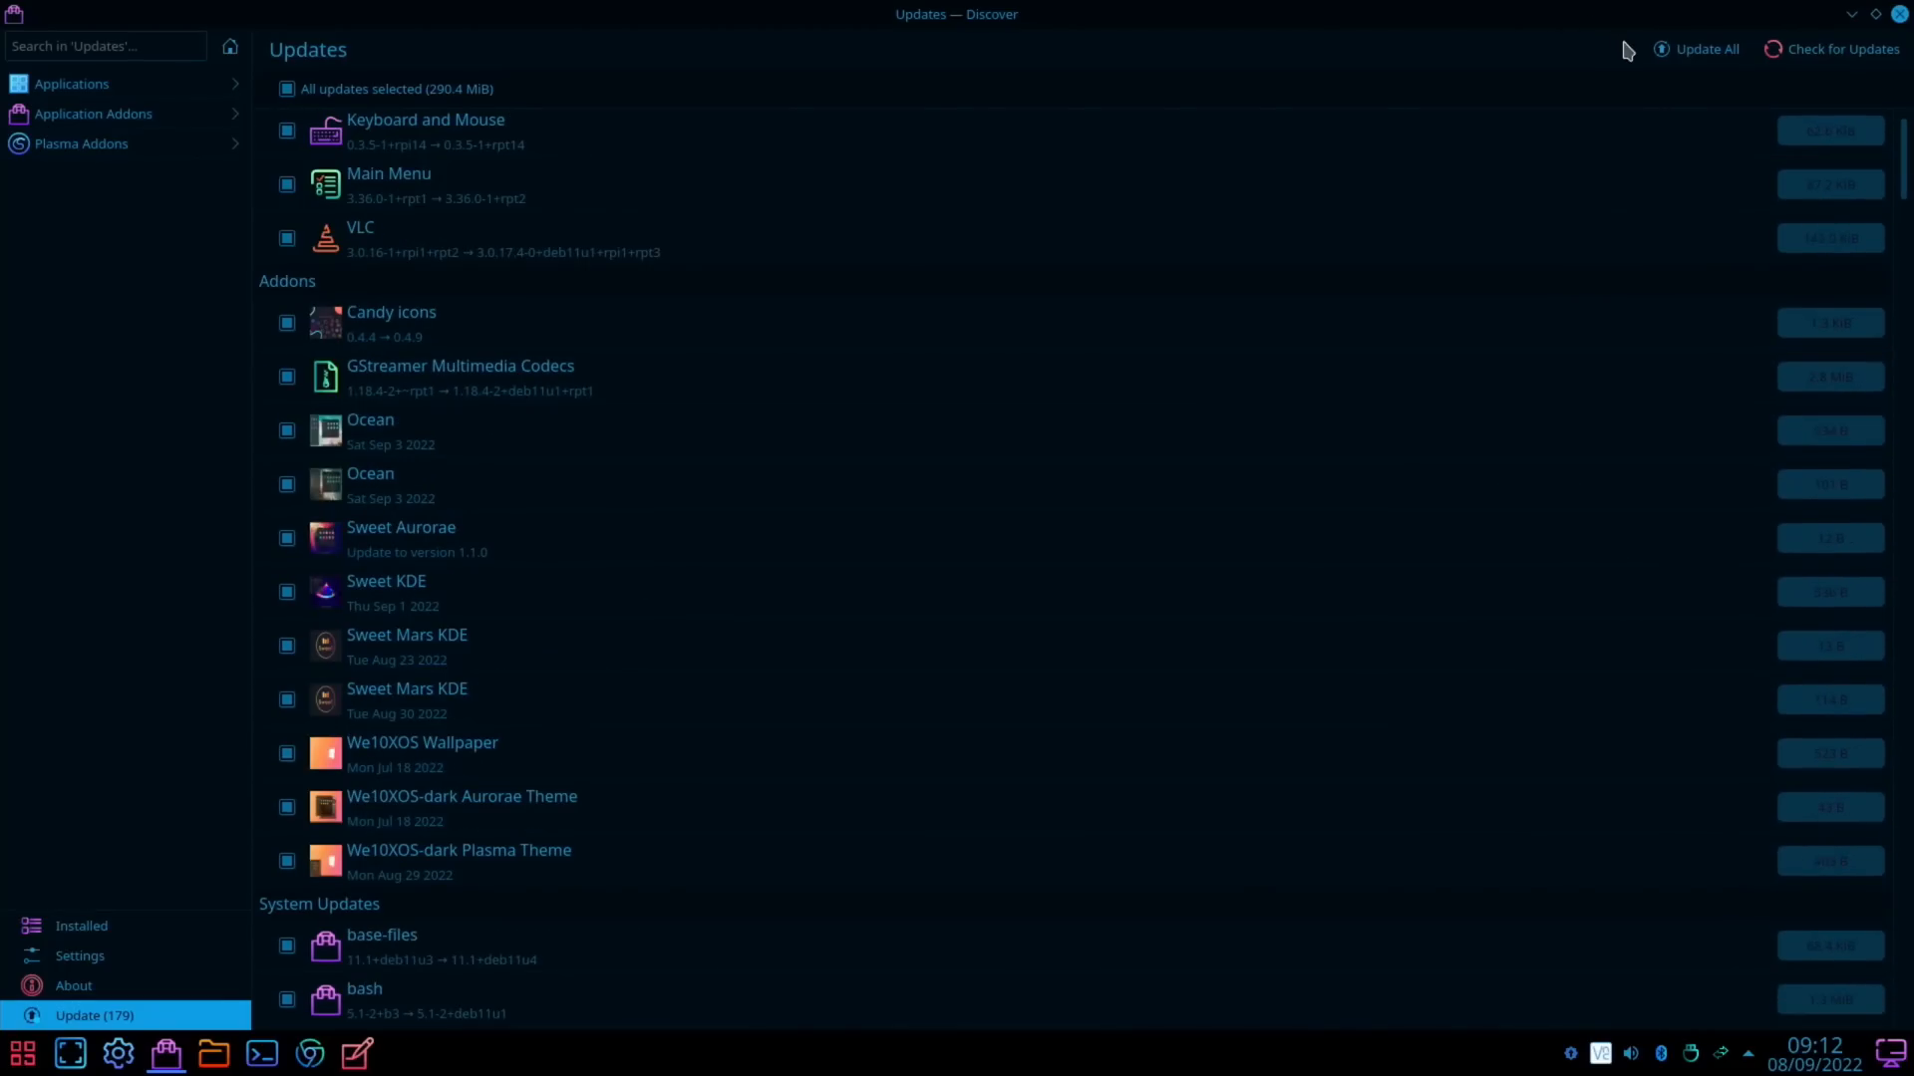
pyautogui.click(1703, 49)
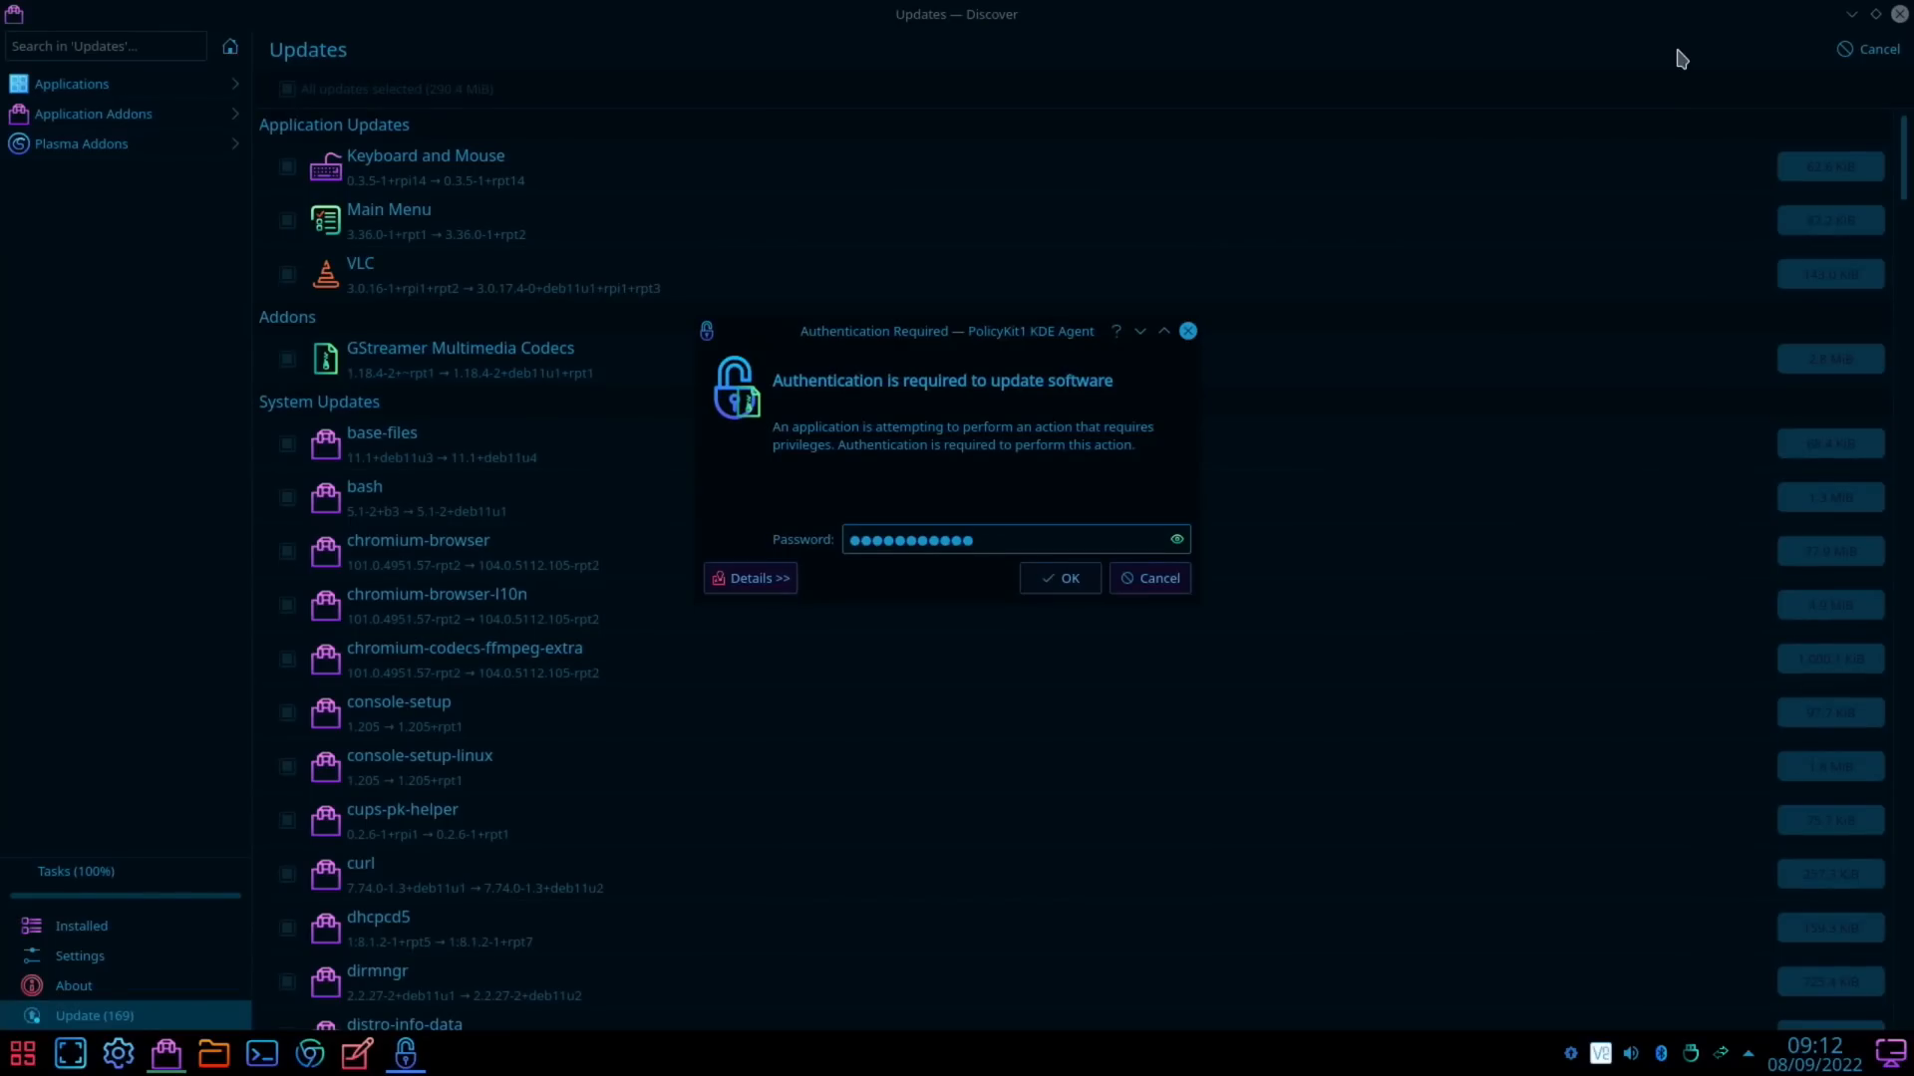
pyautogui.click(1059, 577)
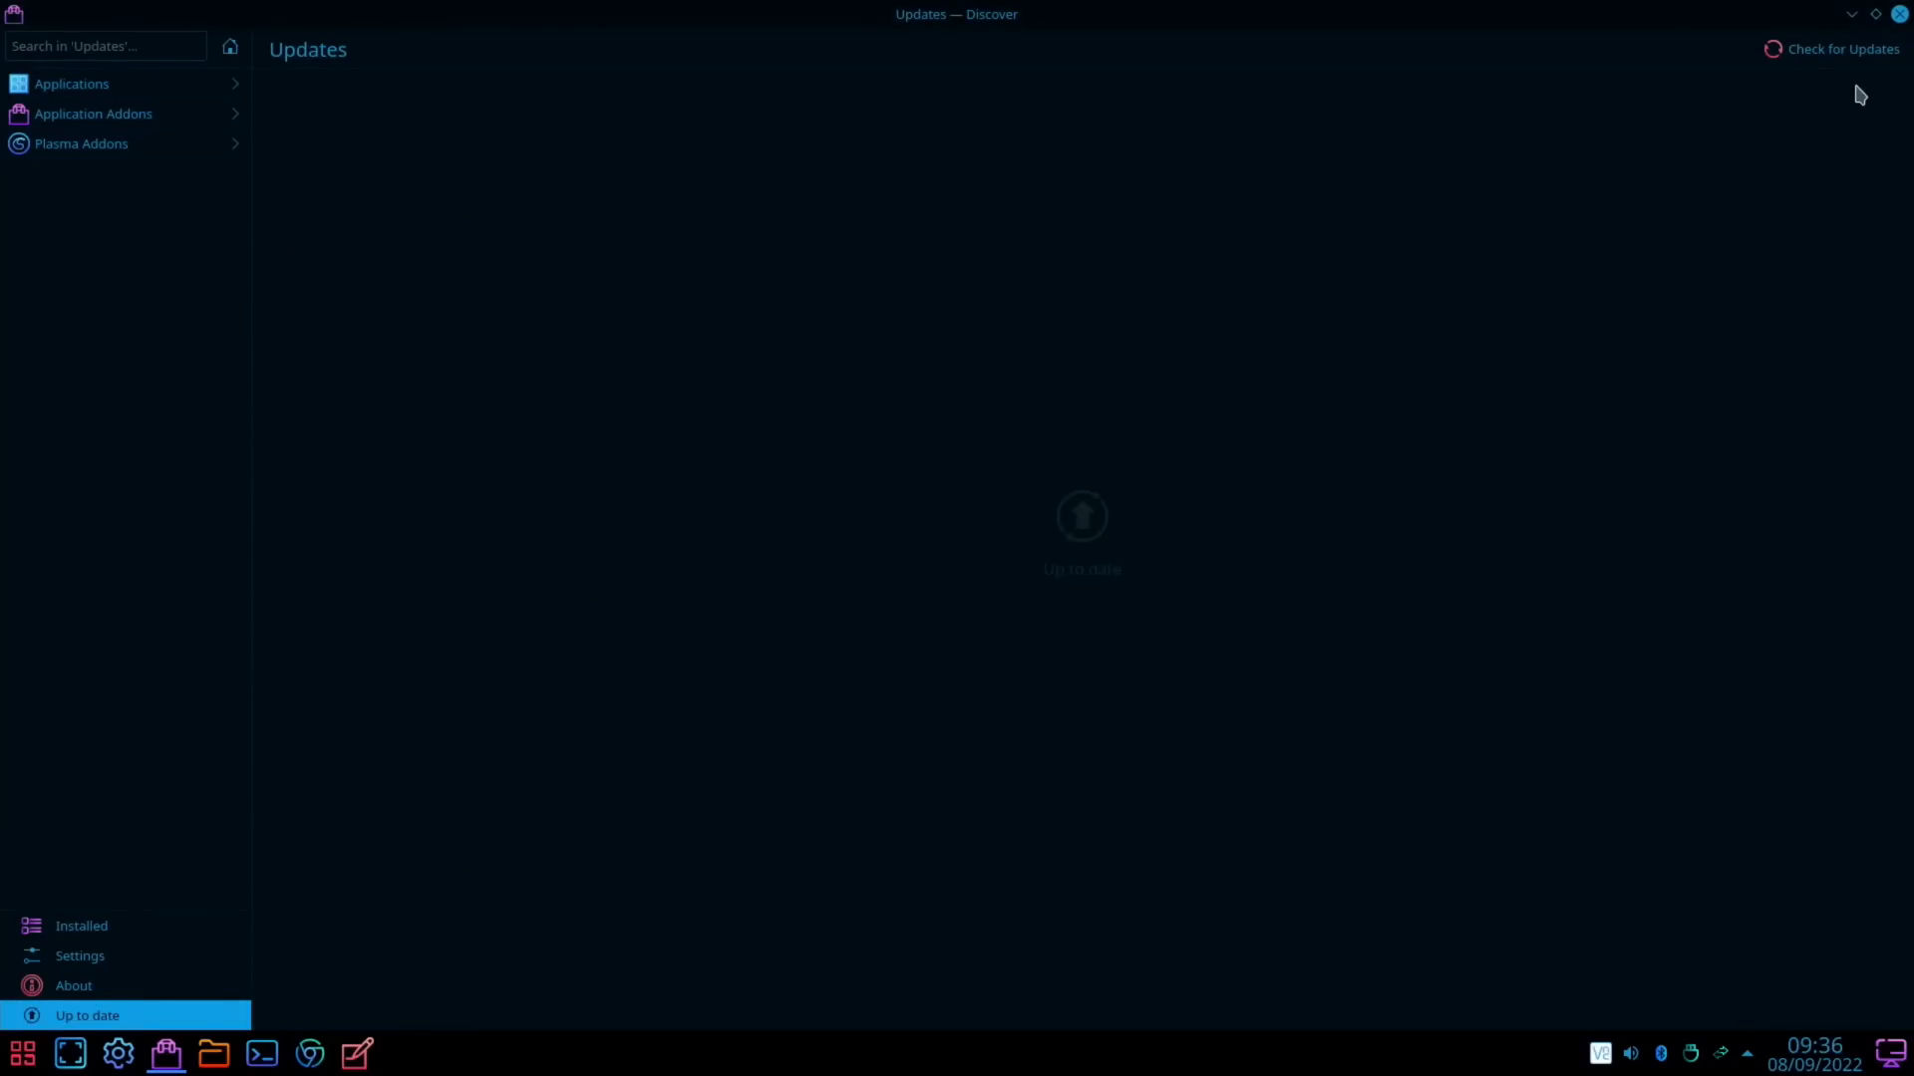
# - Close Discover, then Dolphin, System Settings and the terminal, leaving an empty desktop with the updates notice
pyautogui.click(1899, 13)
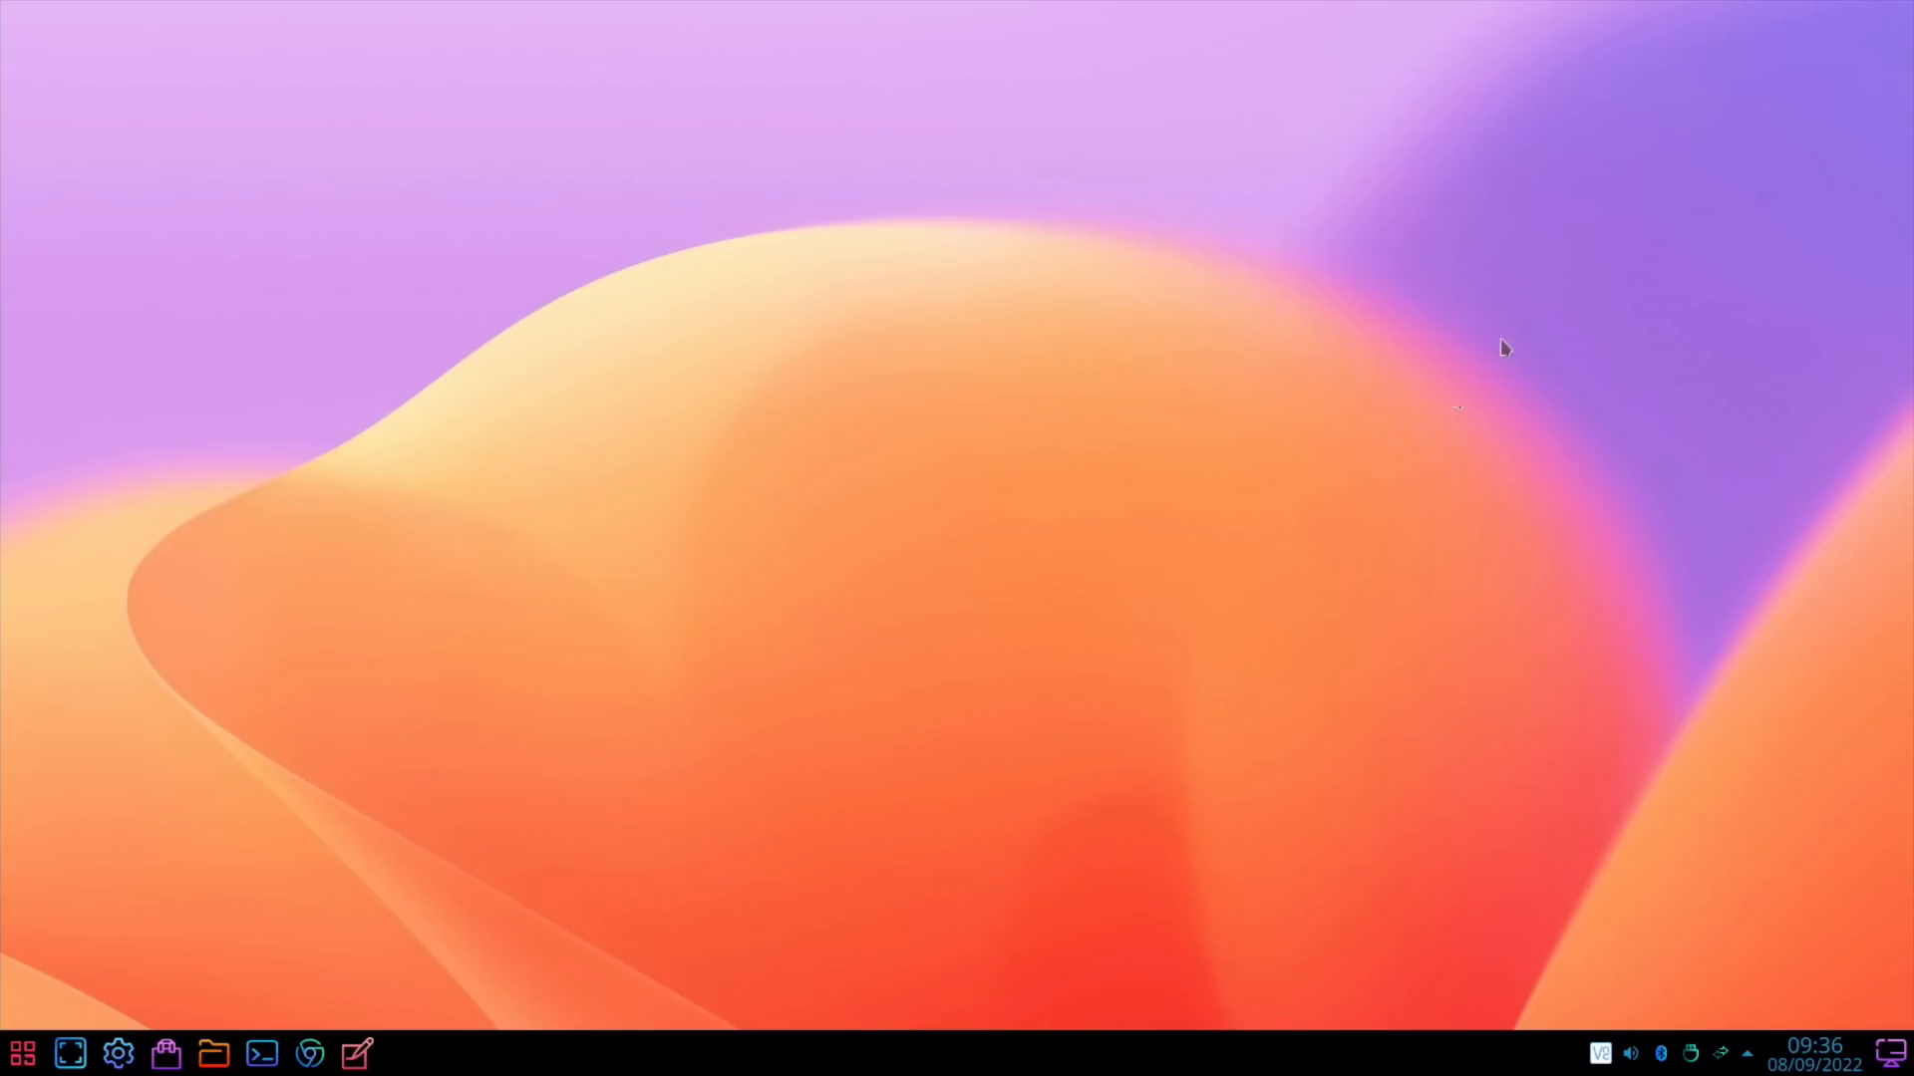
pyautogui.moveTo(22, 1060)
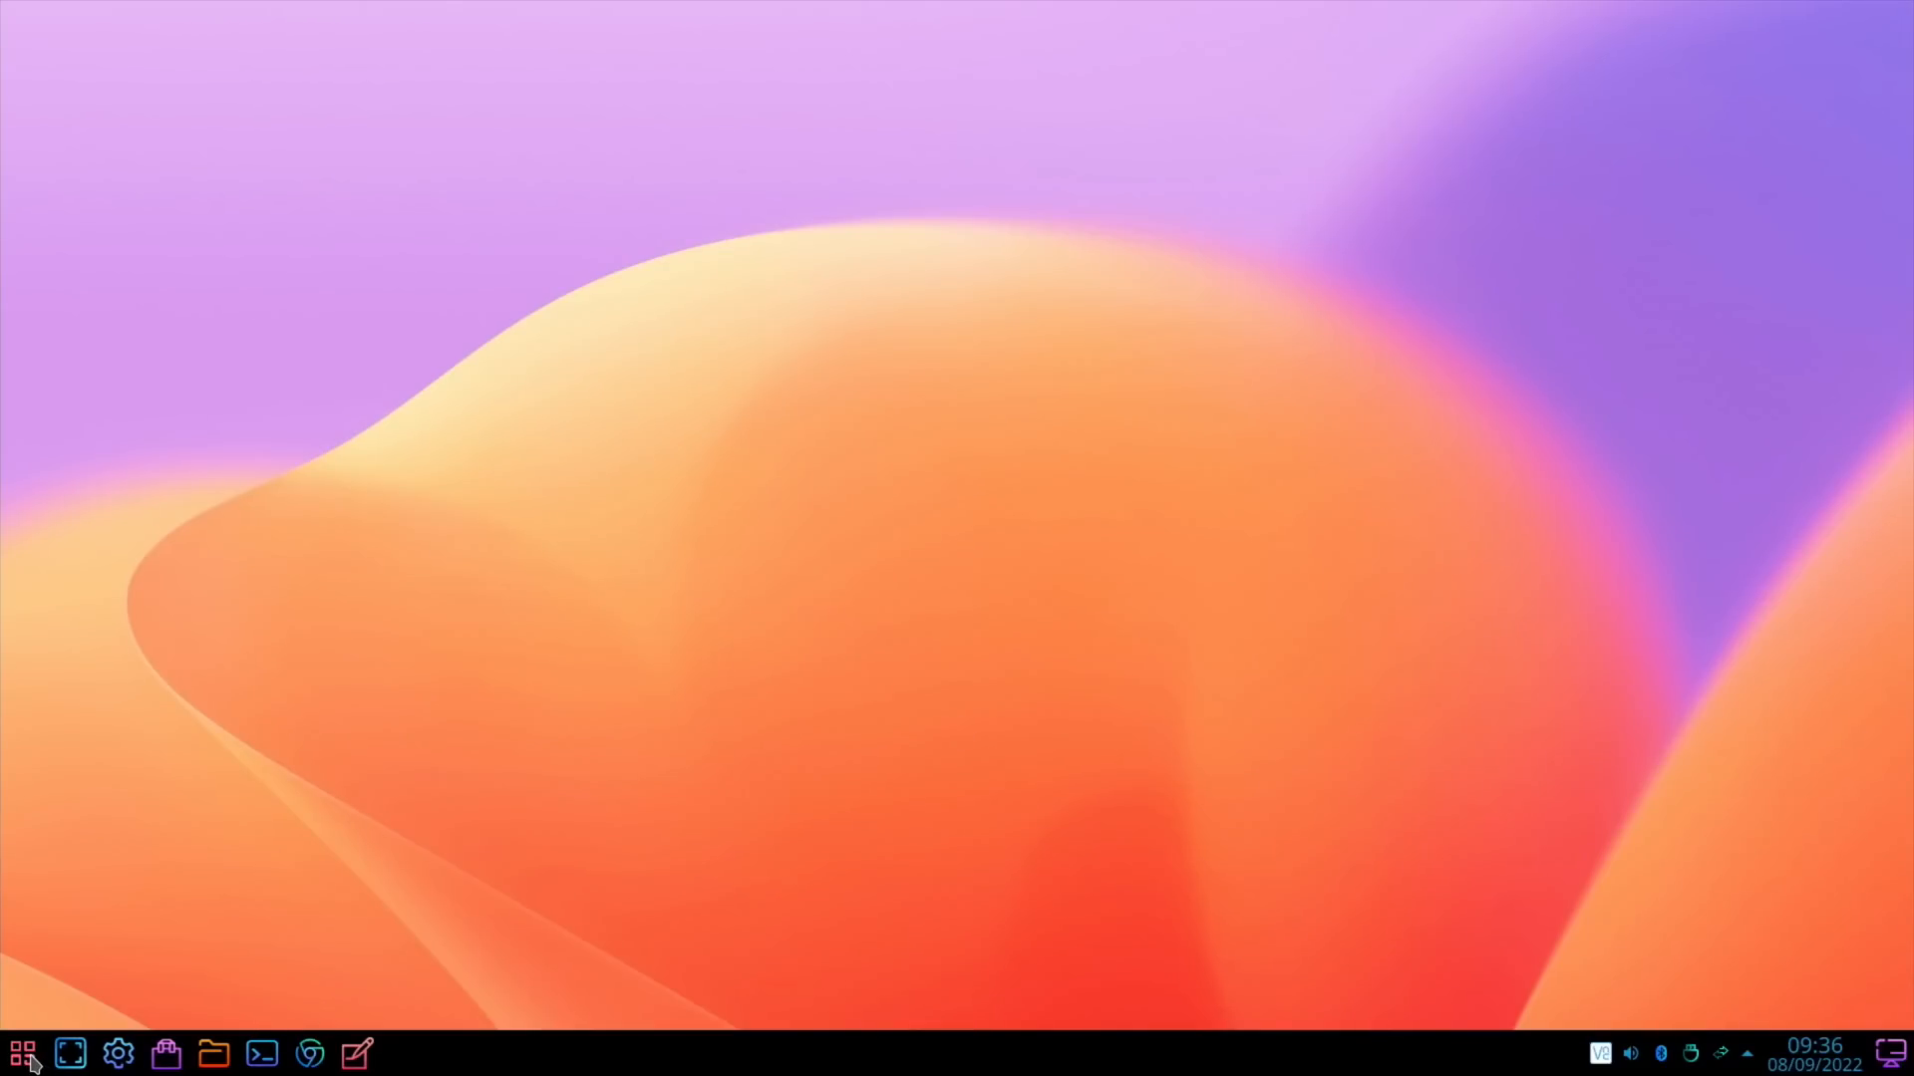
pyautogui.click(22, 1054)
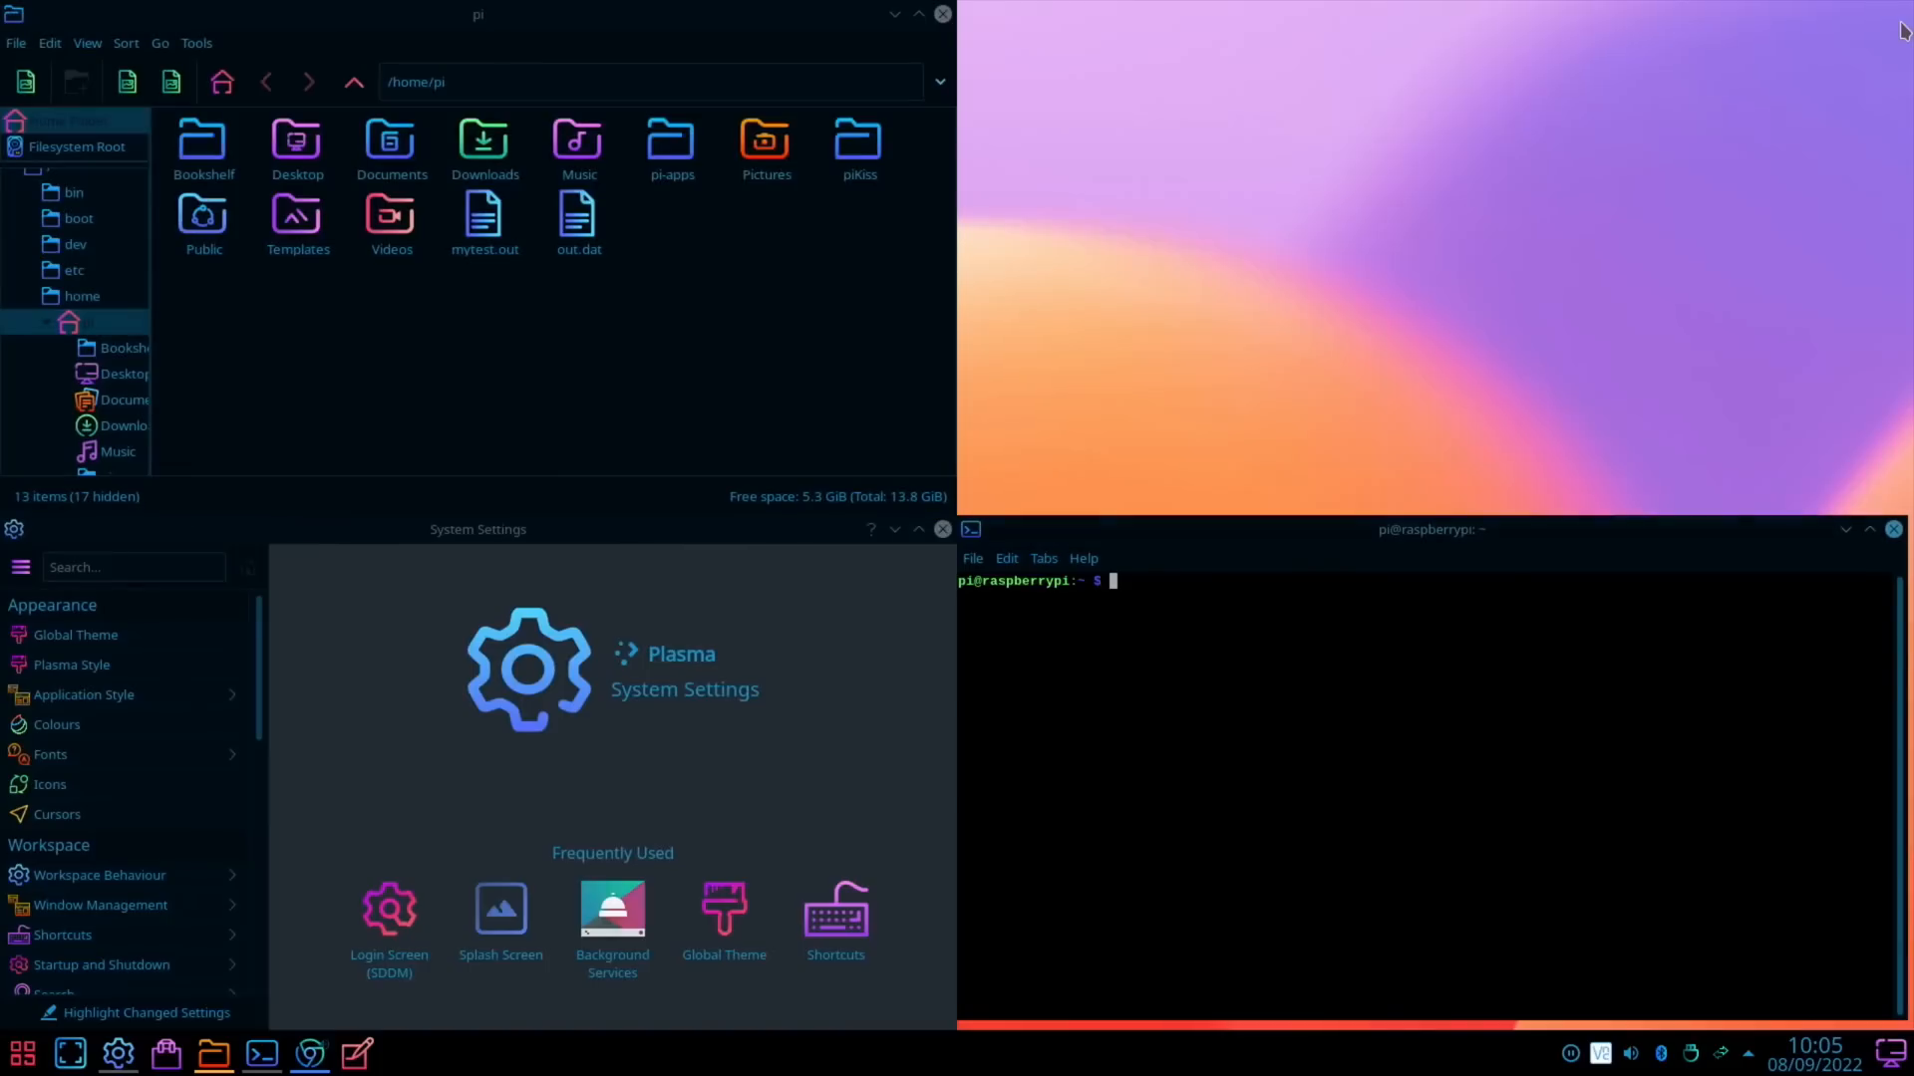
pyautogui.click(939, 13)
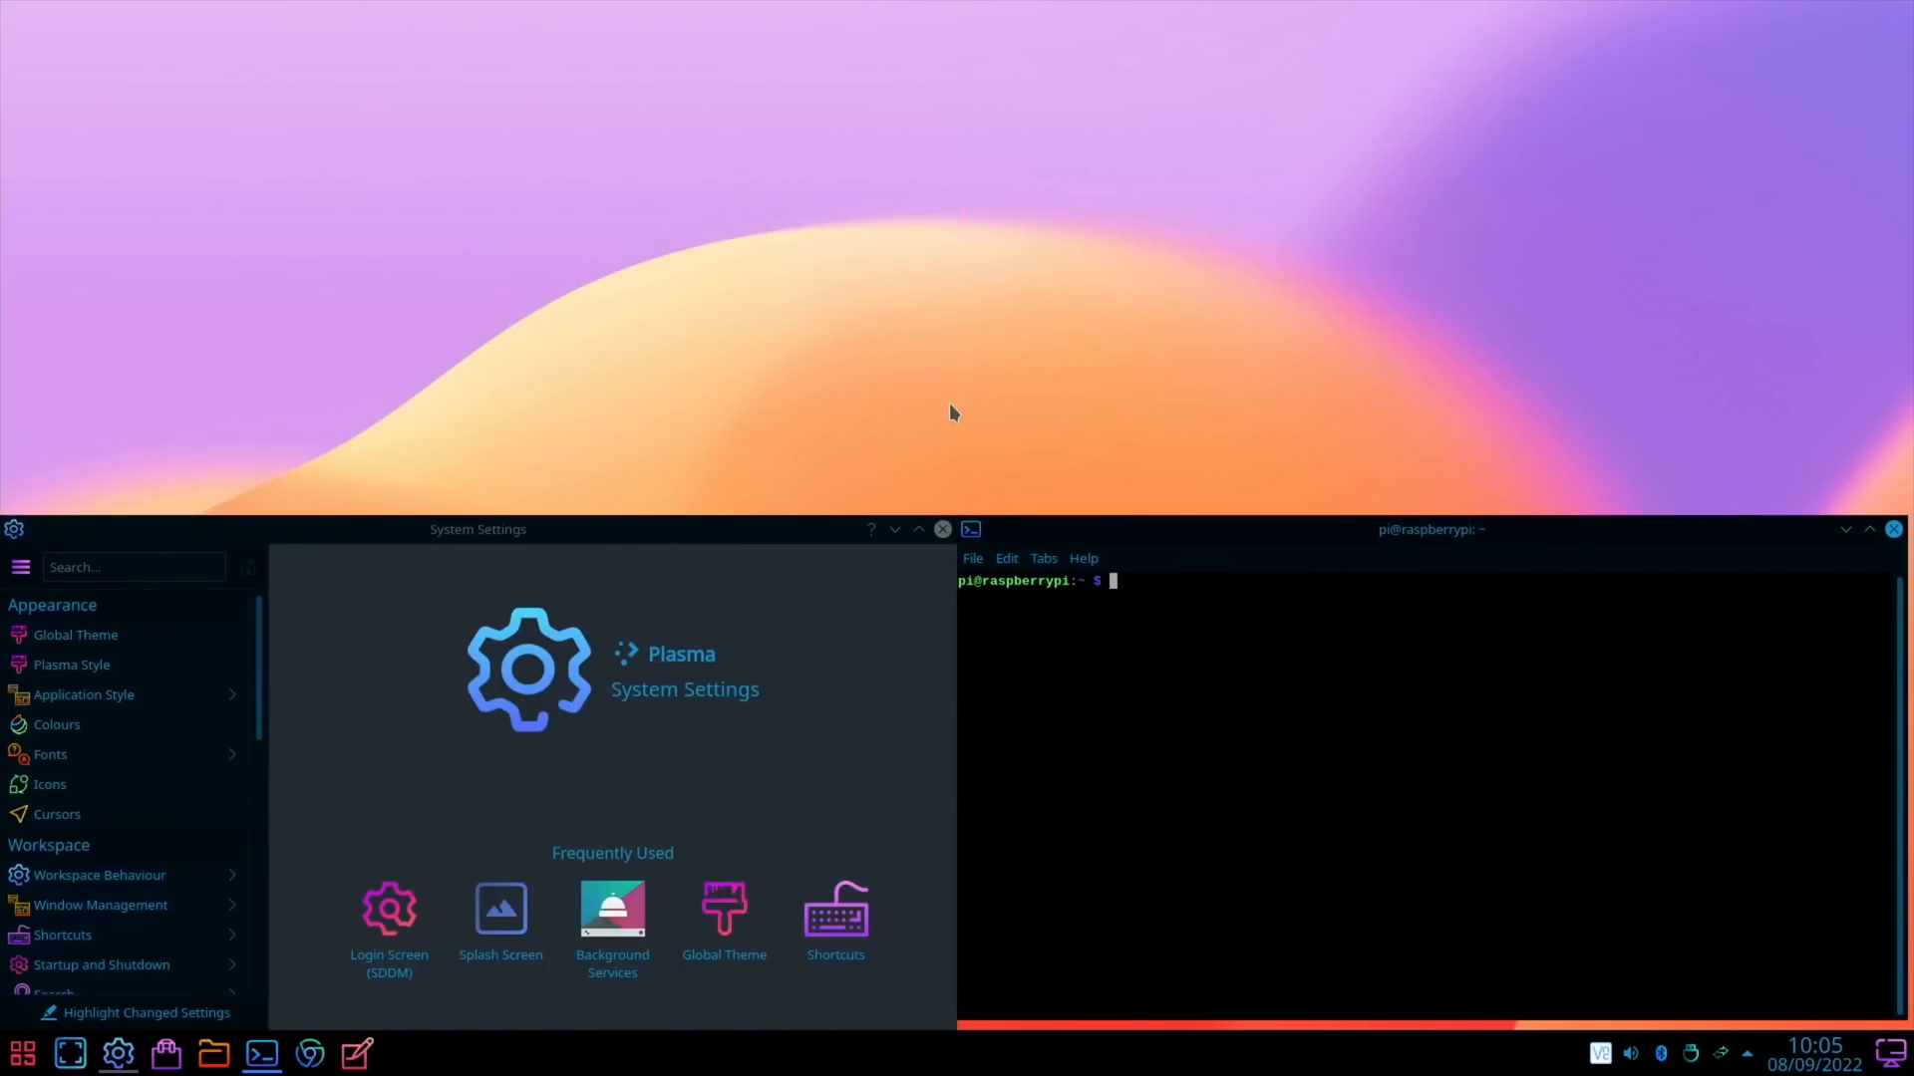
pyautogui.click(22, 1053)
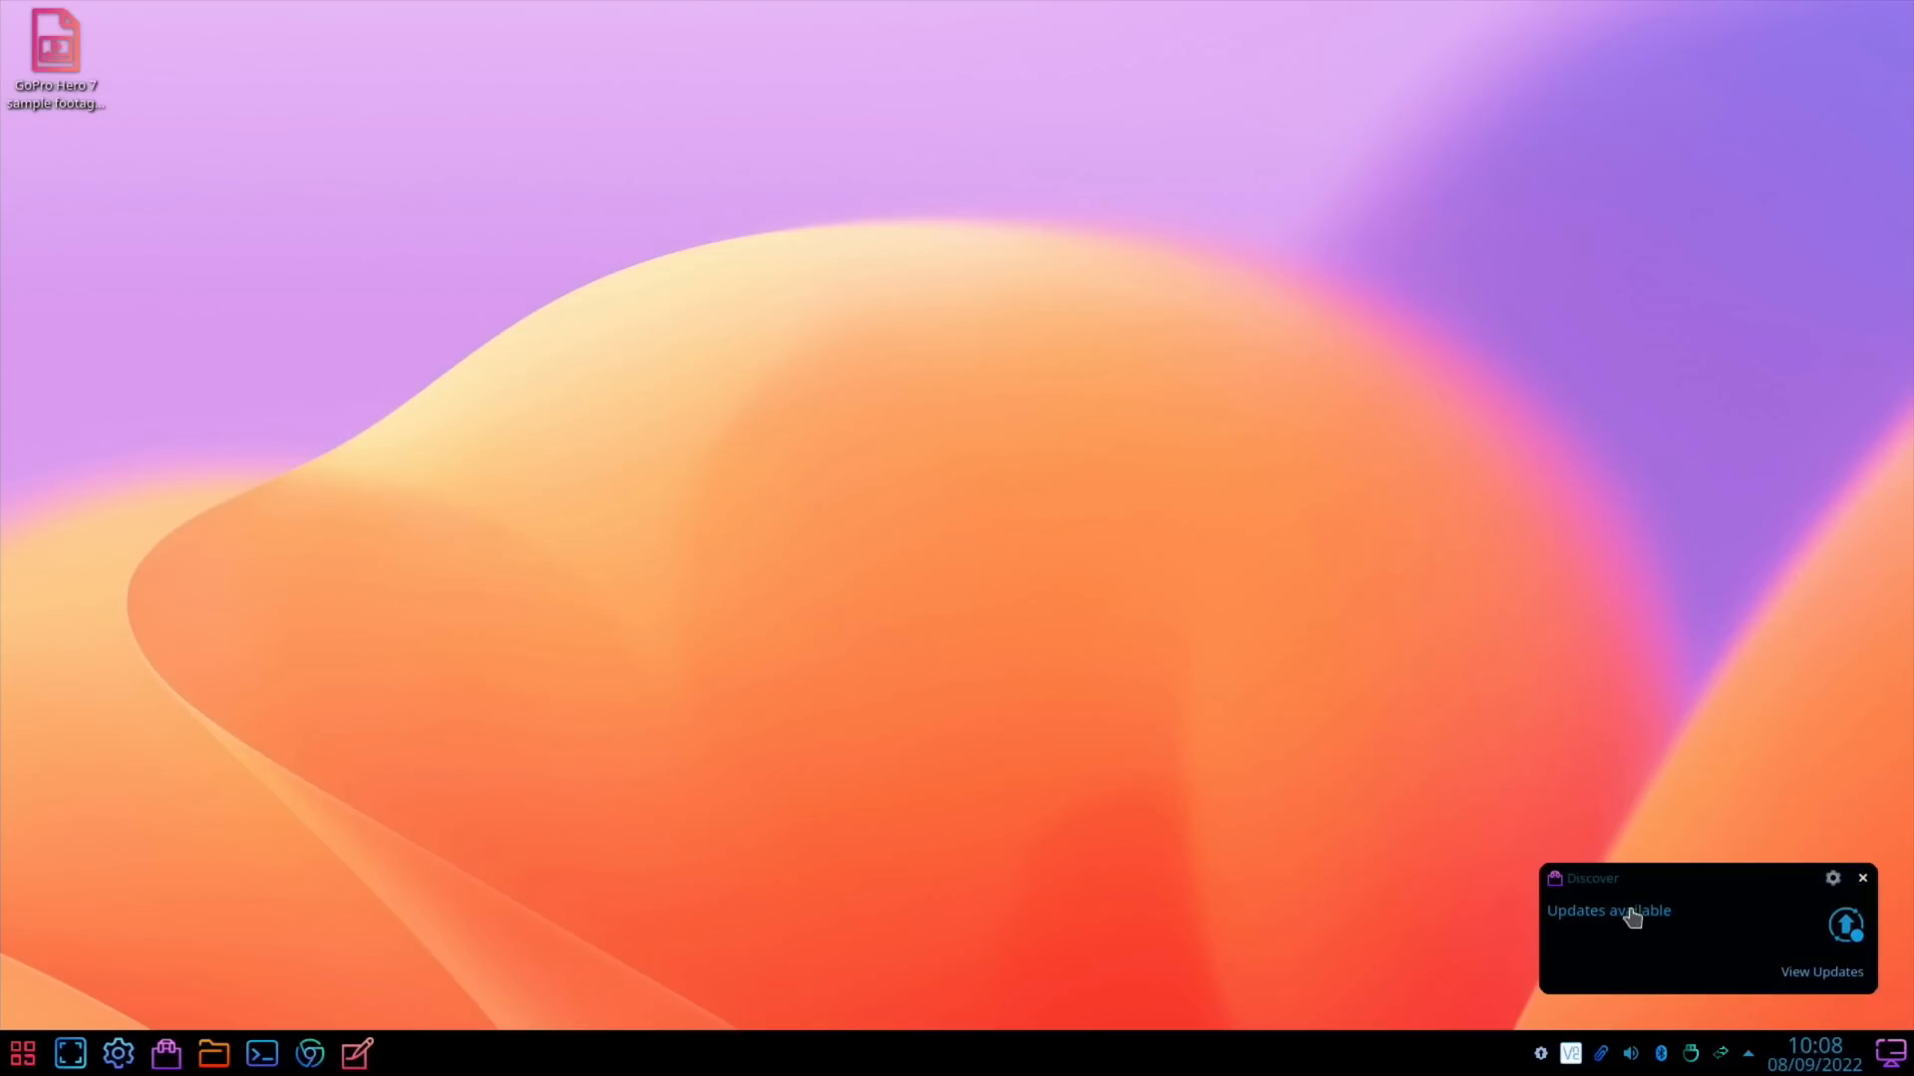
pyautogui.moveTo(1510, 895)
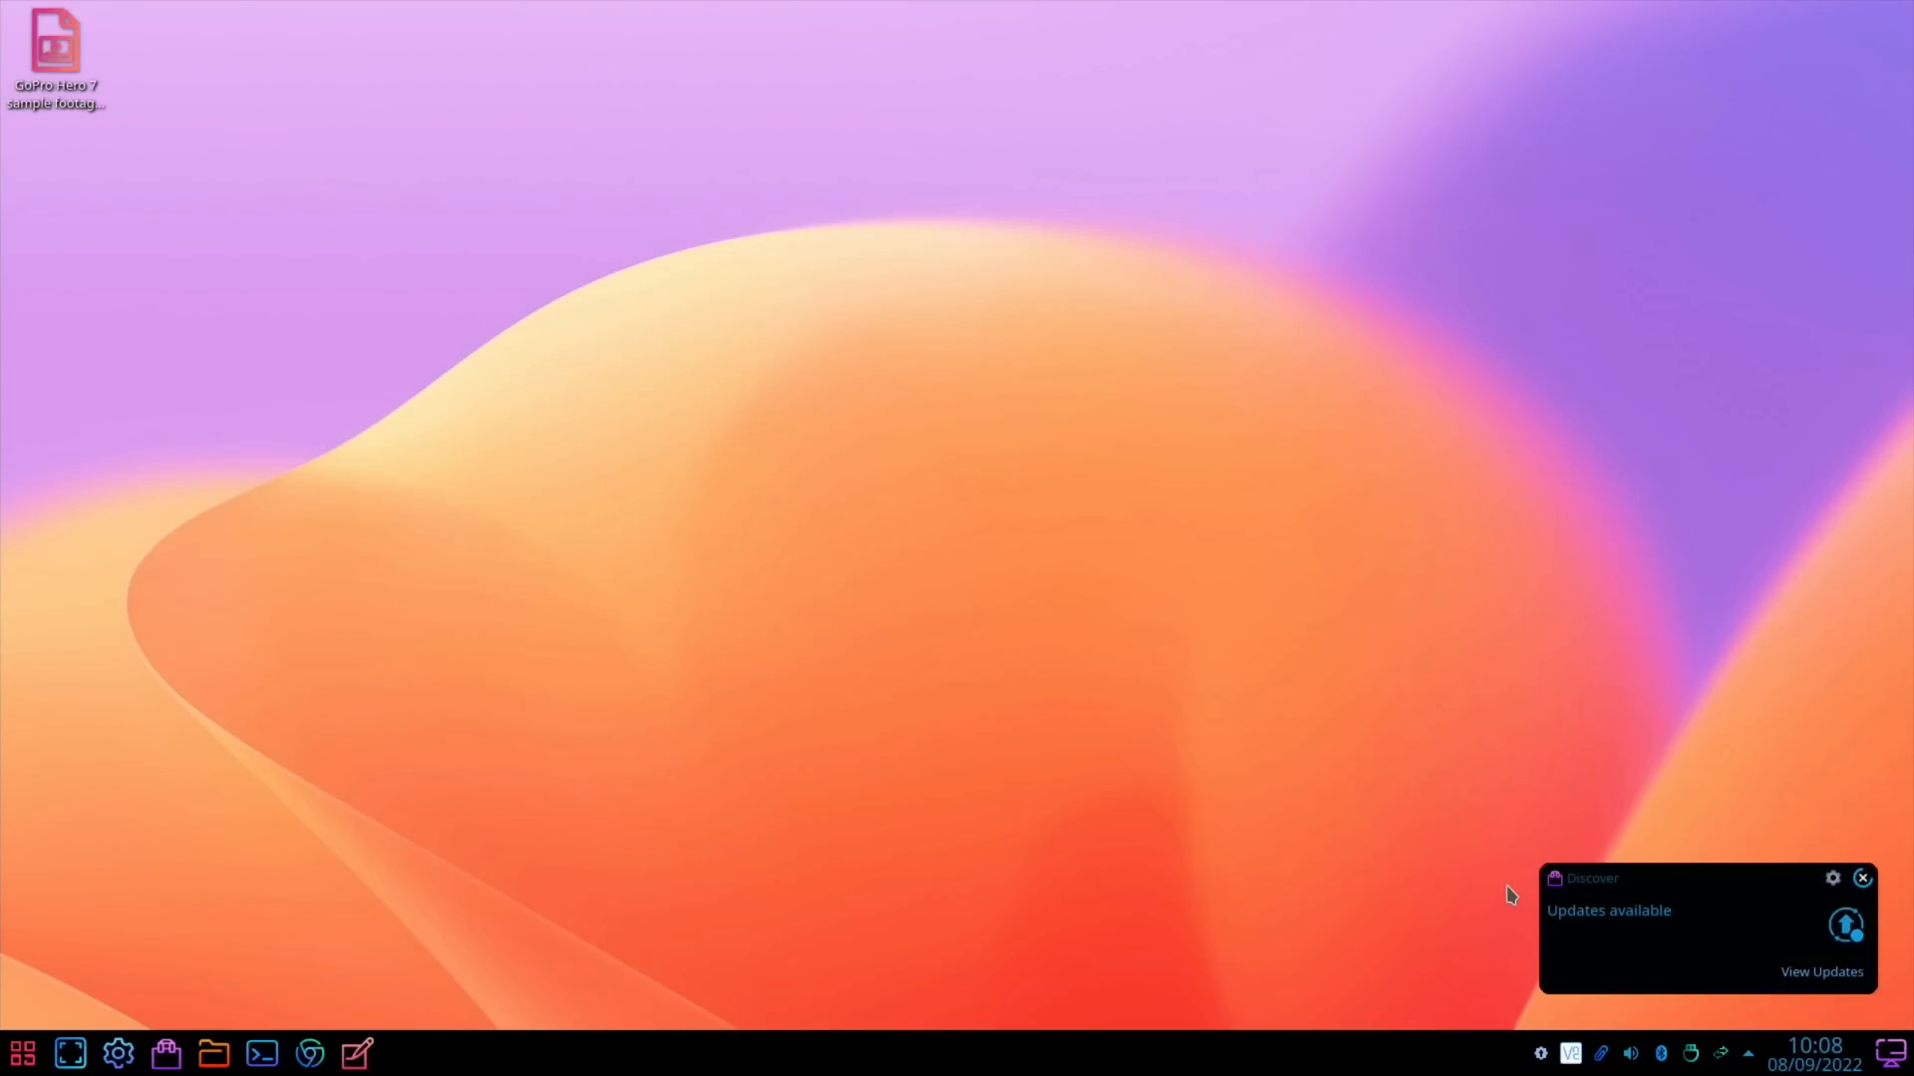
# - Dismiss the updates notification and launch PiSafe 1.2.5 to its backup/restore/list main menu
pyautogui.click(1864, 877)
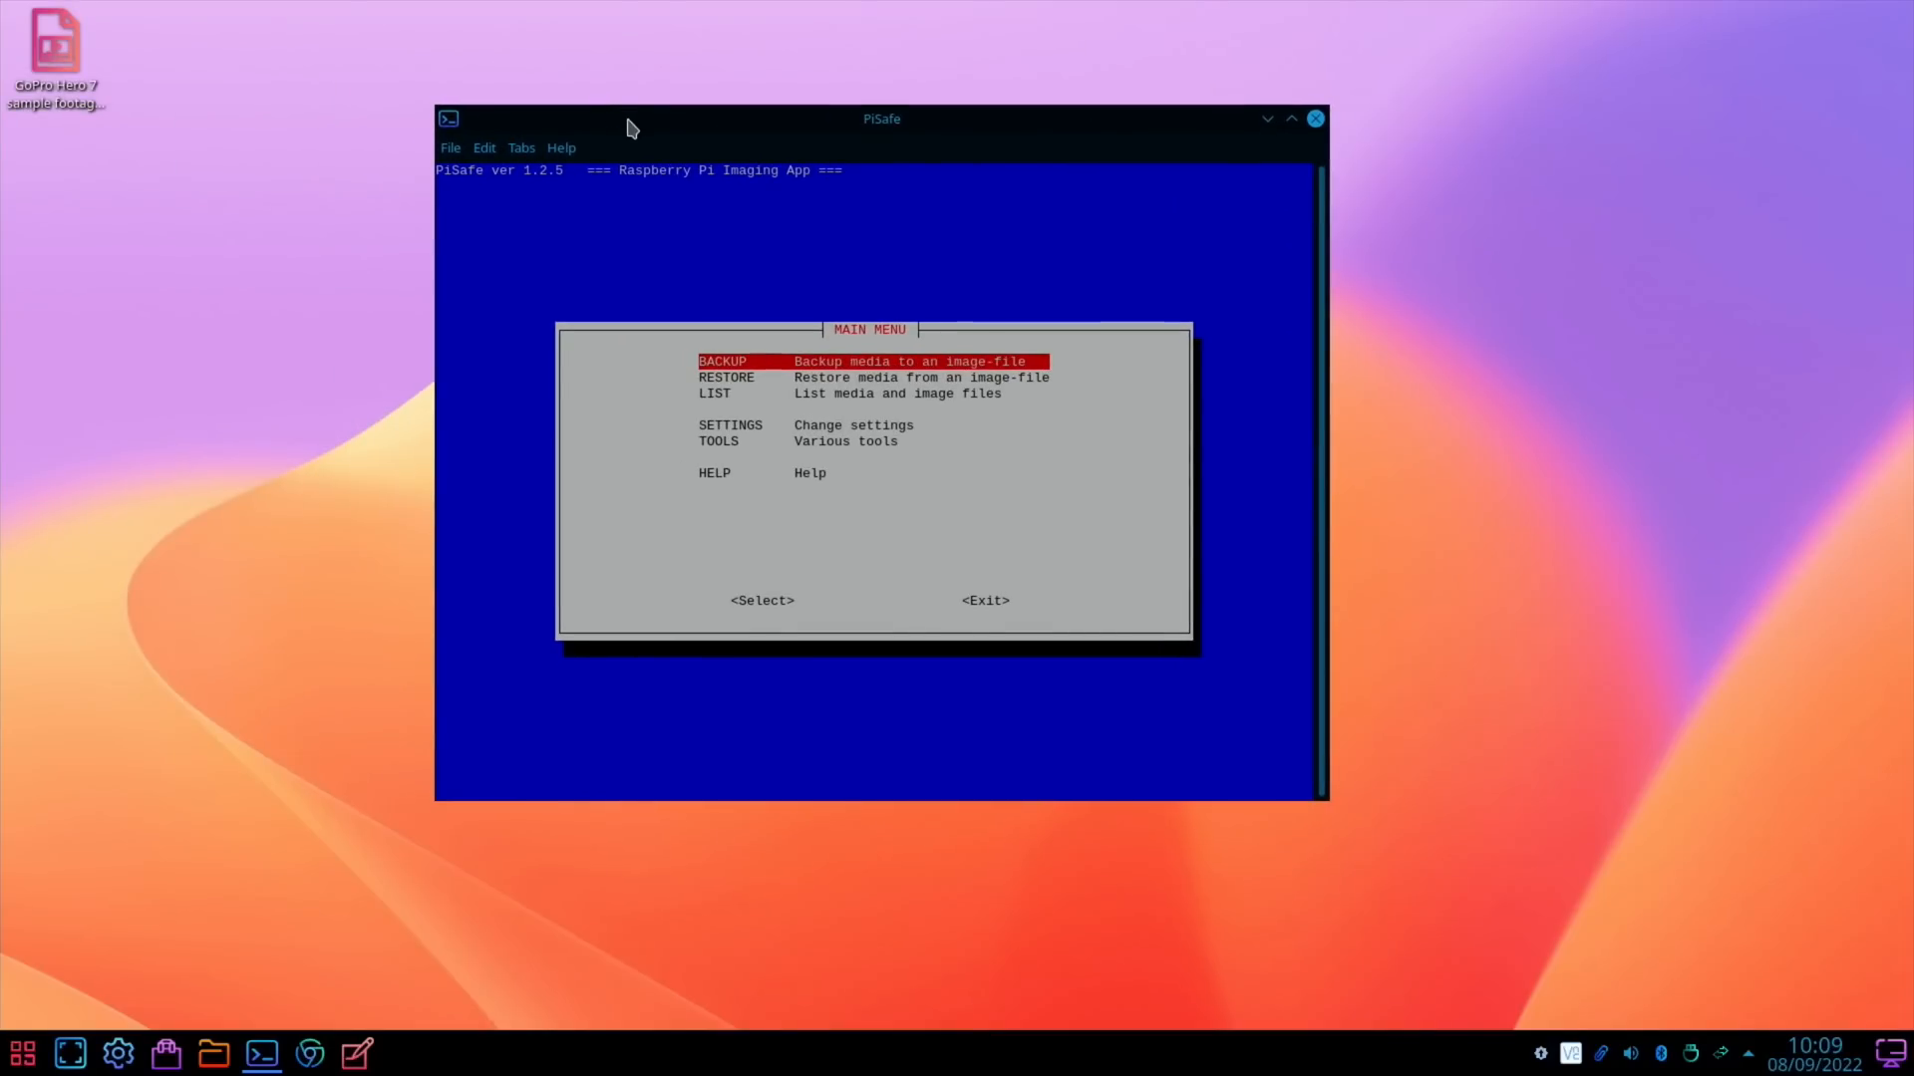
pyautogui.click(1291, 119)
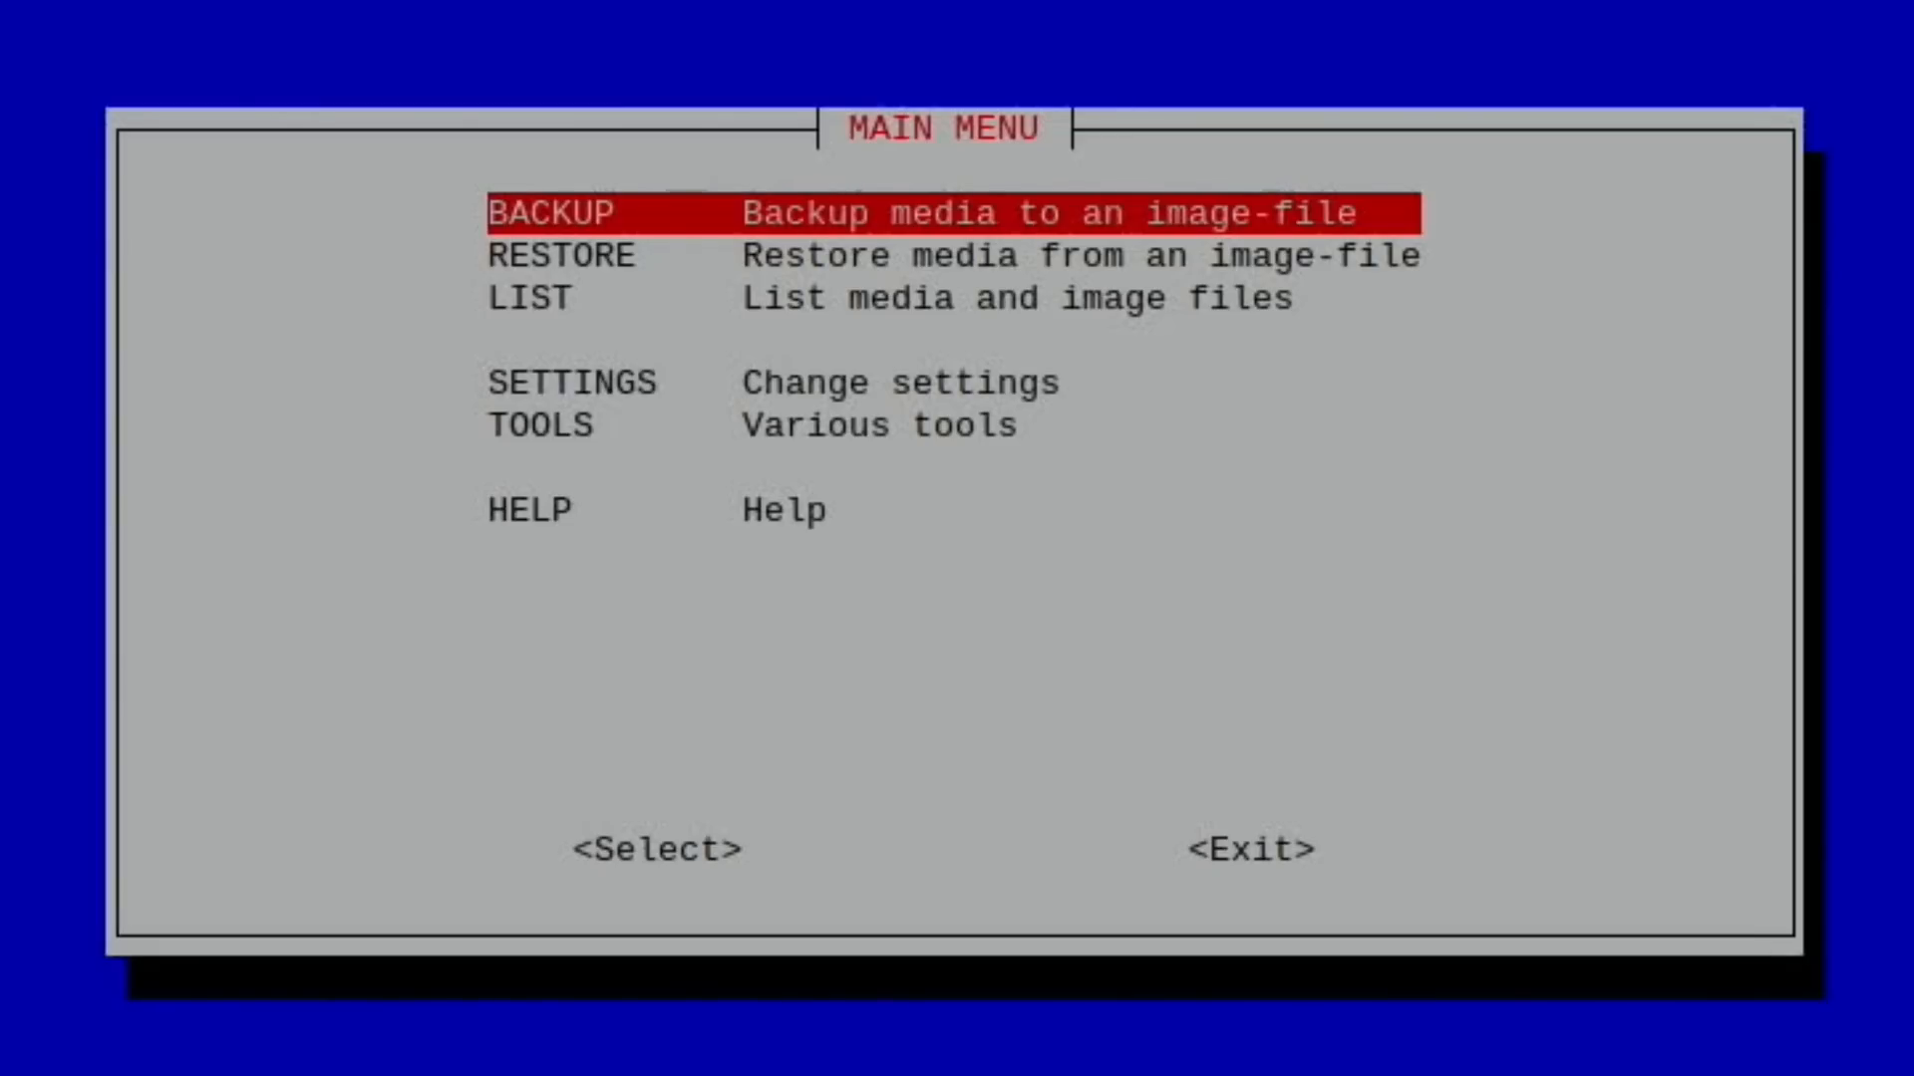
pyautogui.moveTo(751, 178)
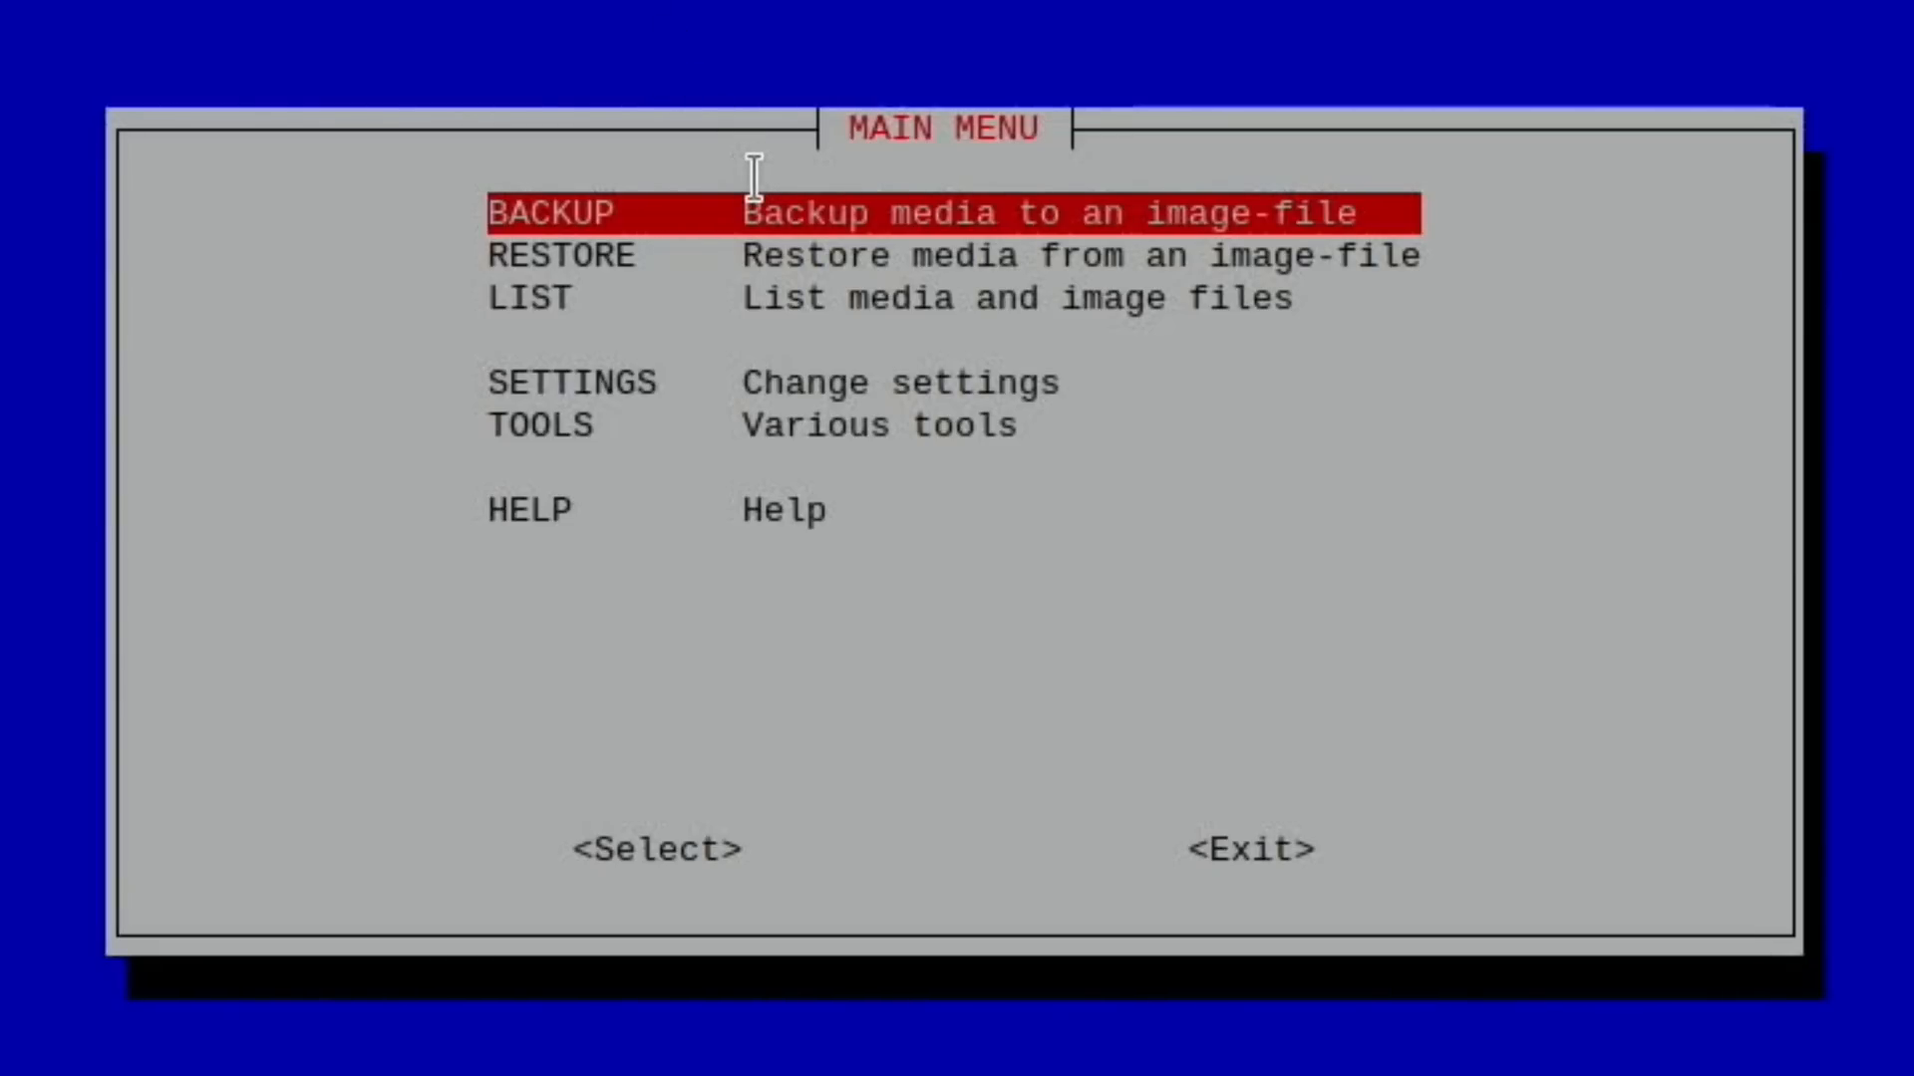
# - Prefix the 2022-06-13 backup zip with OLD and copy its Pios64-KDE-LeePSPvideo name for the new backup
pyautogui.click(657, 849)
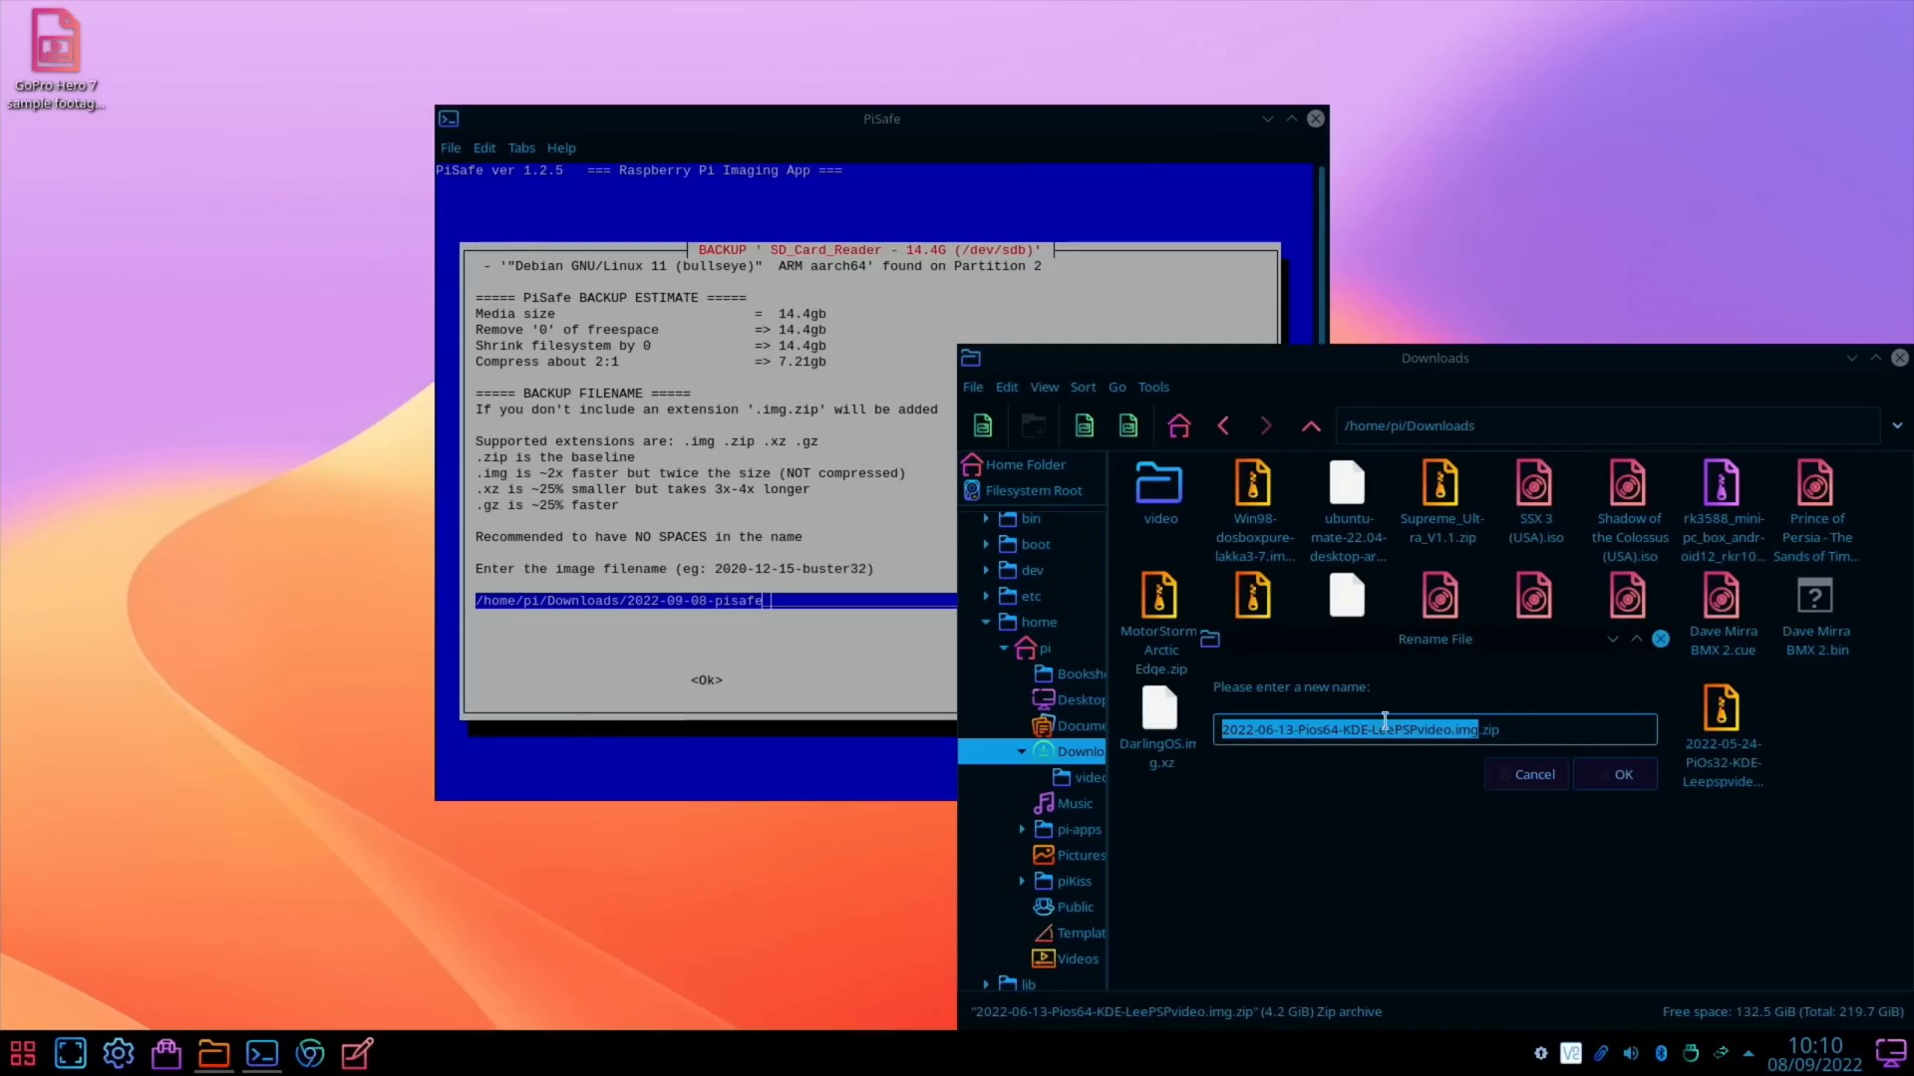
pyautogui.write('OLD')
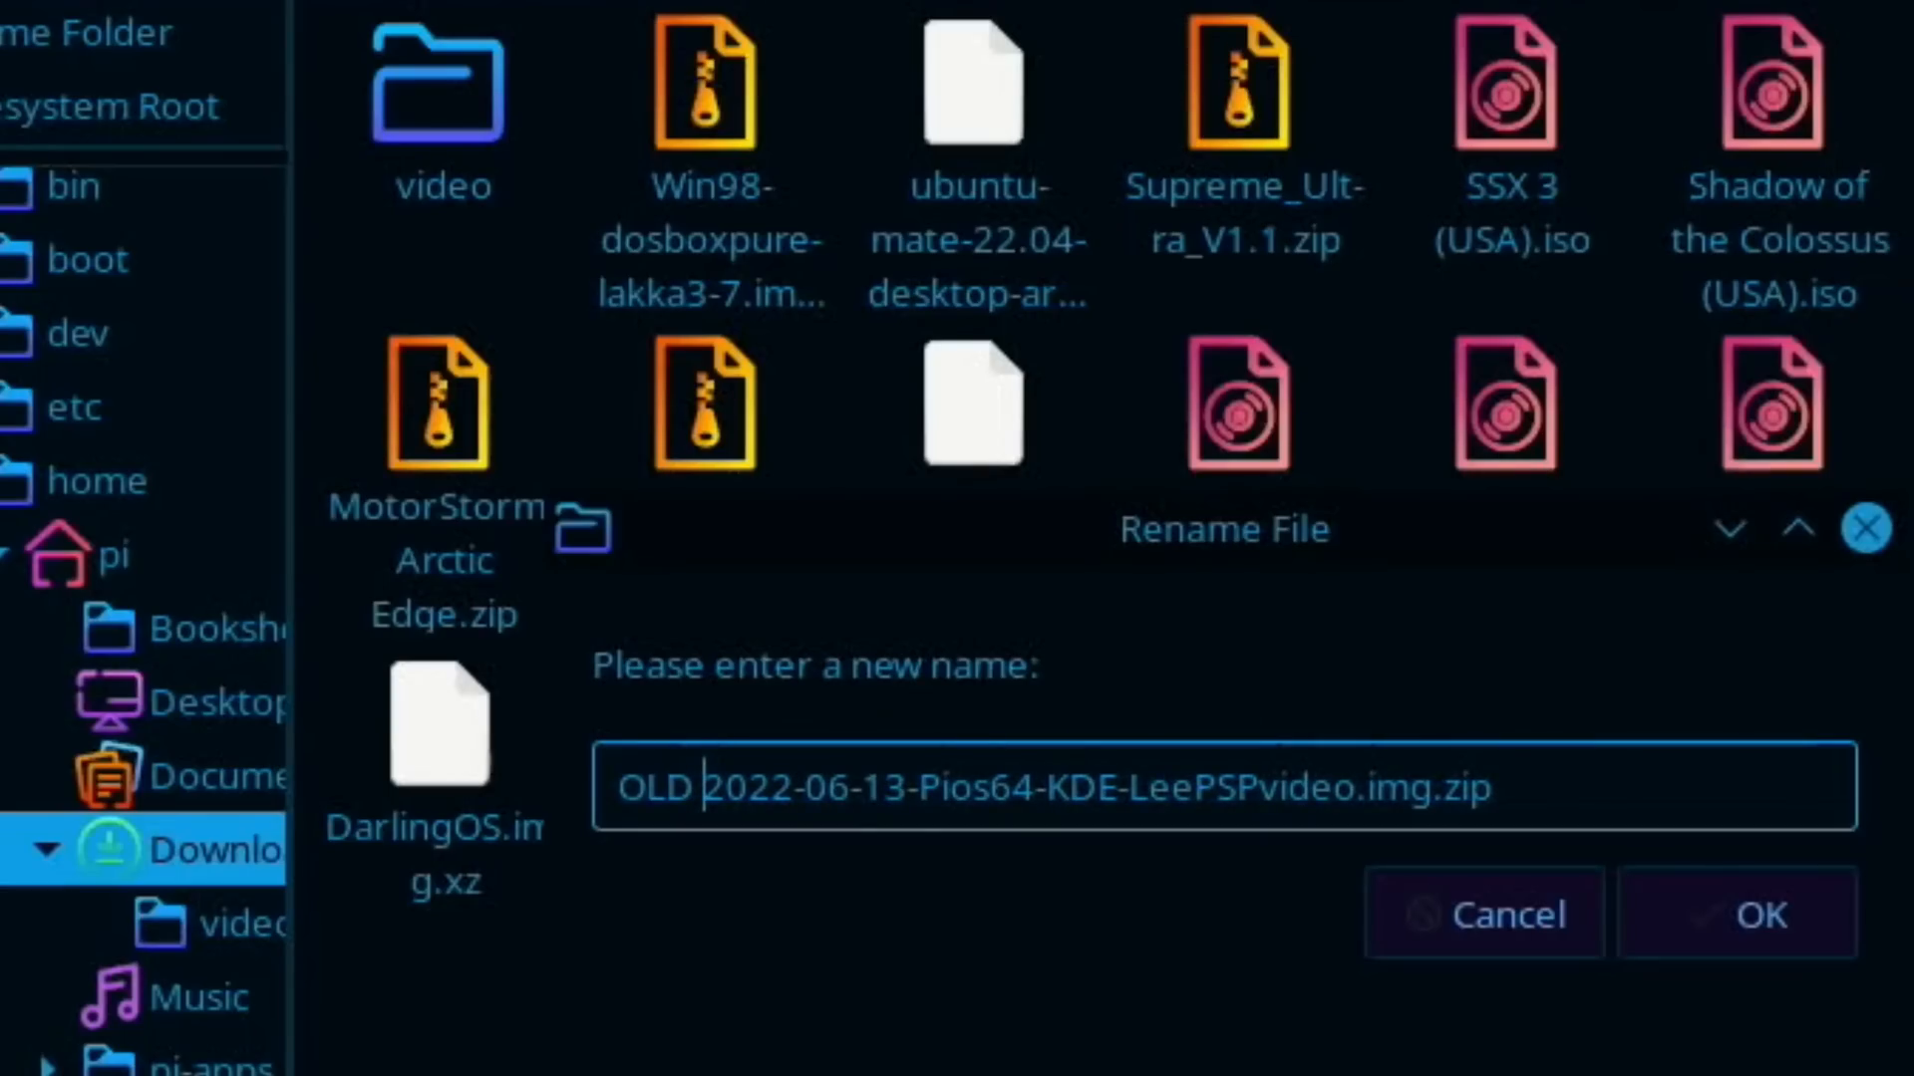
pyautogui.click(1735, 913)
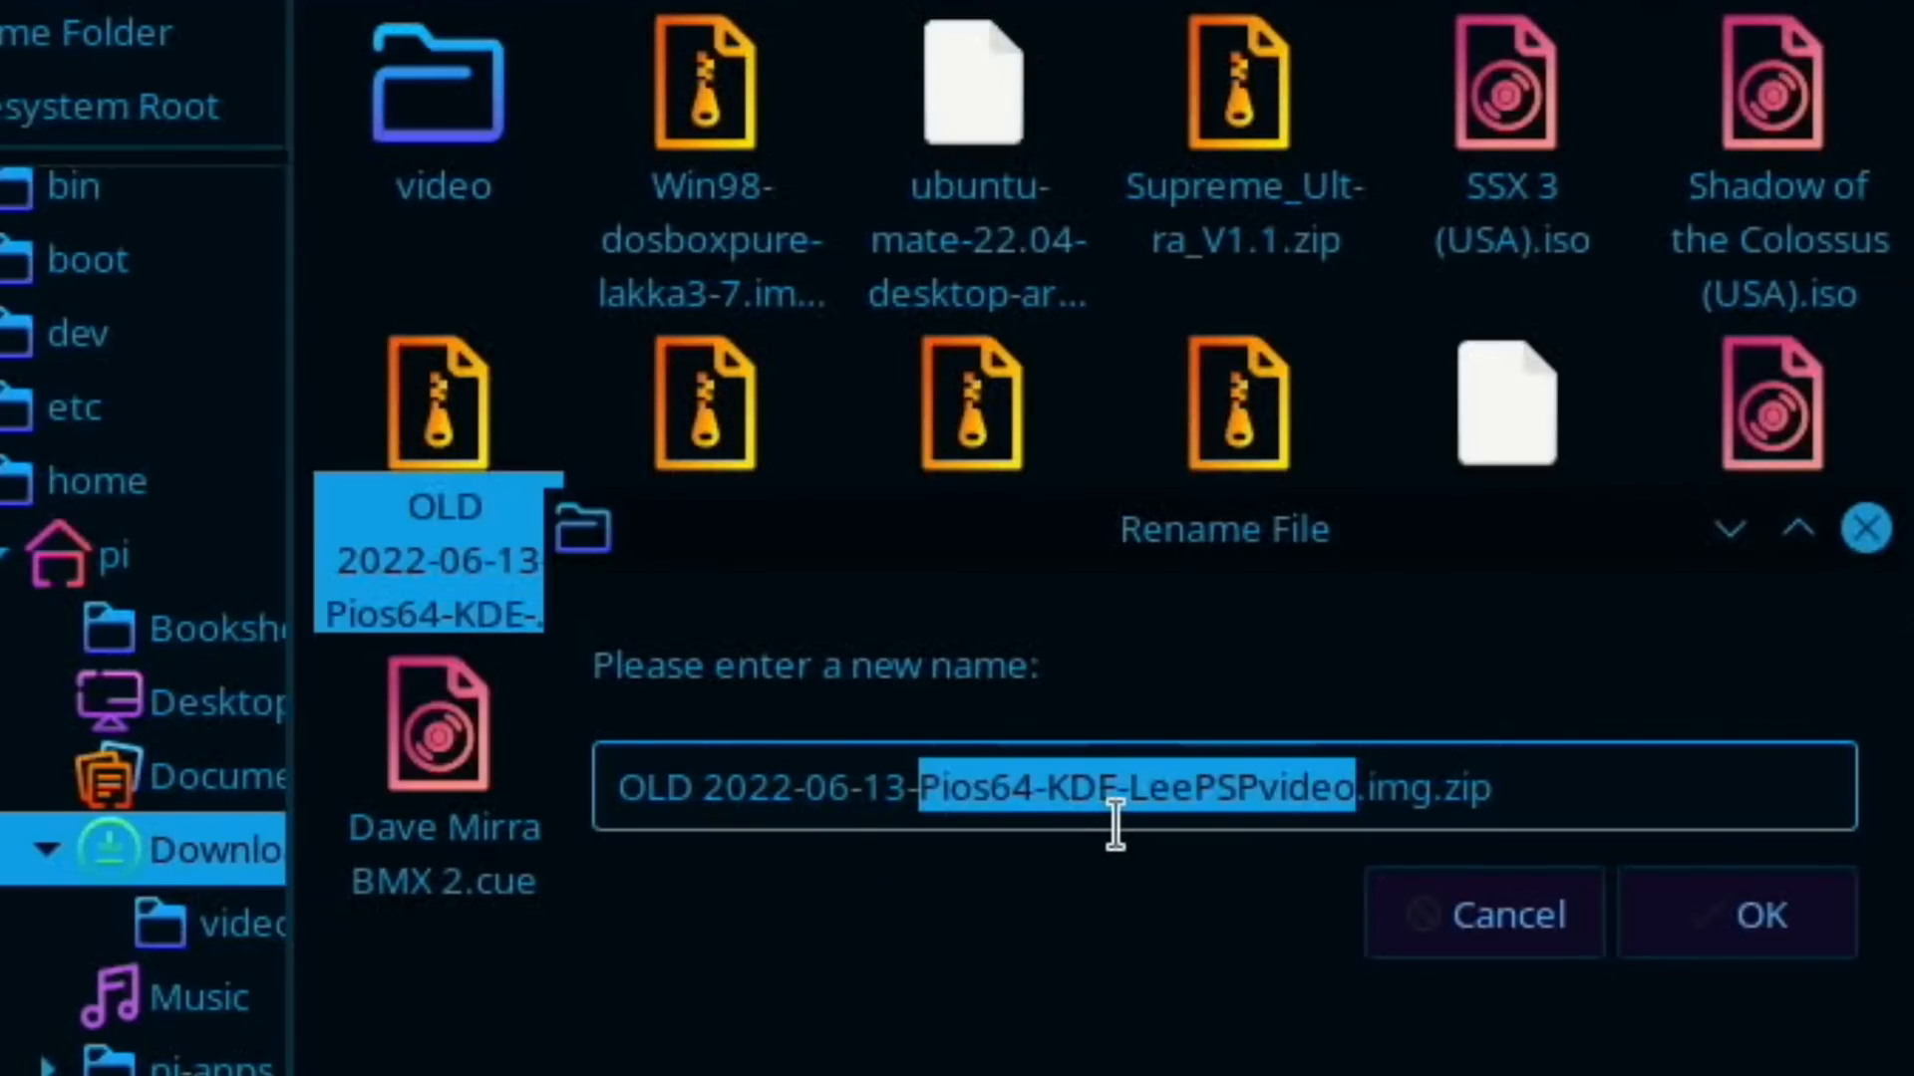
pyautogui.rightClick(1110, 787)
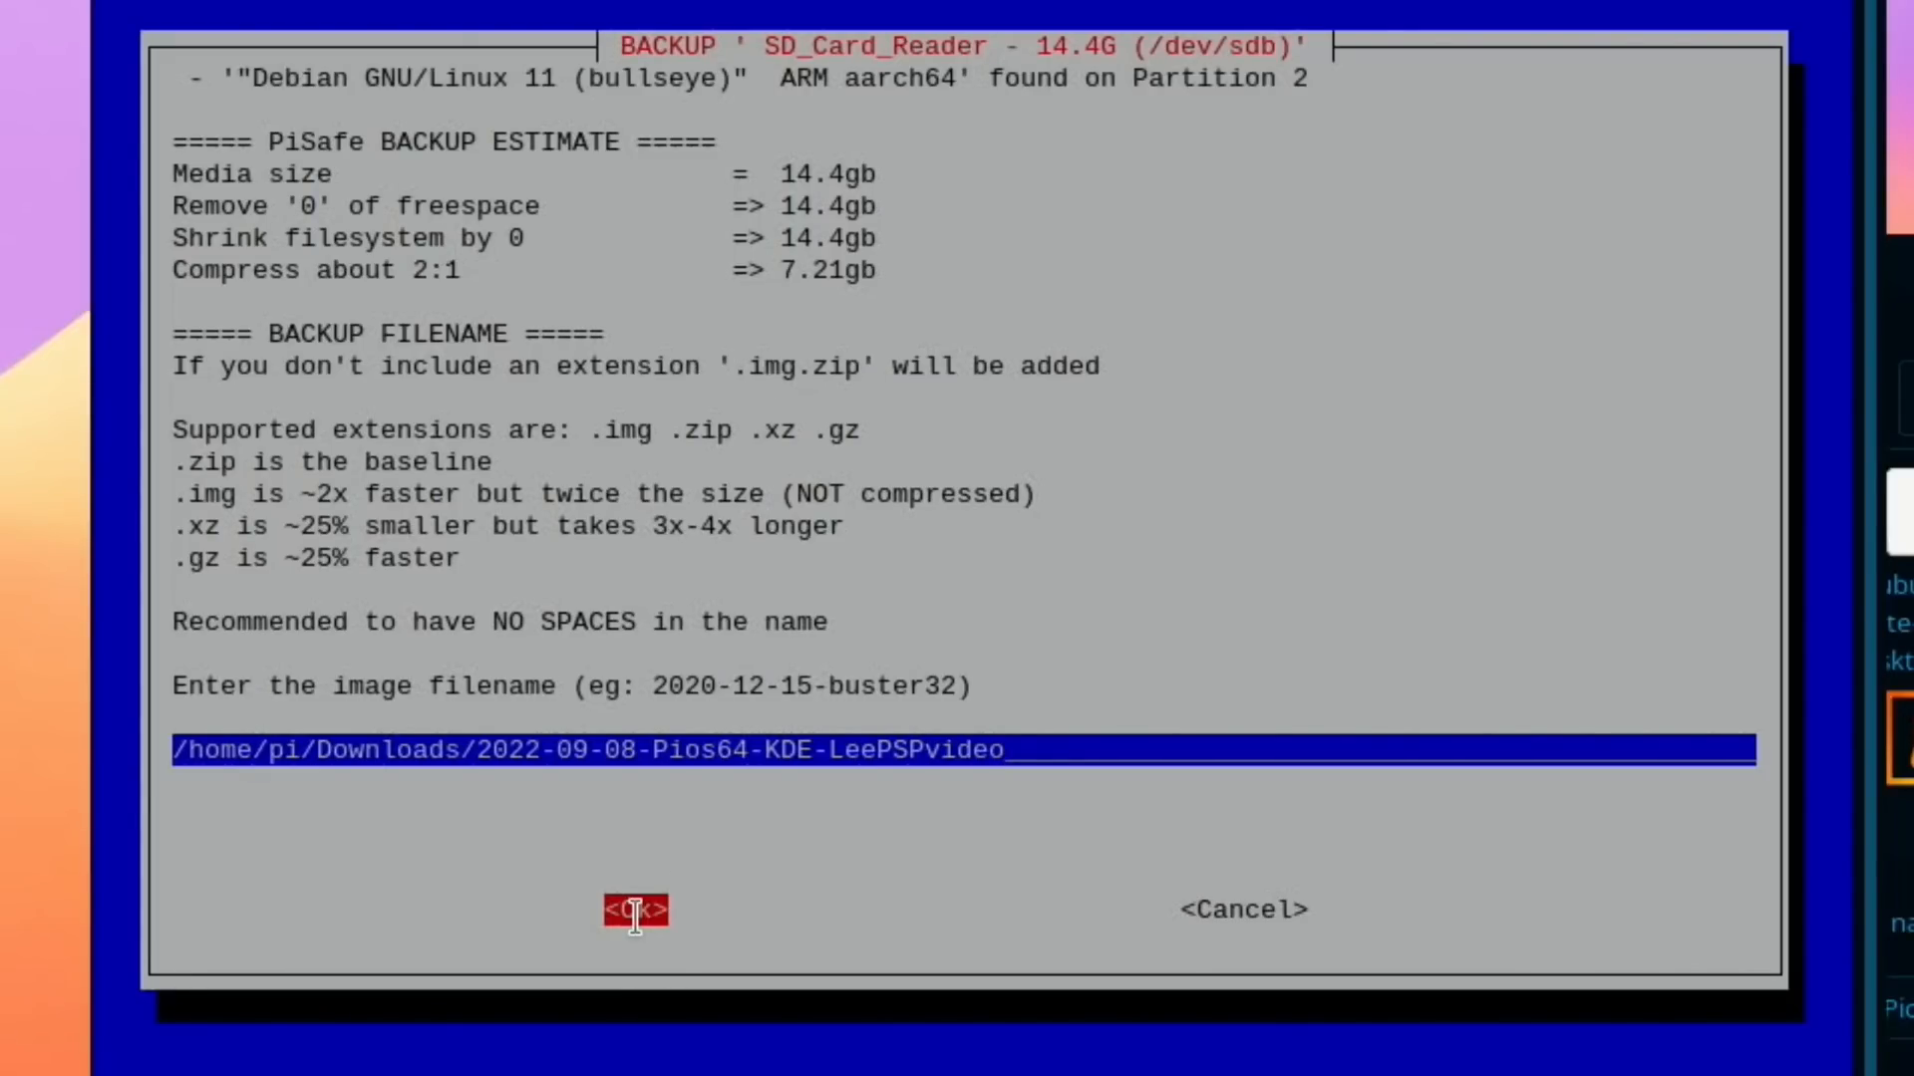
# - Accept the filename 2022-09-08-Pios64-KDE-LeePSPvideo and start imaging the 14.4G SD card to Downloads
pyautogui.click(634, 909)
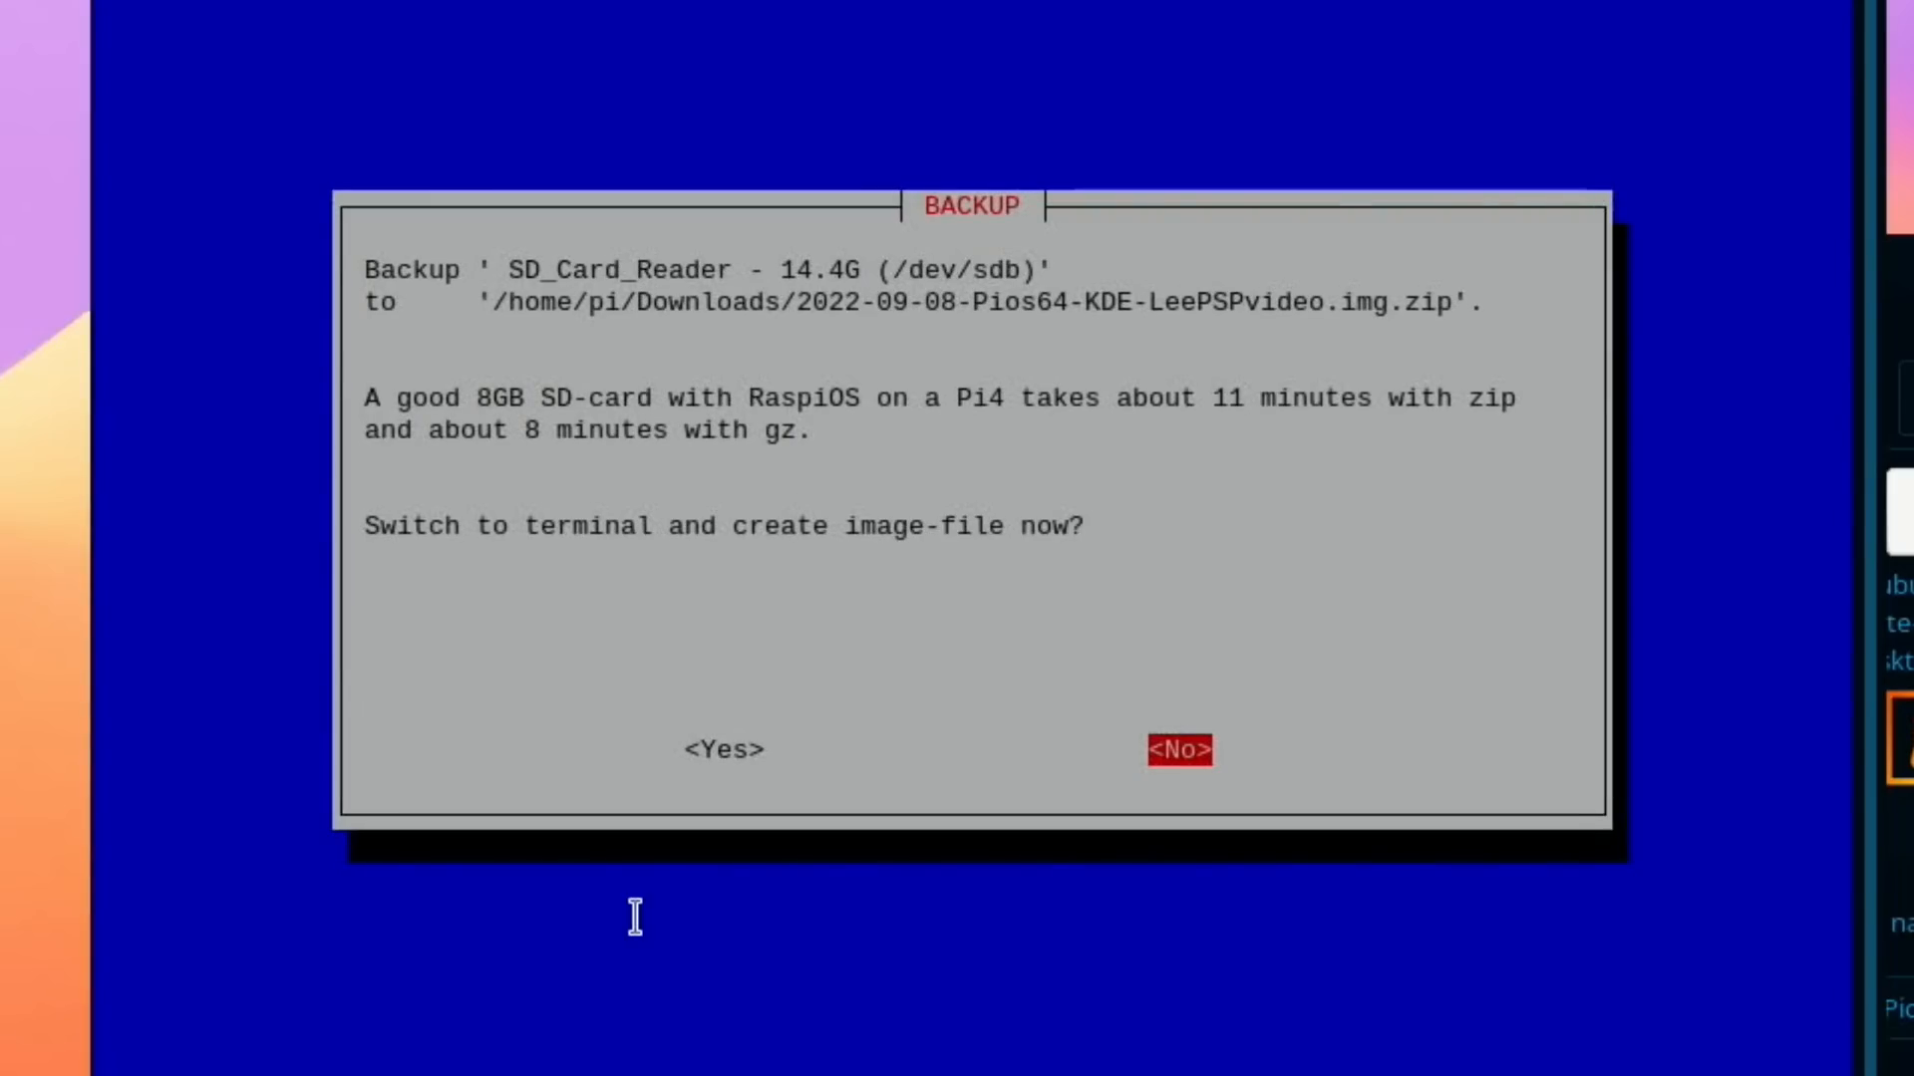
pyautogui.click(719, 749)
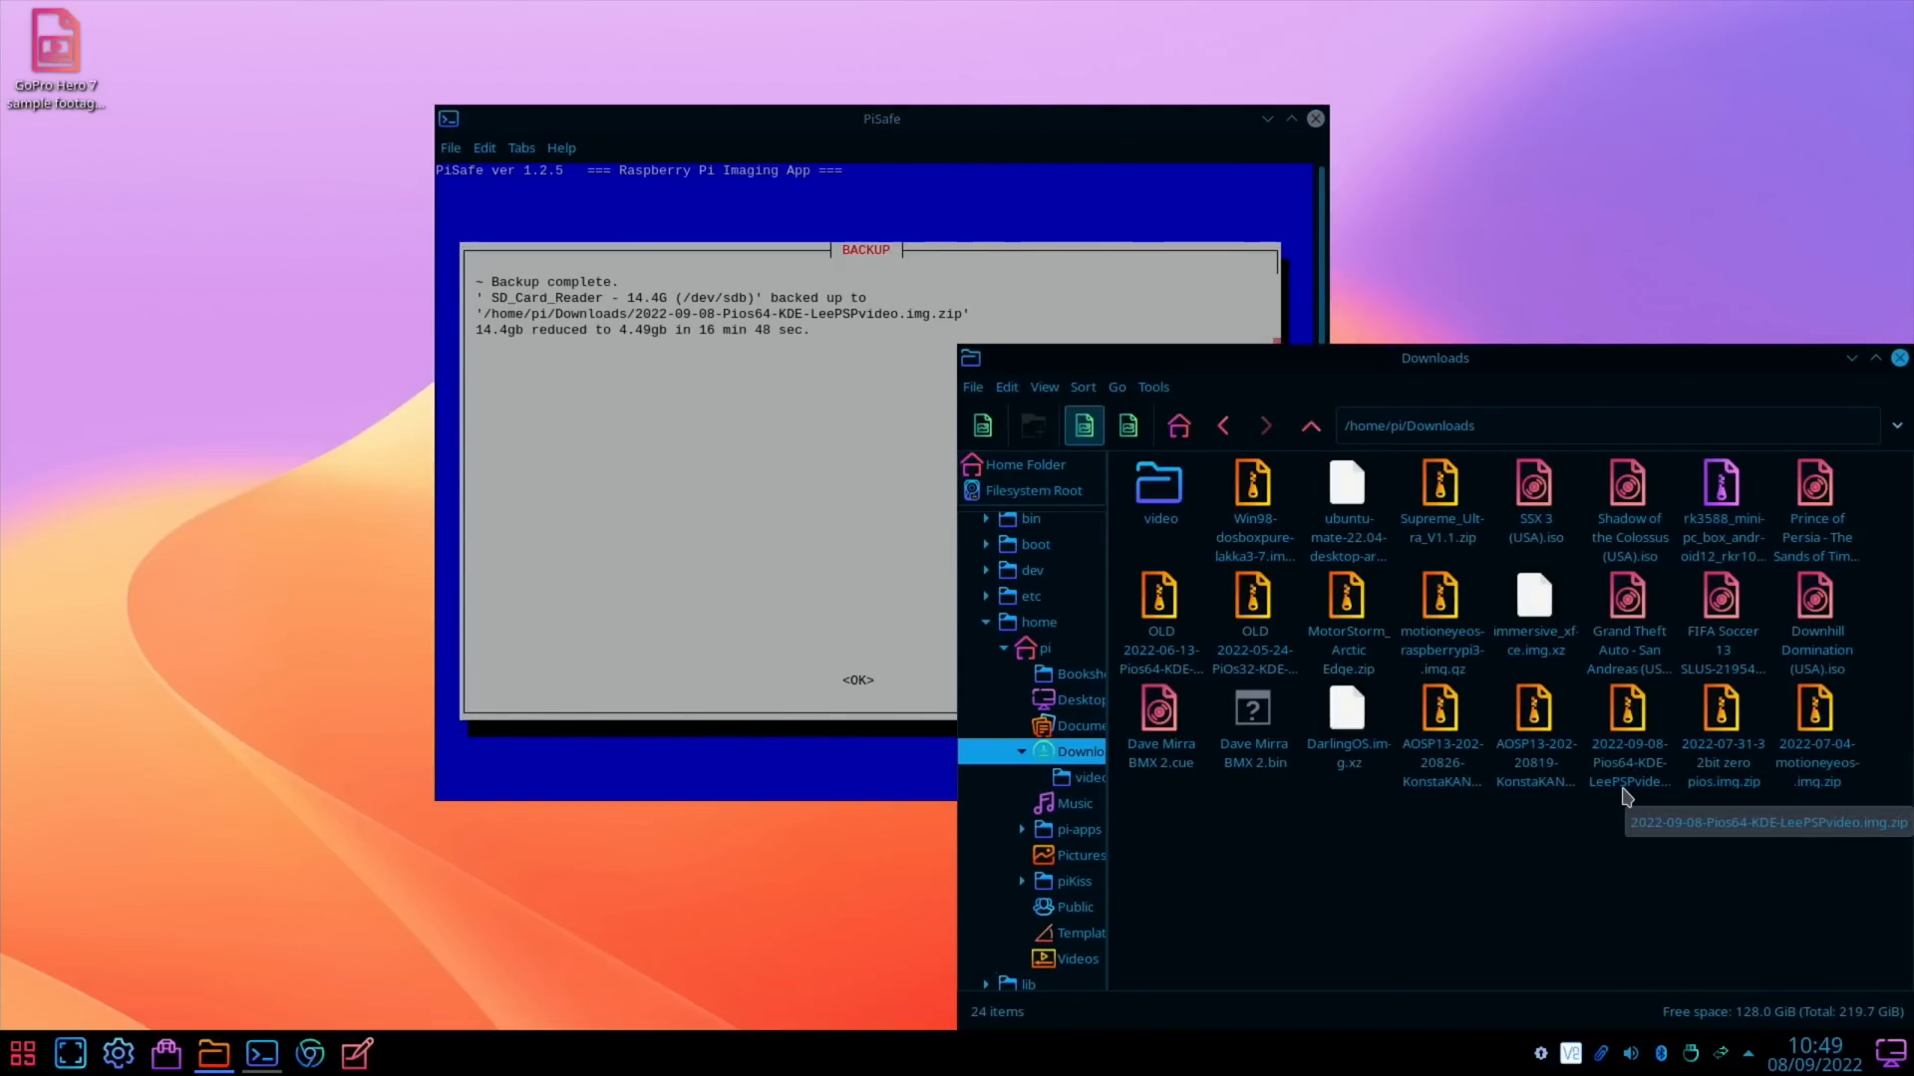
pyautogui.moveTo(1658, 760)
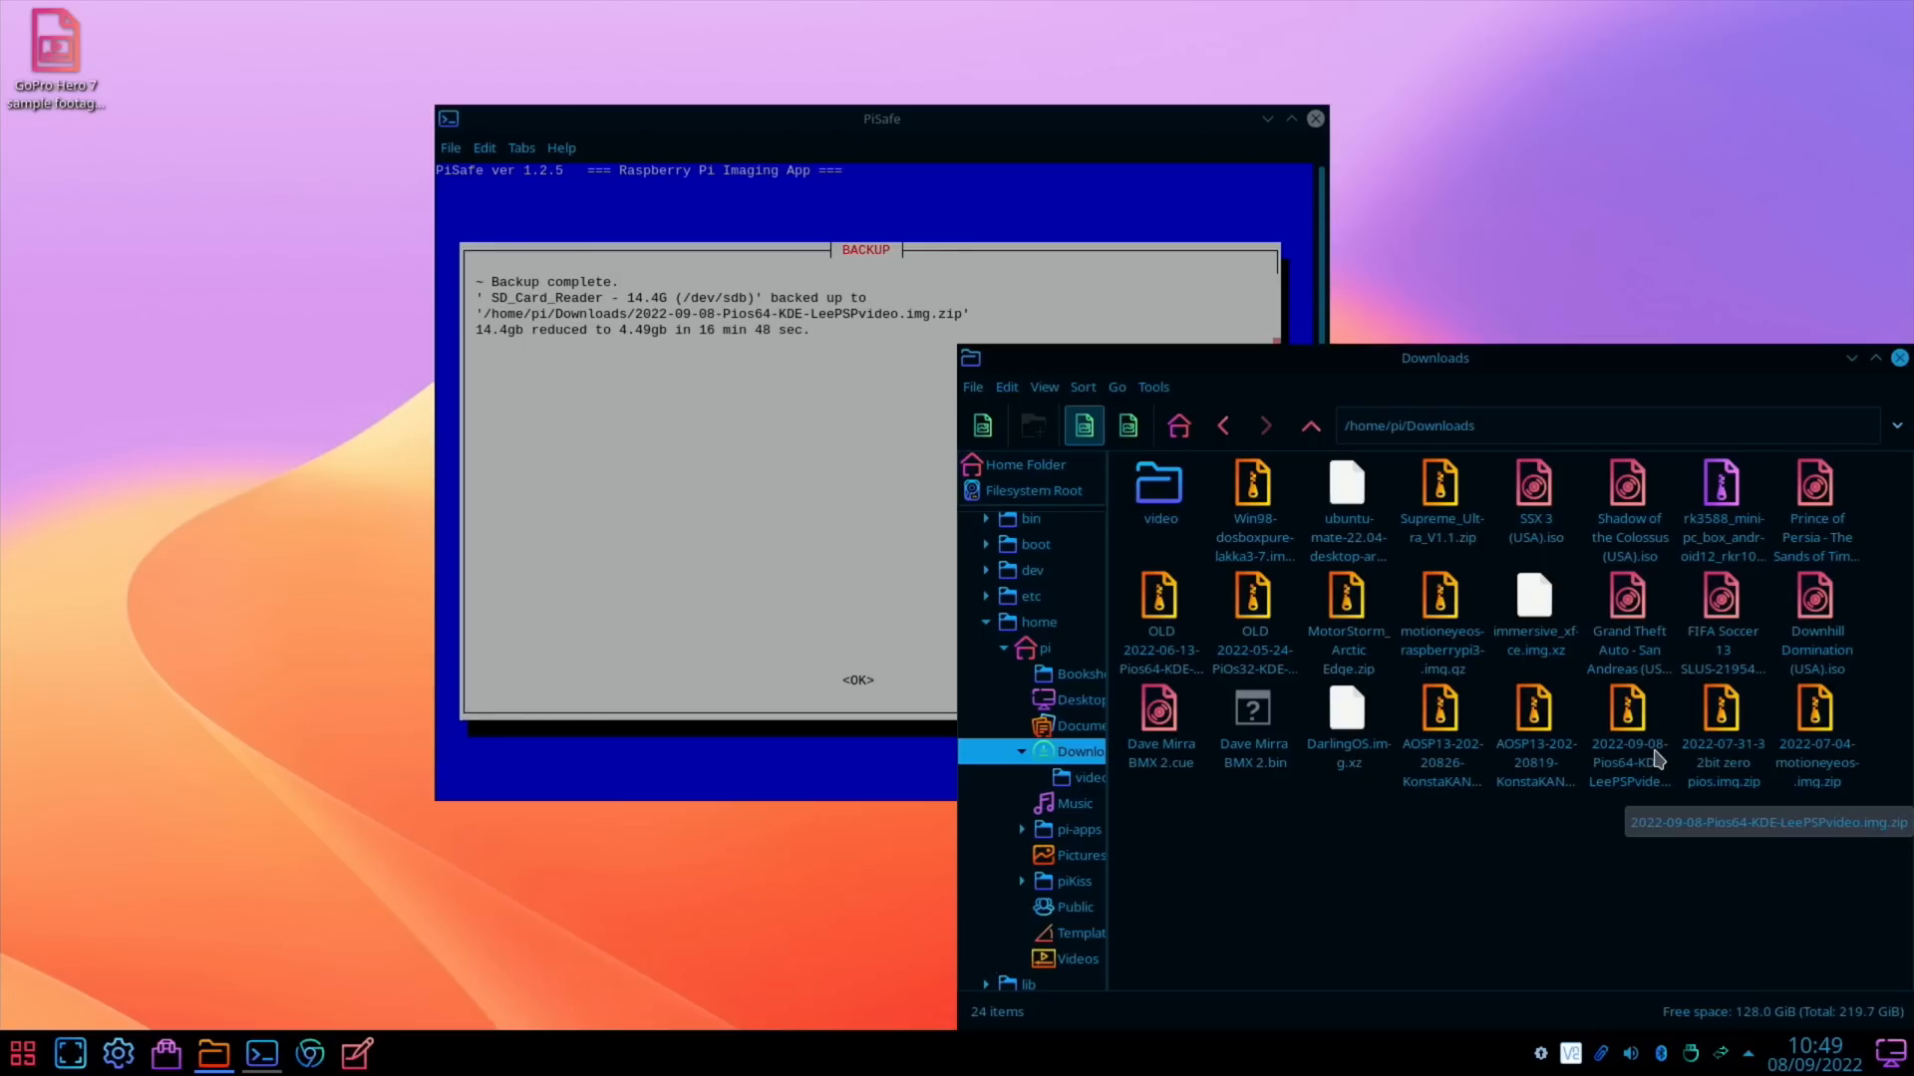
# - Select the new 2022-09-08-Pios64-KDE-LeePSPvideo.img.zip in Downloads, confirming its 4.5 GiB size
pyautogui.click(1627, 726)
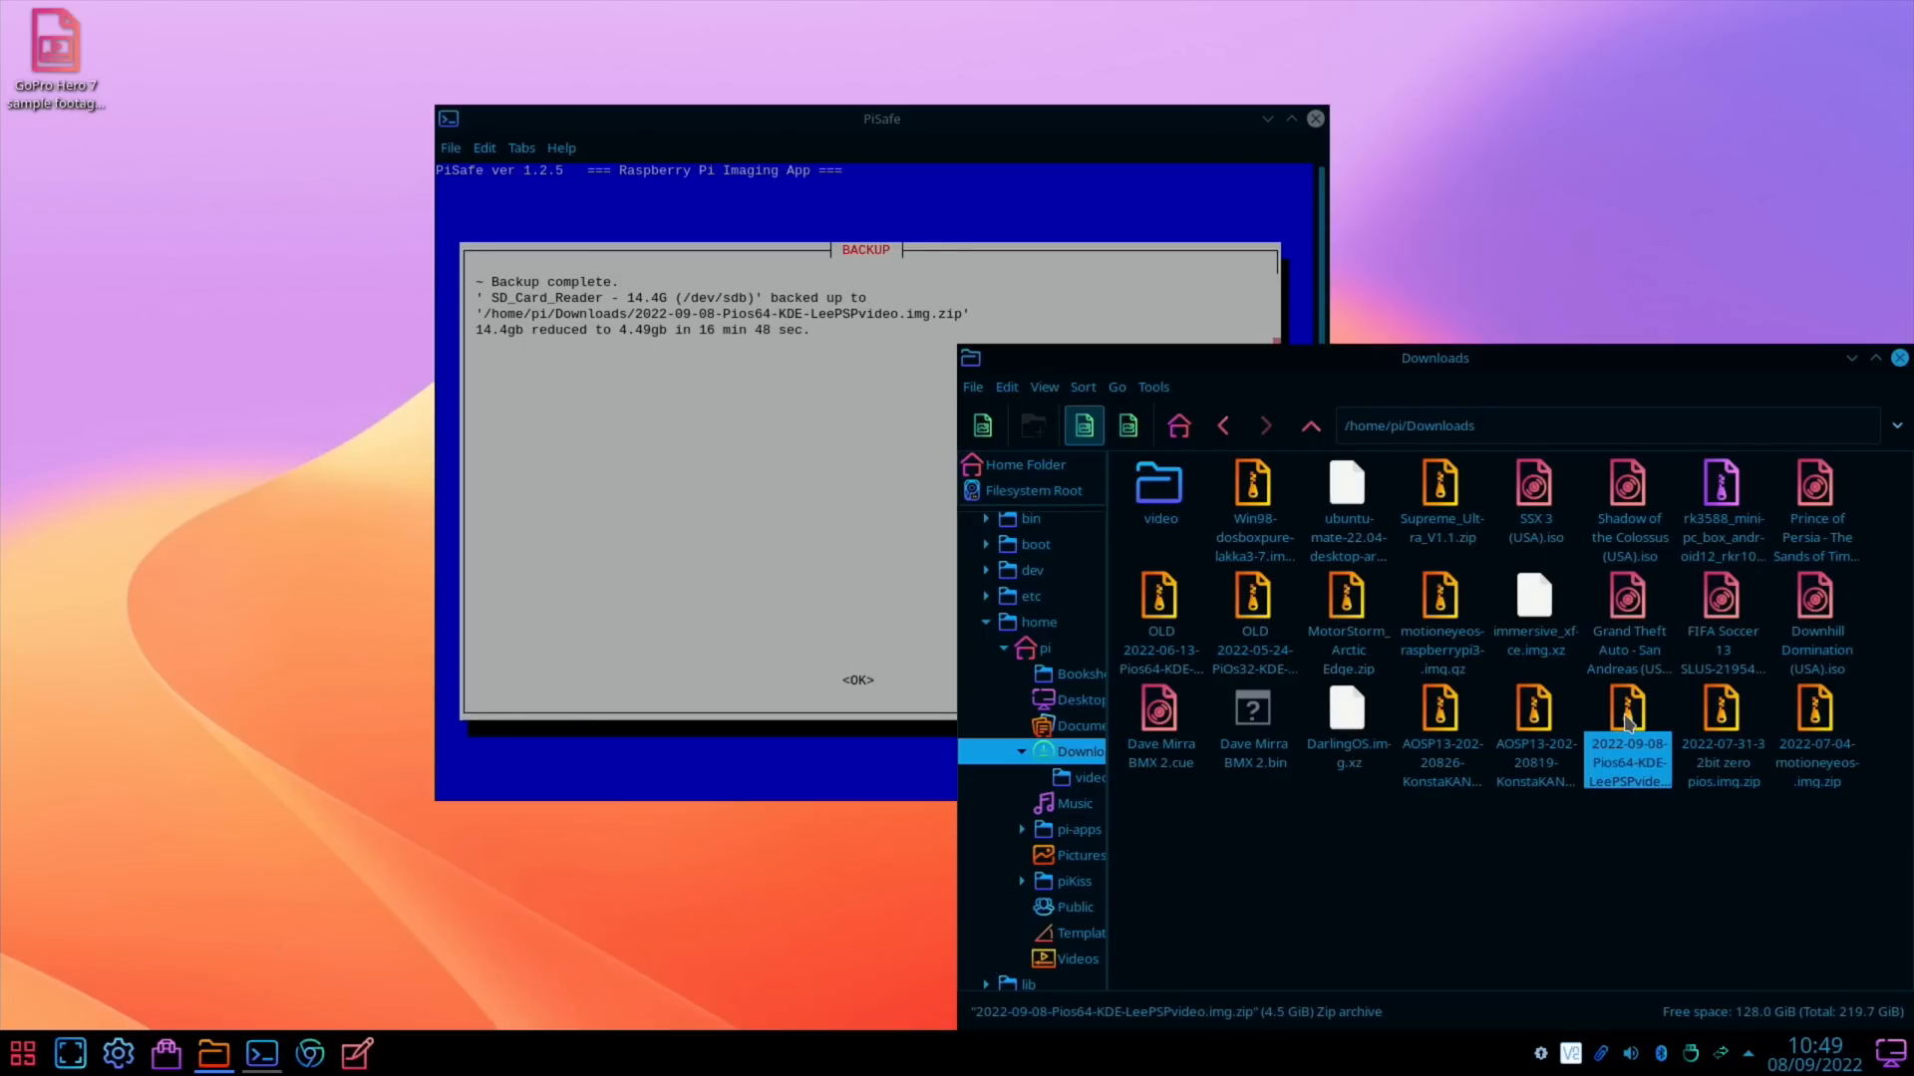